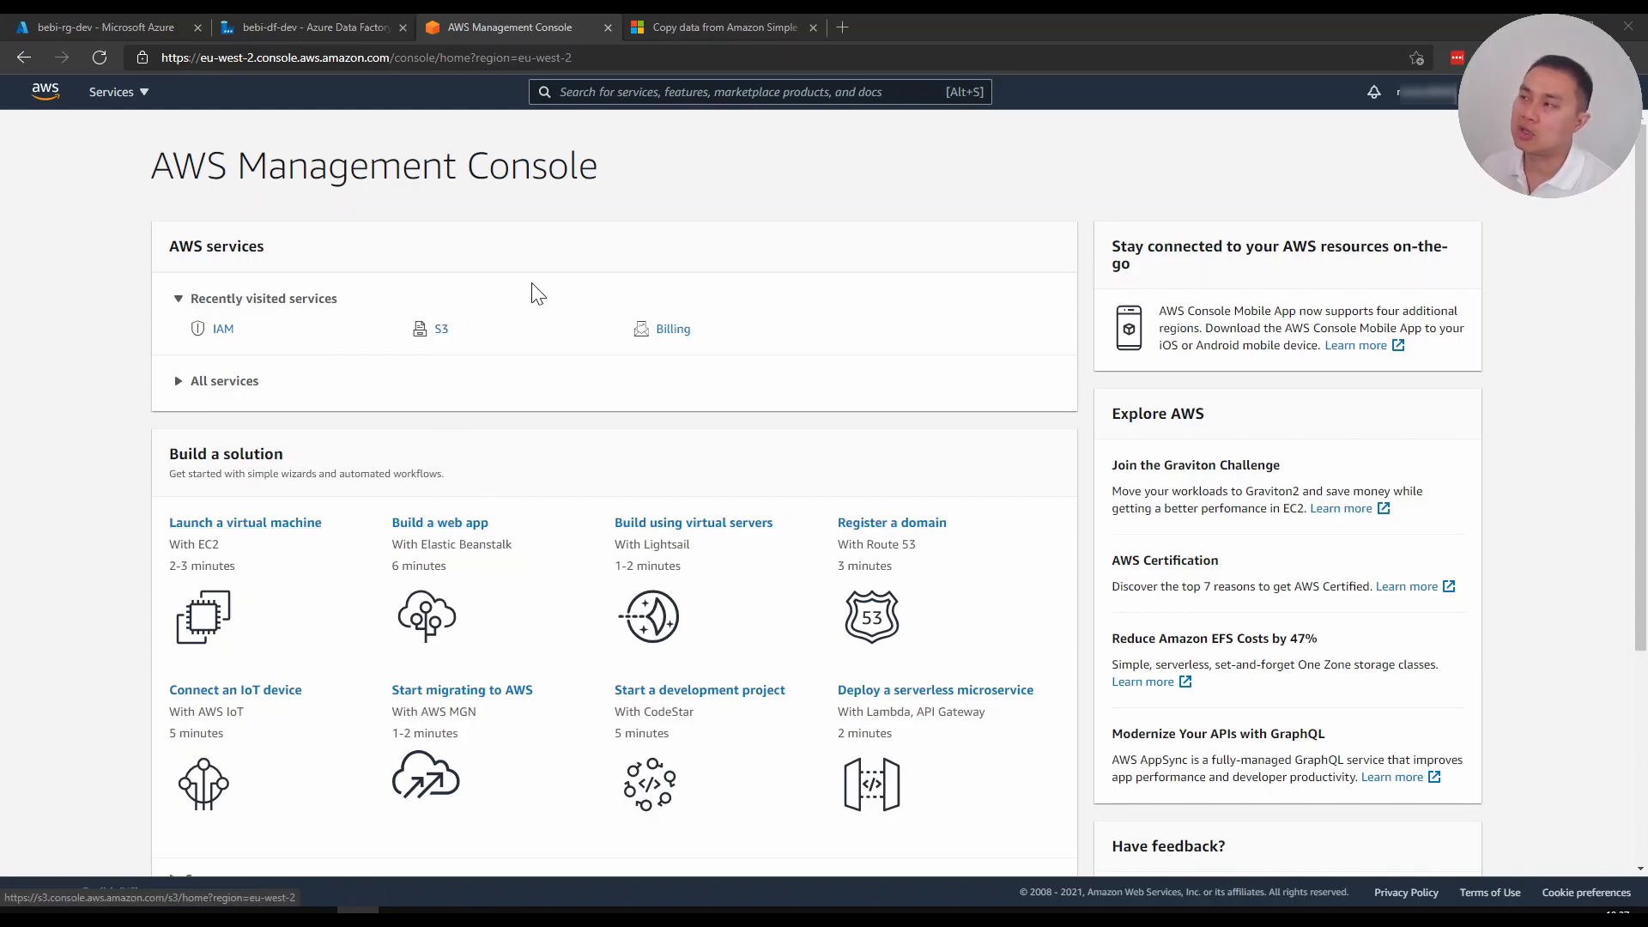
Open S3 bucket rabucket01, review its Permissions, then open folder1 to list TestFile.csv
{"action": "type", "text": "s3"}
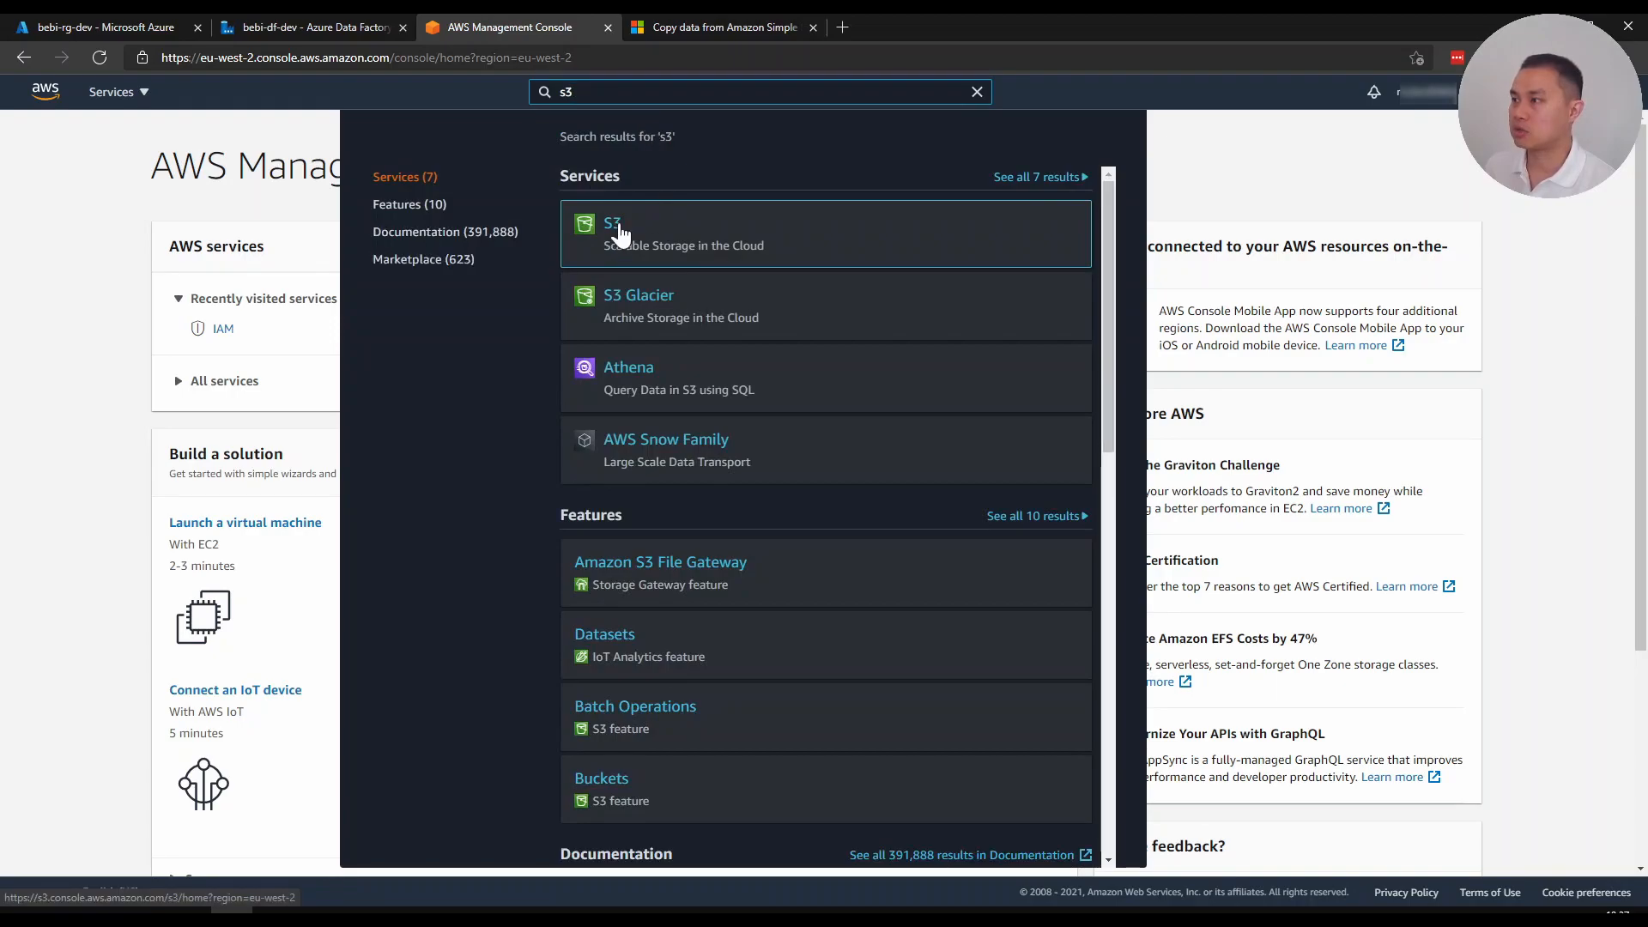
{"action": "left_click", "coordinate": [613, 224]}
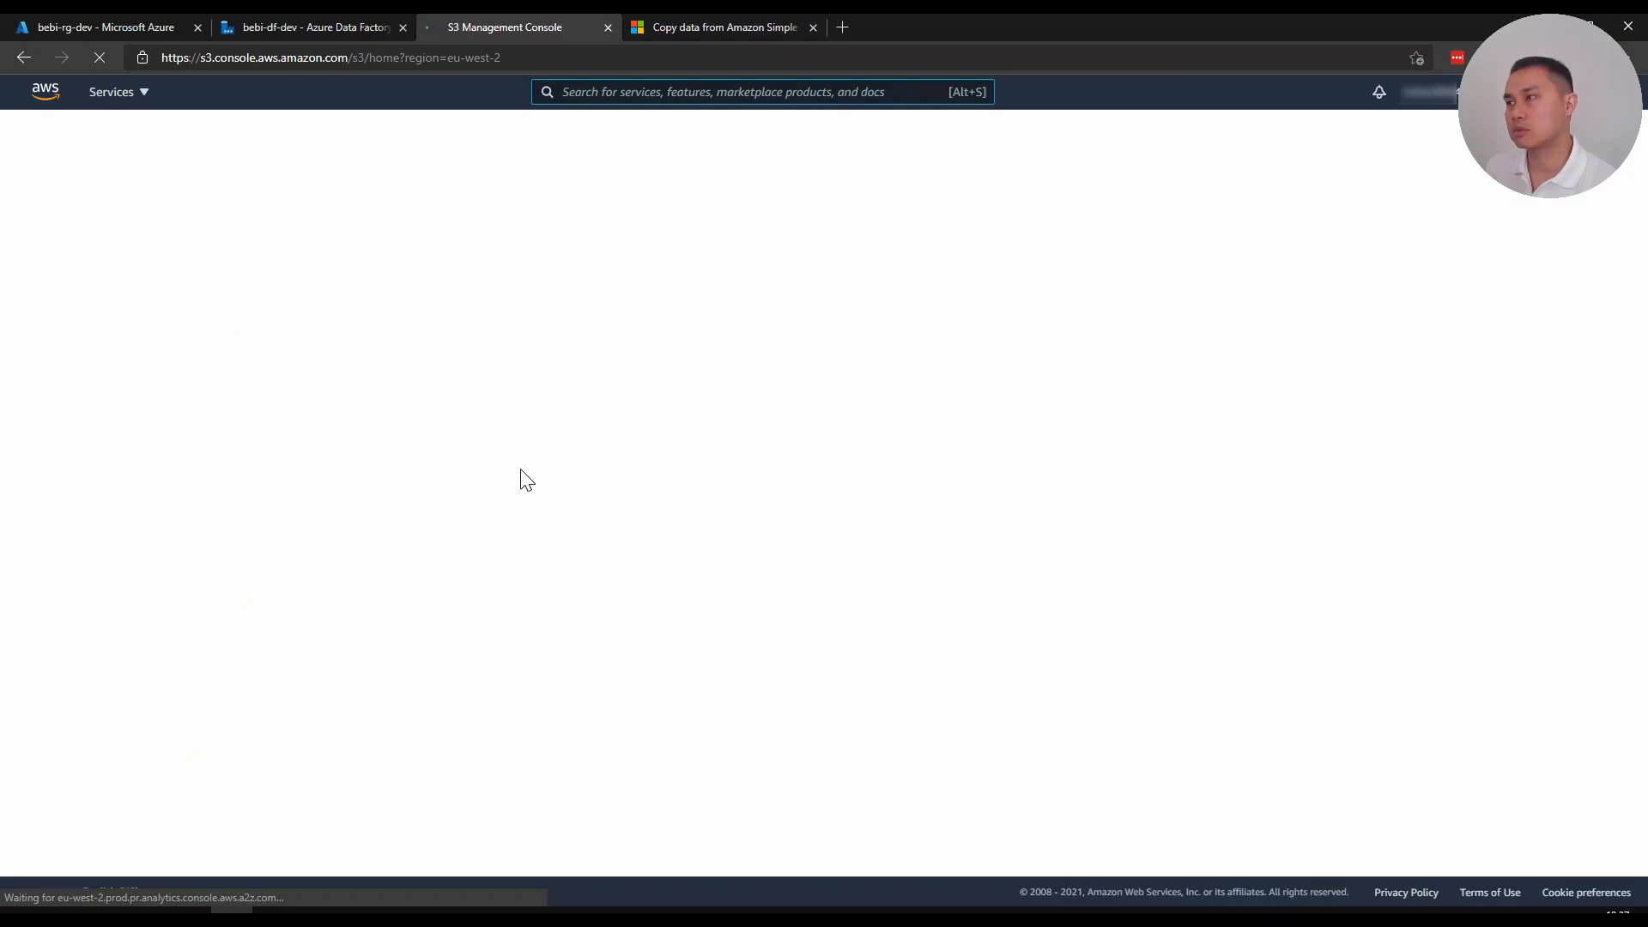
{"action": "mouse_move", "coordinate": [515, 467]}
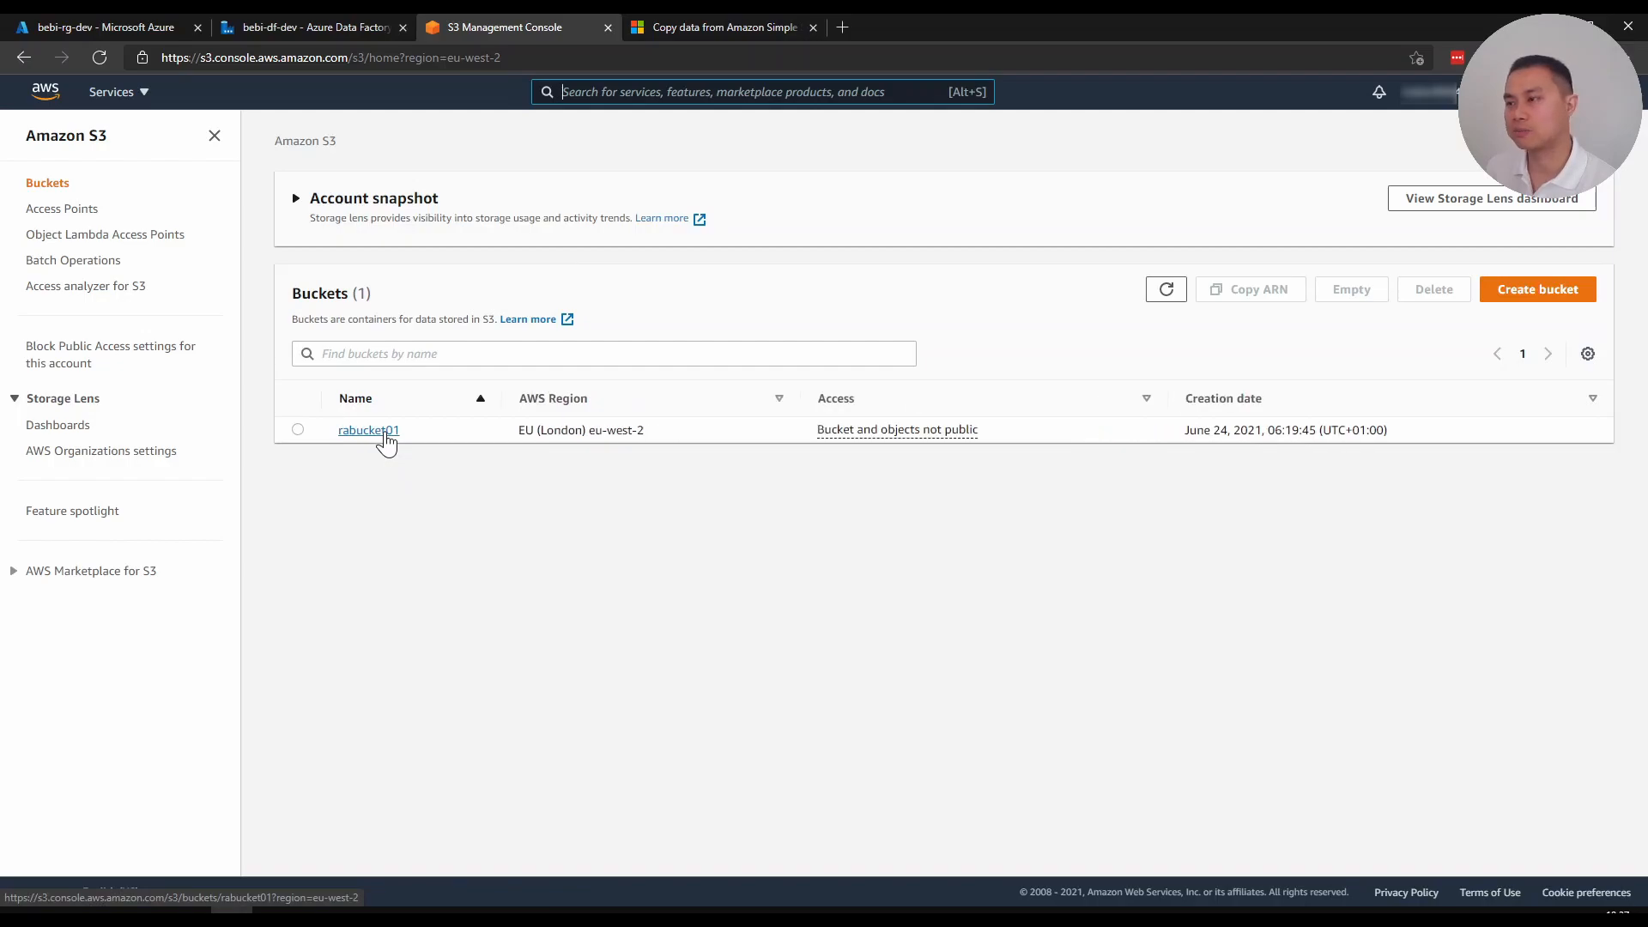
{"action": "left_click", "coordinate": [368, 429]}
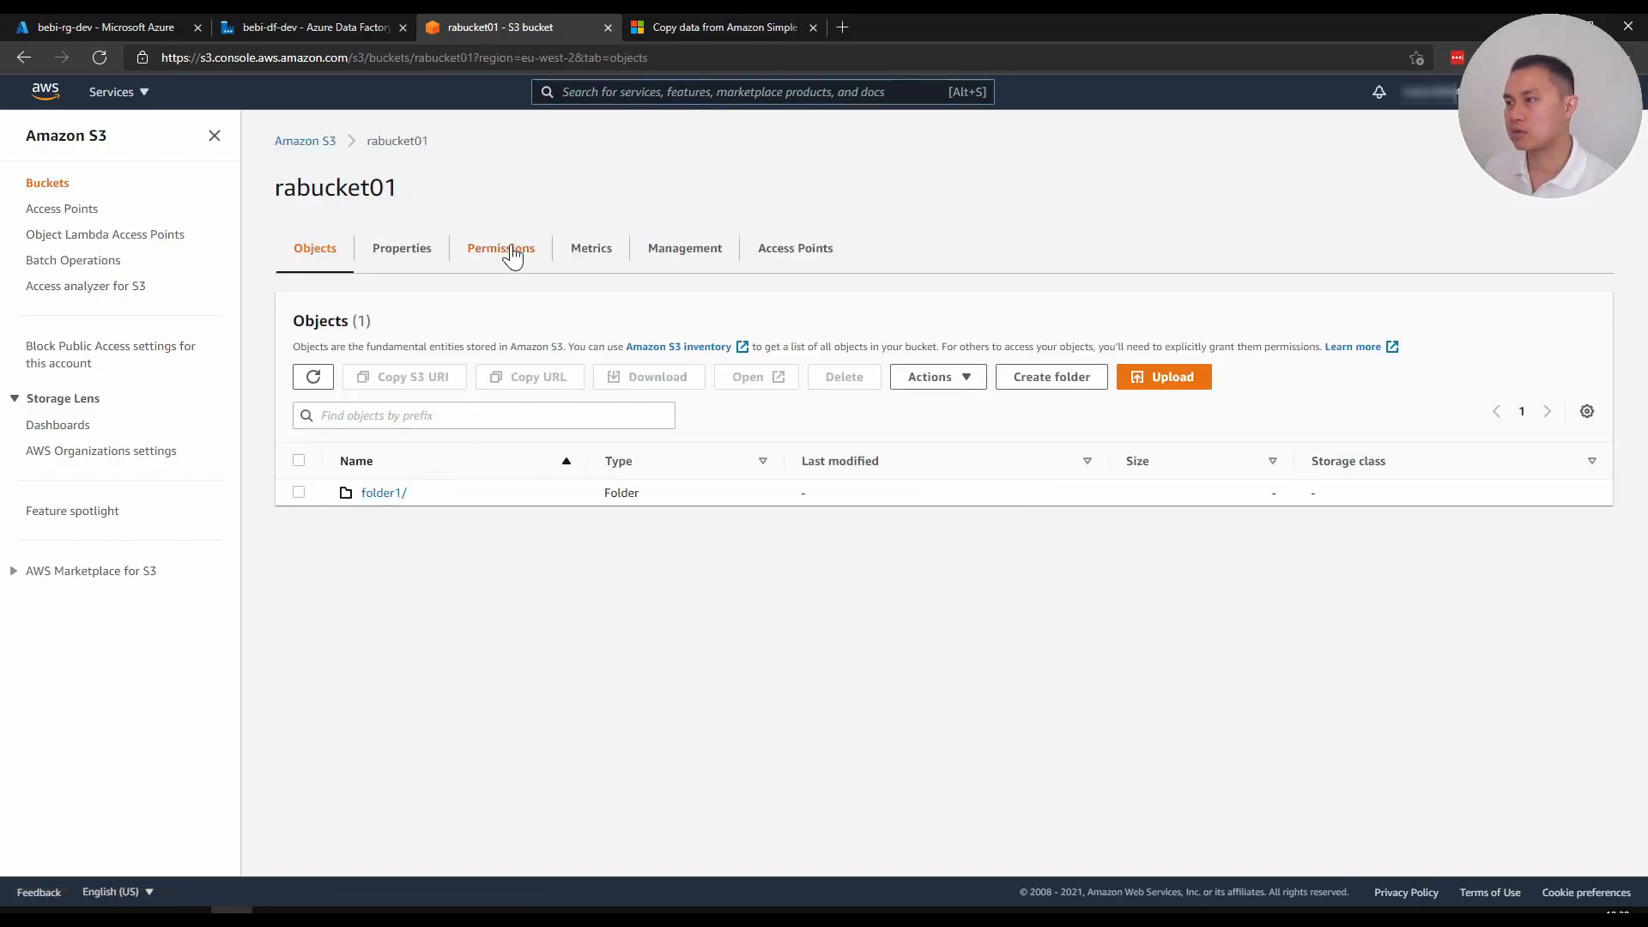
{"action": "left_click", "coordinate": [500, 248]}
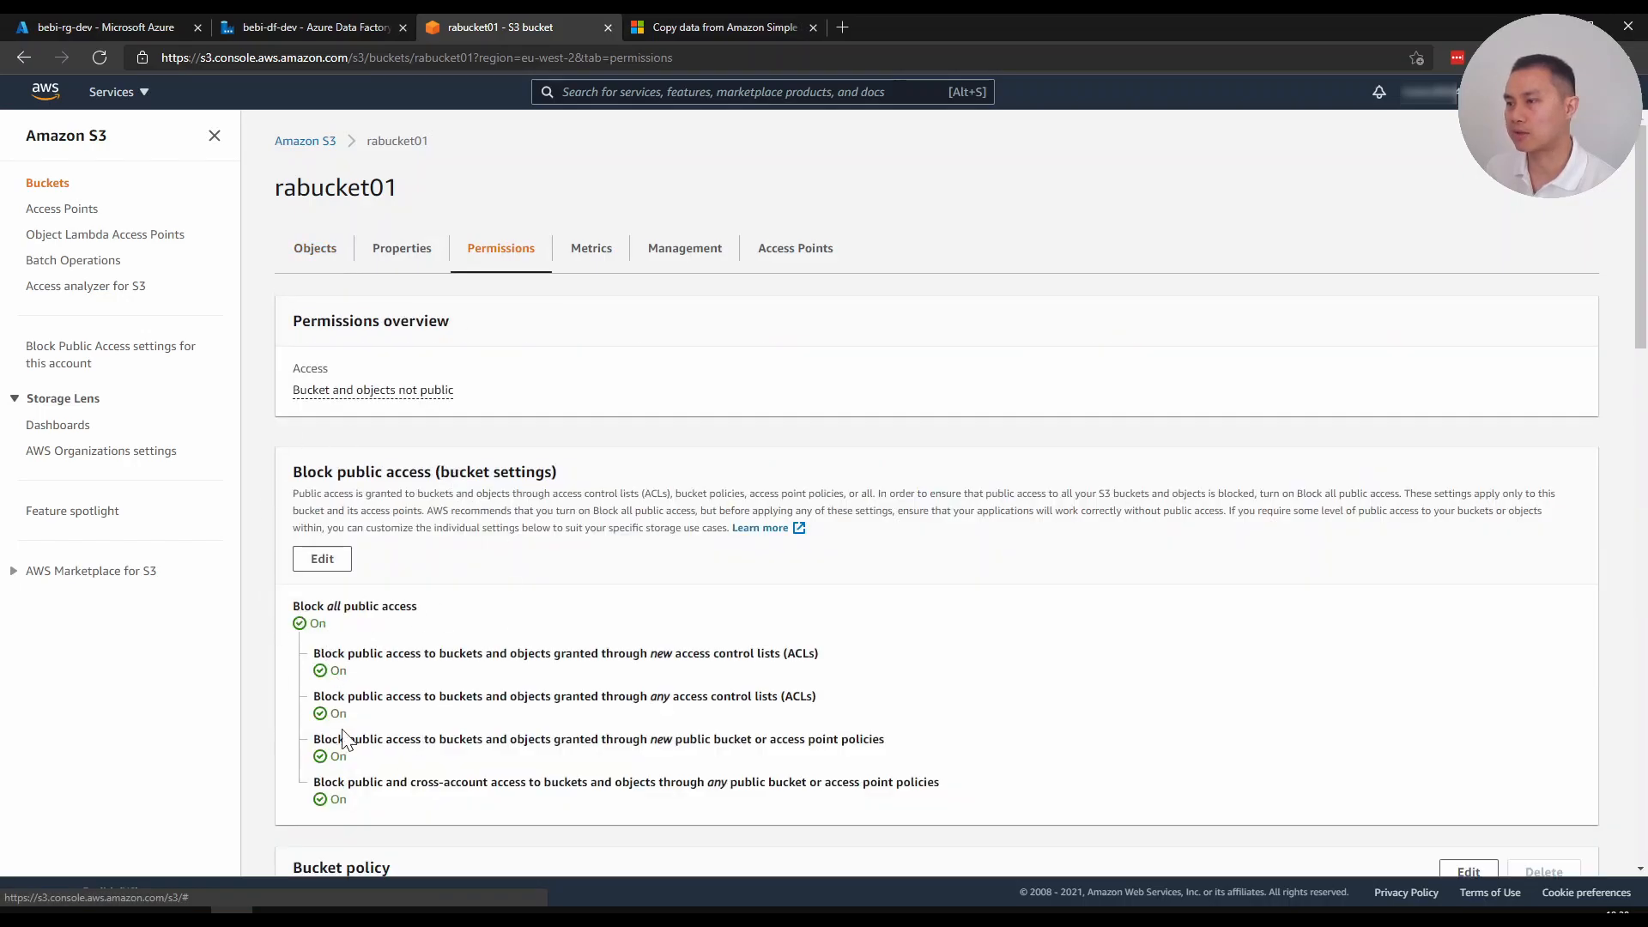
{"action": "mouse_move", "coordinate": [375, 275]}
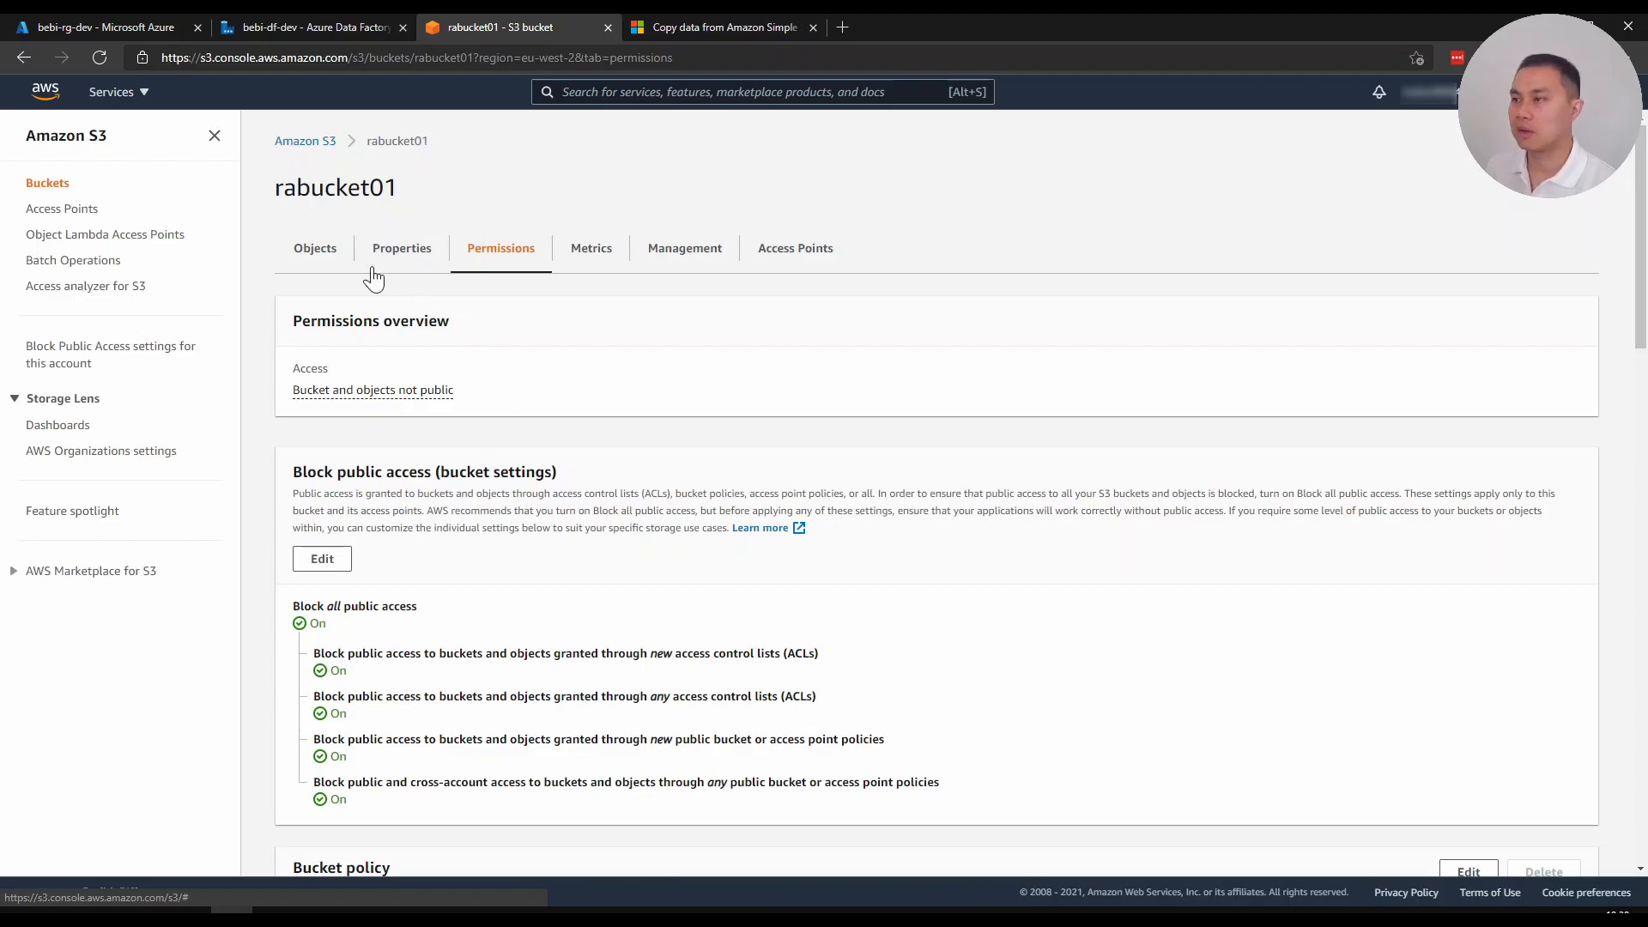
{"action": "left_click", "coordinate": [315, 248]}
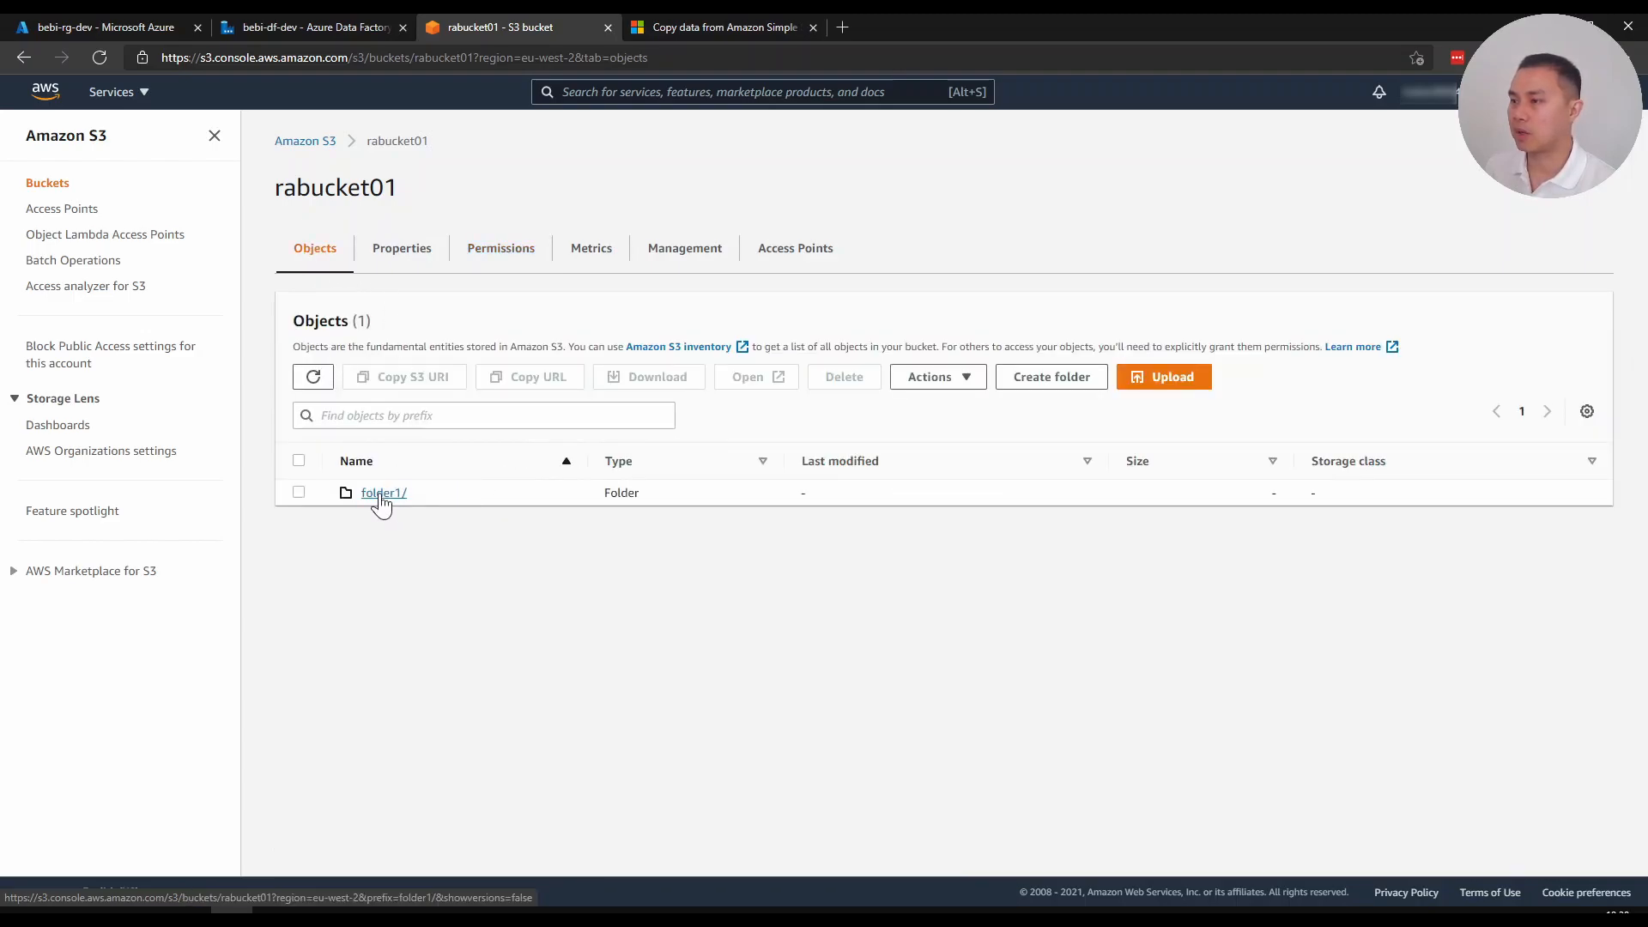
{"action": "left_click", "coordinate": [383, 491]}
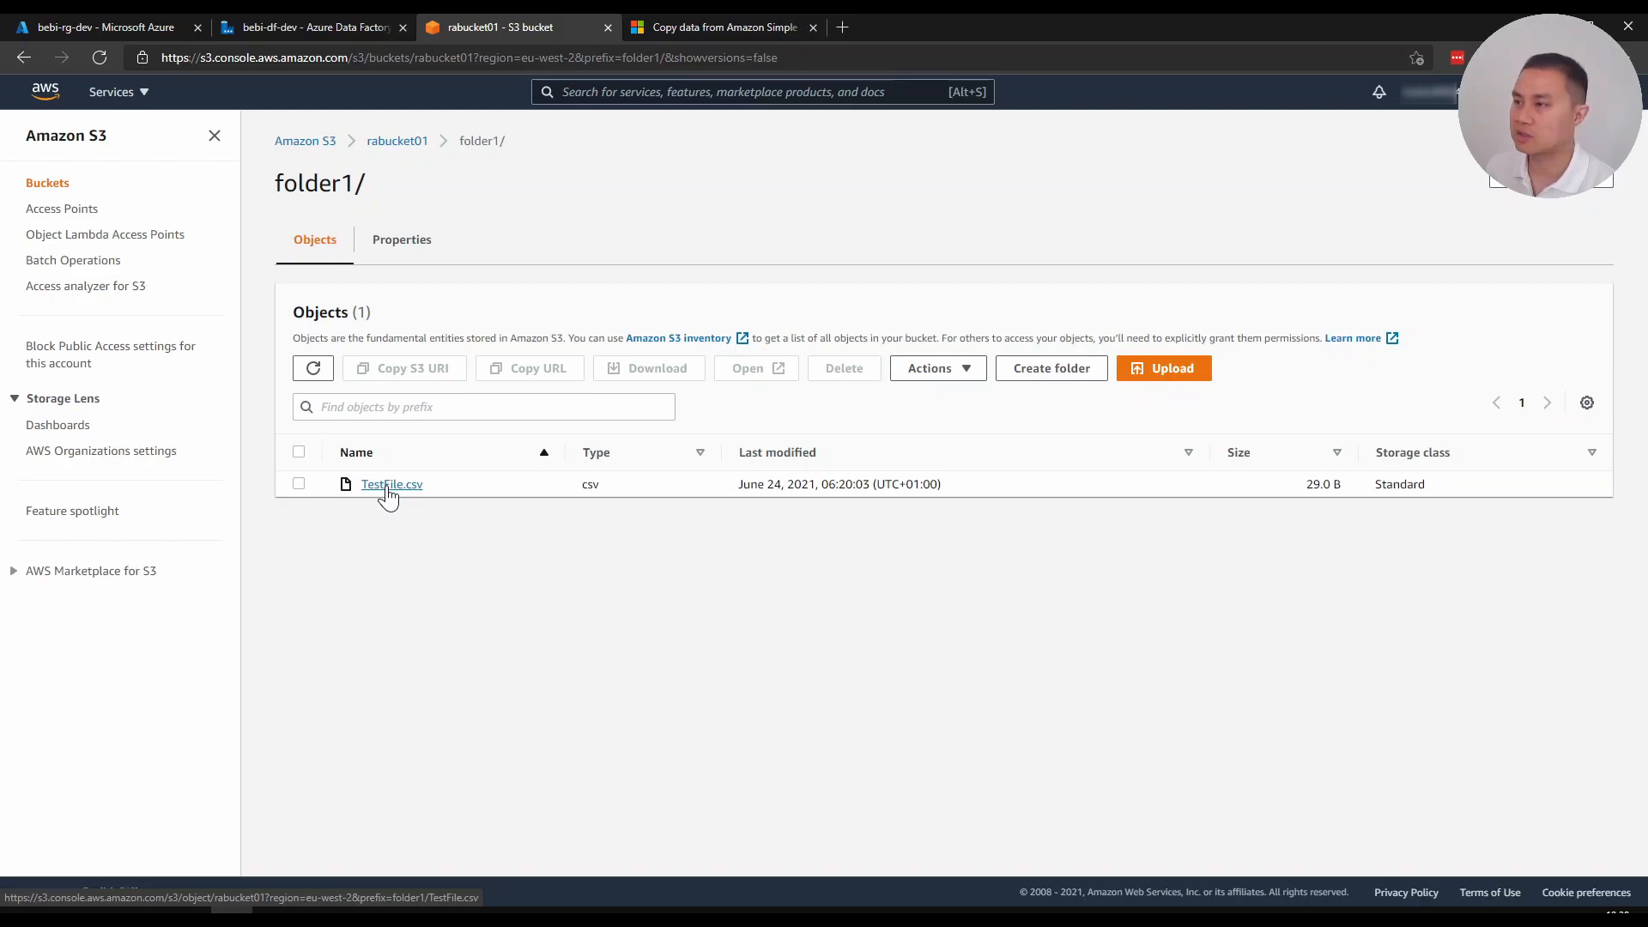
{"action": "left_click", "coordinate": [759, 92]}
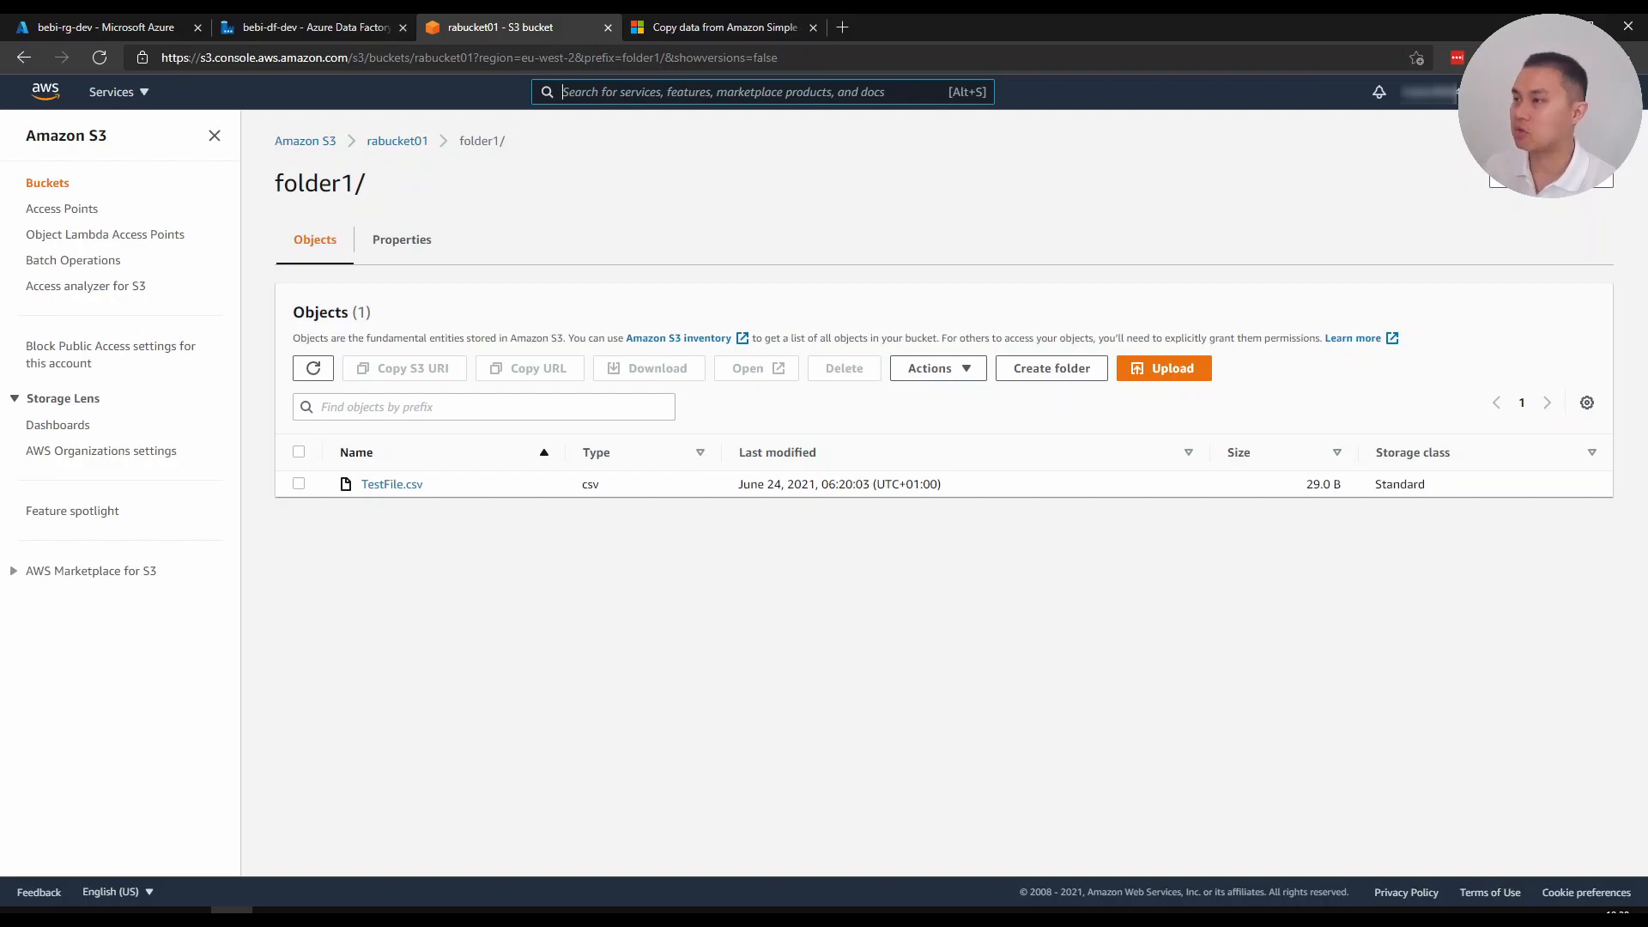
Search 'iam', open the IAM service and show its Policies list
{"action": "type", "text": "iam"}
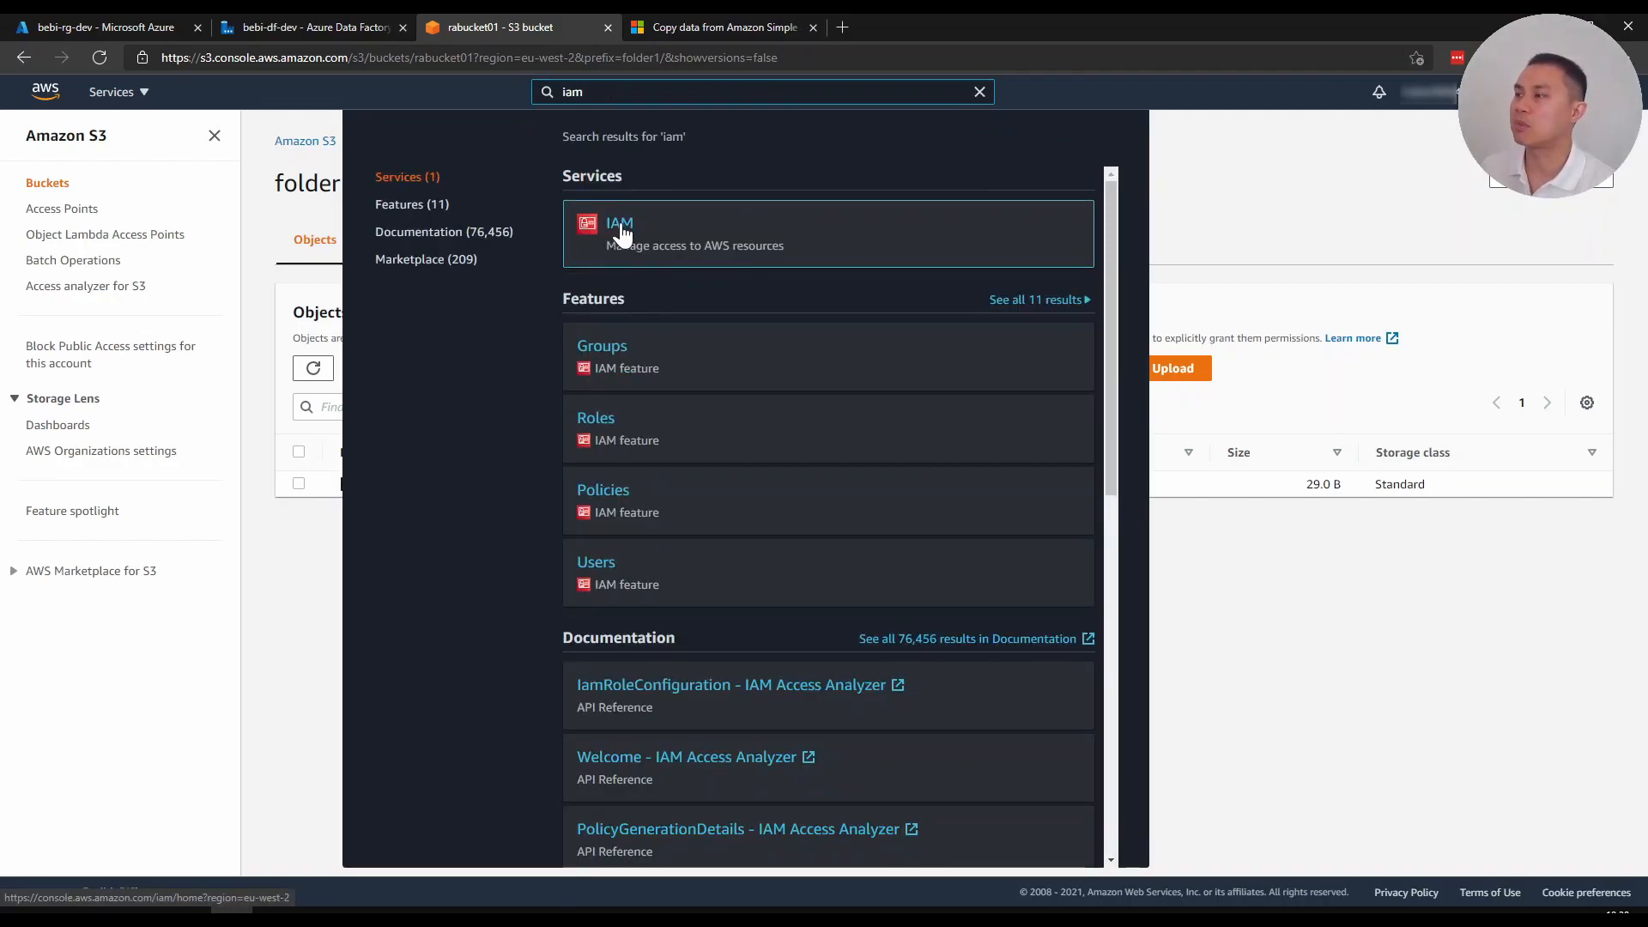
{"action": "left_click", "coordinate": [619, 224]}
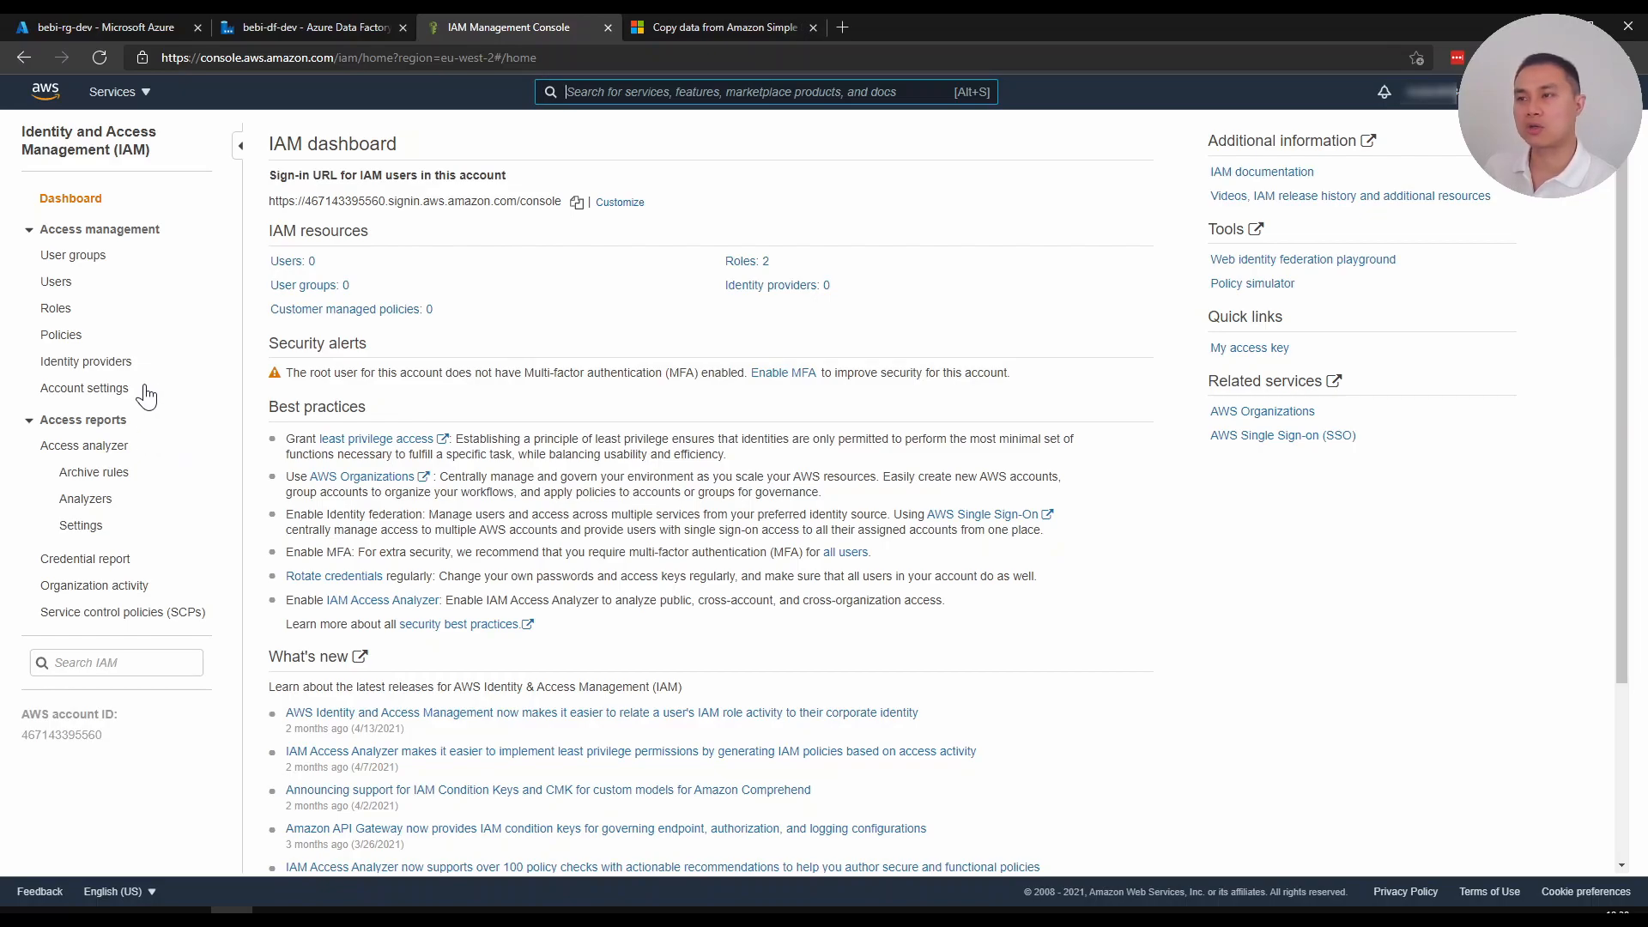
{"action": "mouse_move", "coordinate": [142, 391]}
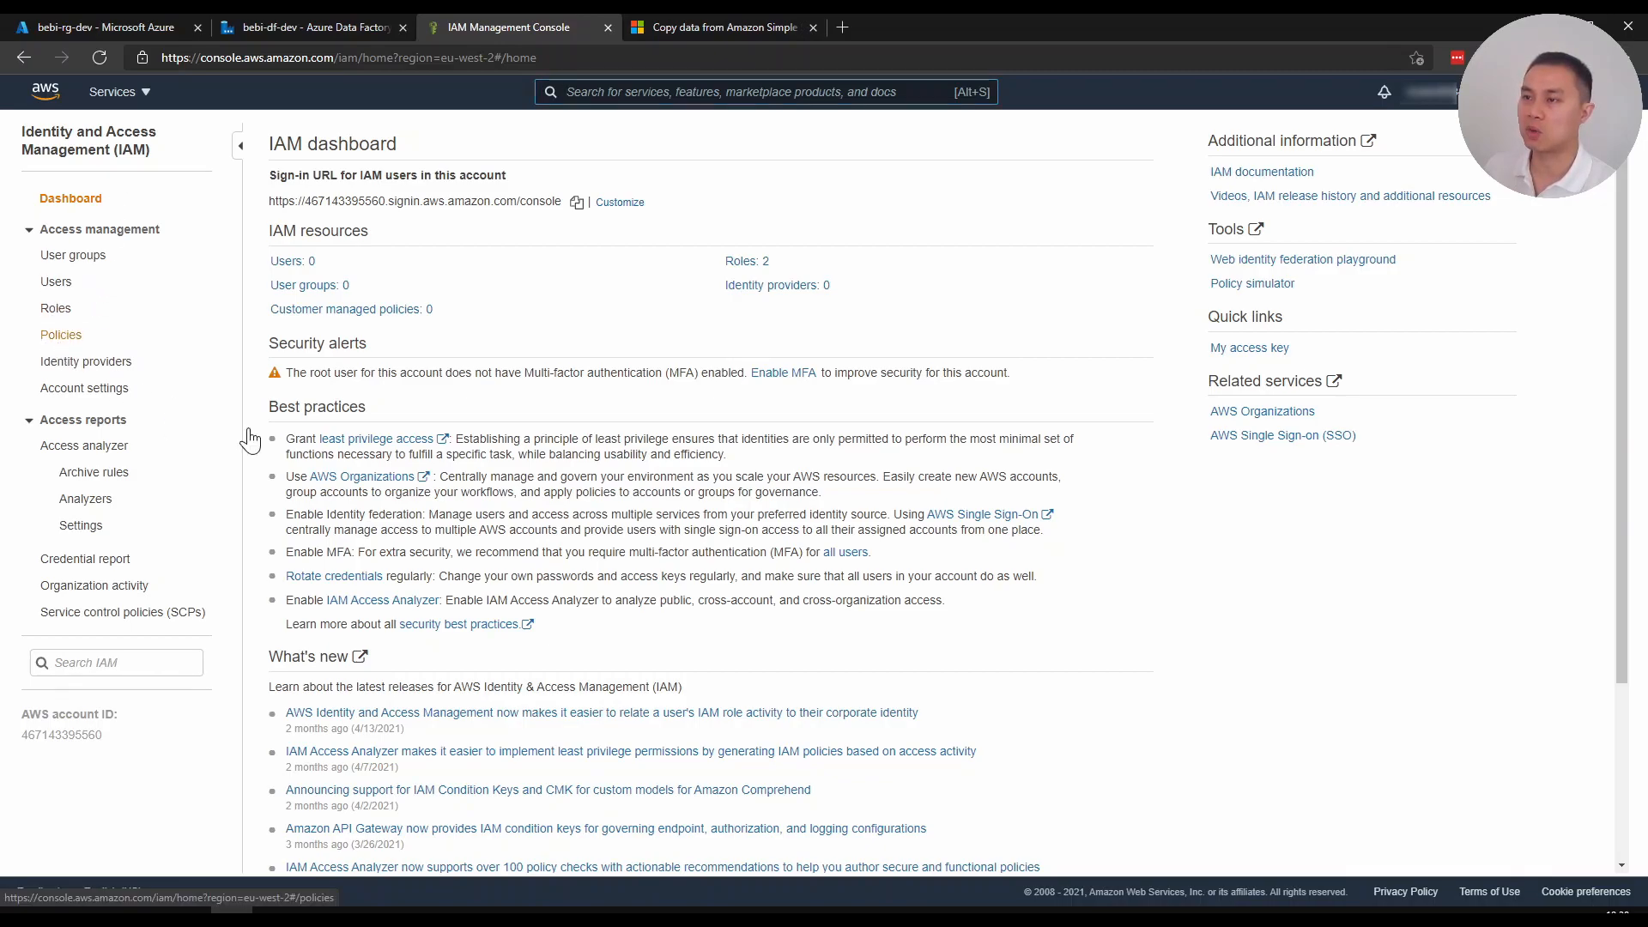
{"action": "left_click", "coordinate": [60, 334]}
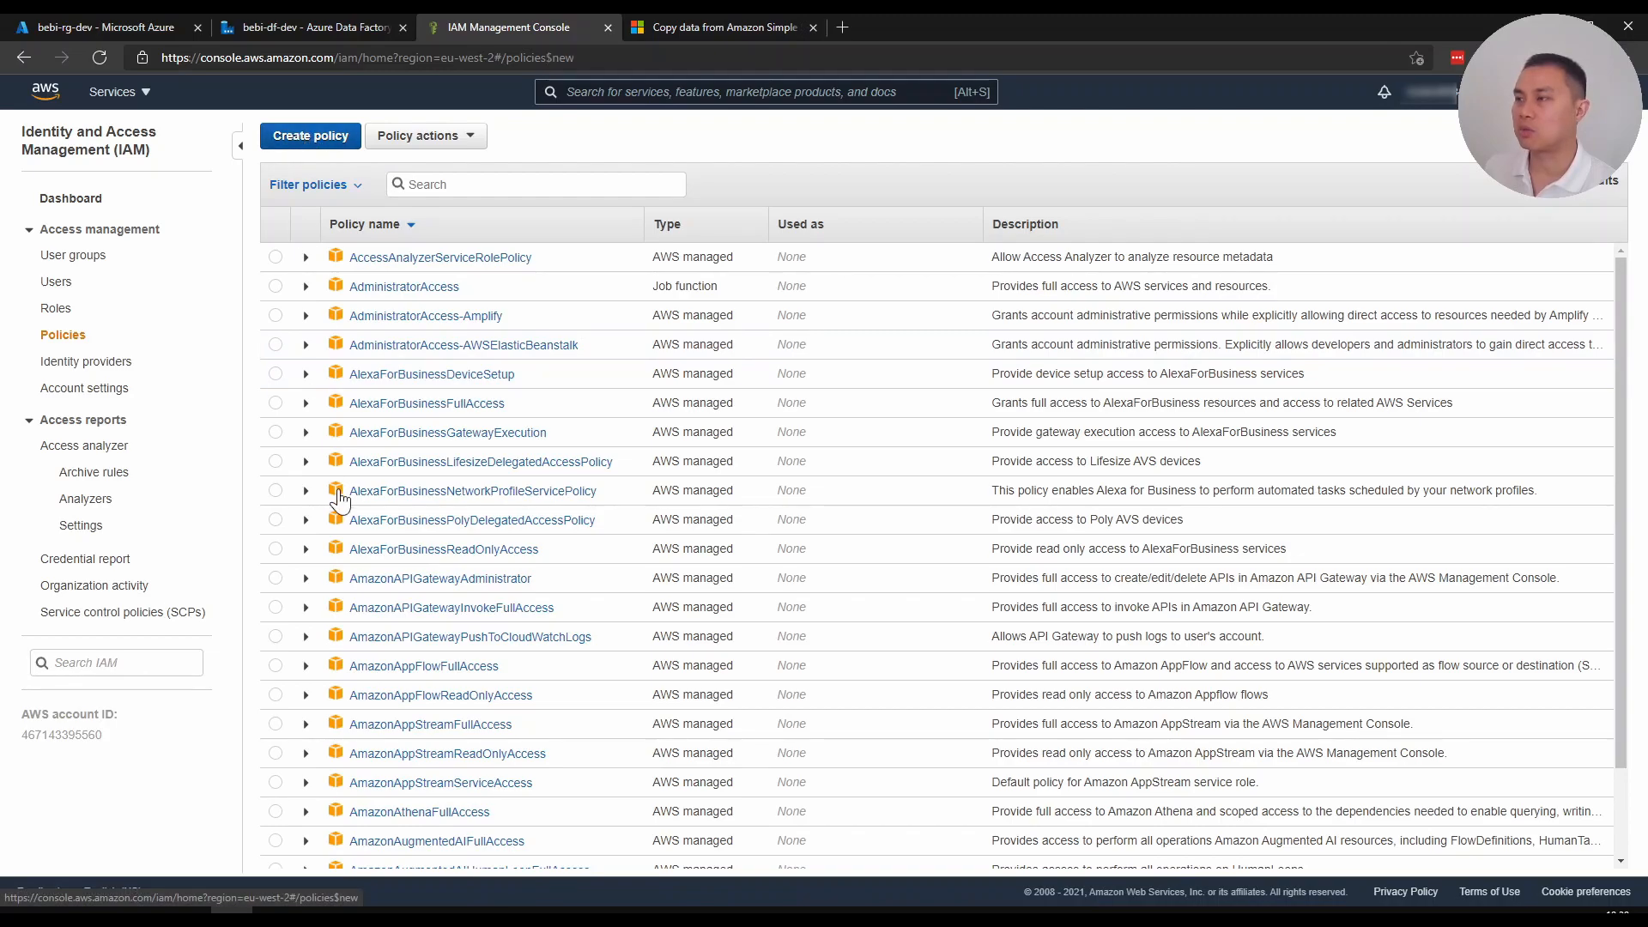
Start a new IAM policy with S3 as its service
{"action": "left_click", "coordinate": [309, 135]}
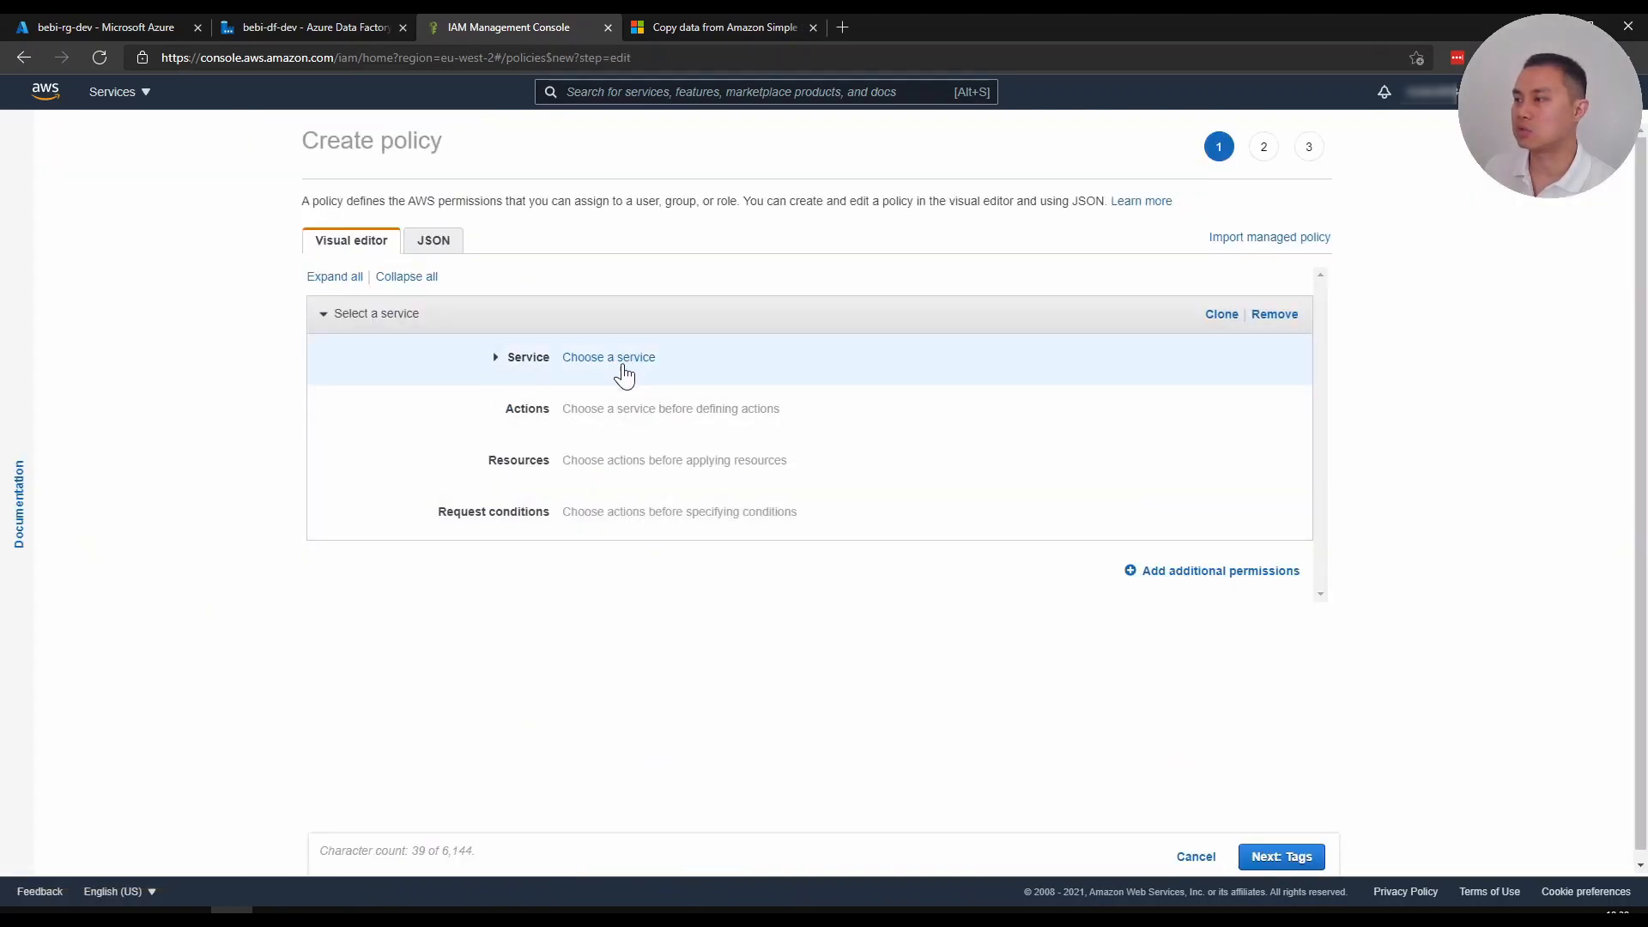
{"action": "left_click", "coordinate": [608, 356]}
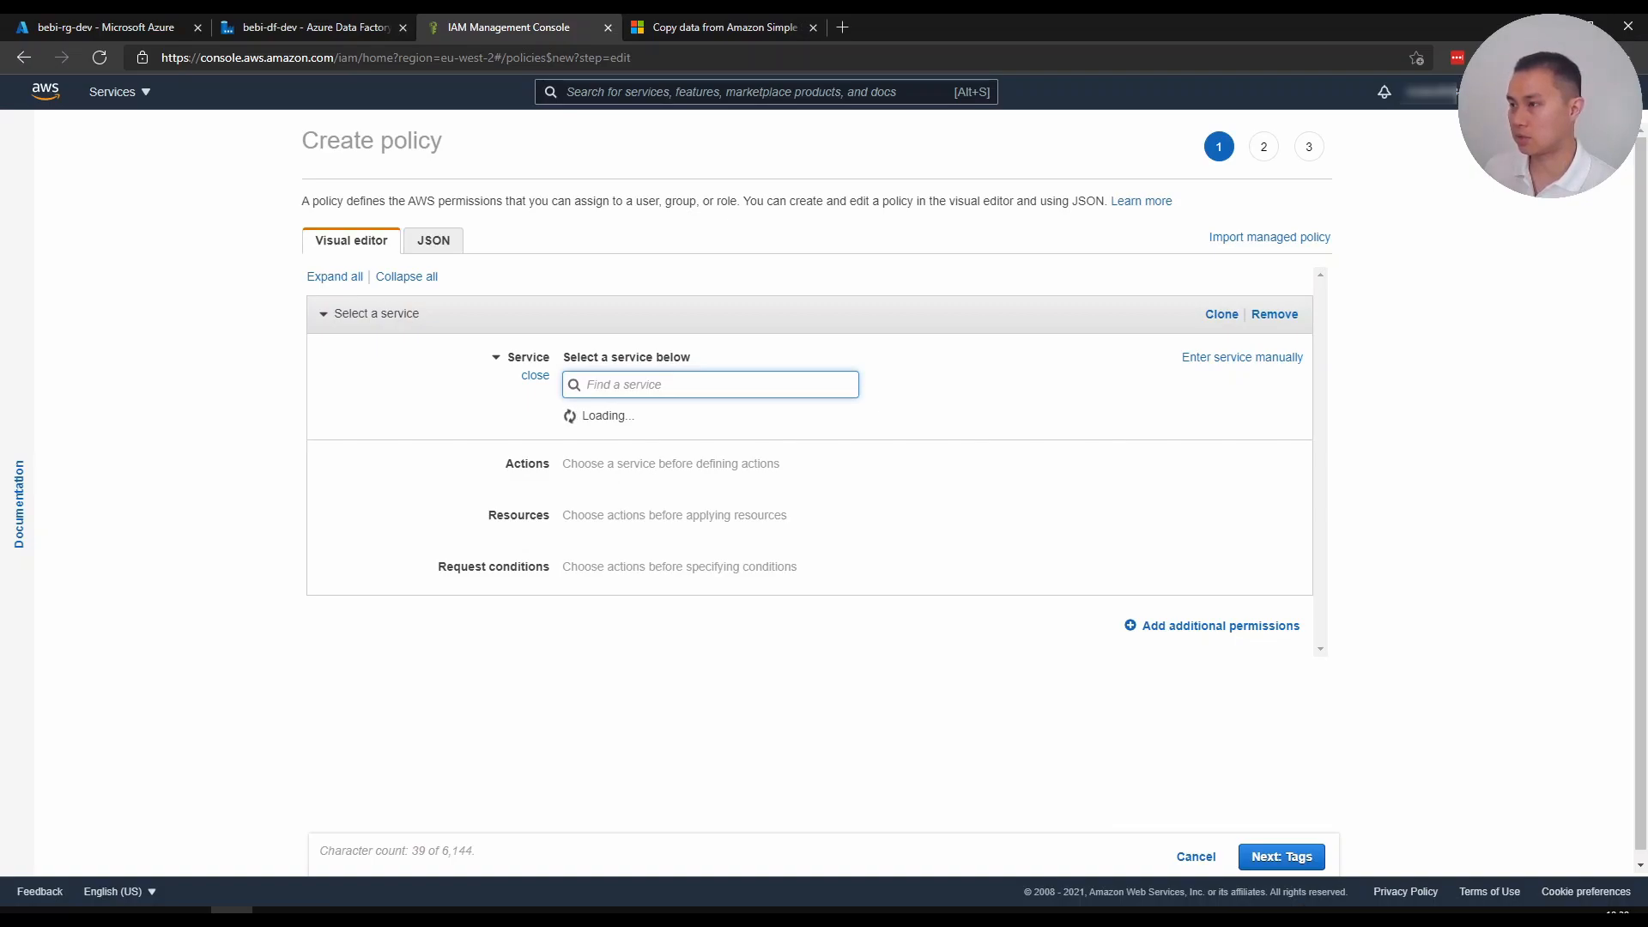
{"action": "type", "text": "s3"}
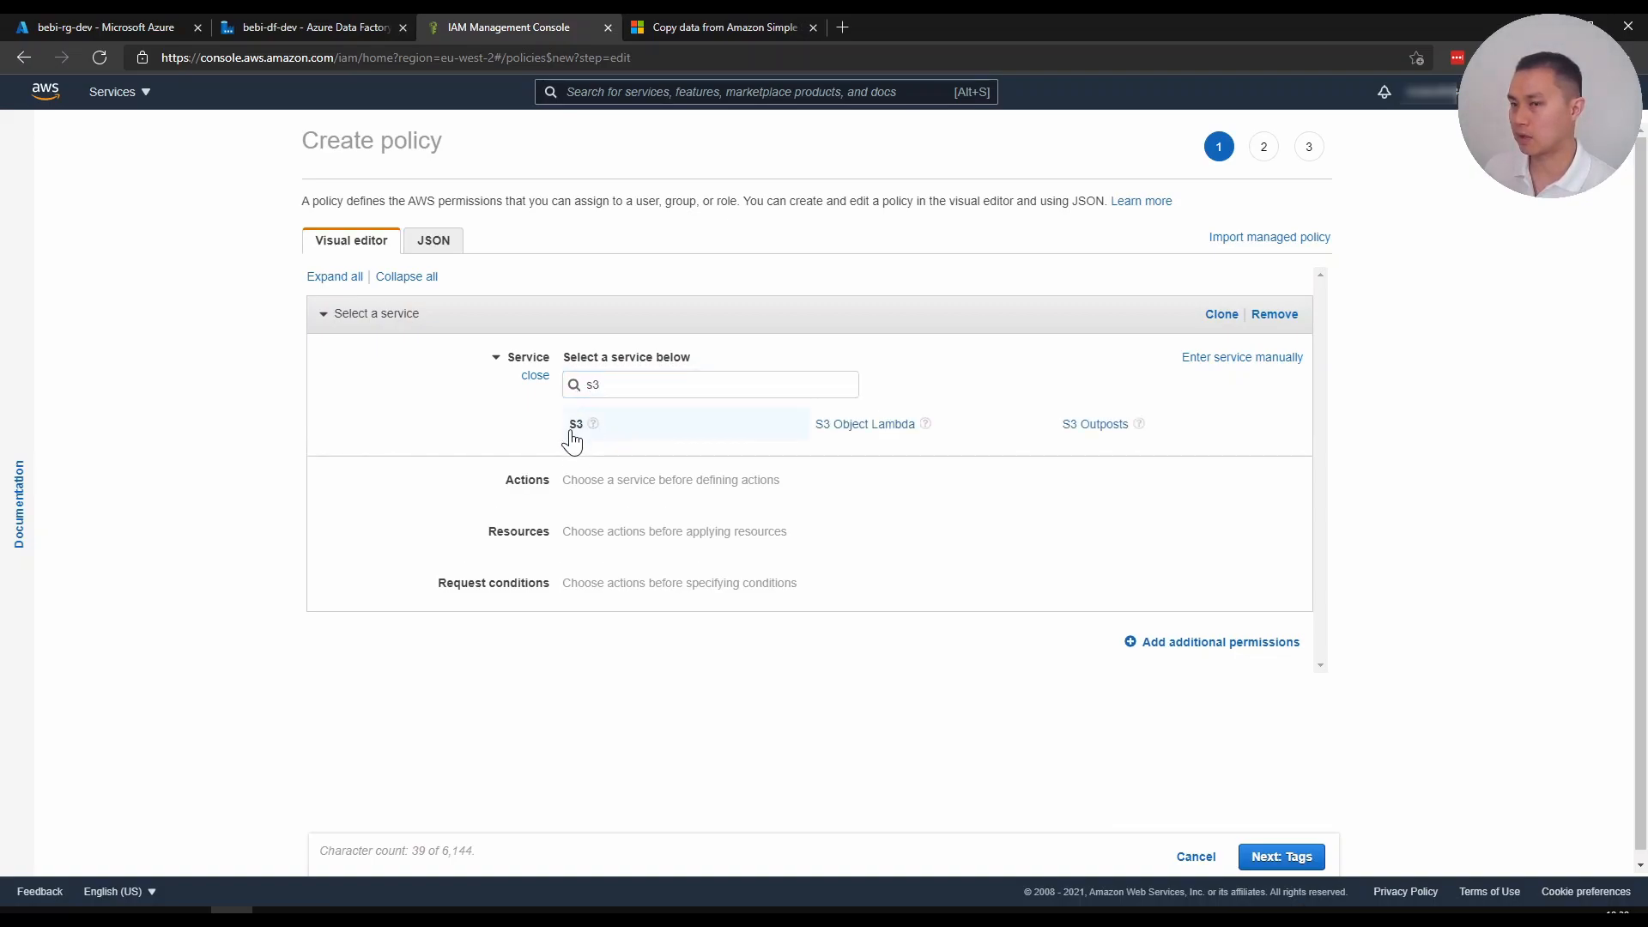
{"action": "left_click", "coordinate": [575, 423]}
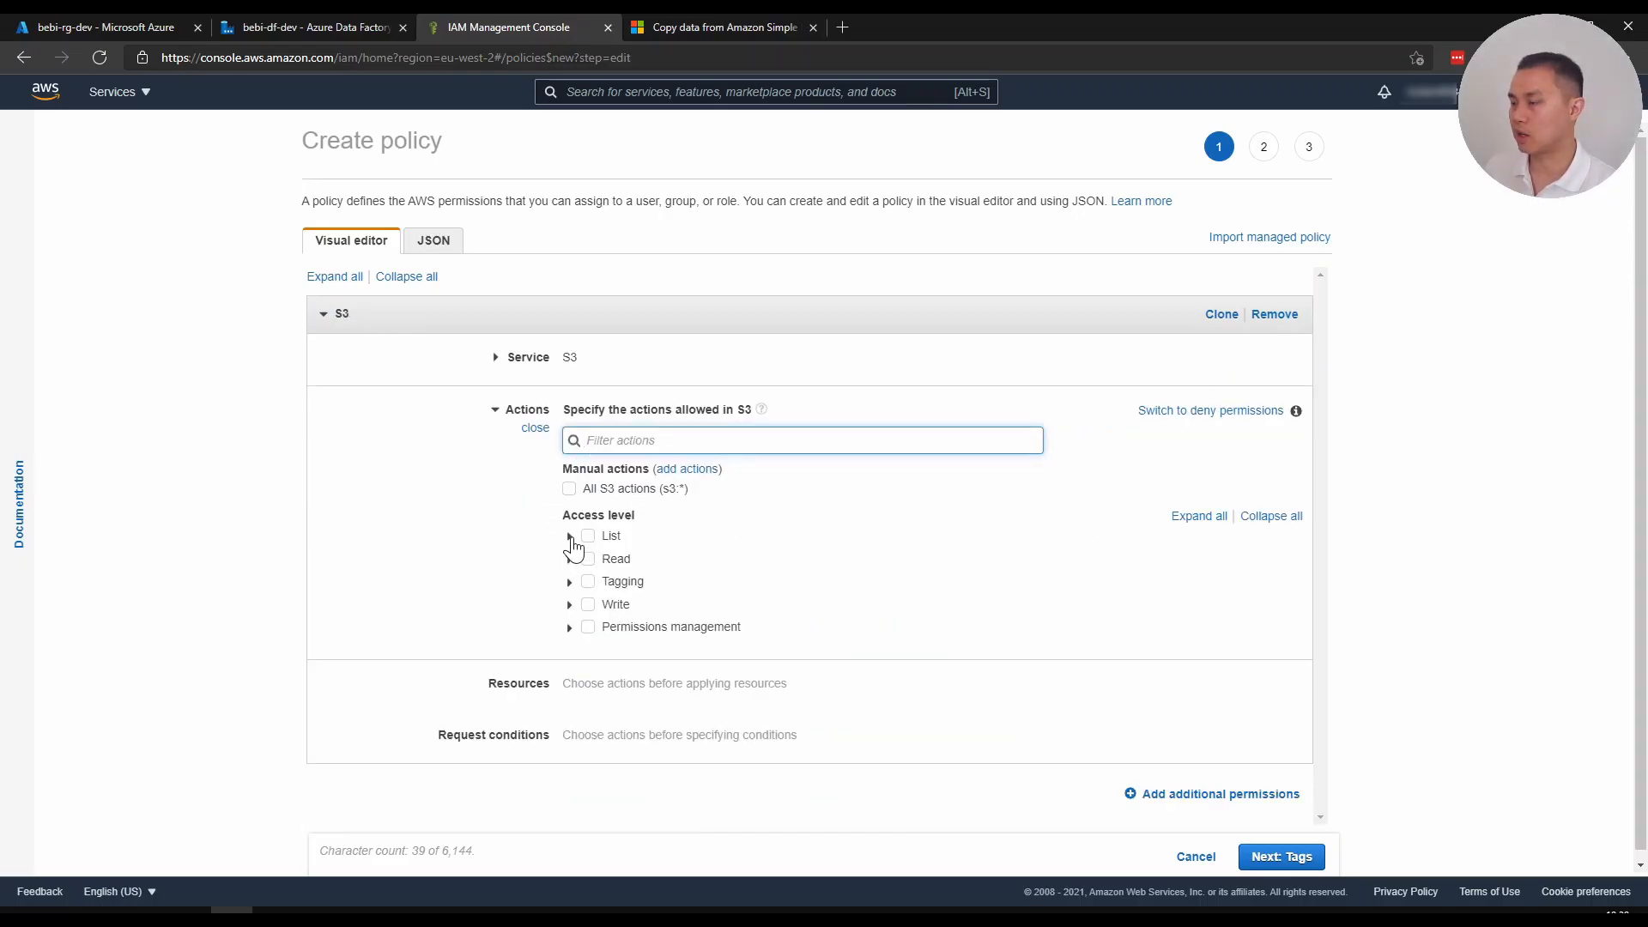
Allow the S3 List actions ListAllMyBuckets and ListBucket, checking the connector documentation
{"action": "left_click", "coordinate": [568, 535]}
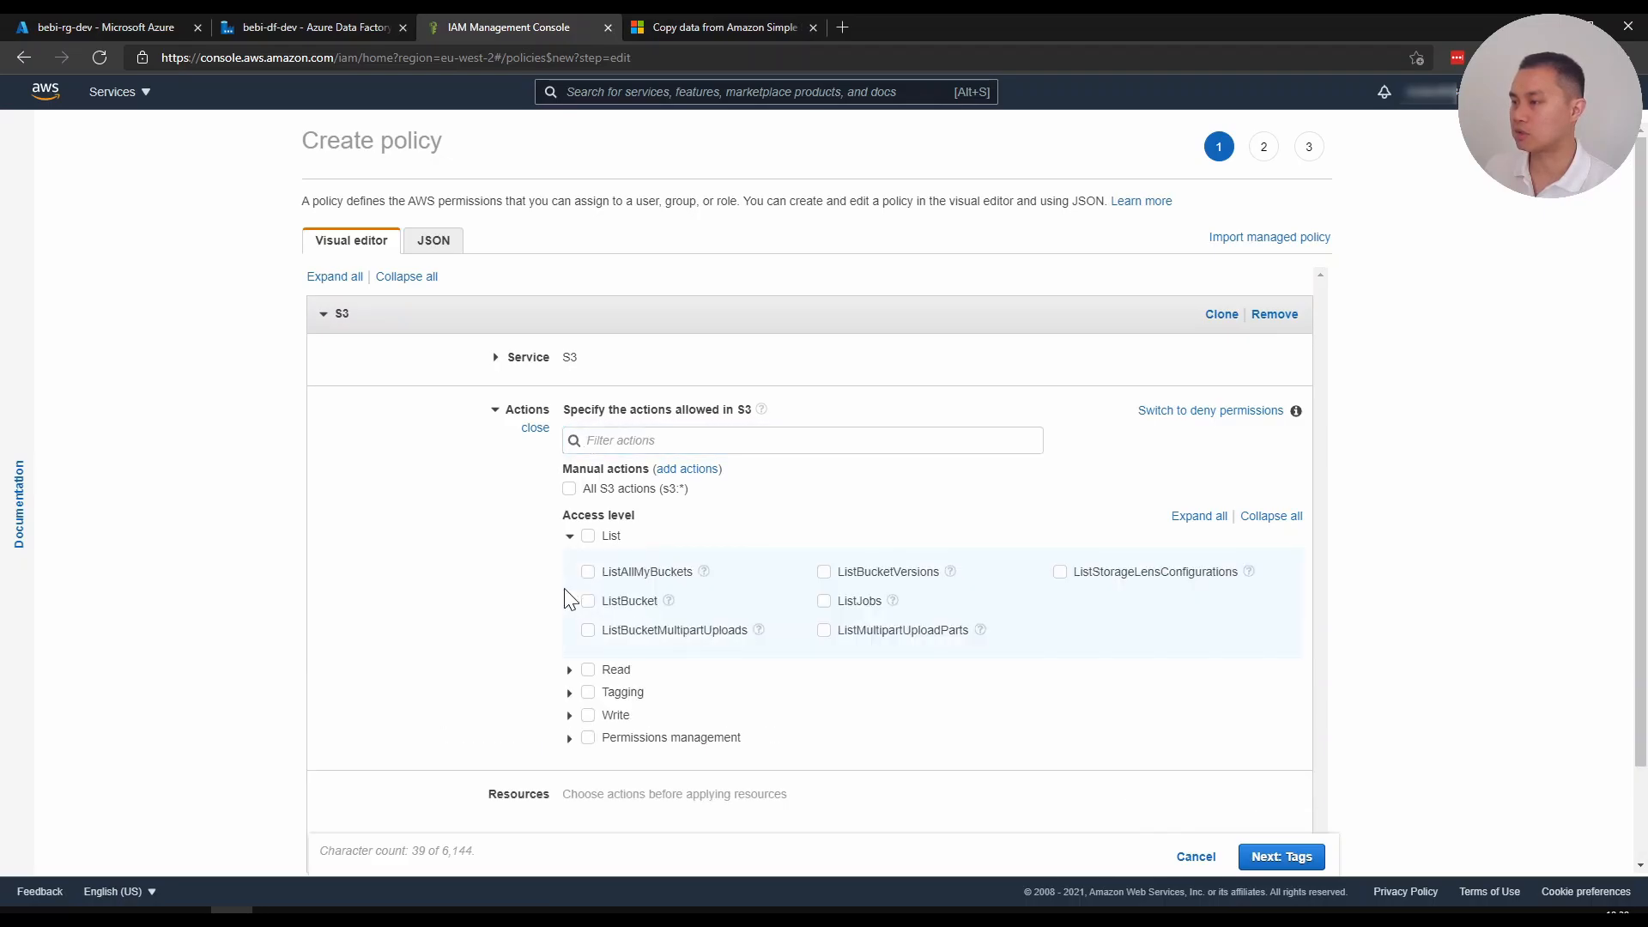
{"action": "mouse_move", "coordinate": [735, 638]}
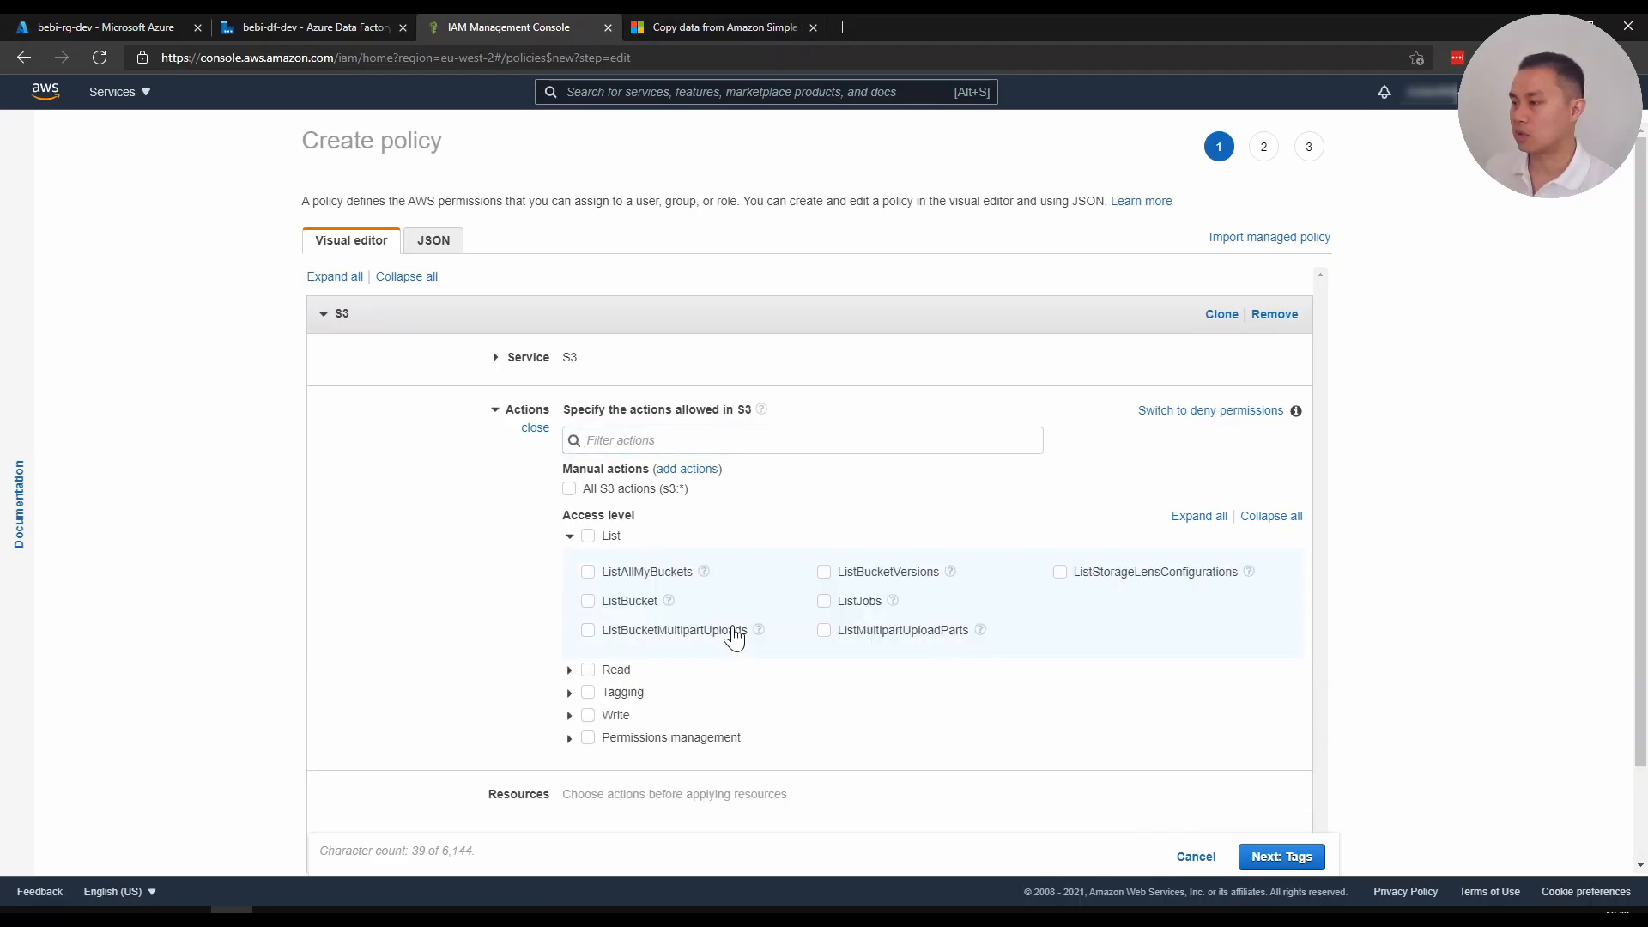
{"action": "left_click", "coordinate": [570, 668]}
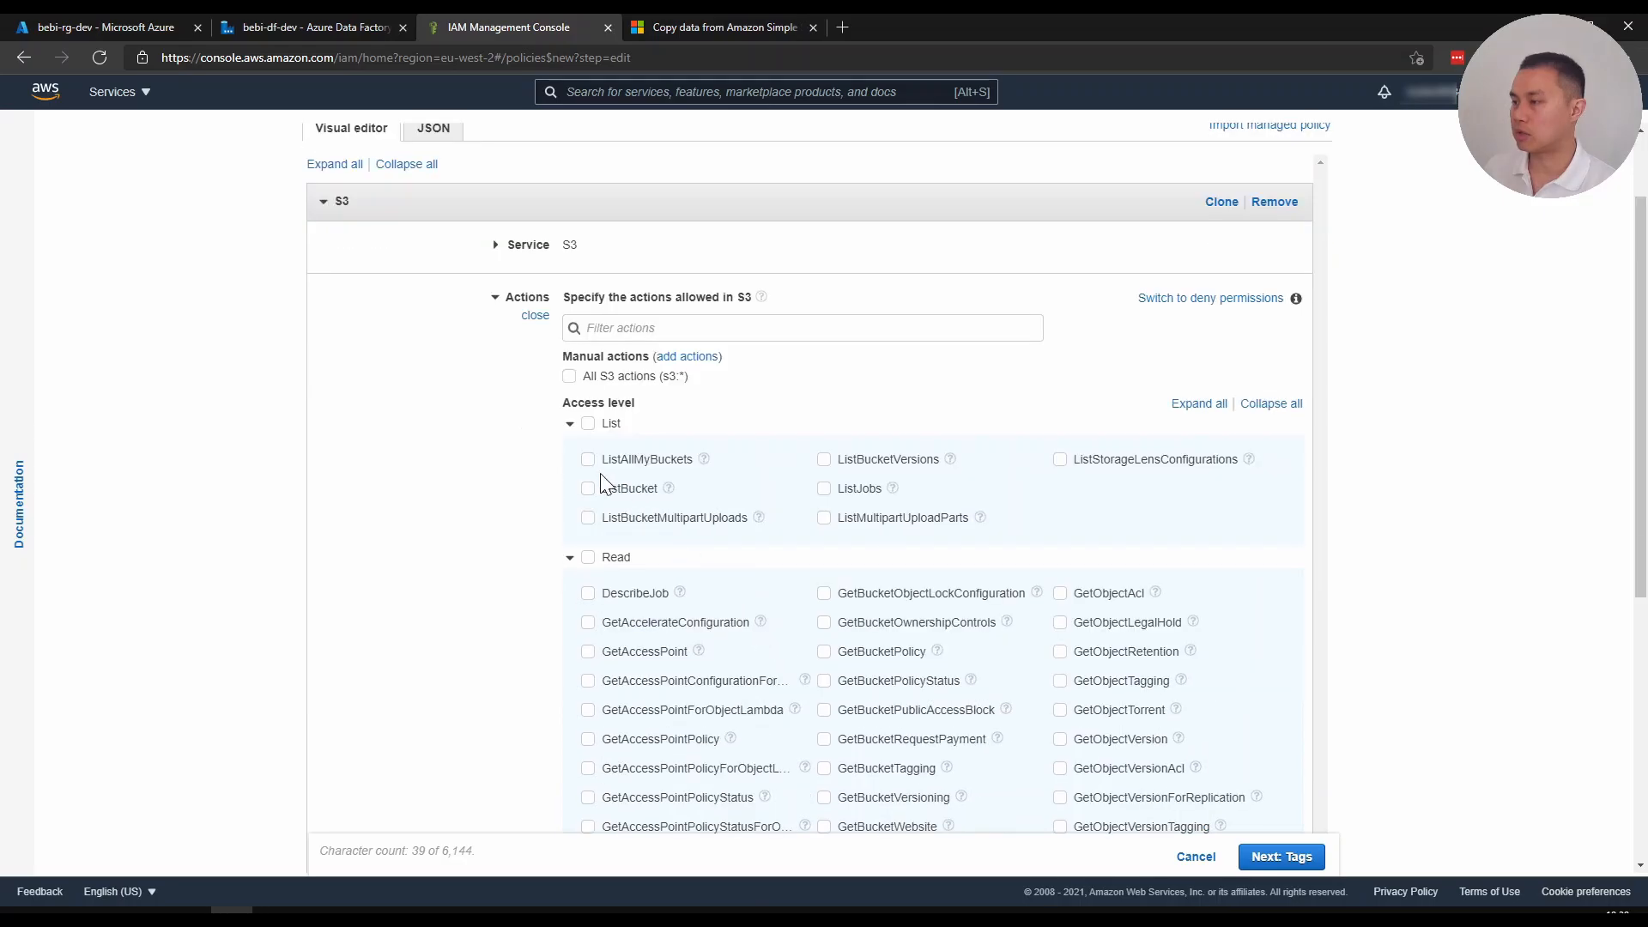
{"action": "left_click", "coordinate": [587, 459]}
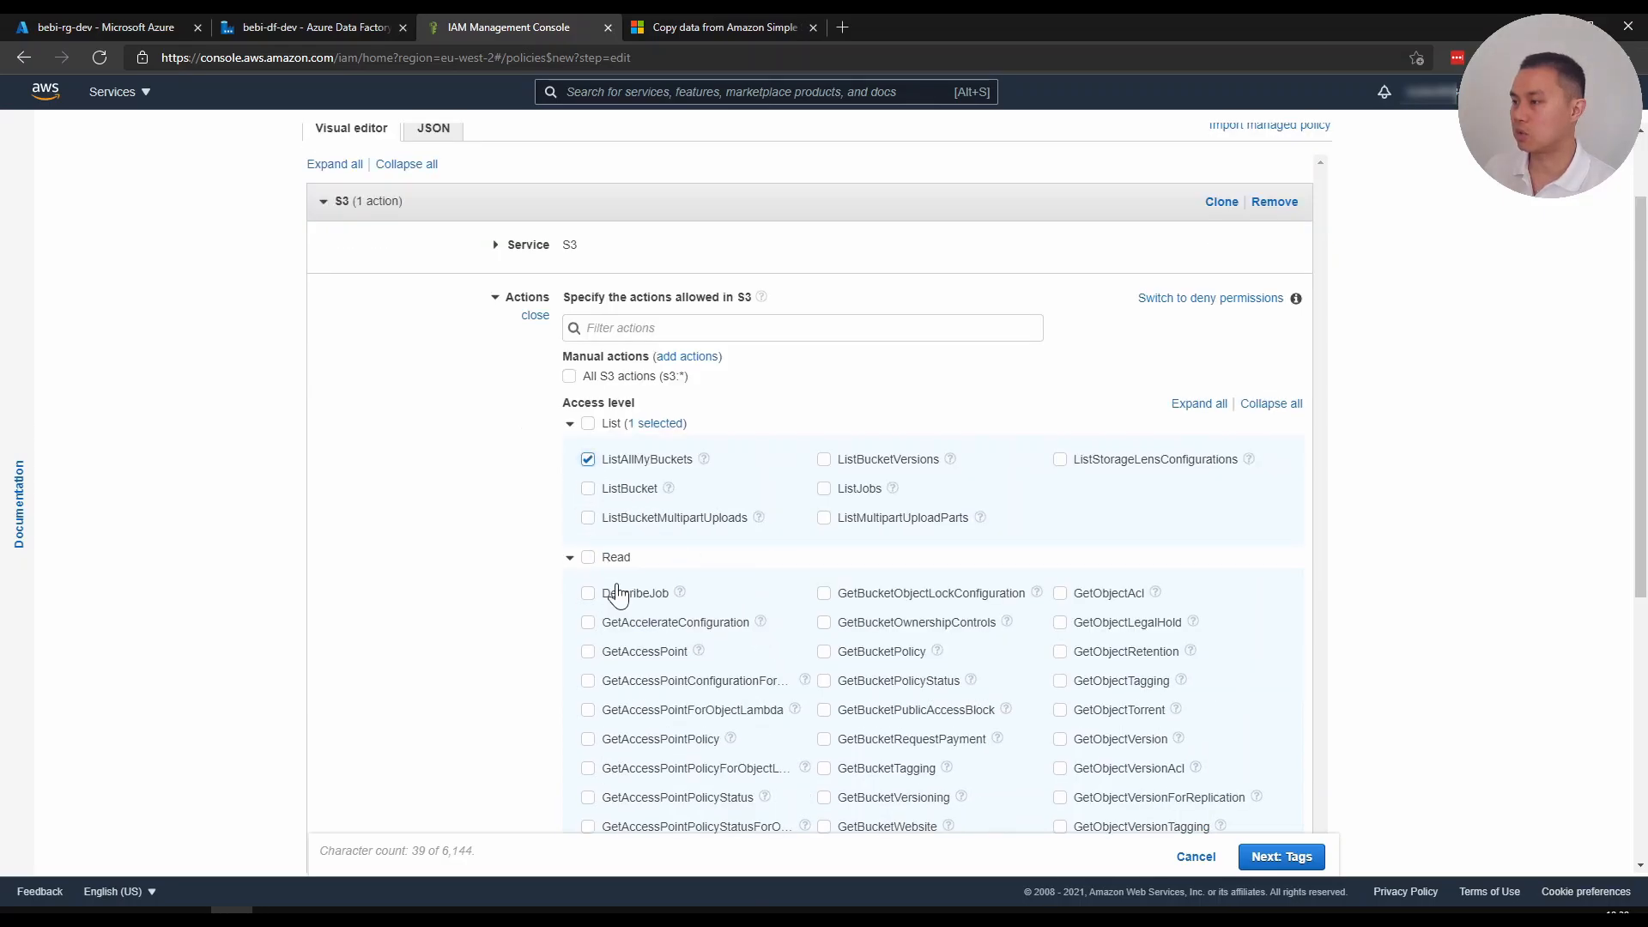
{"action": "left_click", "coordinate": [587, 487]}
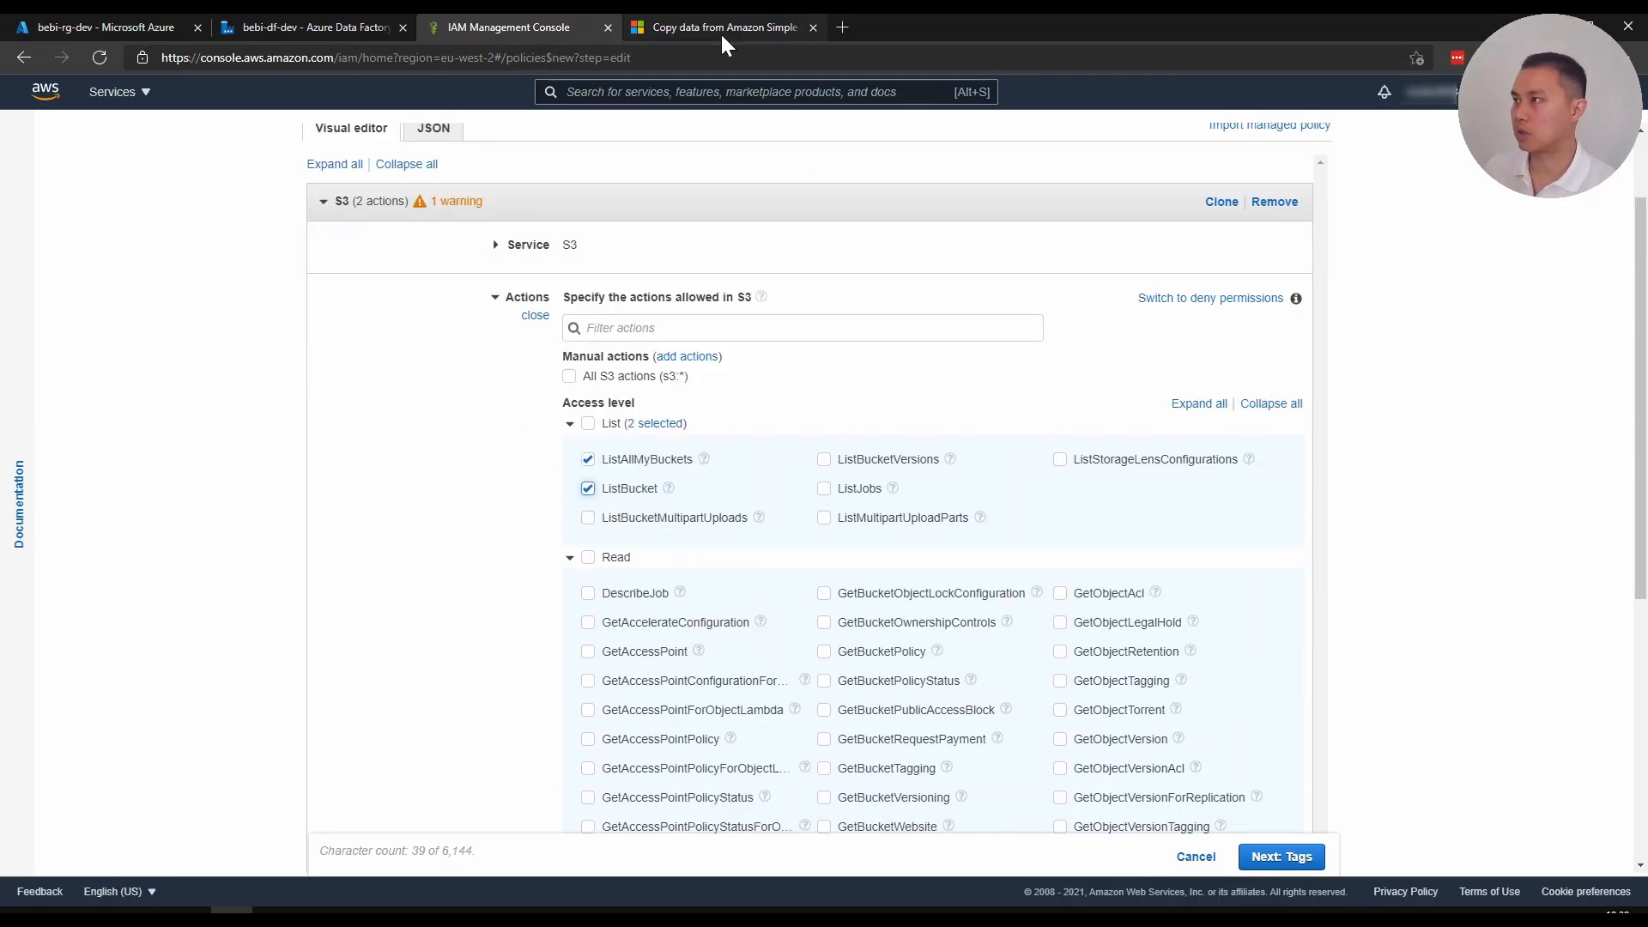
{"action": "left_click", "coordinate": [723, 27]}
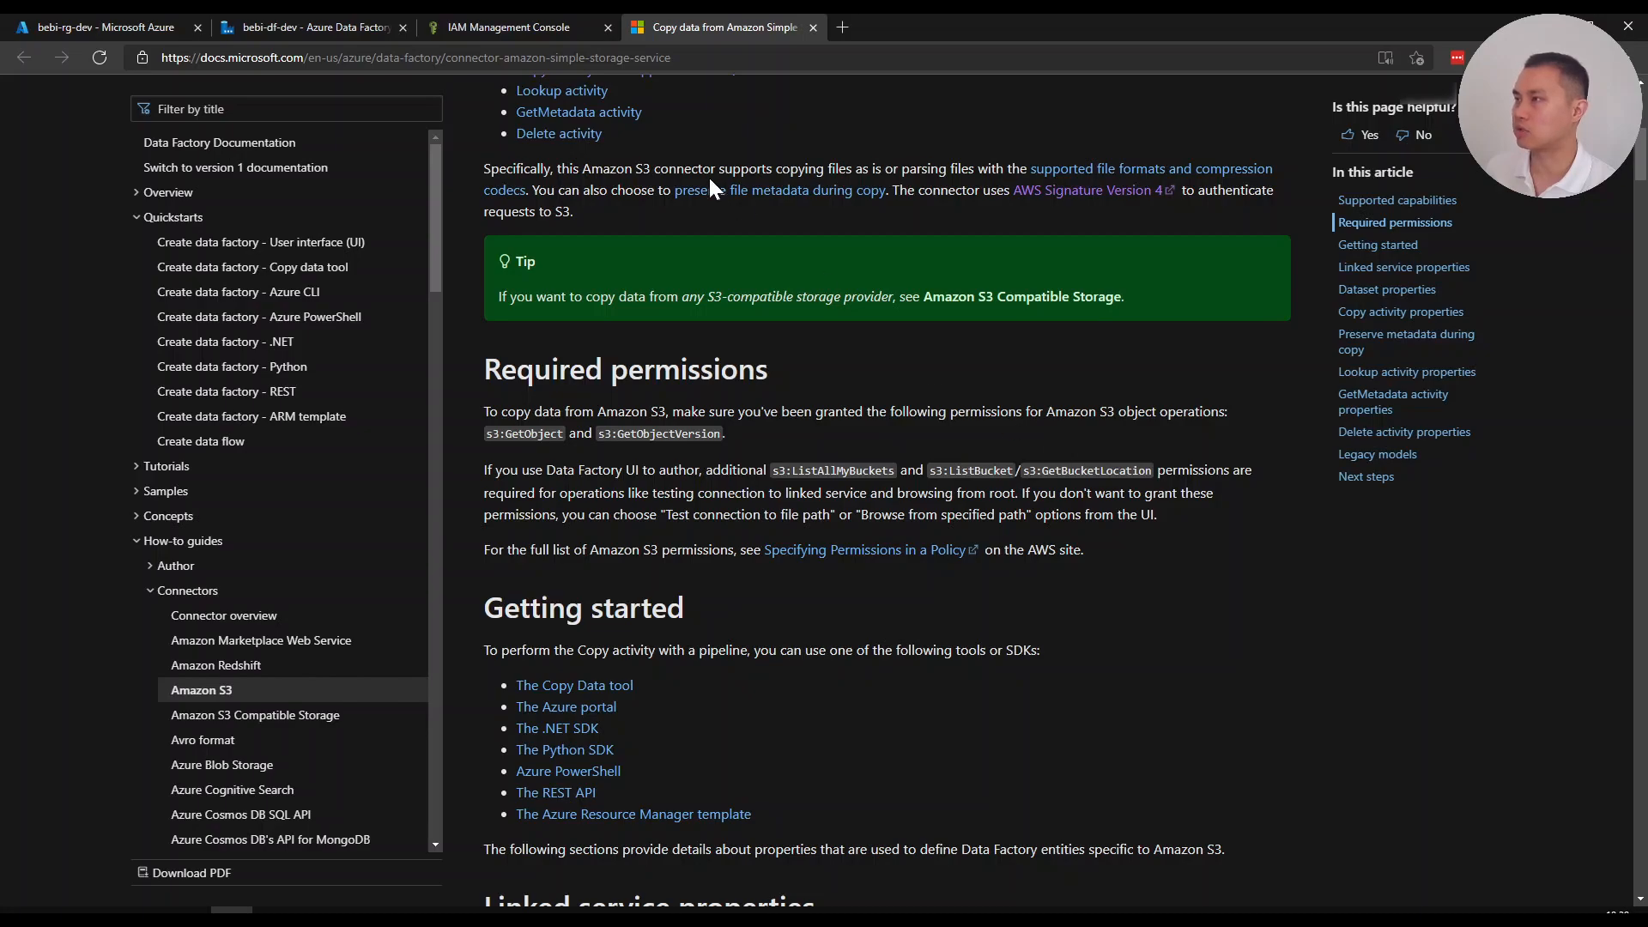
{"action": "mouse_move", "coordinate": [515, 26]}
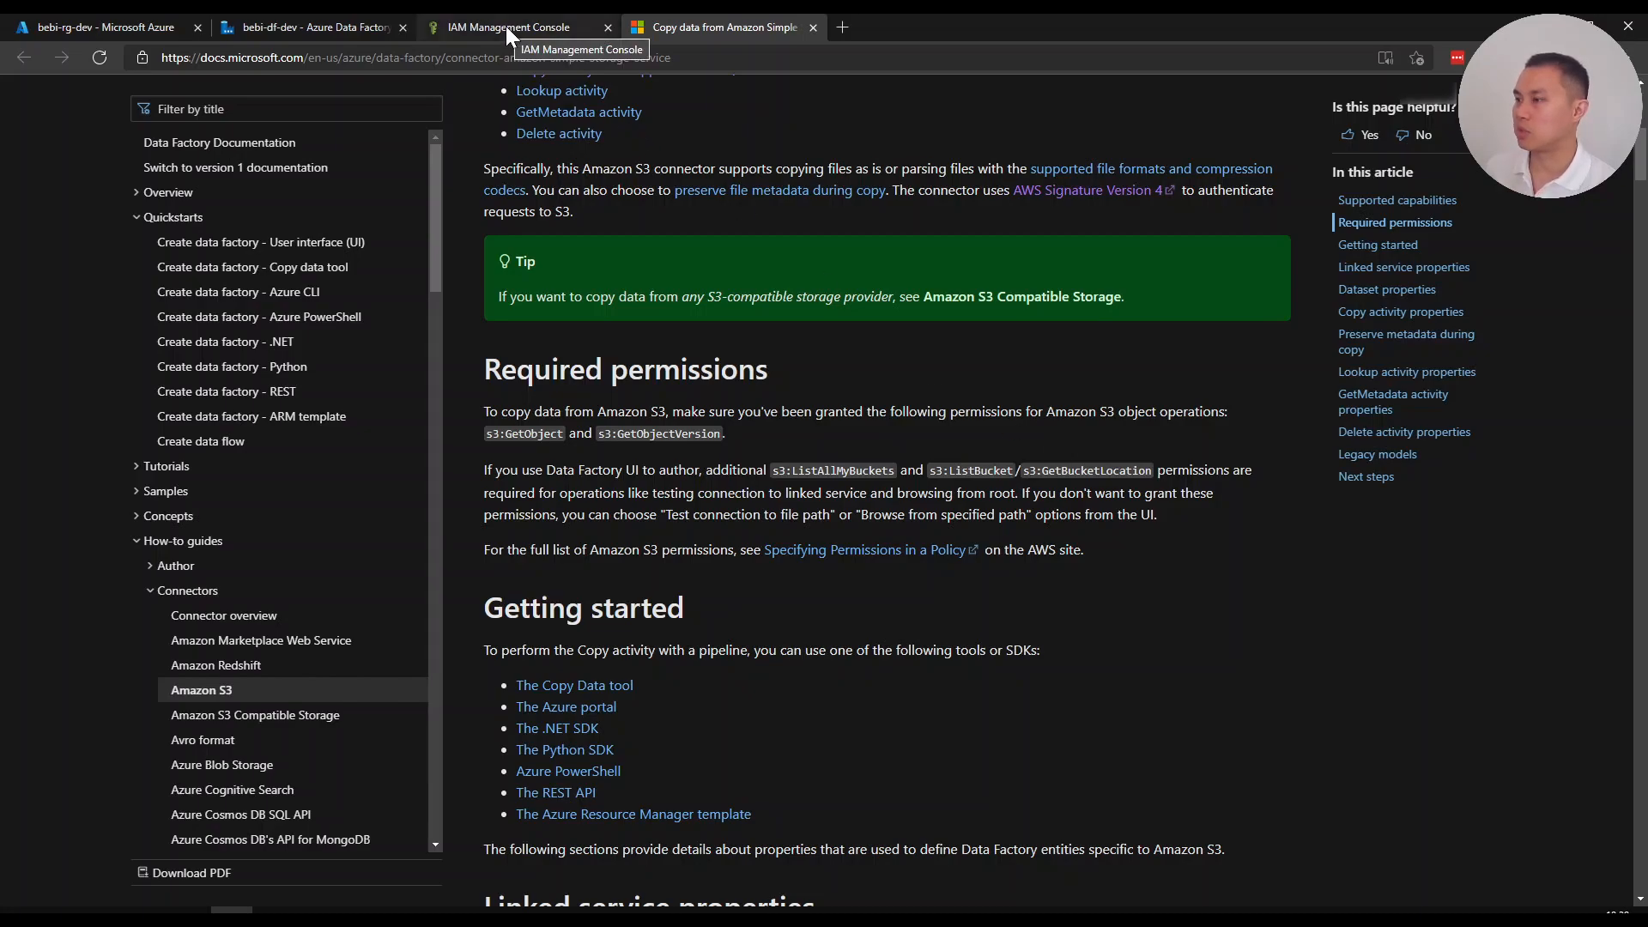
{"action": "left_click", "coordinate": [515, 26]}
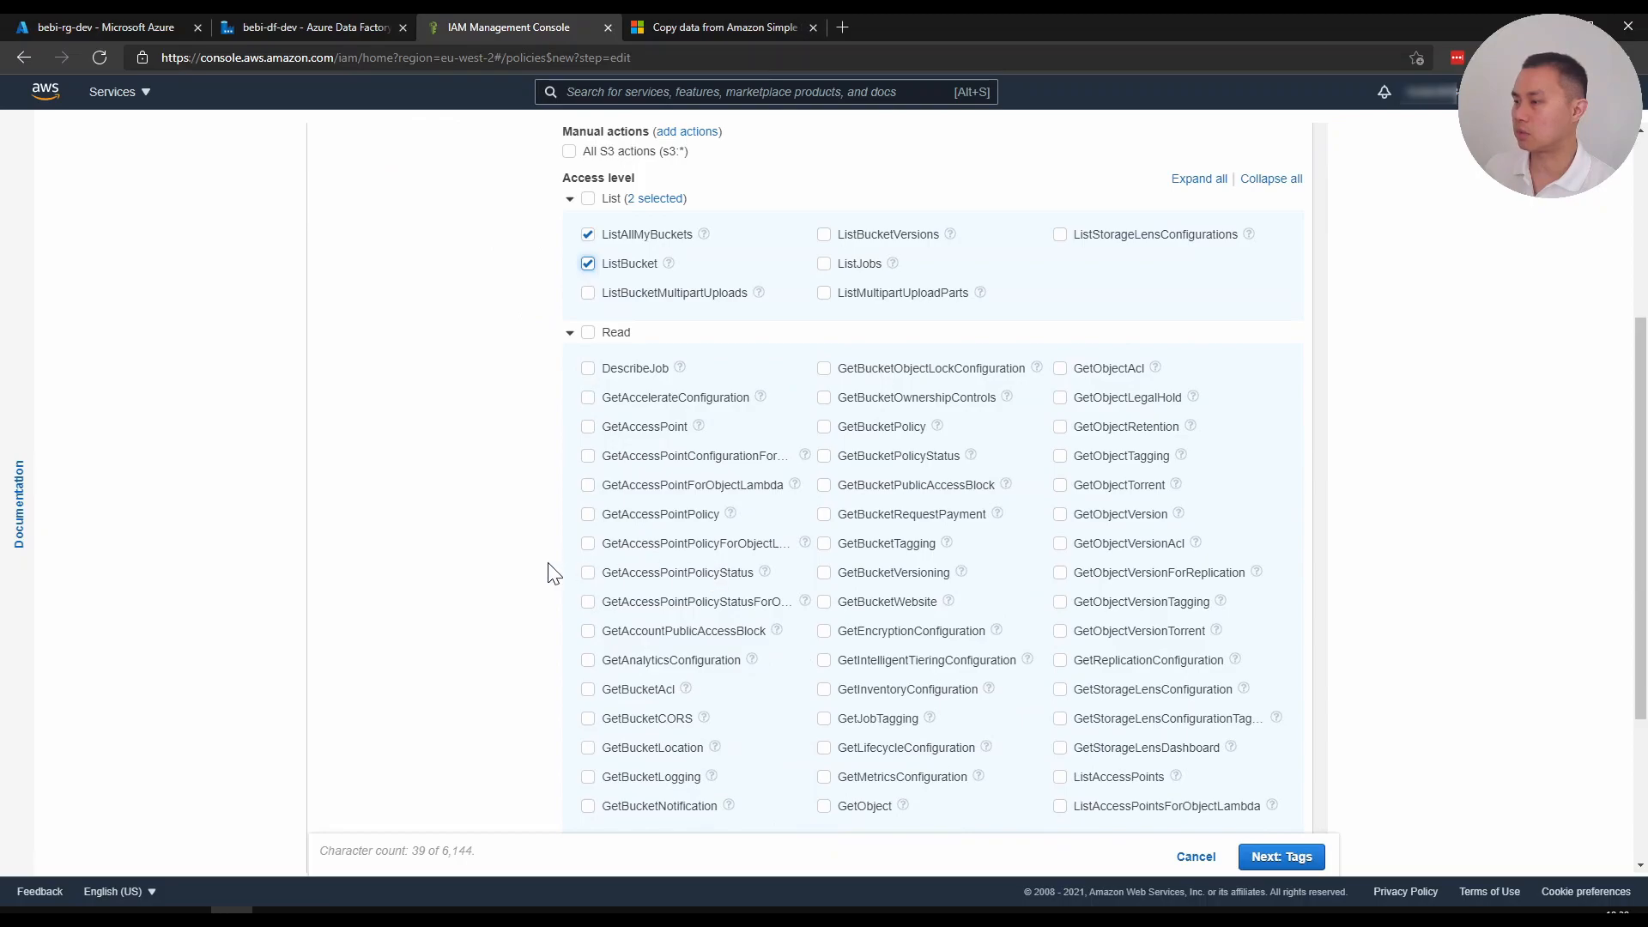
Allow the S3 Read actions GetObjectVersion, GetObject and GetBucketLocation
{"action": "scroll", "scroll_direction": "down", "scroll_amount": 3}
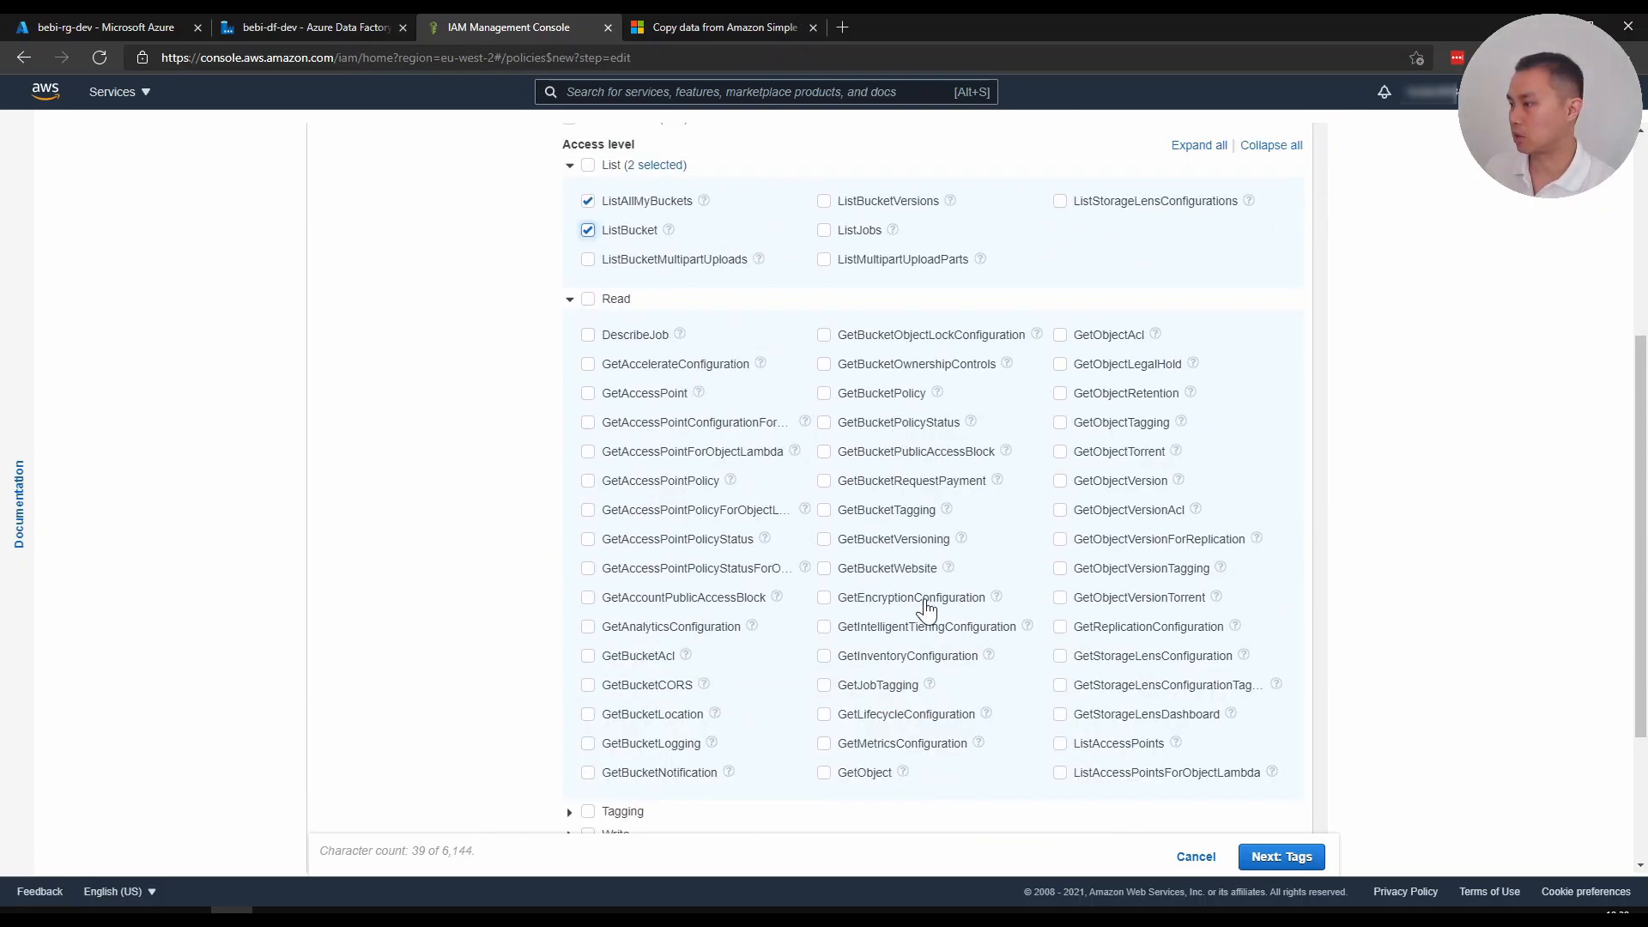
{"action": "mouse_move", "coordinate": [1134, 473]}
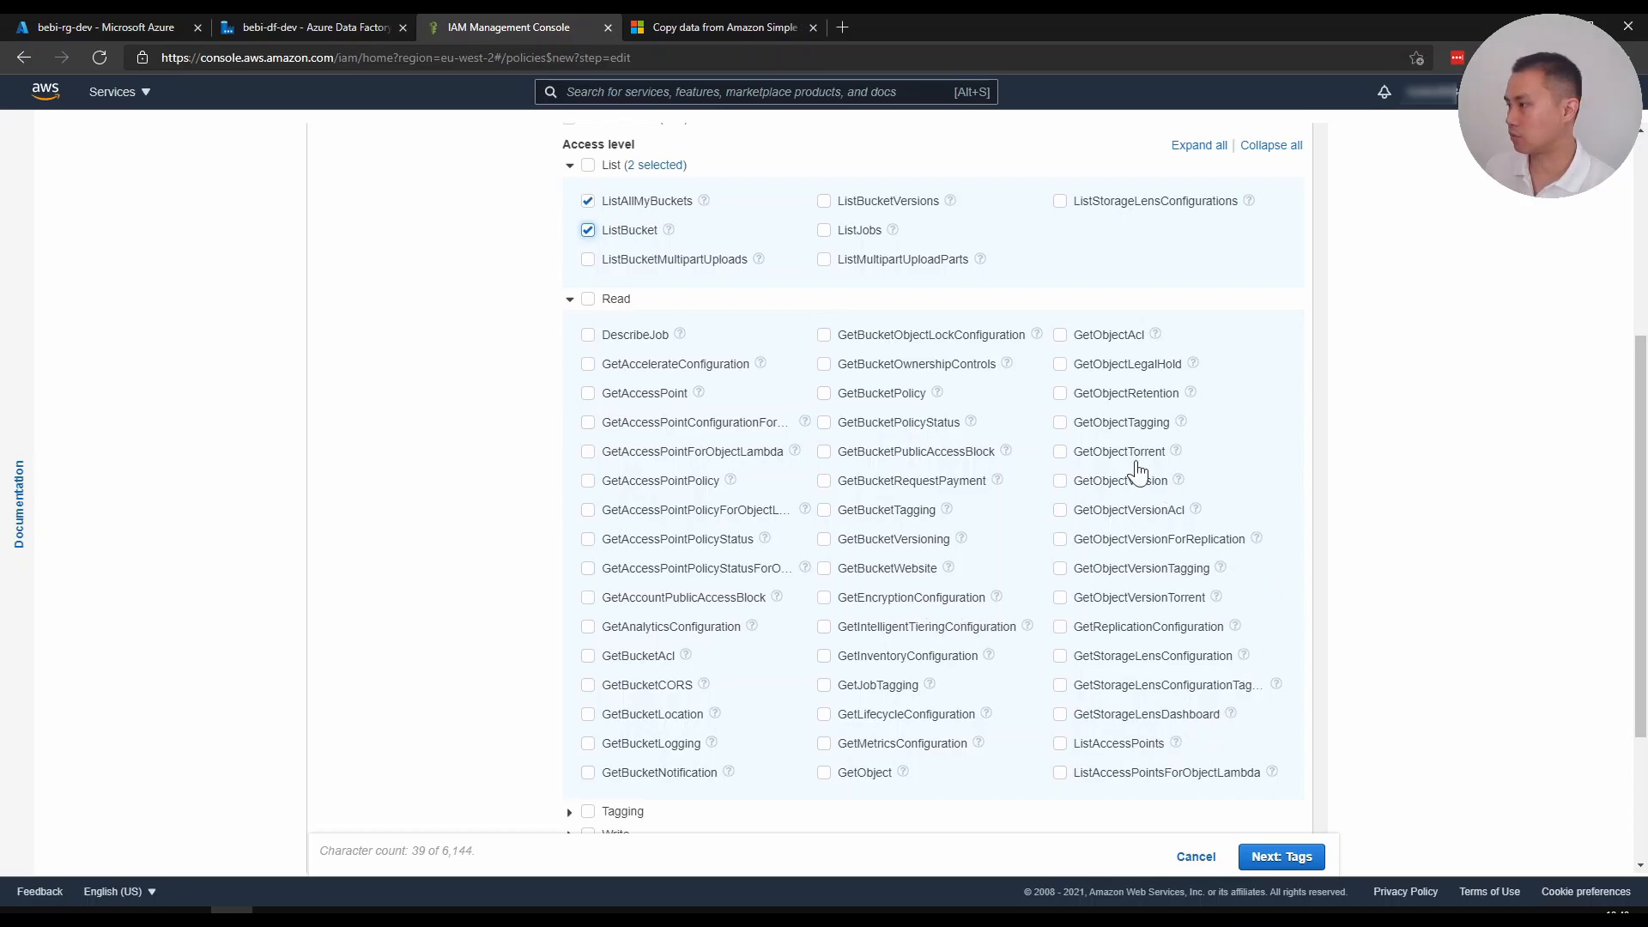
{"action": "left_click", "coordinate": [1061, 481]}
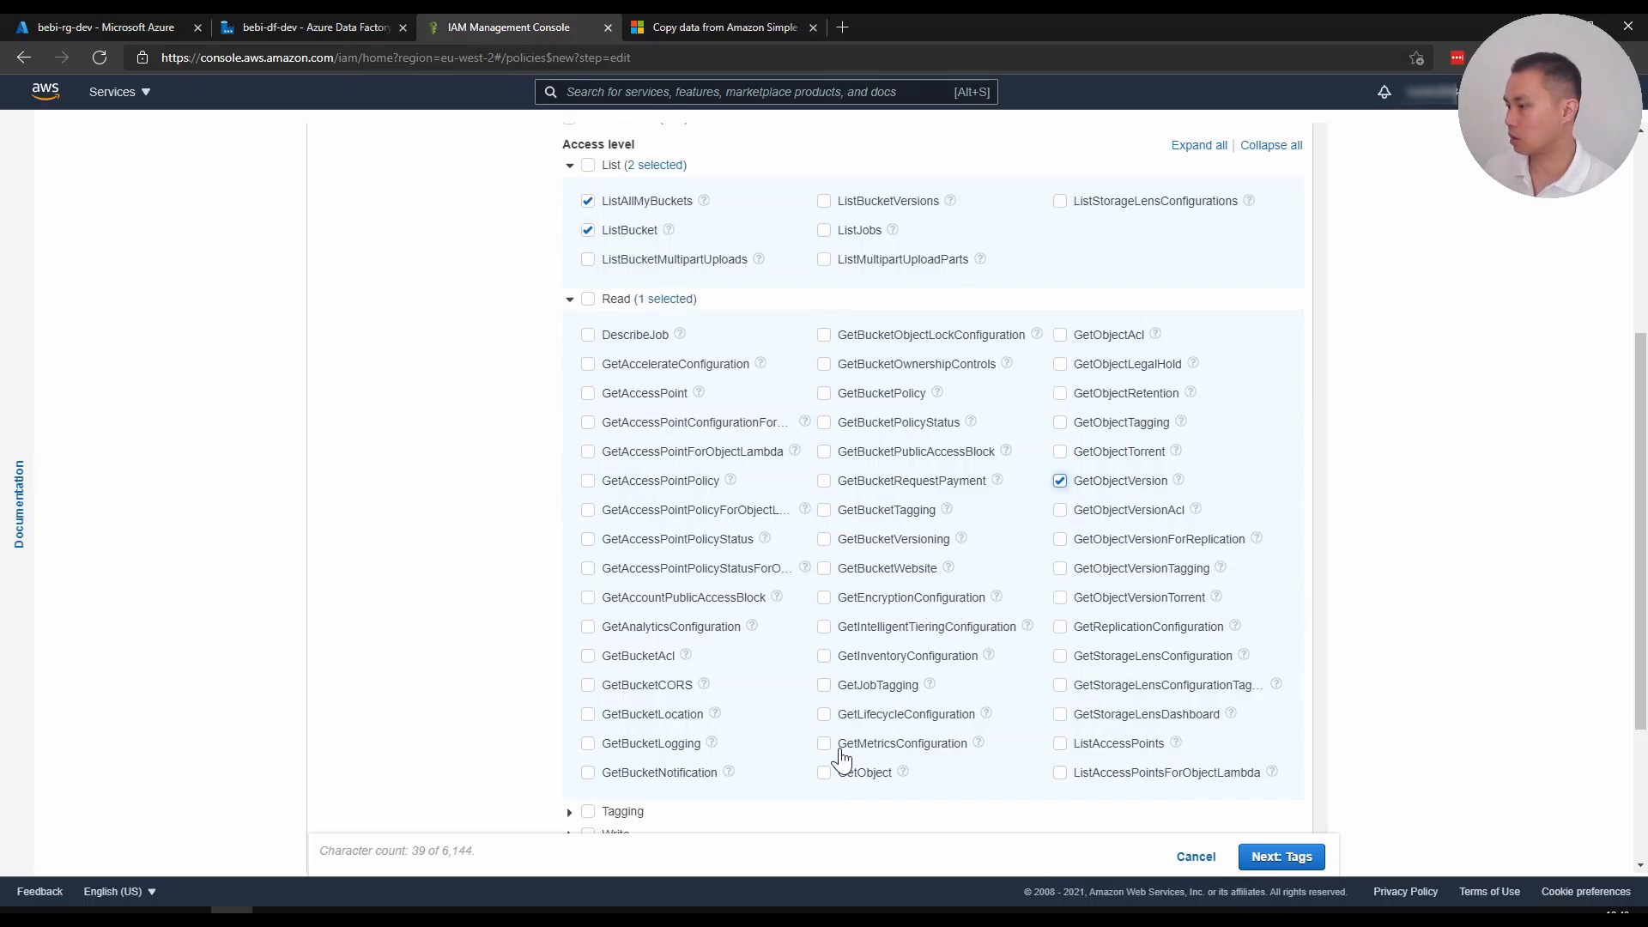
{"action": "left_click", "coordinate": [824, 772]}
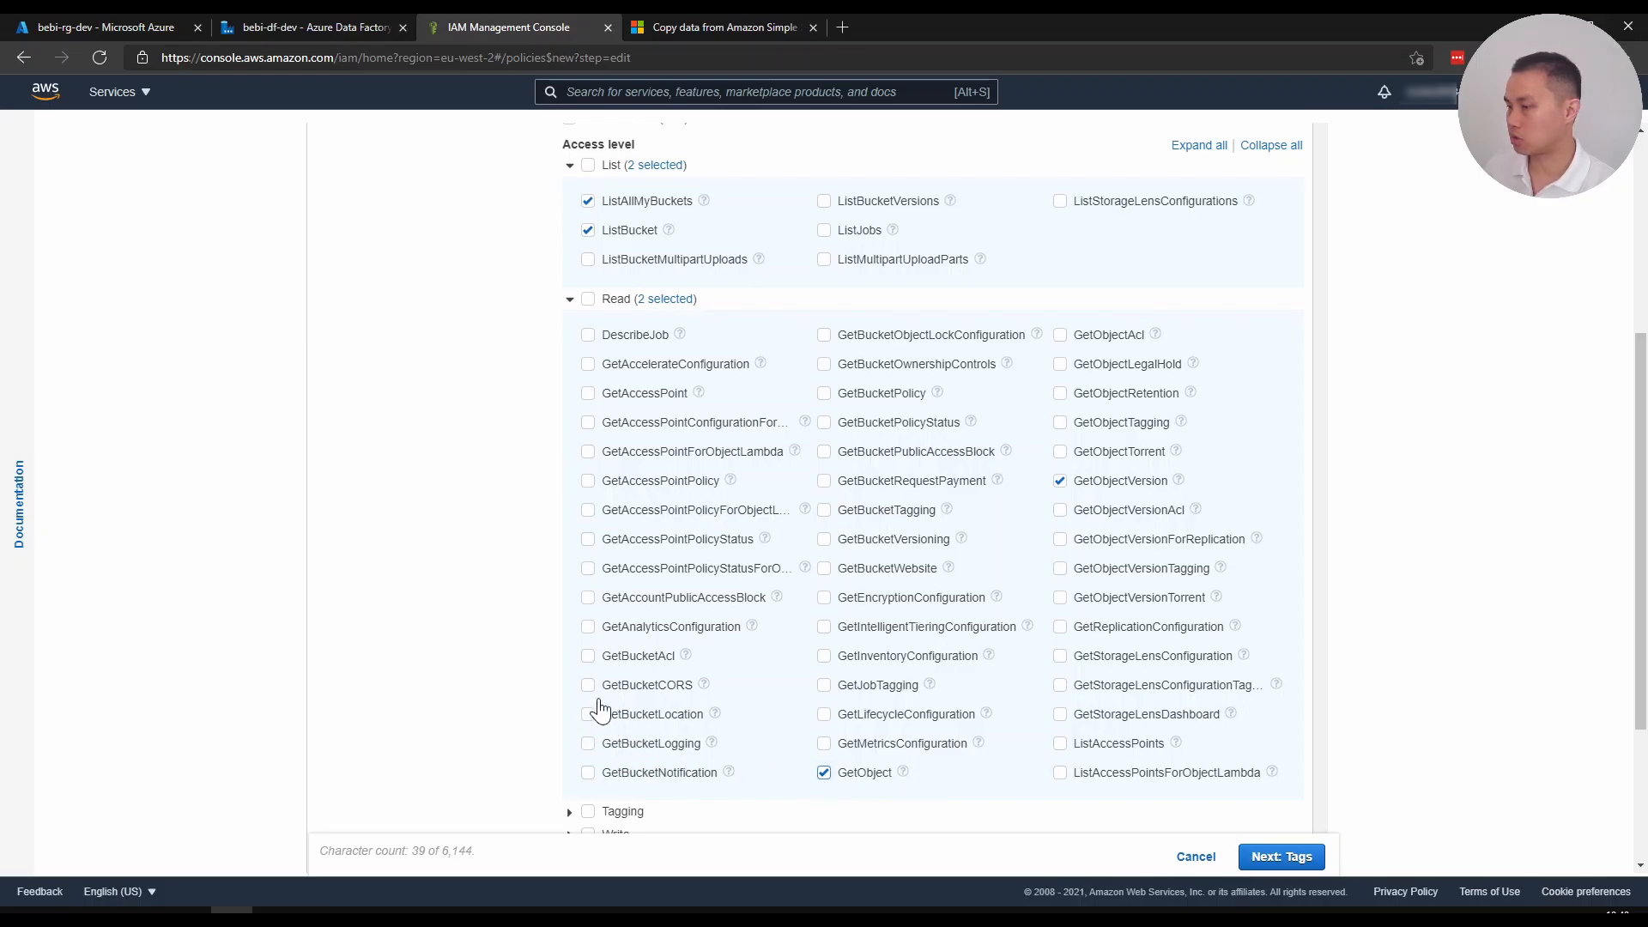
{"action": "left_click", "coordinate": [725, 27]}
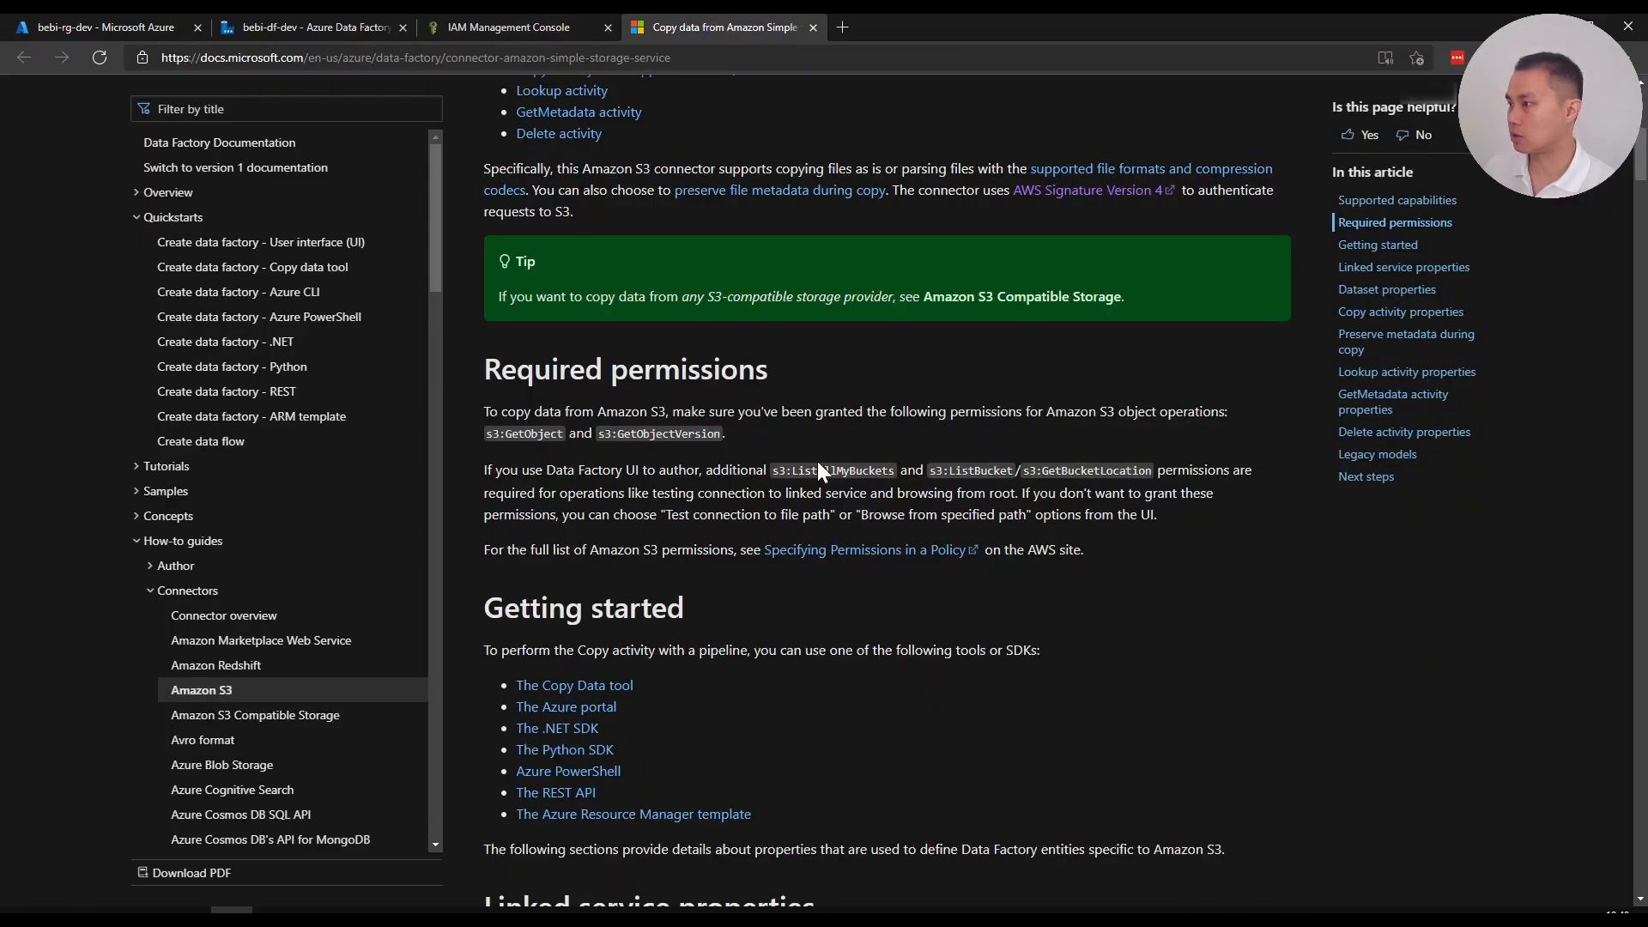
{"action": "left_click", "coordinate": [511, 27]}
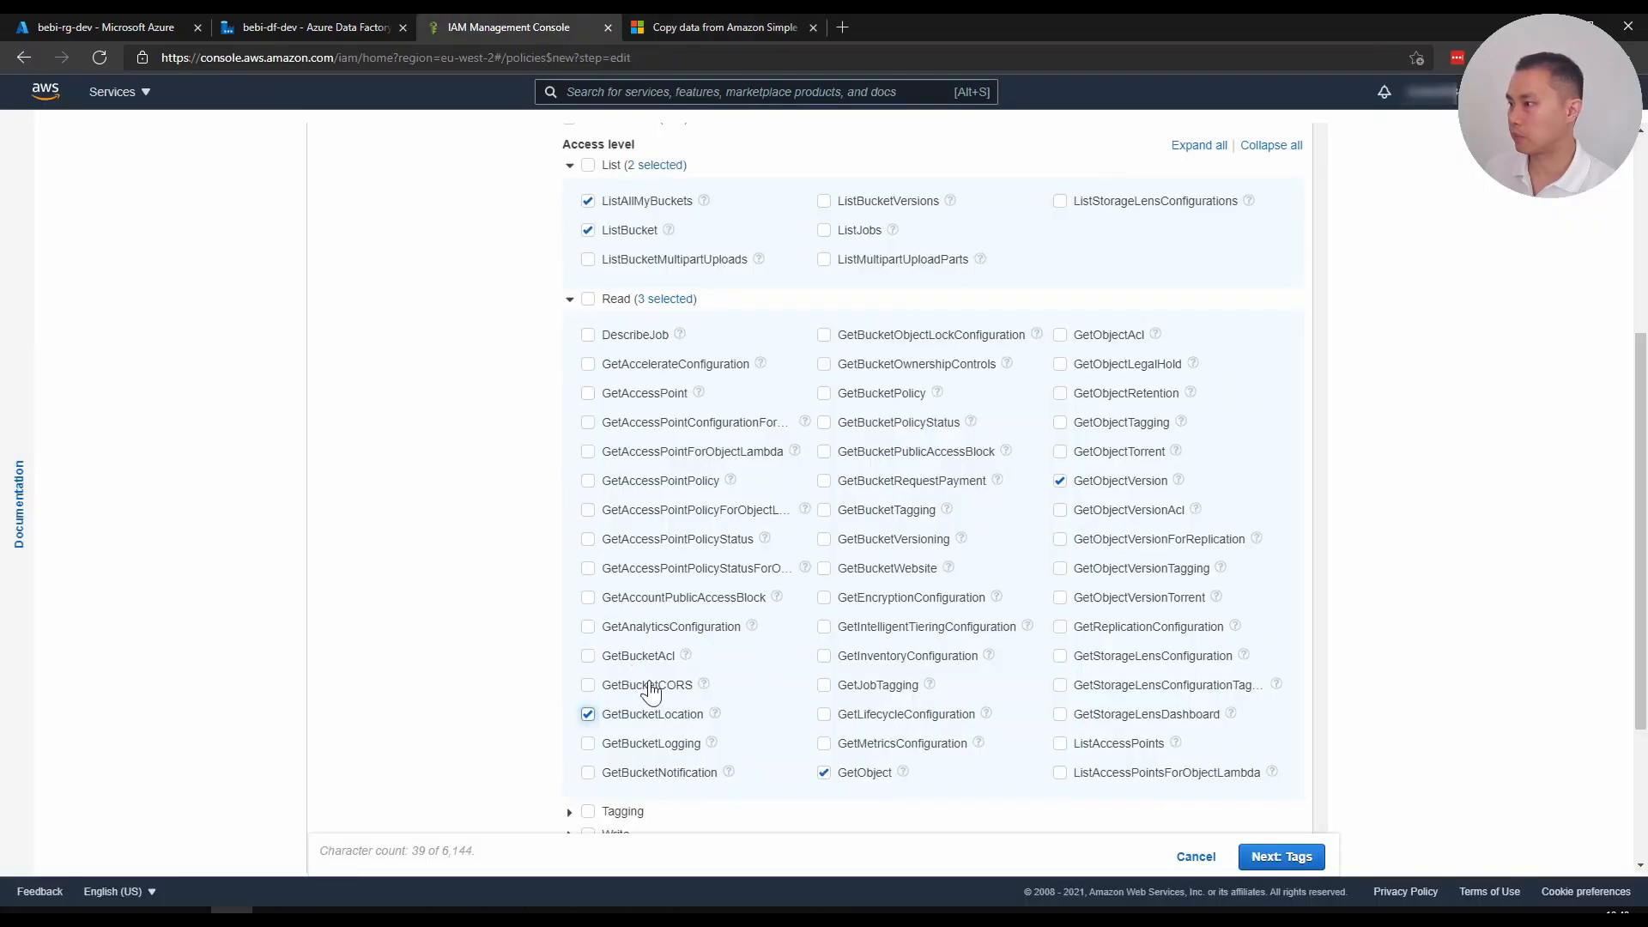
{"action": "scroll", "scroll_direction": "down", "scroll_amount": 3}
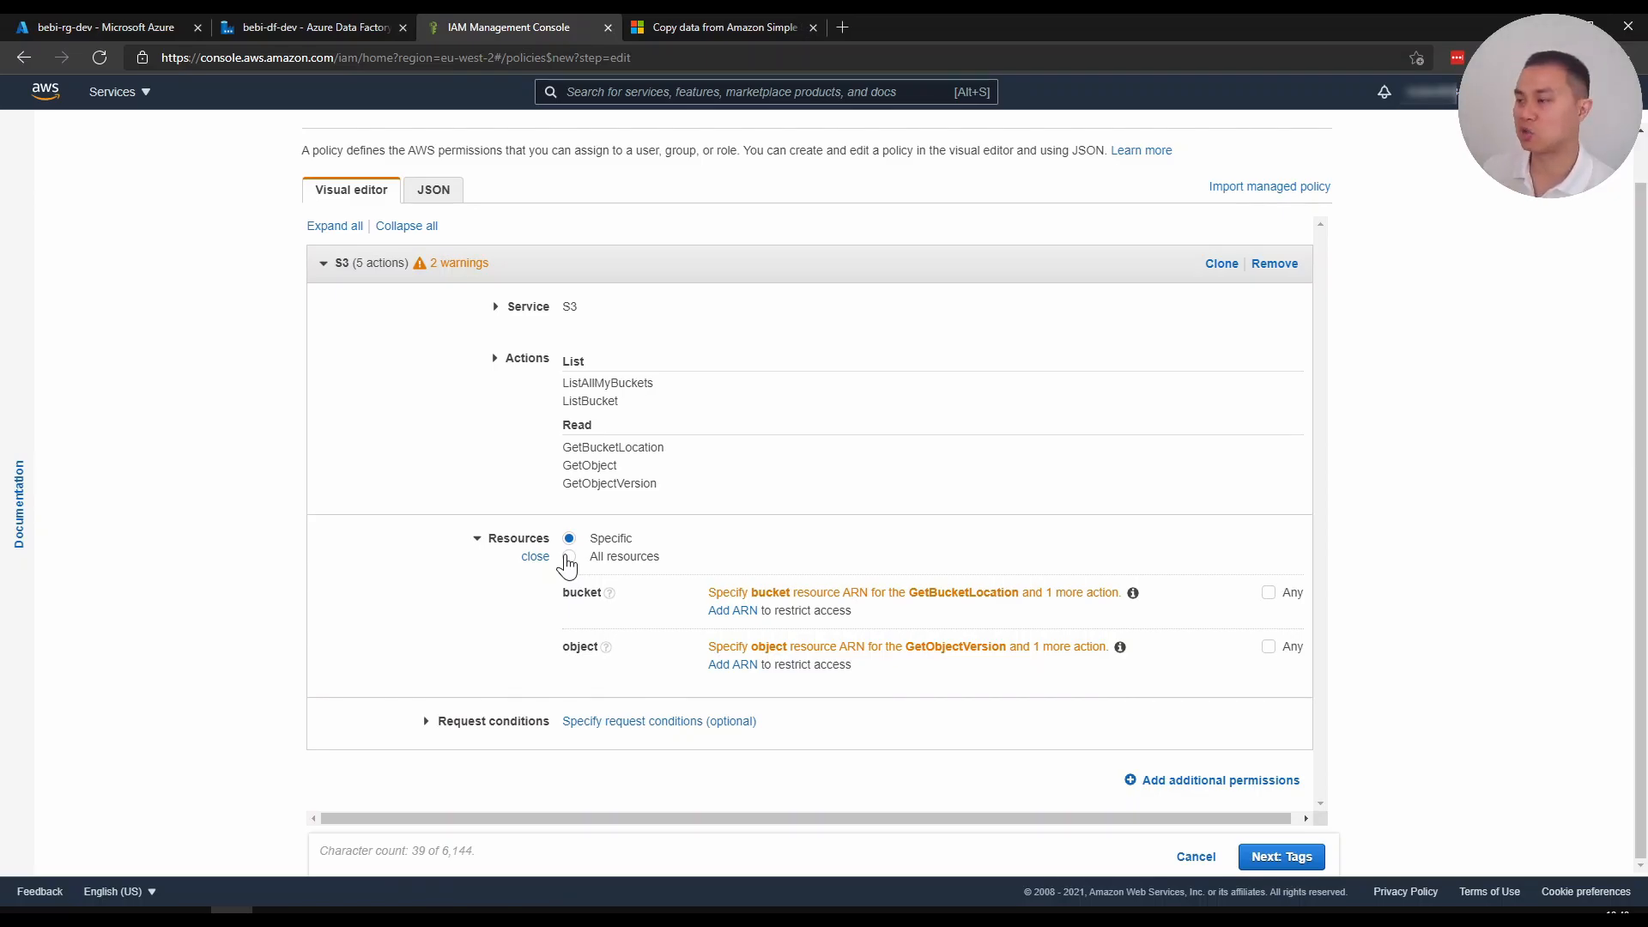
Scope the policy to all resources, skip tags, name it TestS3Policy and create it
{"action": "left_click", "coordinate": [568, 557]}
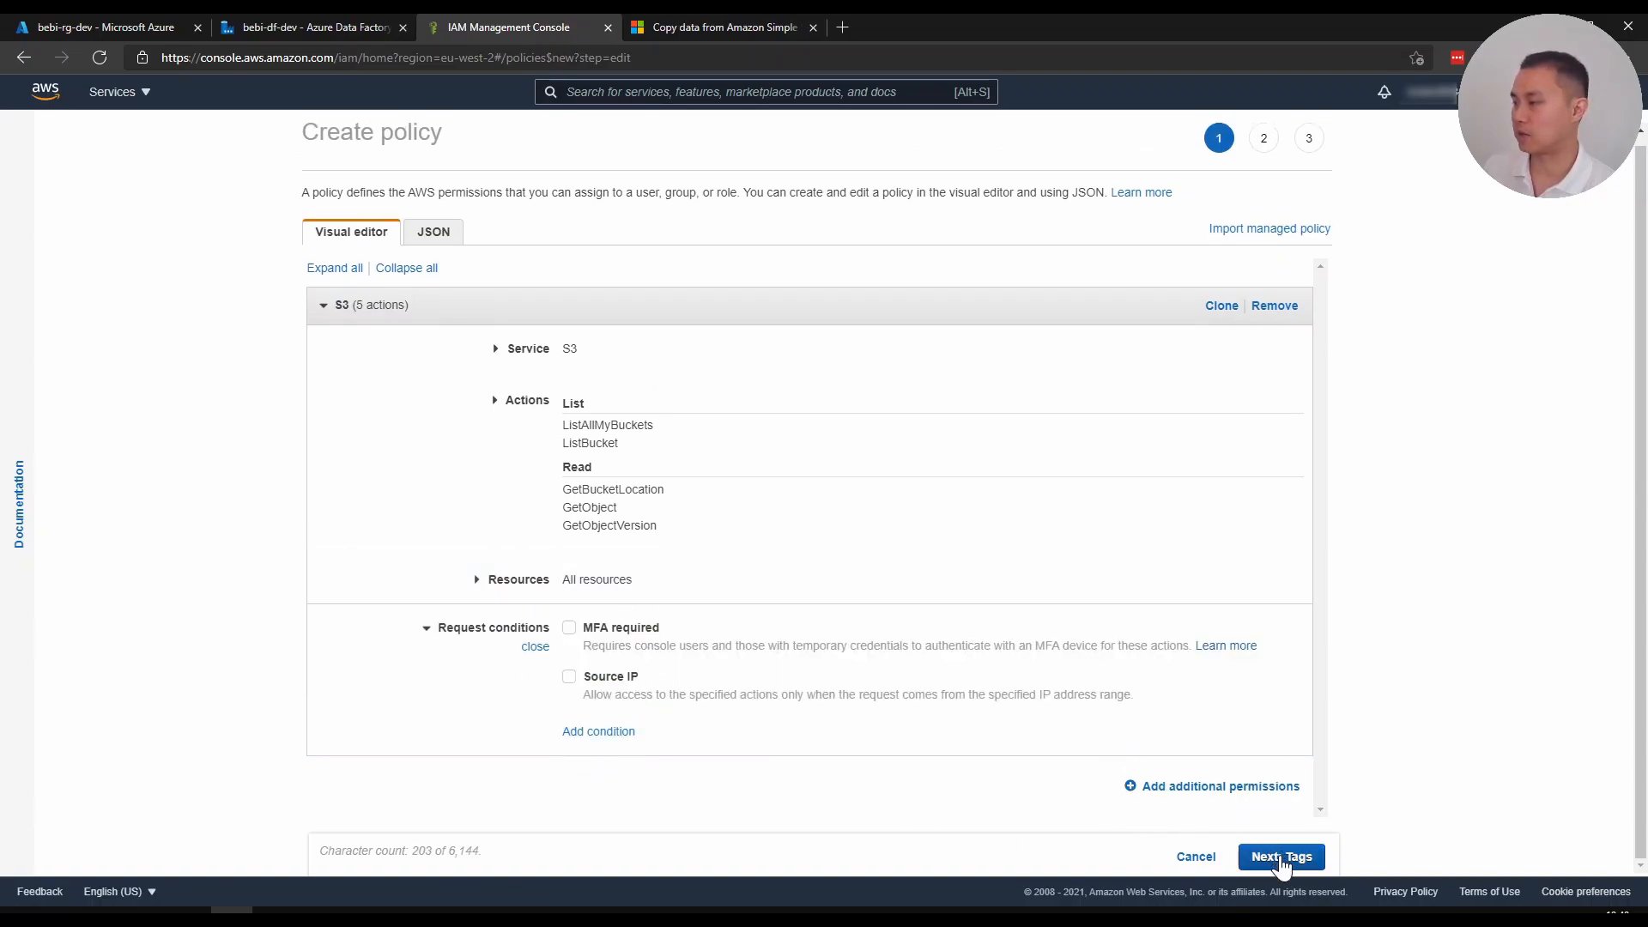
{"action": "left_click", "coordinate": [1280, 856]}
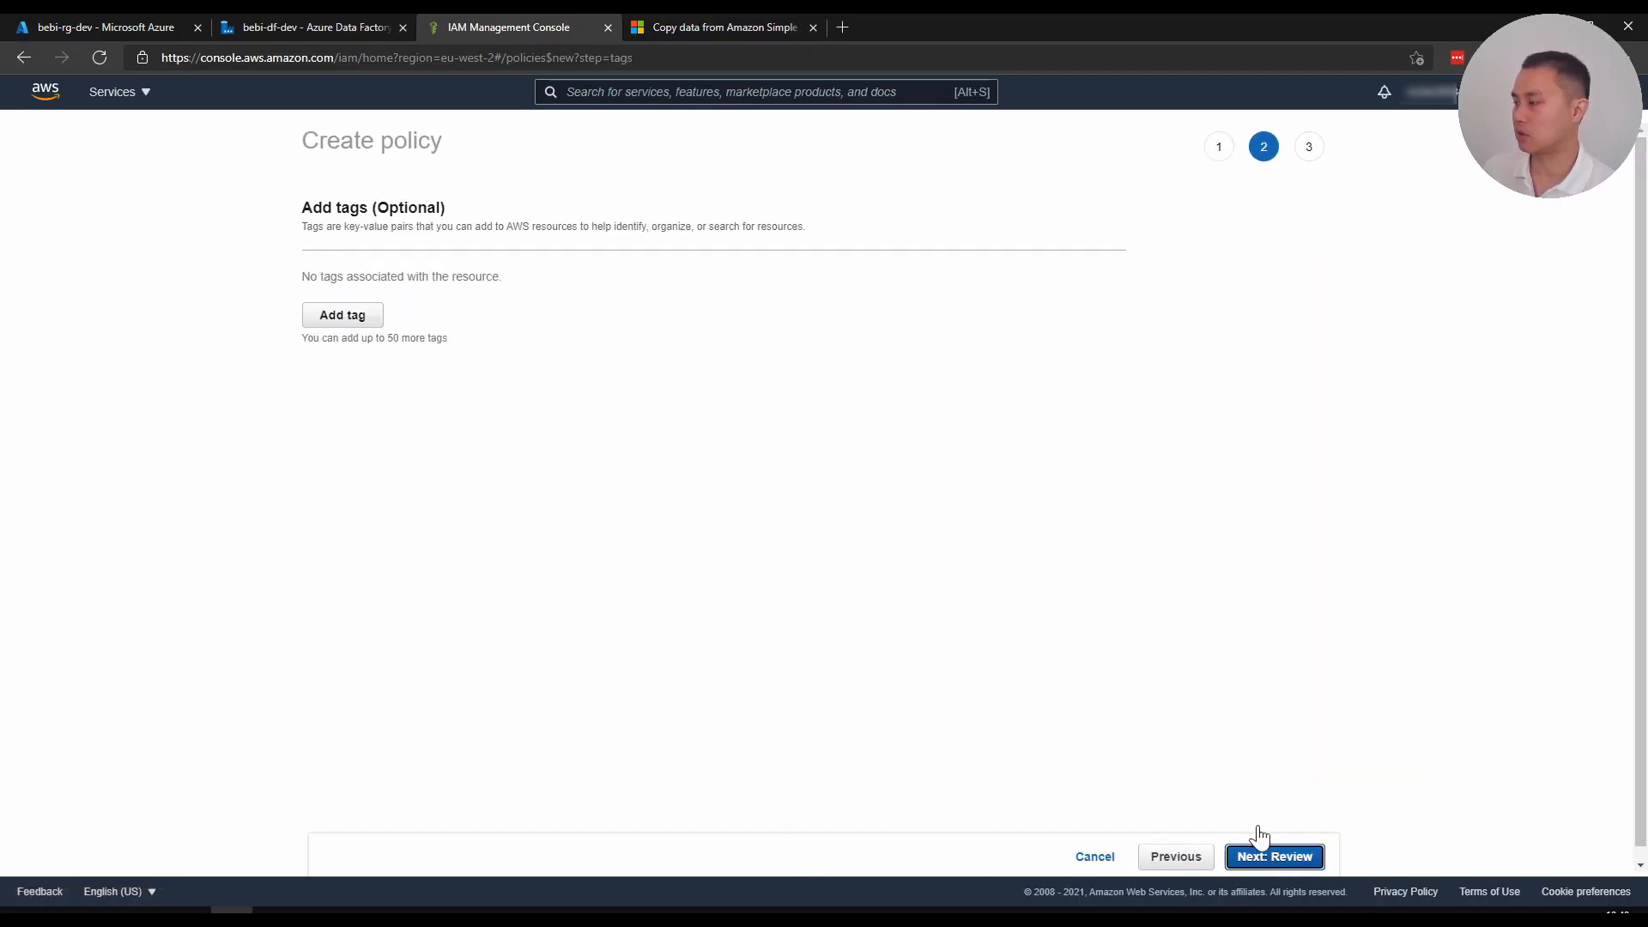
{"action": "left_click", "coordinate": [1273, 856]}
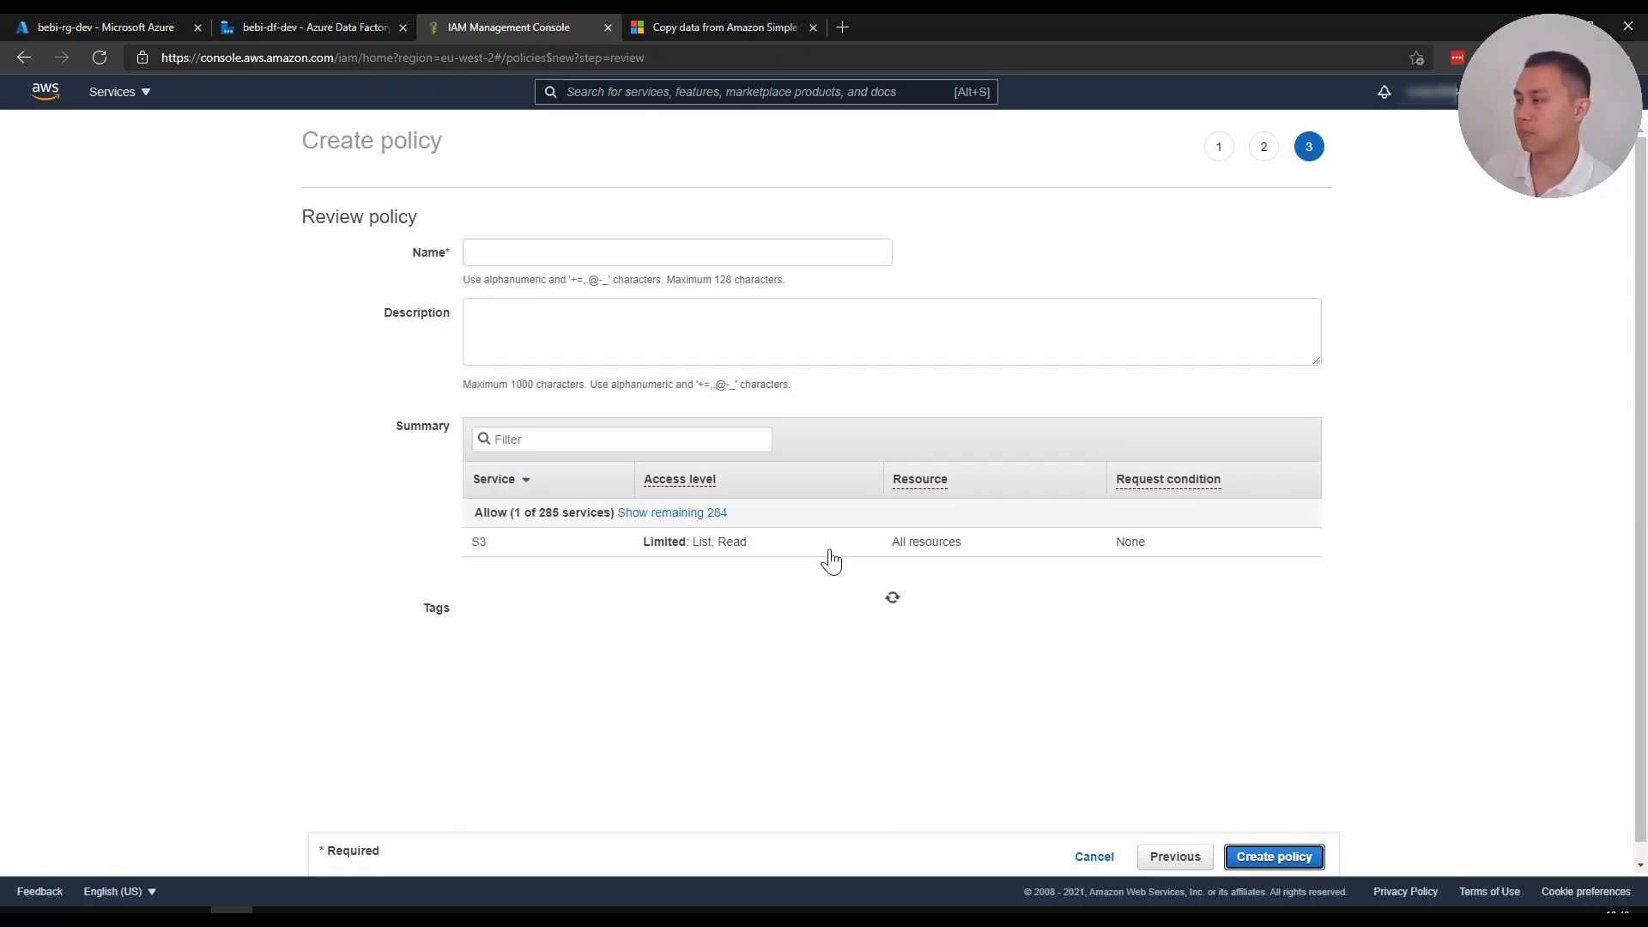
{"action": "left_click", "coordinate": [677, 252]}
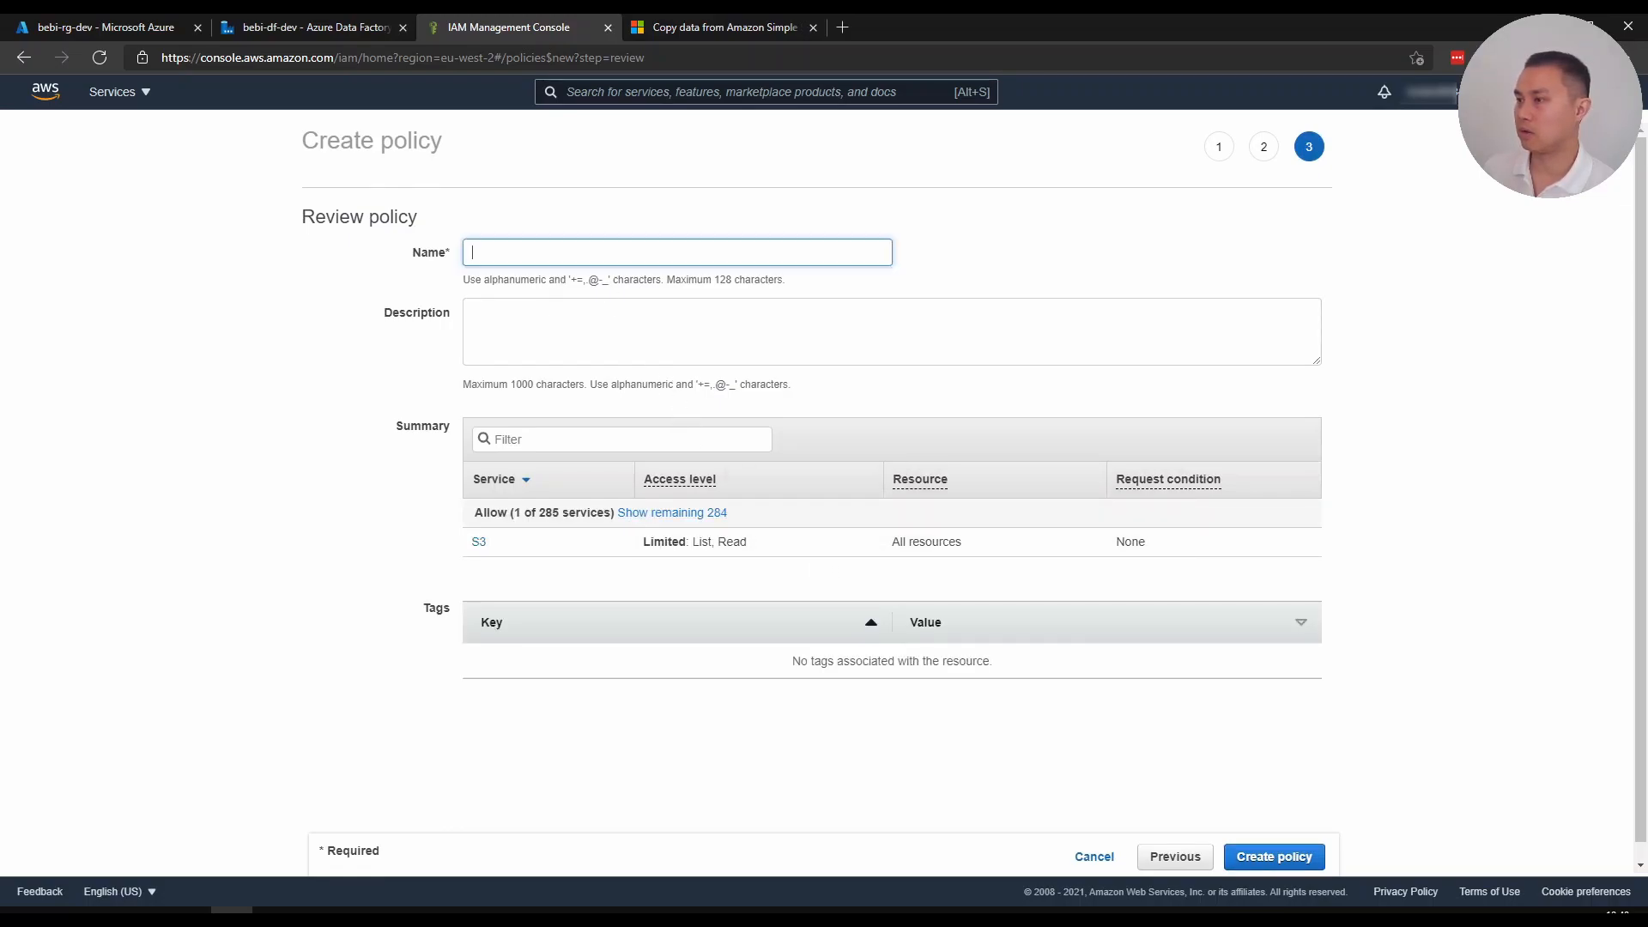
{"action": "type", "text": "TestS3Policy"}
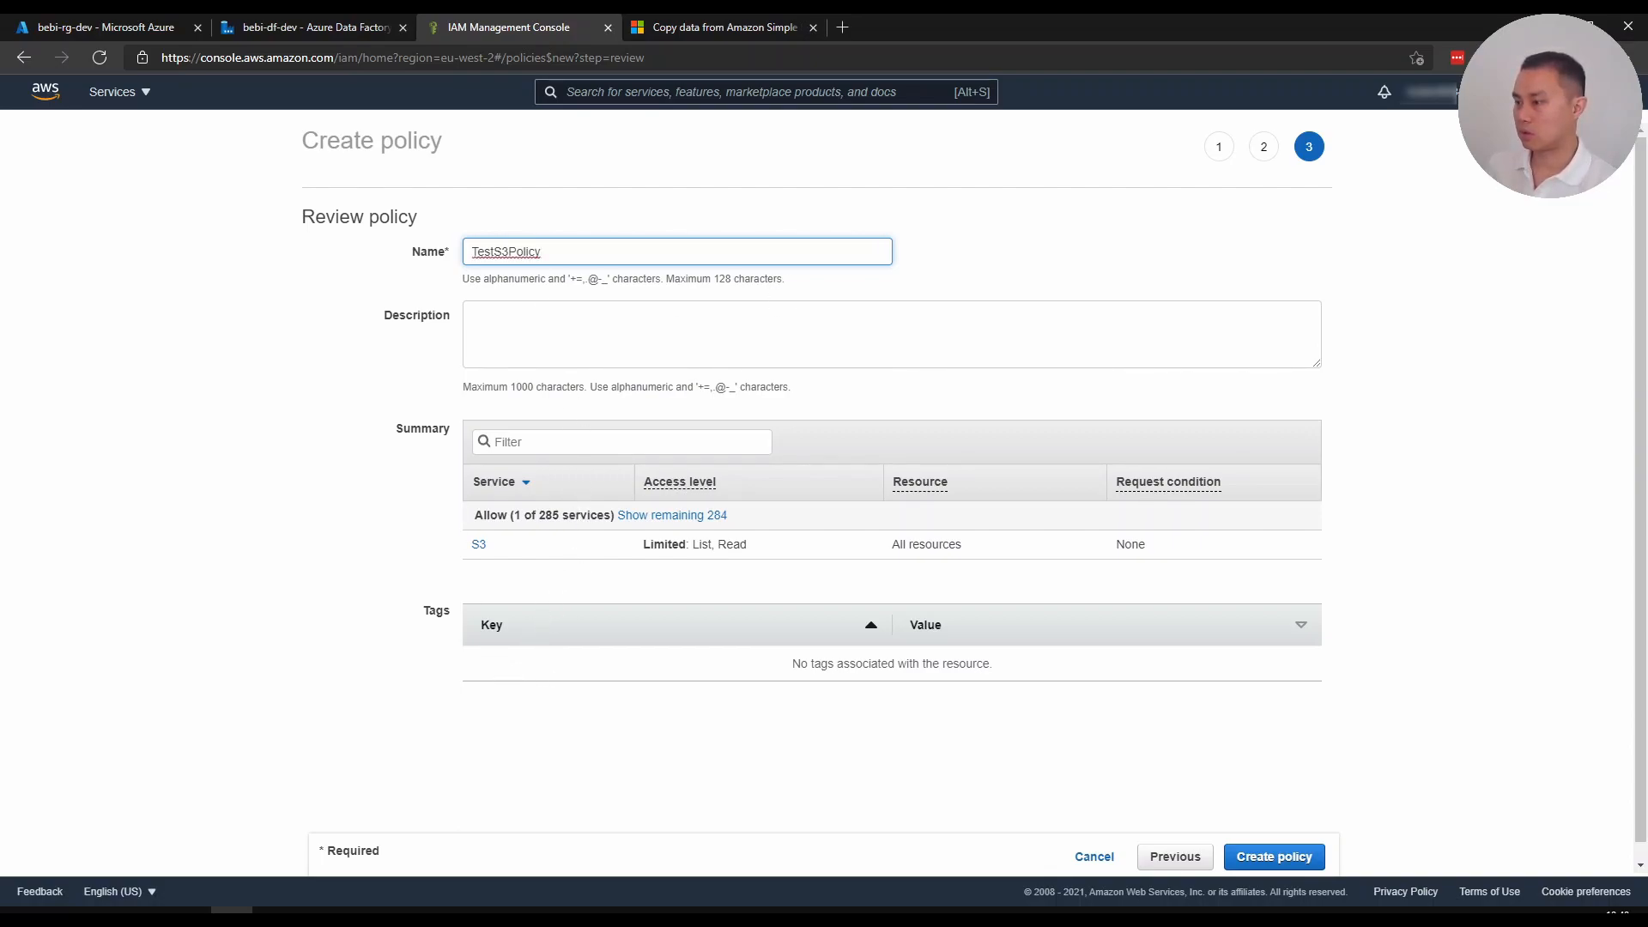
{"action": "left_click", "coordinate": [1273, 856]}
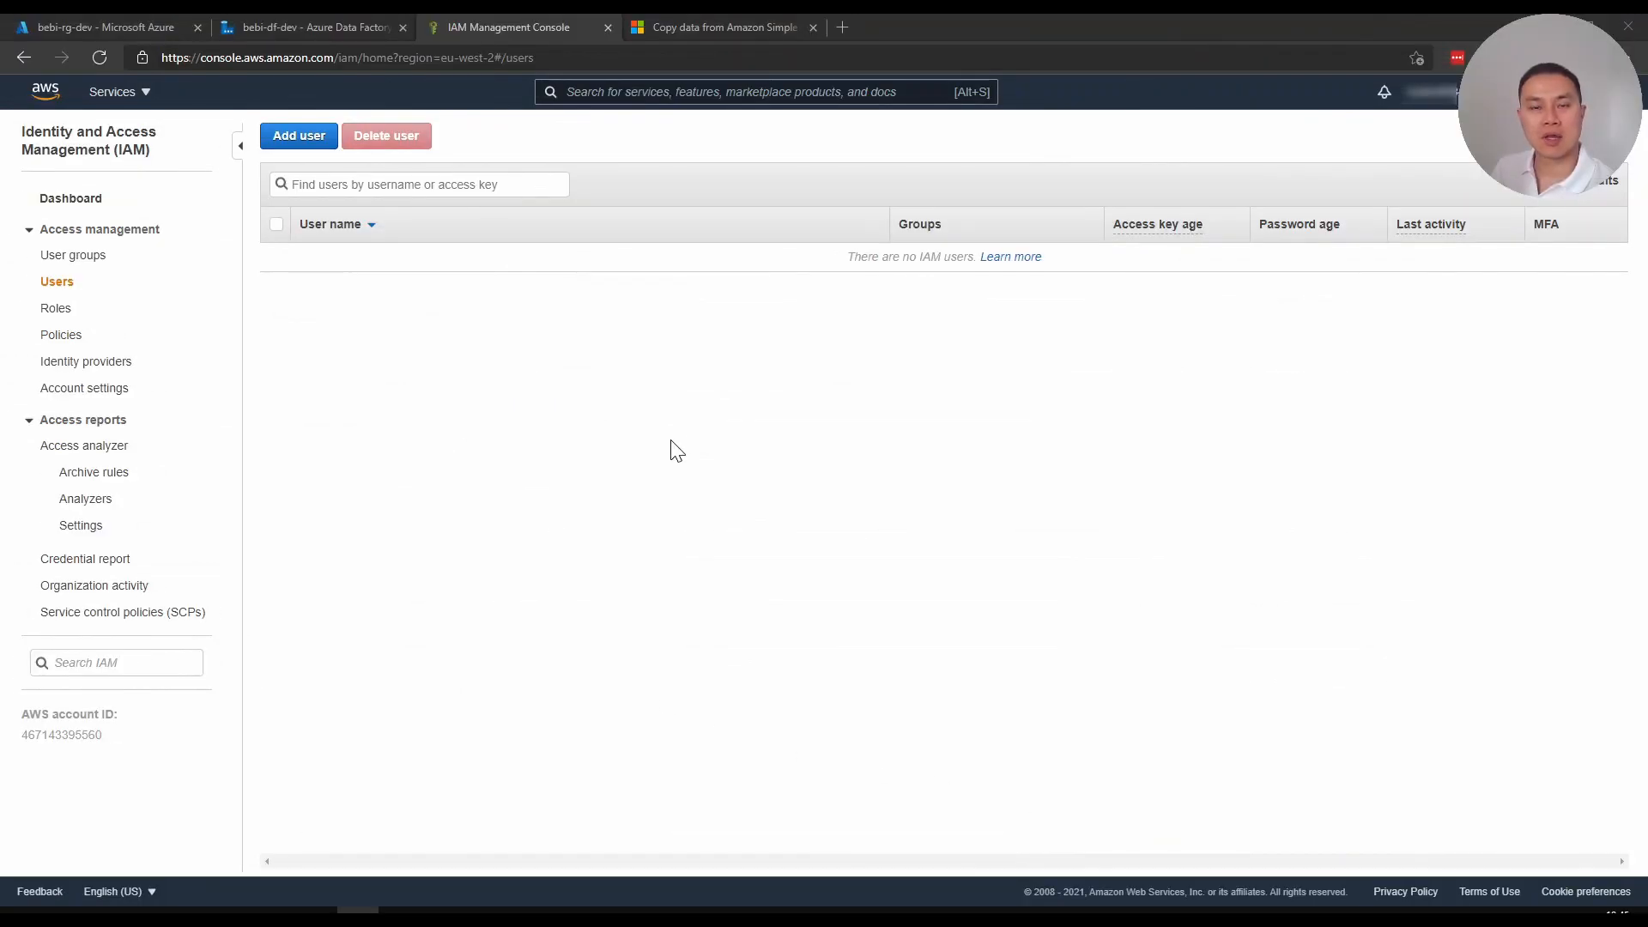
{"action": "mouse_move", "coordinate": [651, 465]}
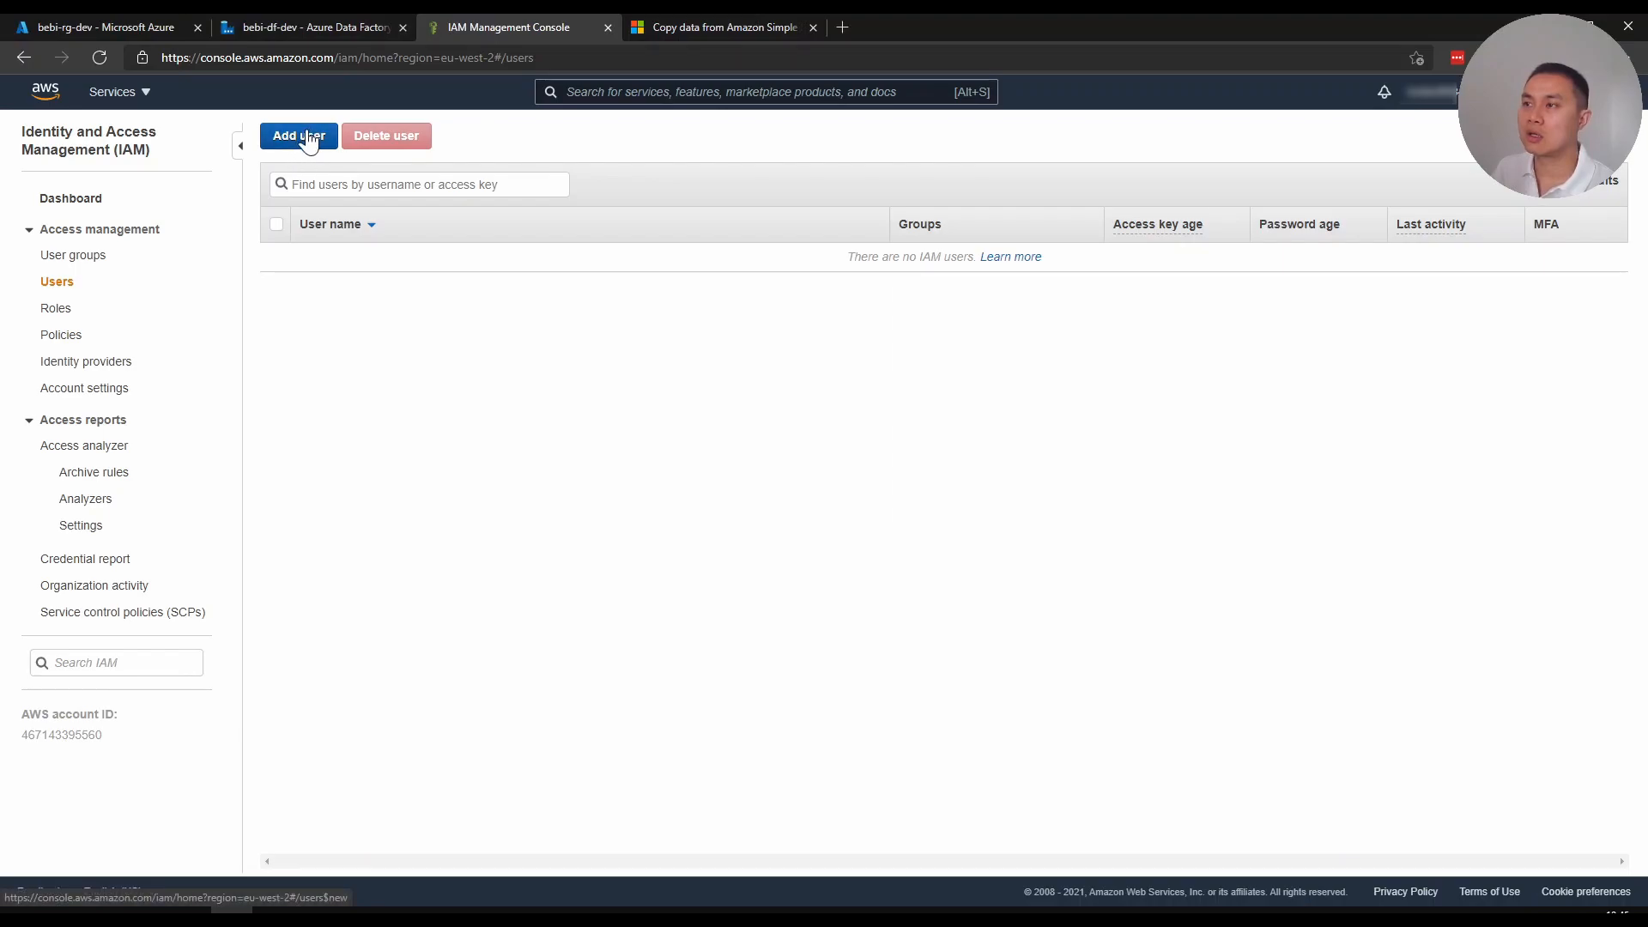
{"action": "mouse_move", "coordinate": [413, 399]}
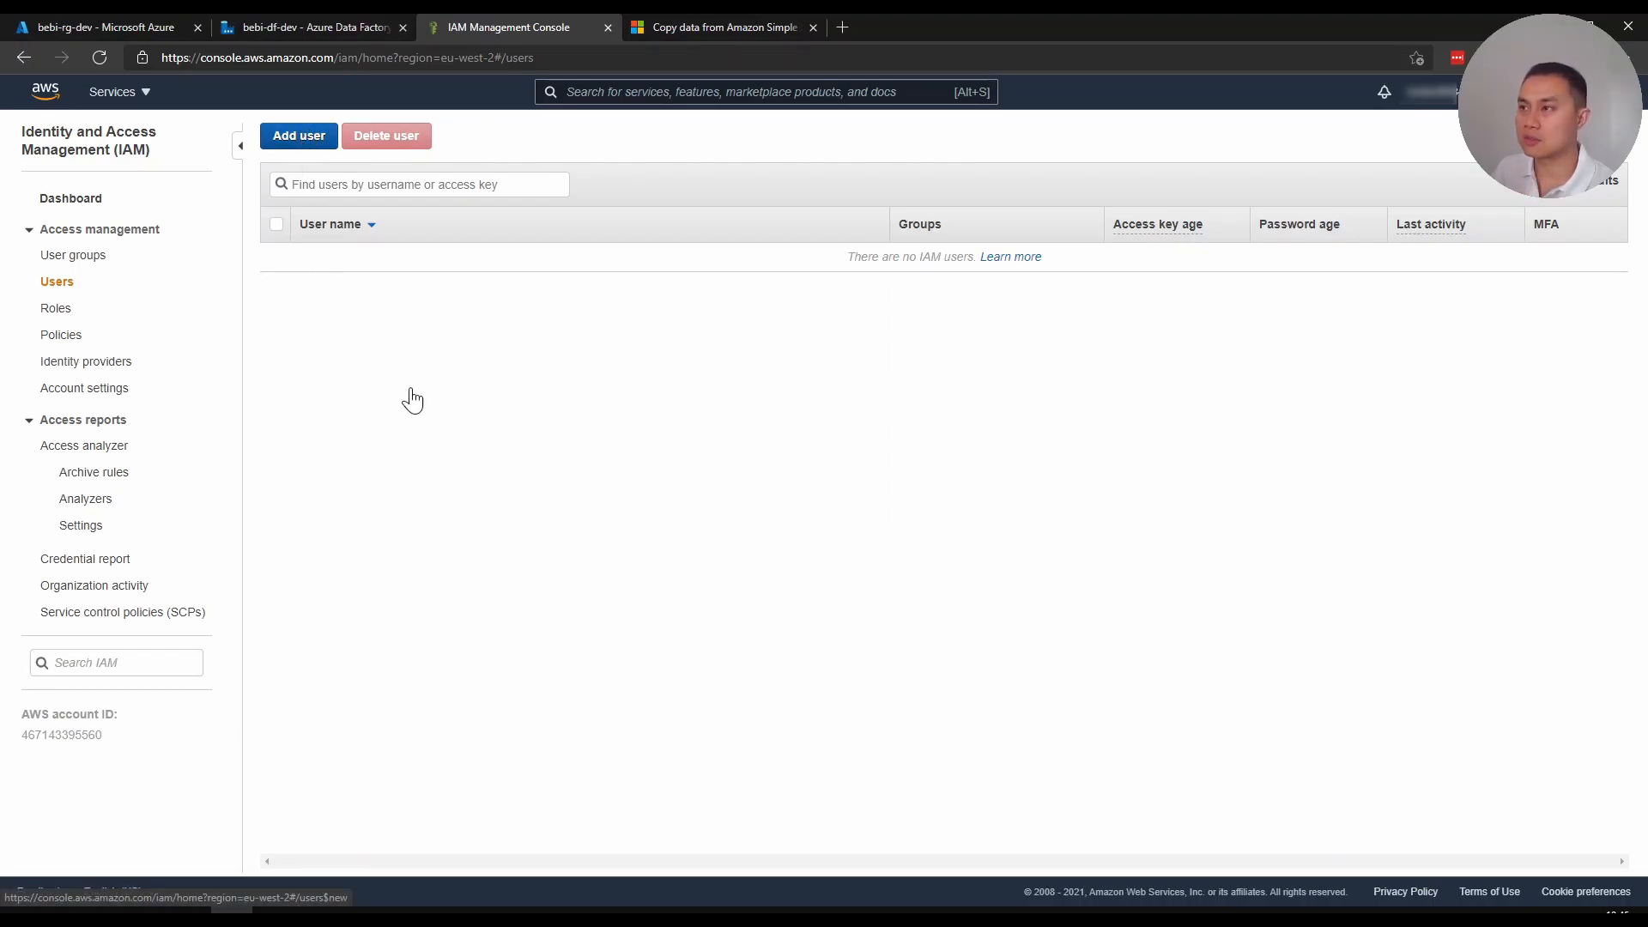
Start a new IAM user adf-load with programmatic access
{"action": "left_click", "coordinate": [297, 134]}
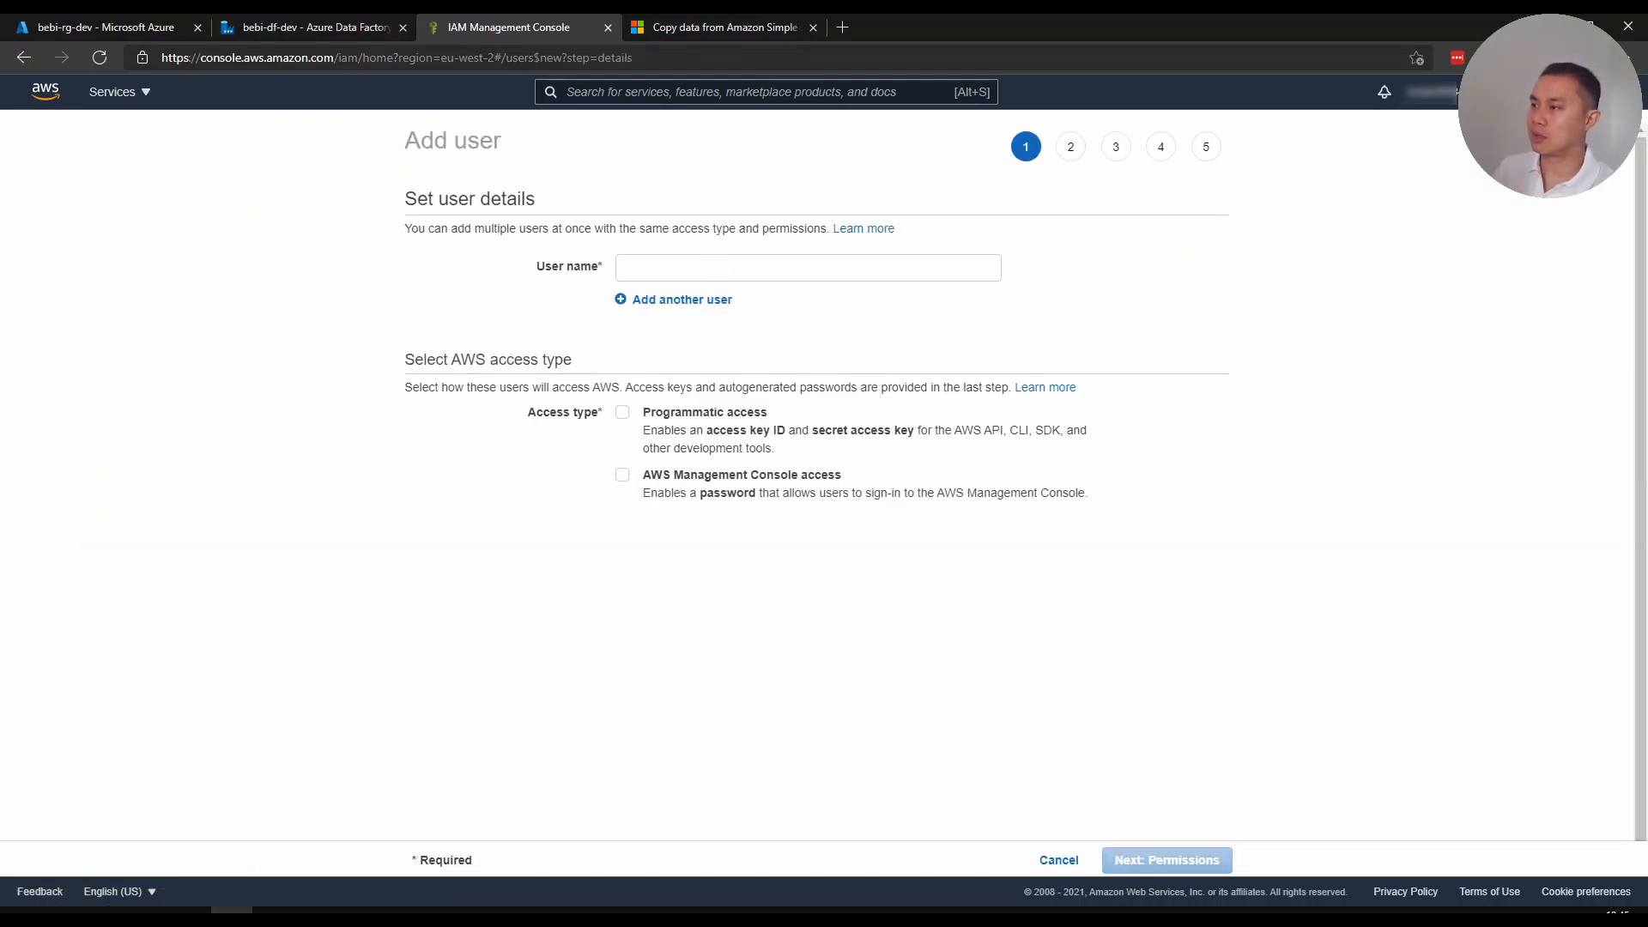
{"action": "type", "text": "adf-load"}
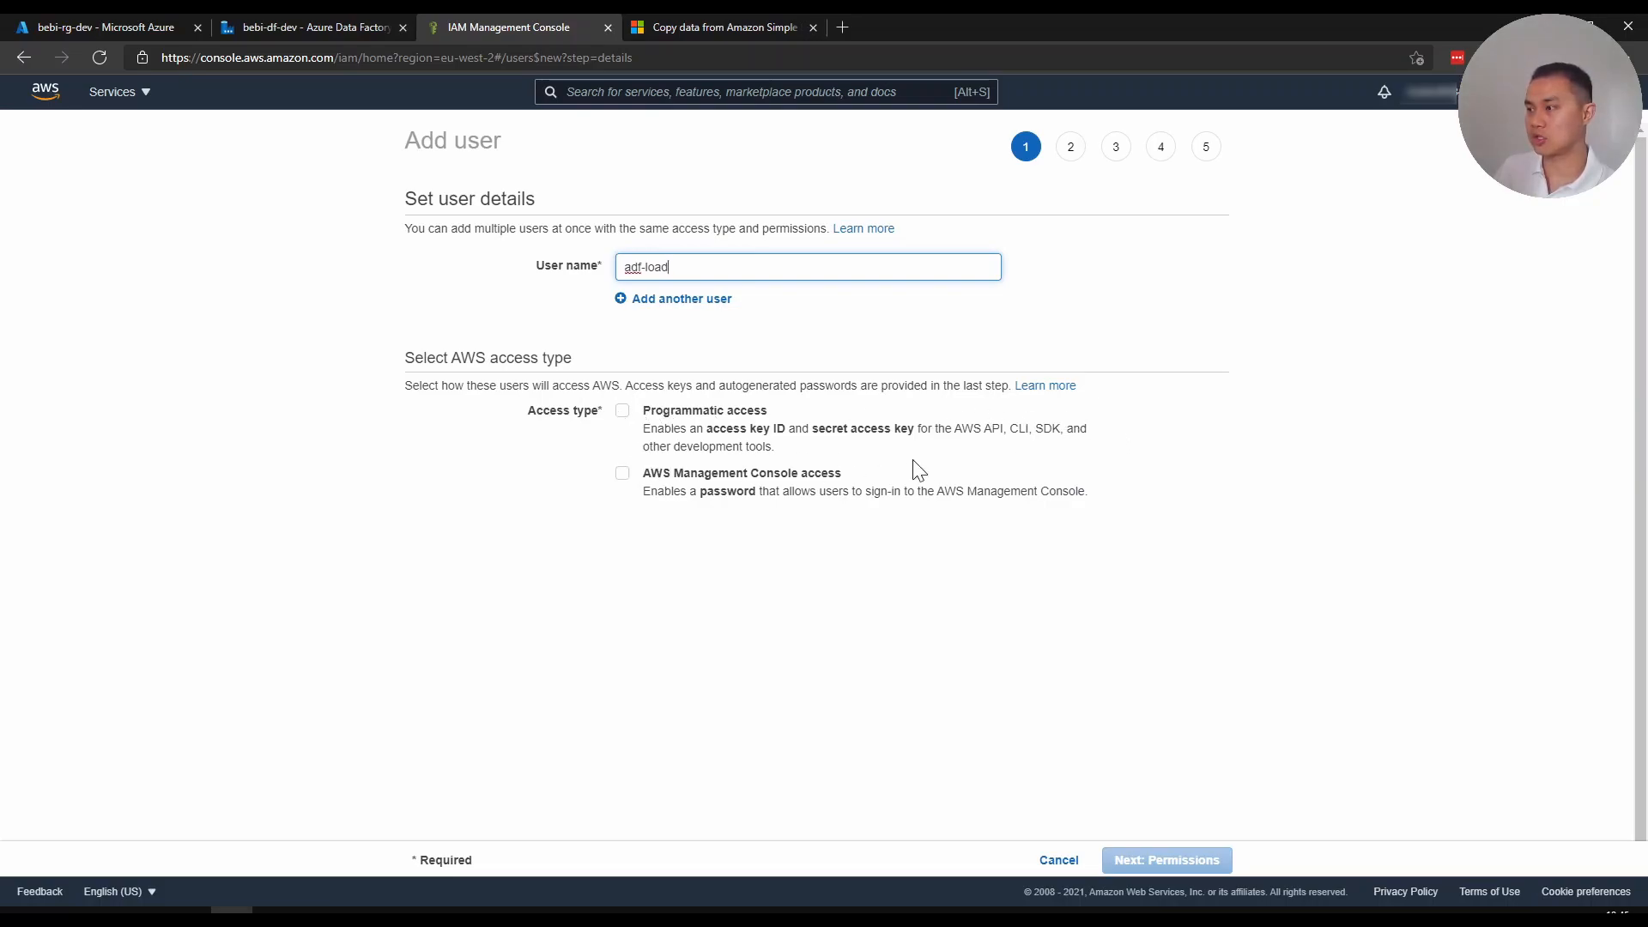
{"action": "mouse_move", "coordinate": [940, 529]}
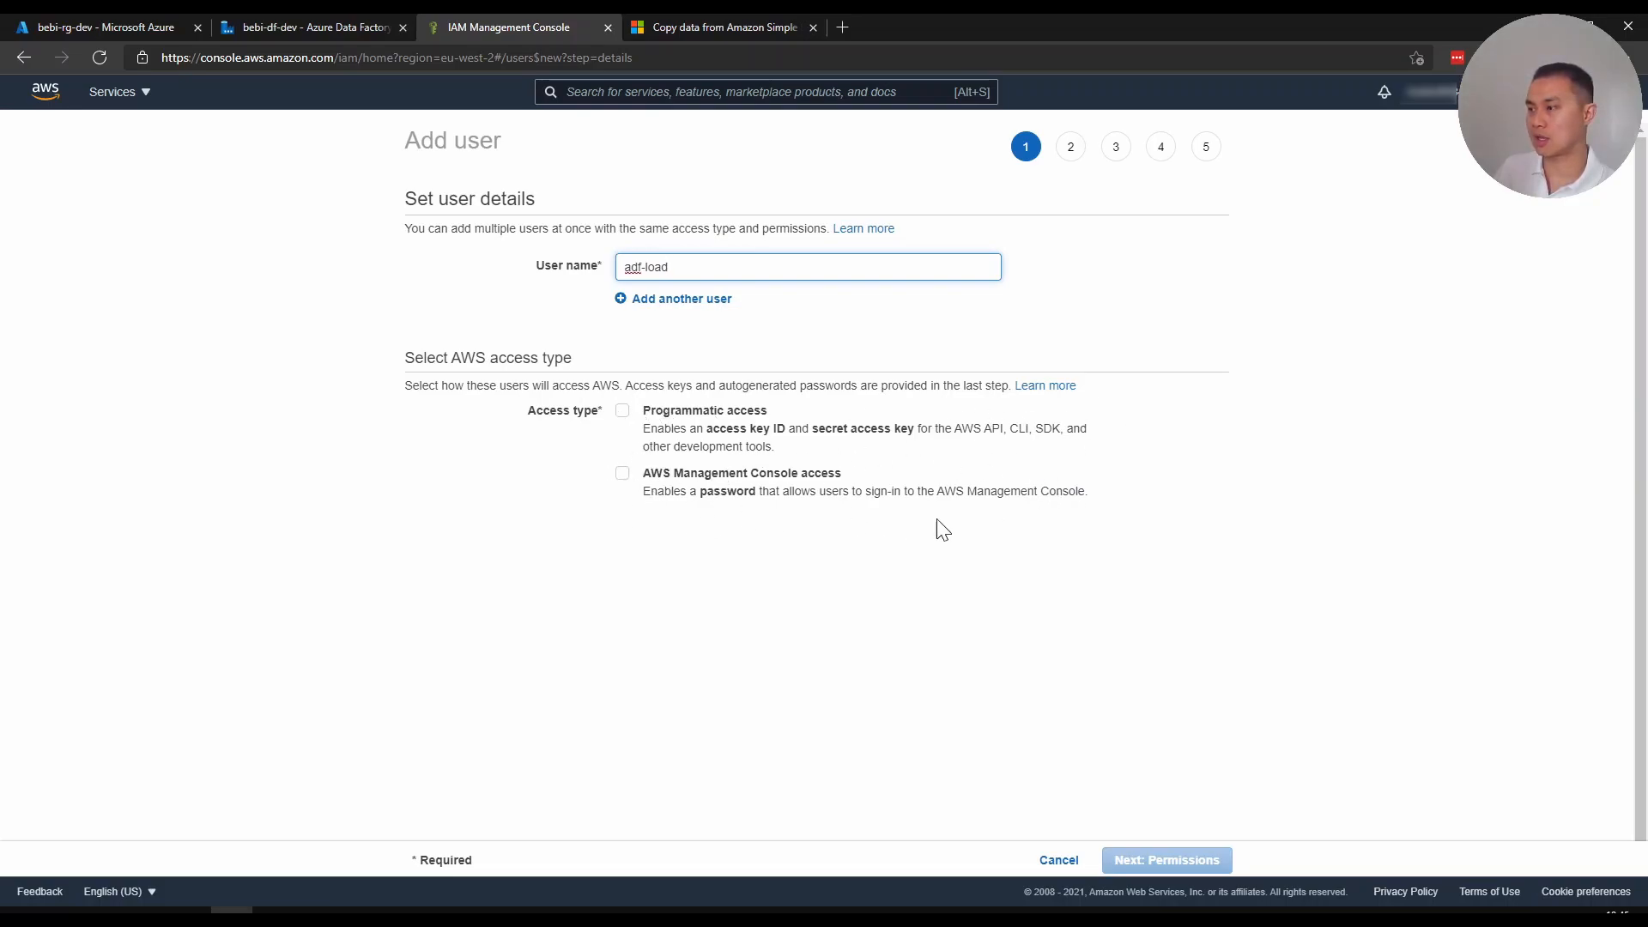
{"action": "left_click", "coordinate": [622, 410]}
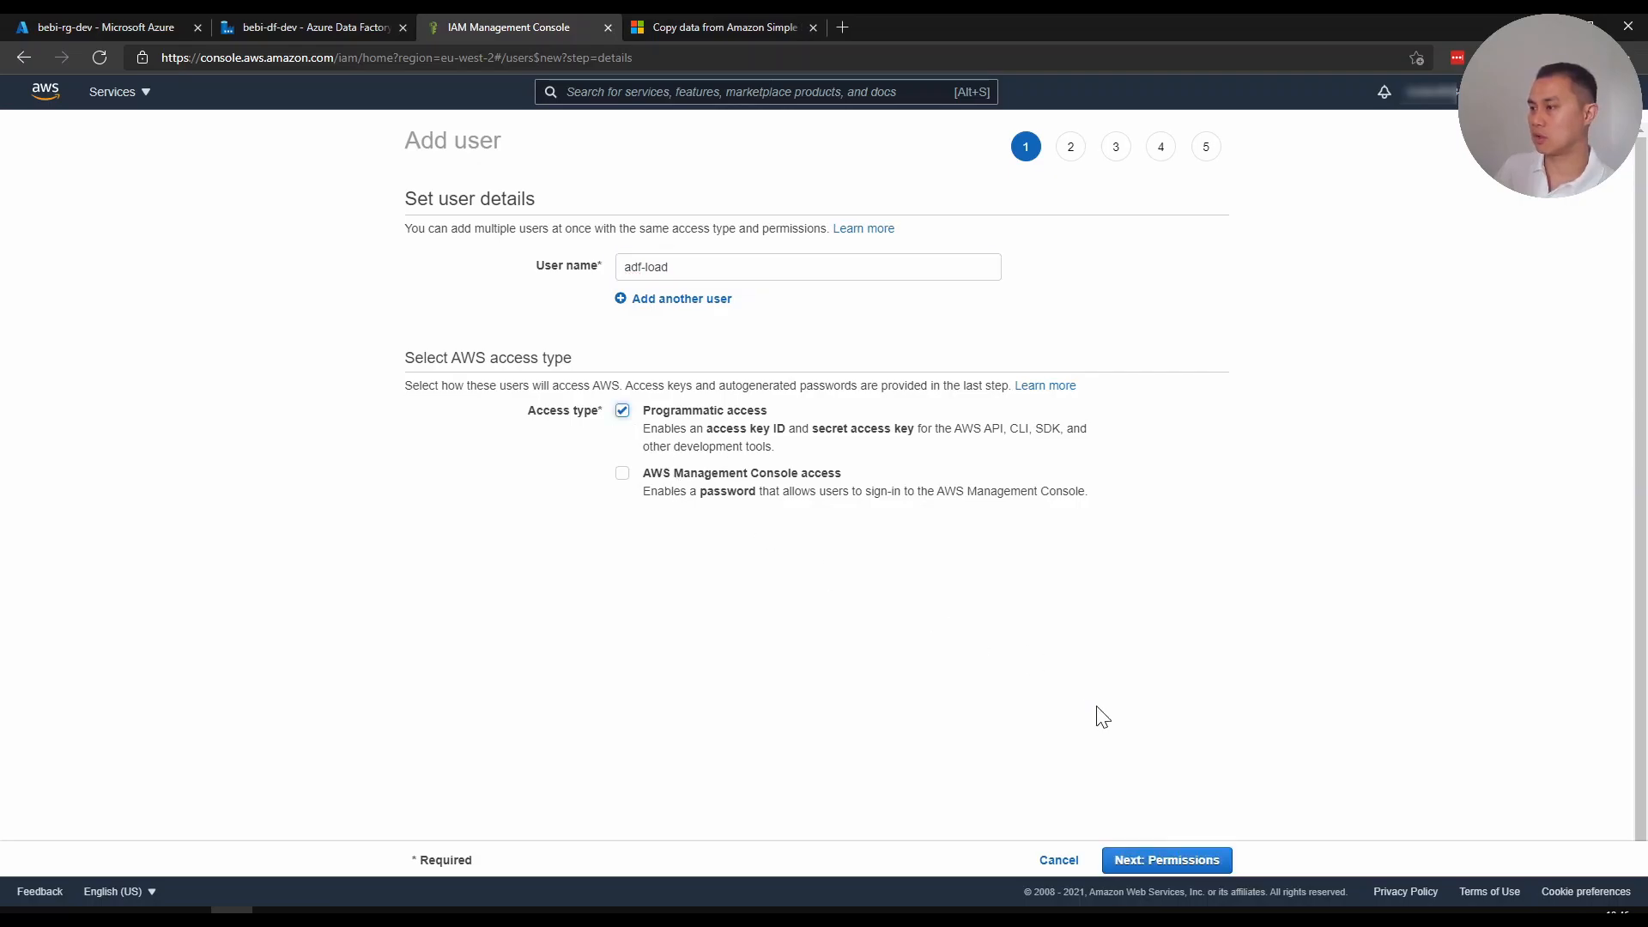
{"action": "left_click", "coordinate": [1165, 860]}
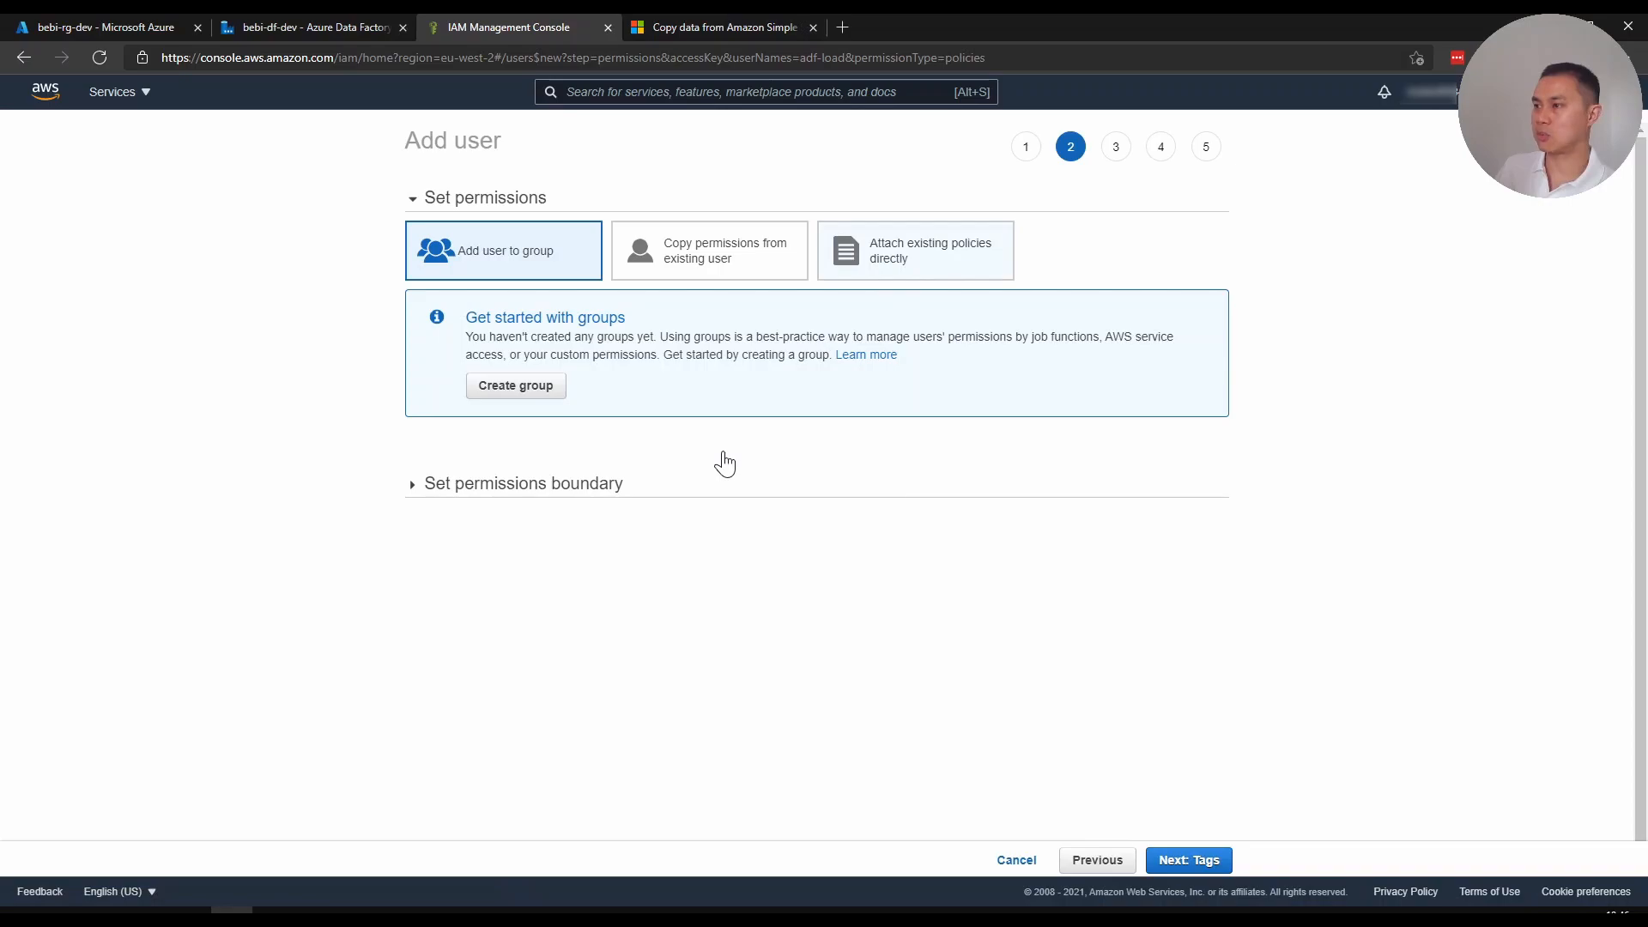
Attach TestS3Policy directly to adf-load, skip tags and create the user
{"action": "left_click", "coordinate": [914, 250]}
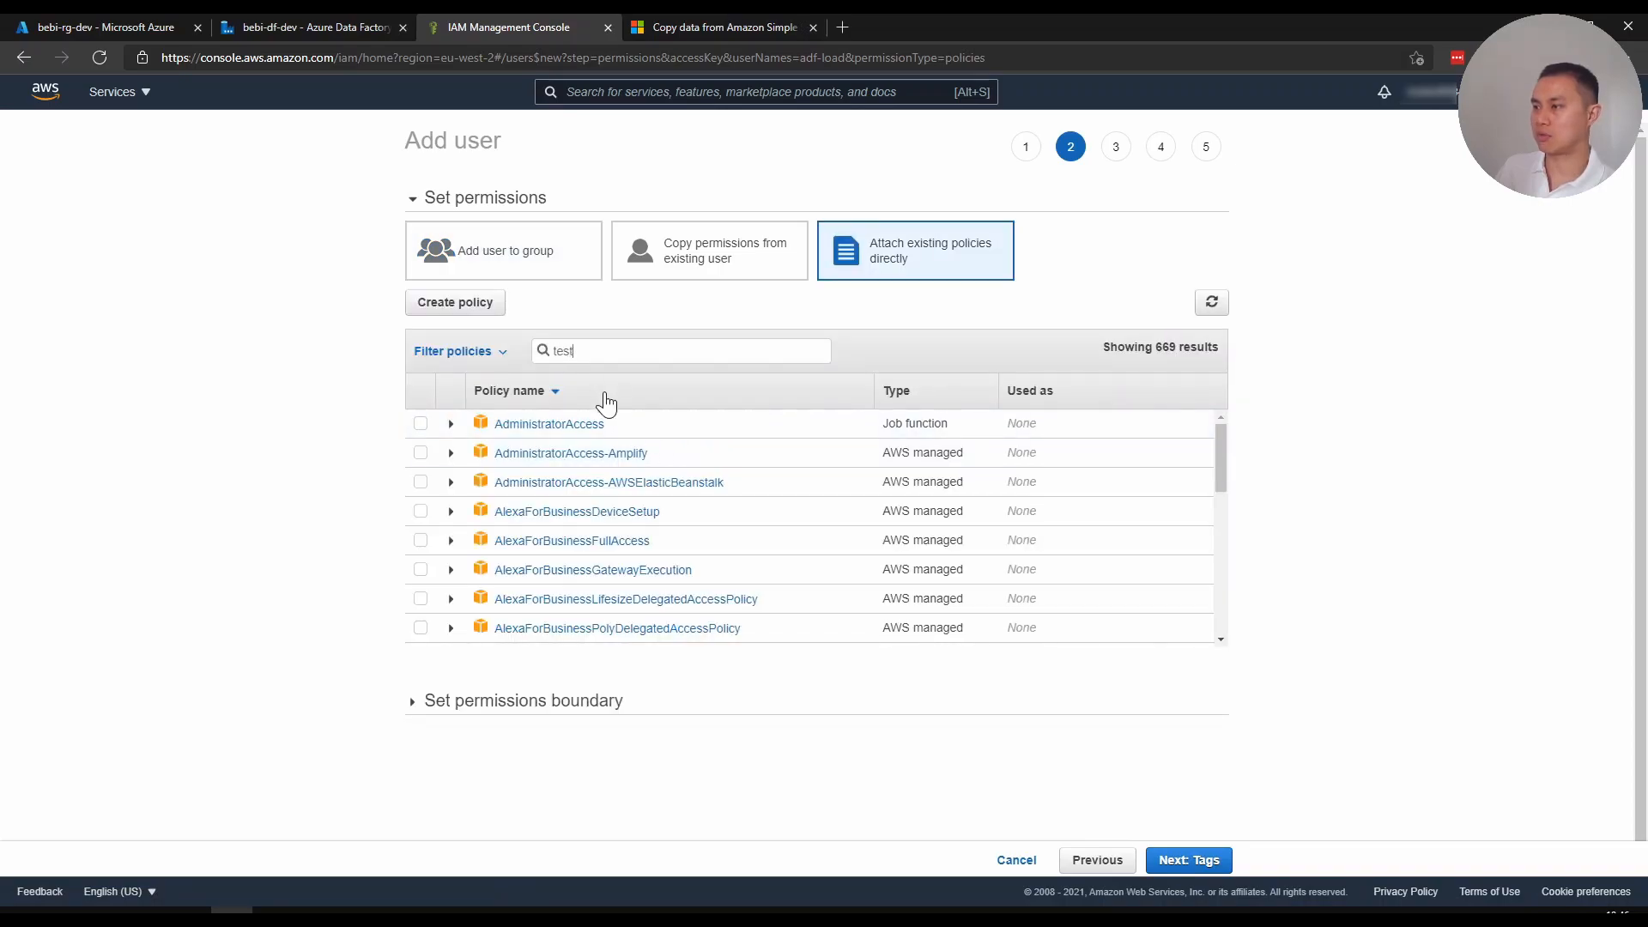
{"action": "left_click", "coordinate": [421, 481]}
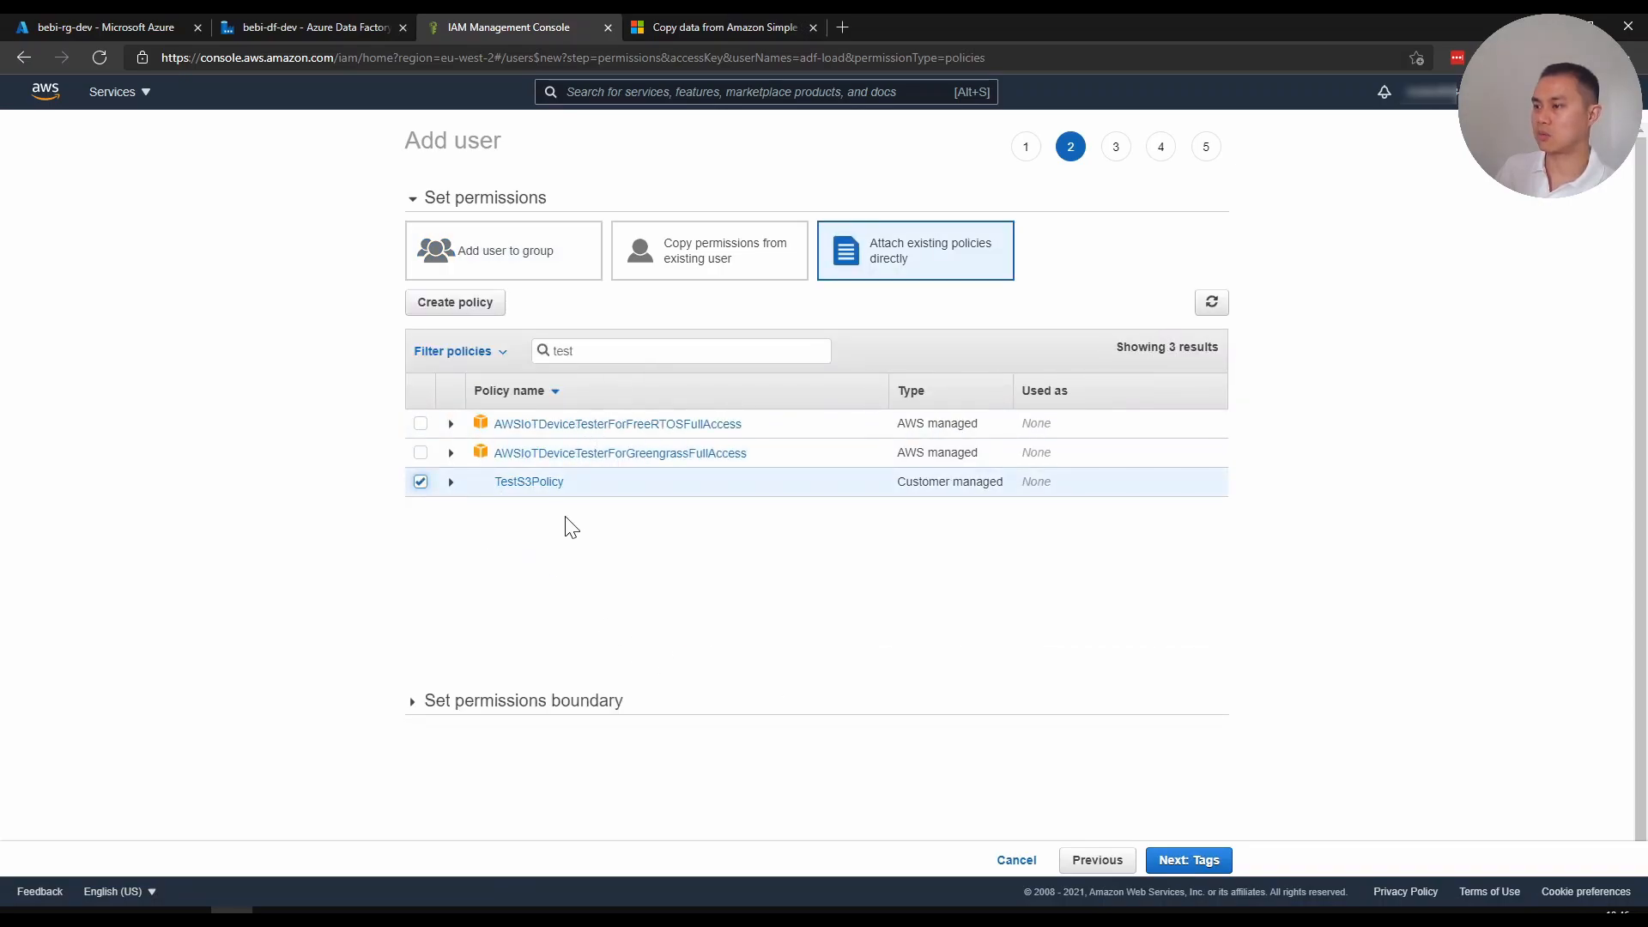
{"action": "left_click", "coordinate": [1188, 860]}
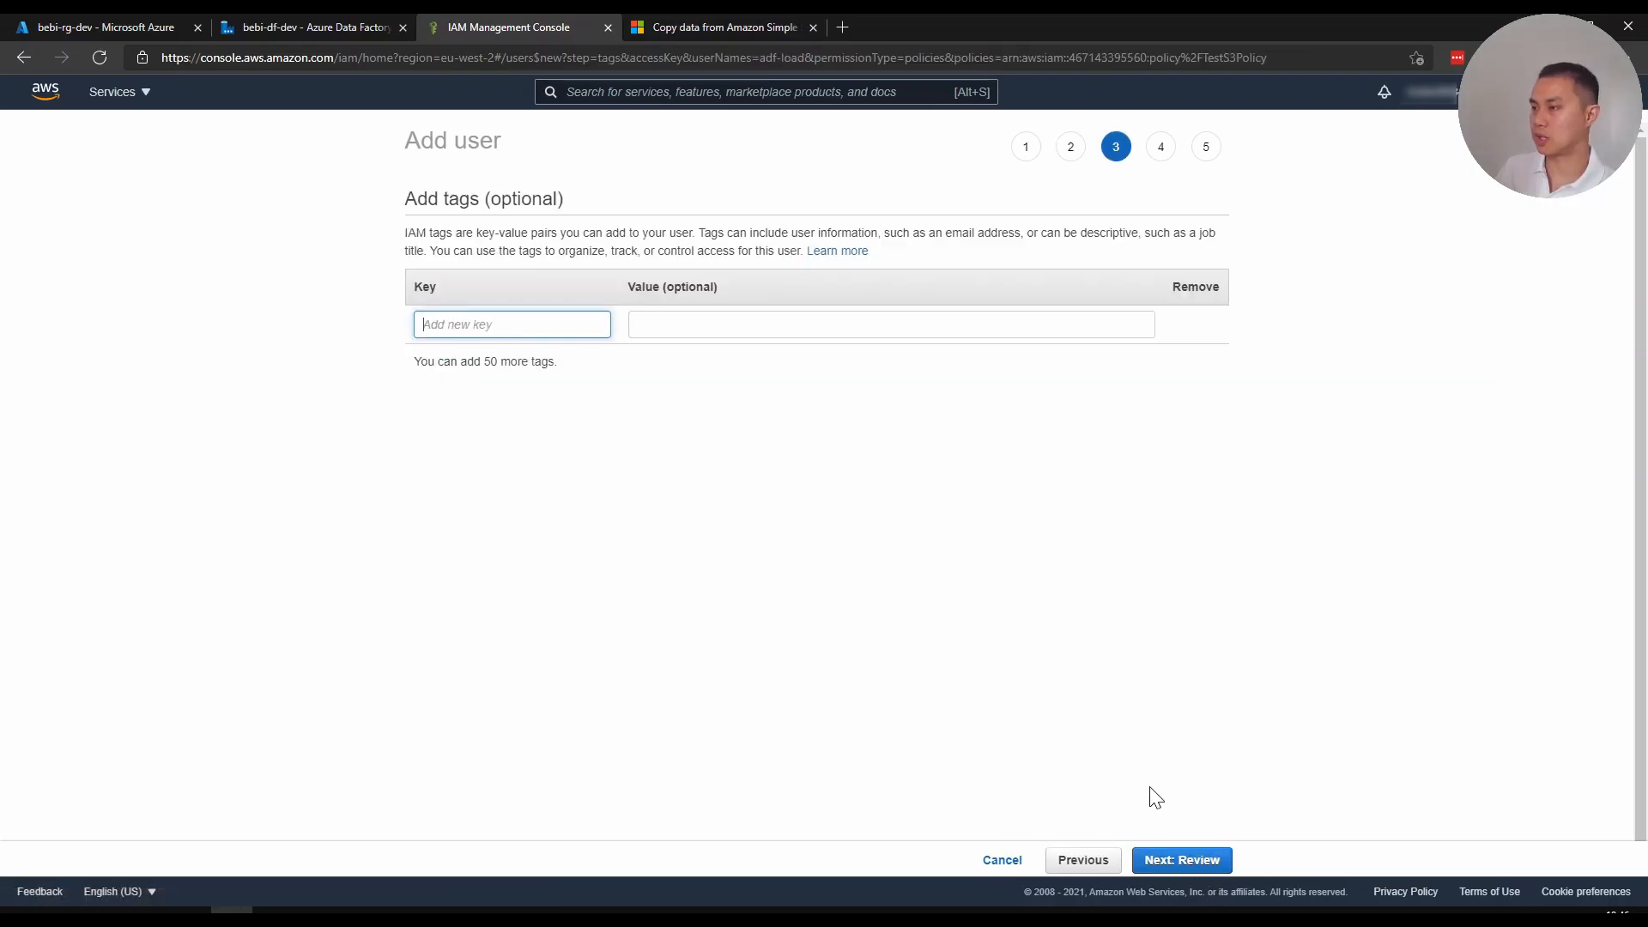
{"action": "left_click", "coordinate": [1180, 860]}
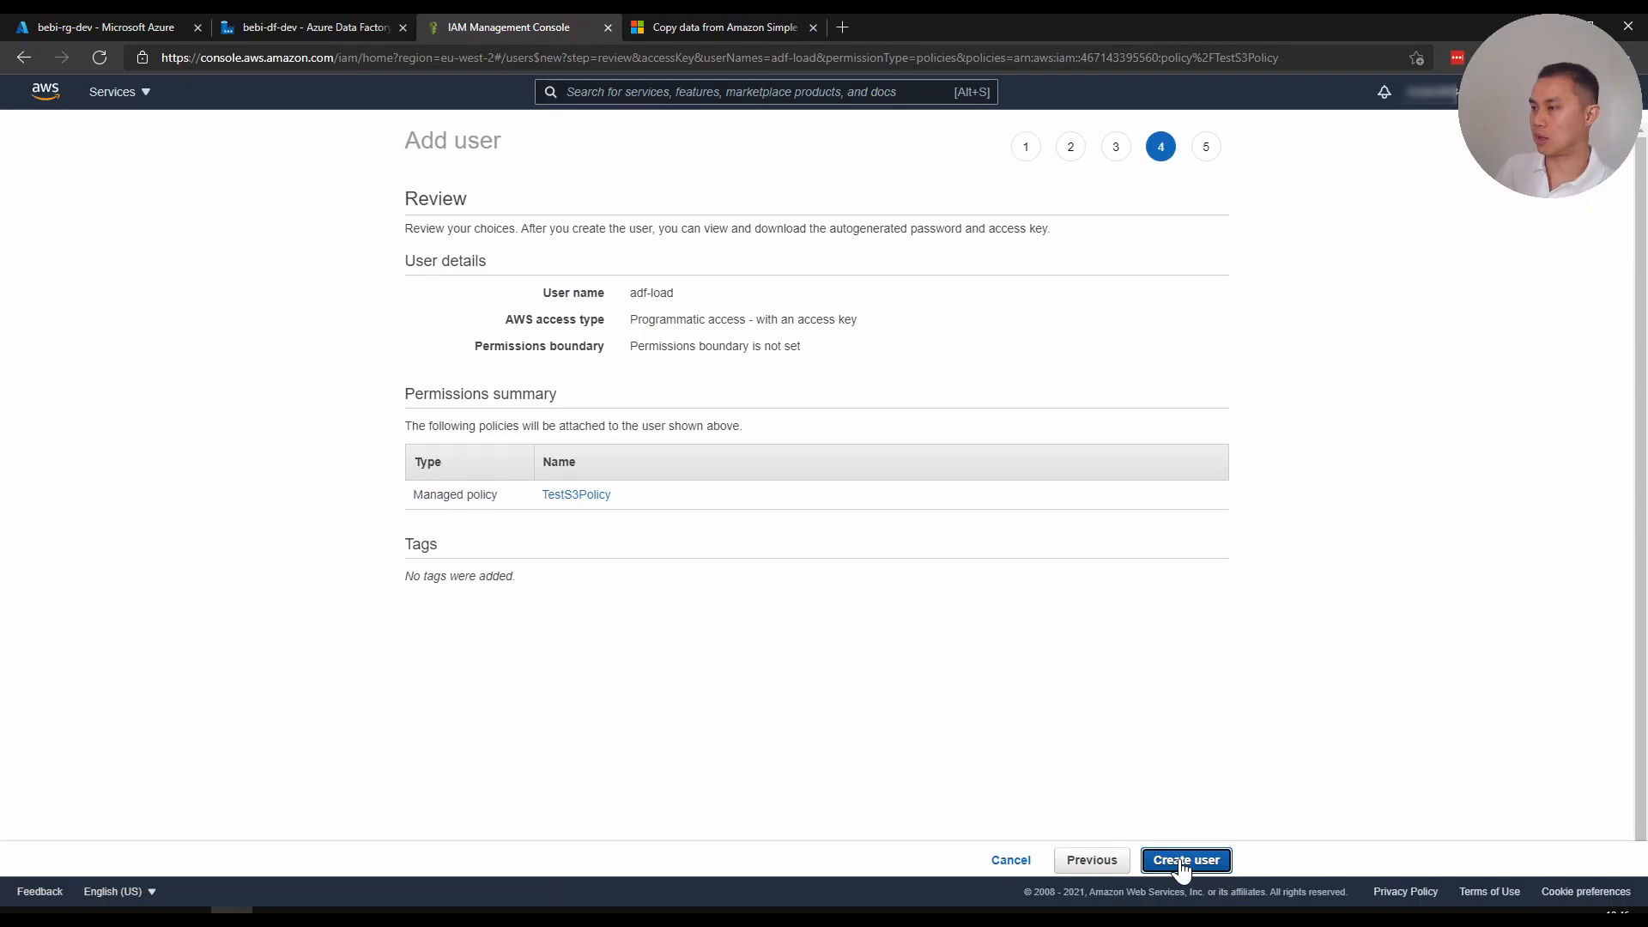
{"action": "left_click", "coordinate": [1186, 860]}
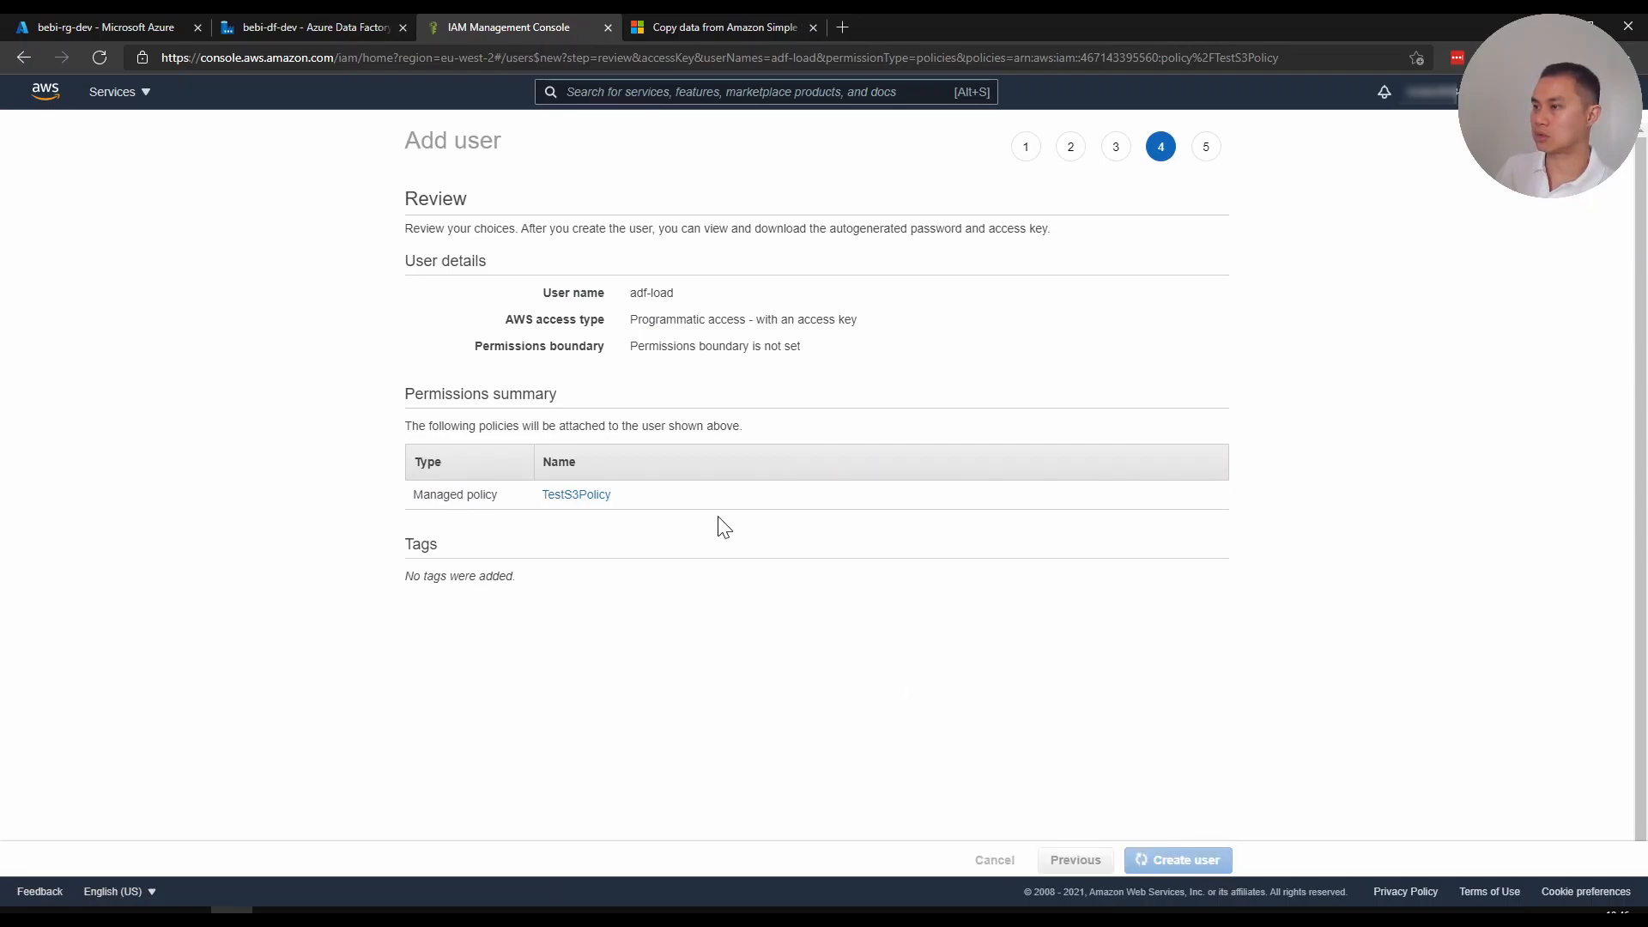
Download adf-load's access key credentials as new_user_credentials.csv
{"action": "left_click", "coordinate": [1176, 860]}
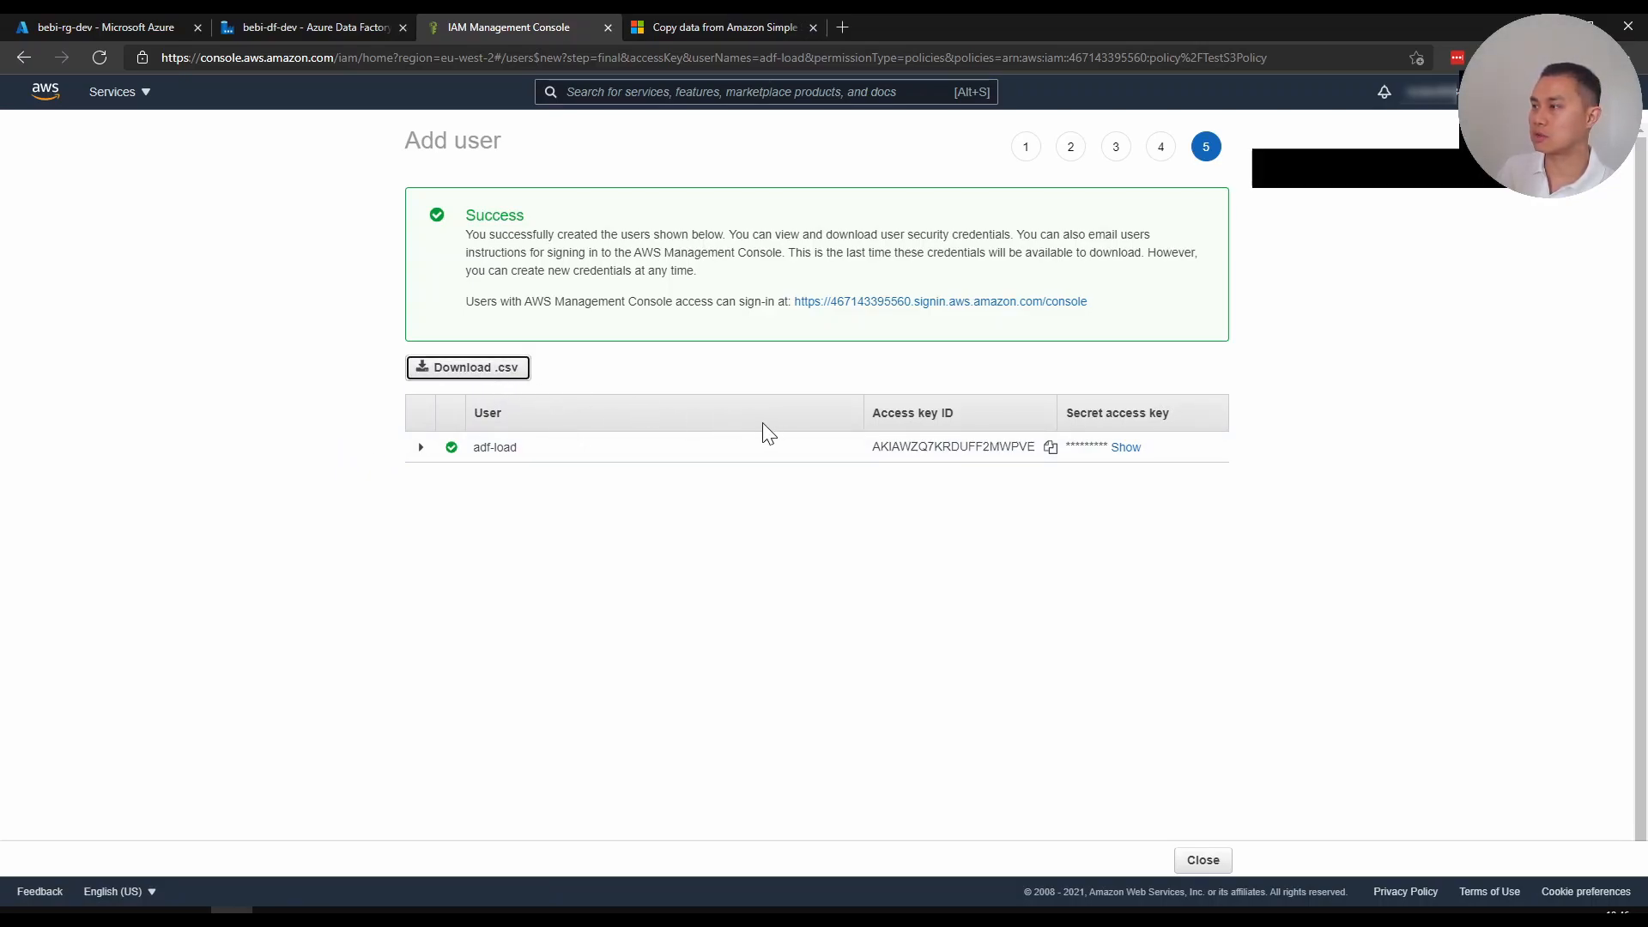
{"action": "left_click", "coordinate": [467, 367]}
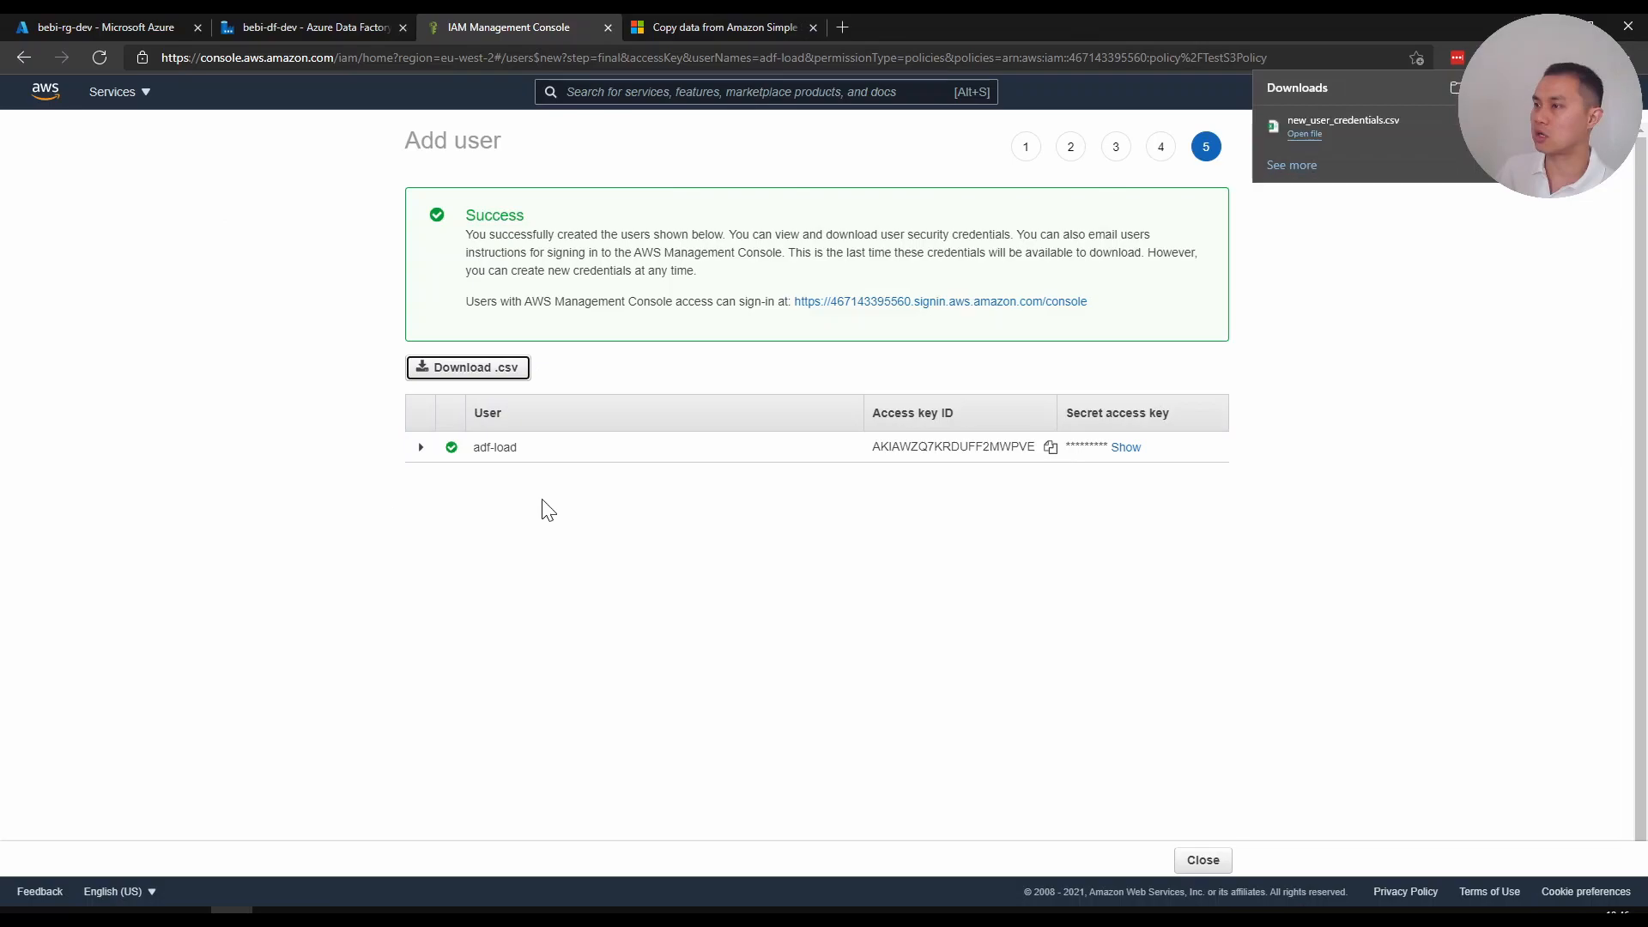
{"action": "mouse_move", "coordinate": [589, 412]}
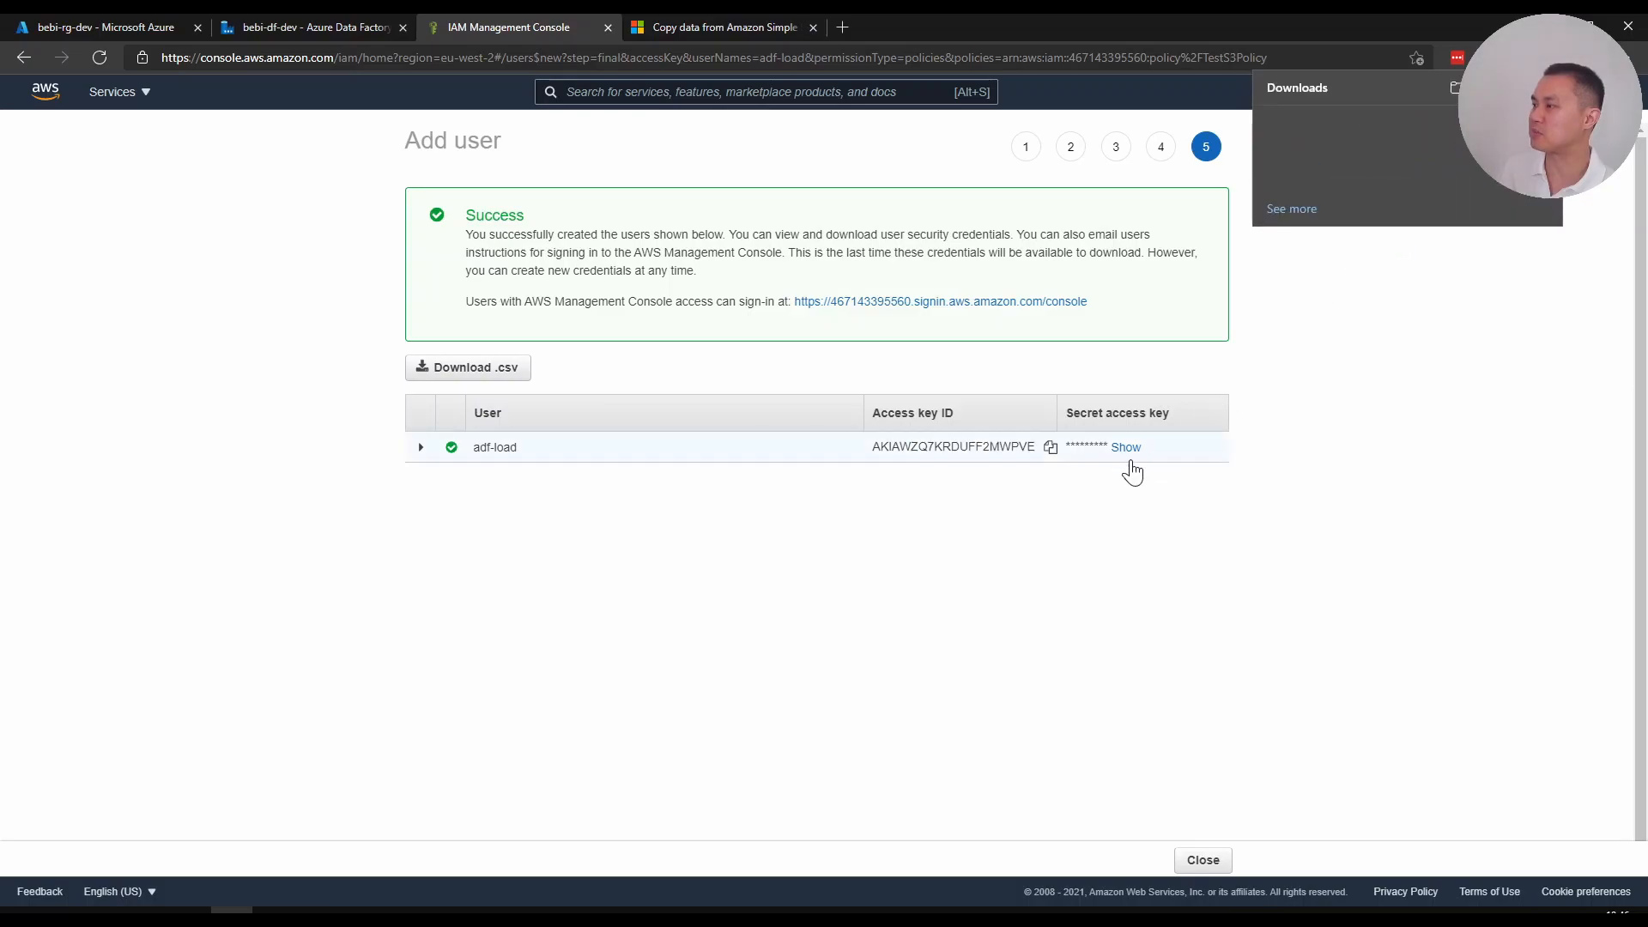
{"action": "mouse_move", "coordinate": [1076, 391]}
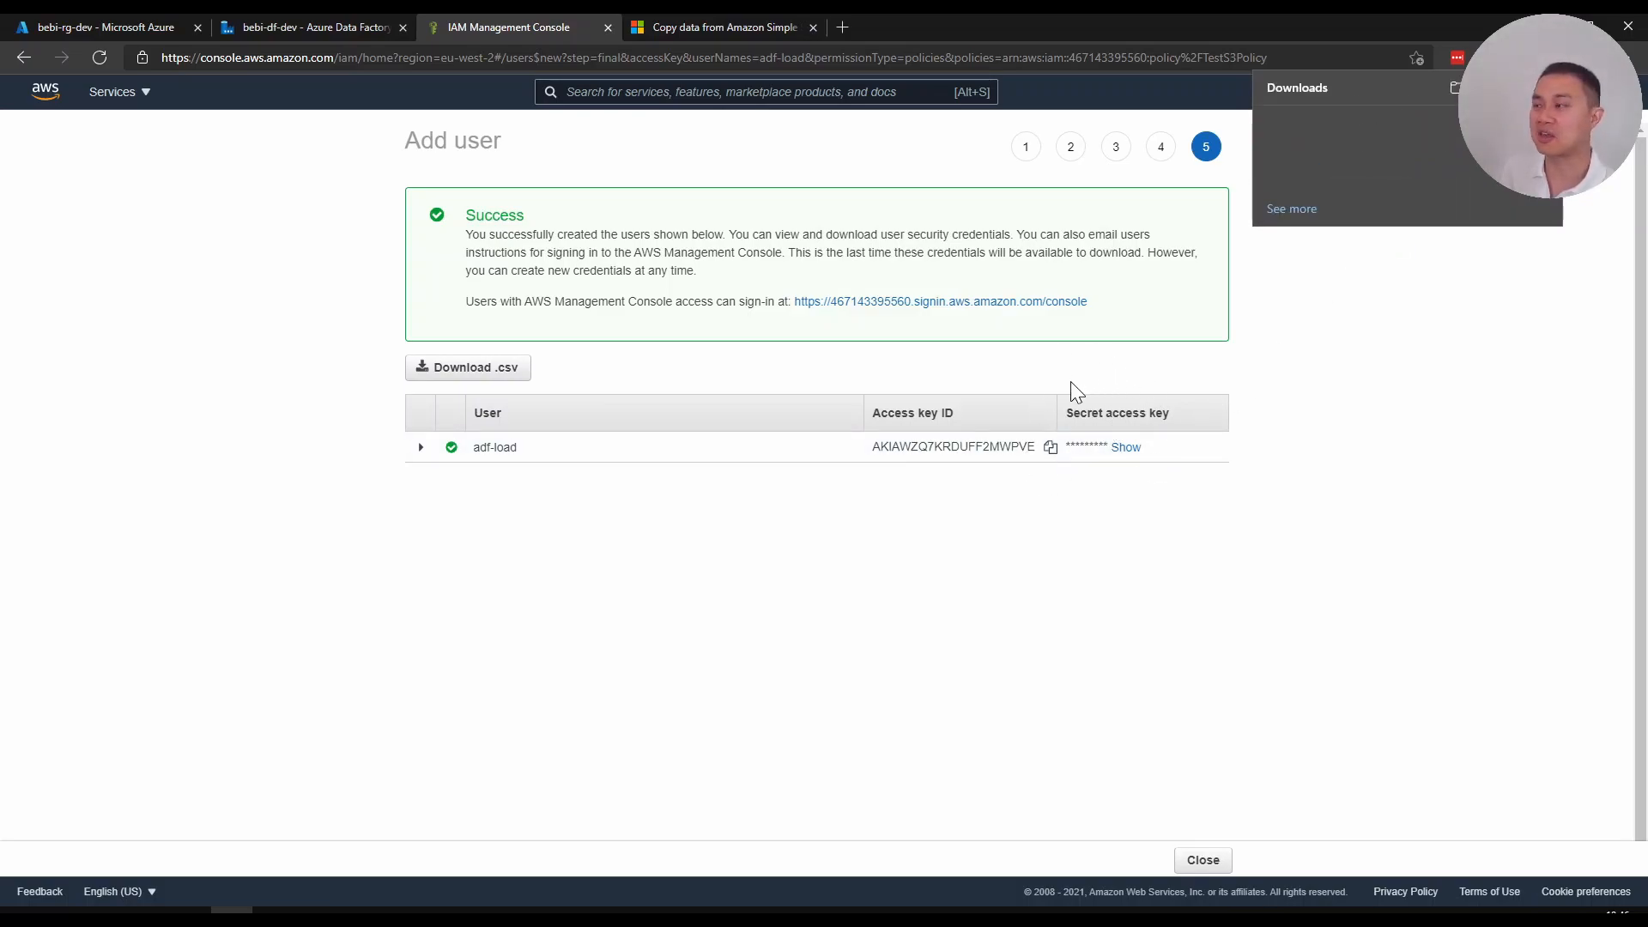
{"action": "mouse_move", "coordinate": [228, 205]}
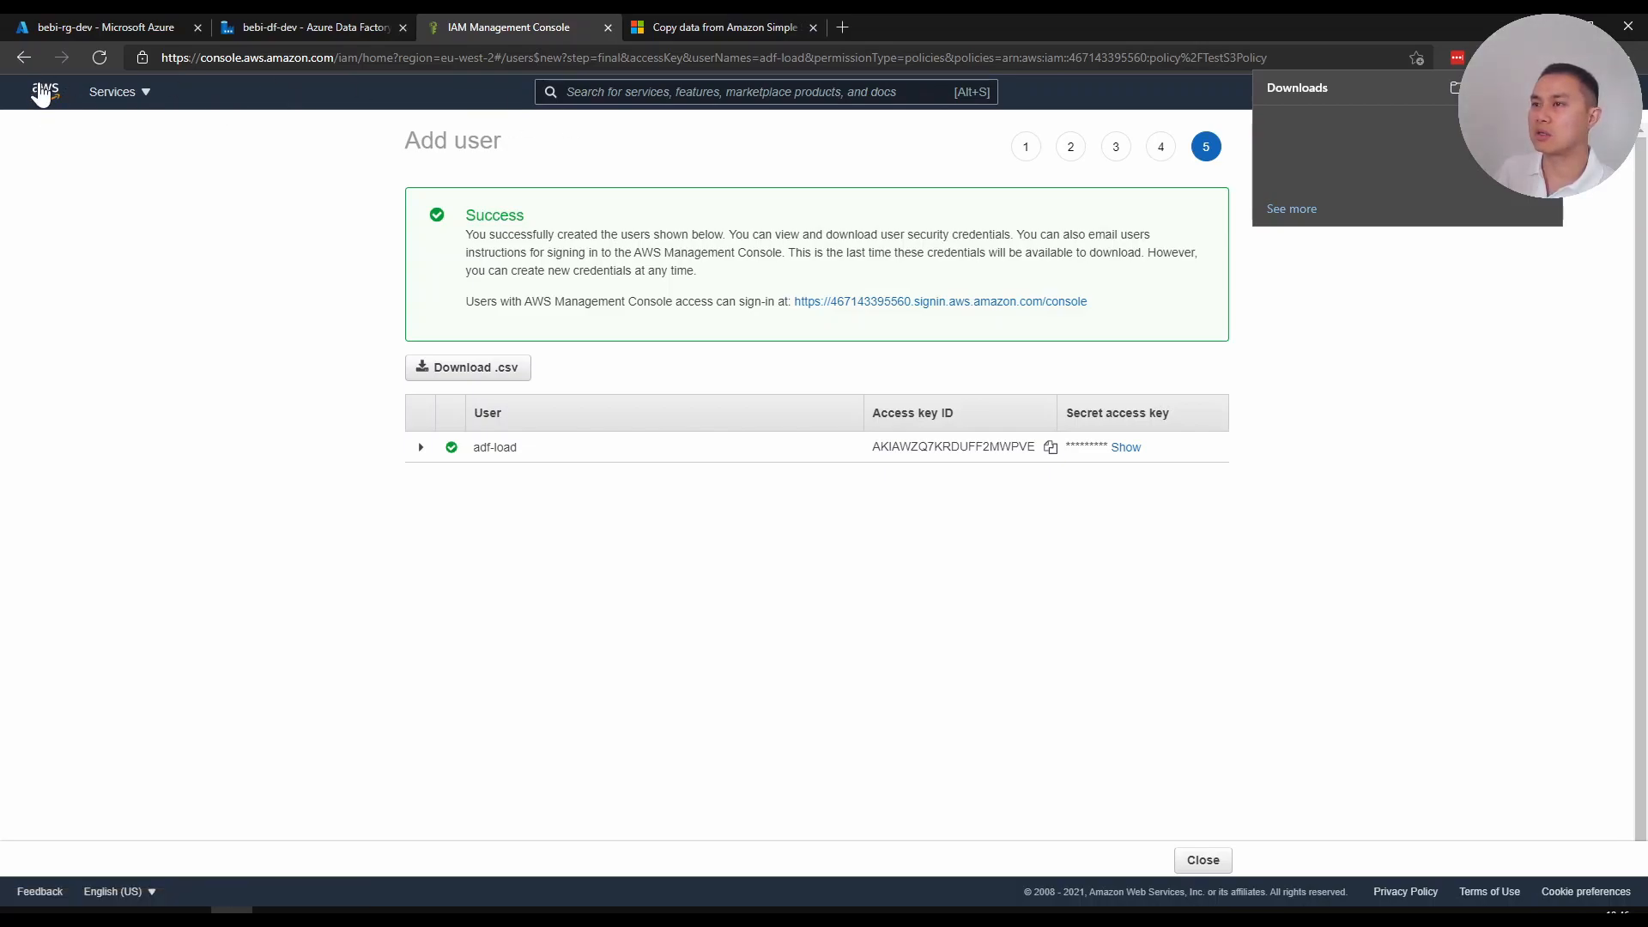
Reopen rabucket01/folder1 in S3, select TestFile.csv and copy its URL
{"action": "type", "text": "s"}
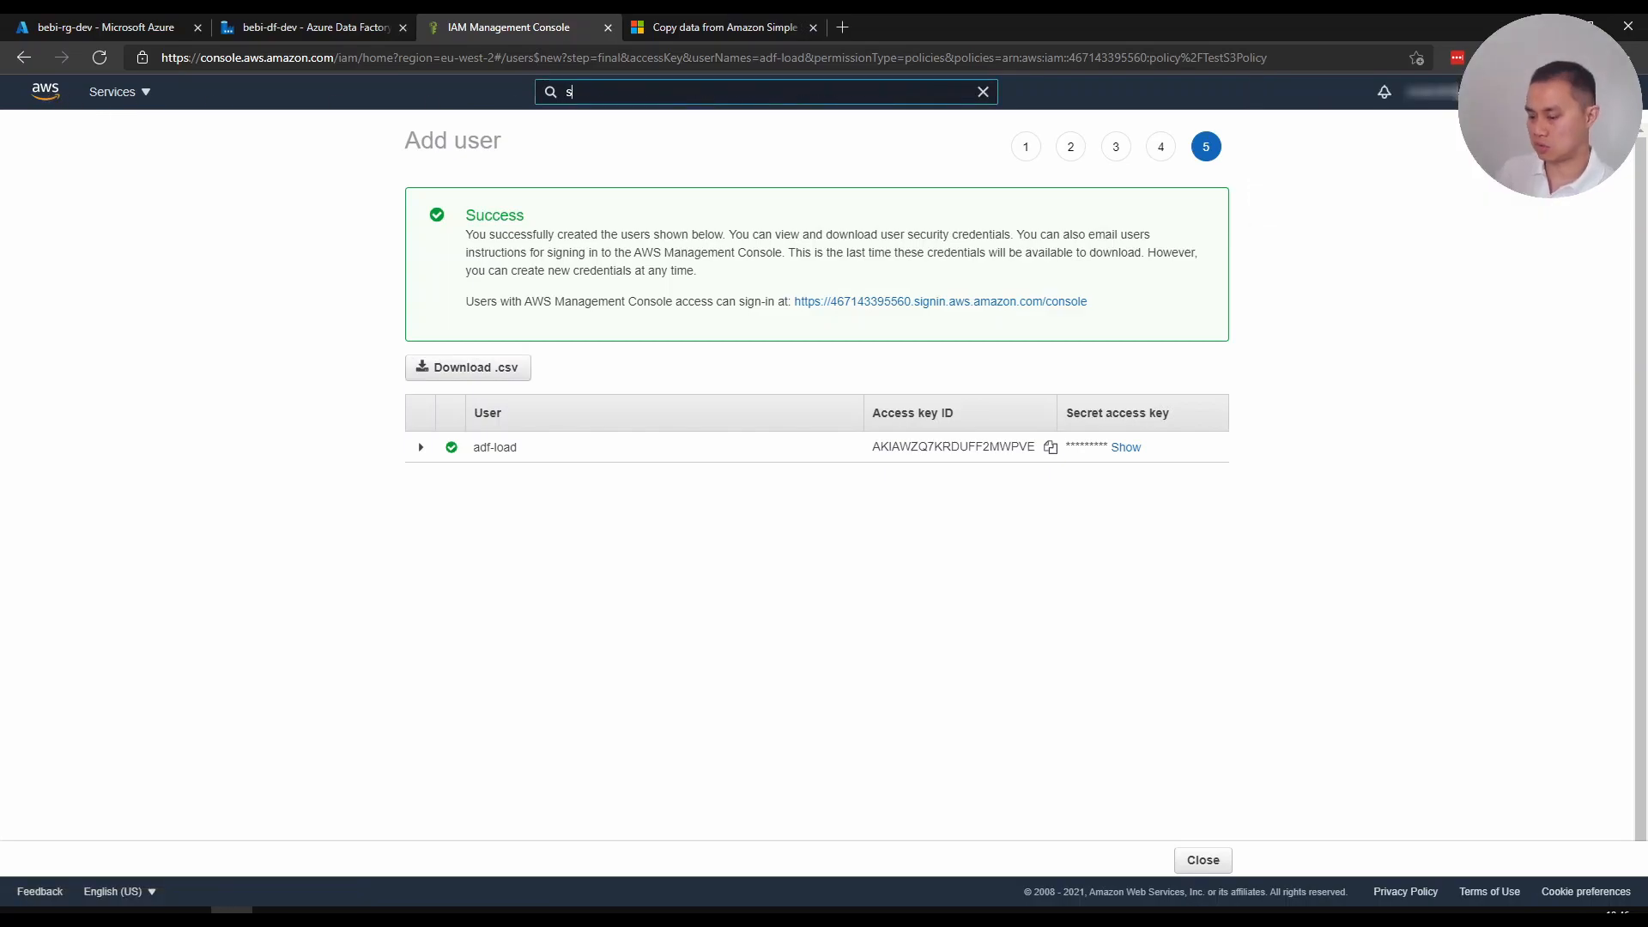
{"action": "type", "text": "3"}
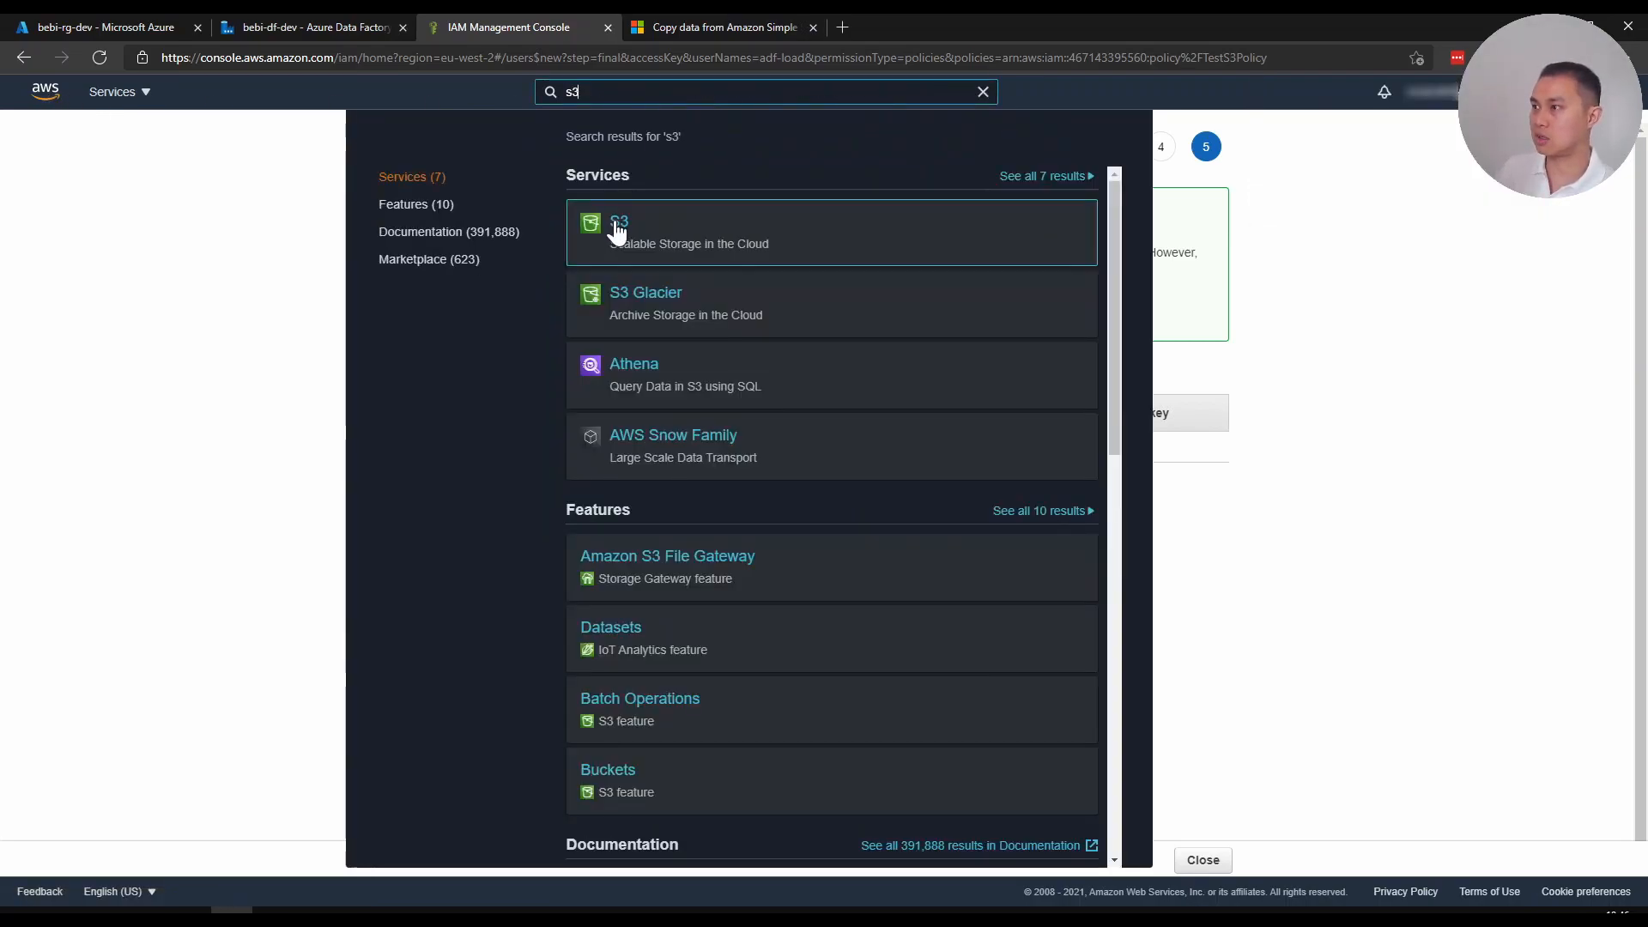
{"action": "left_click", "coordinate": [618, 221]}
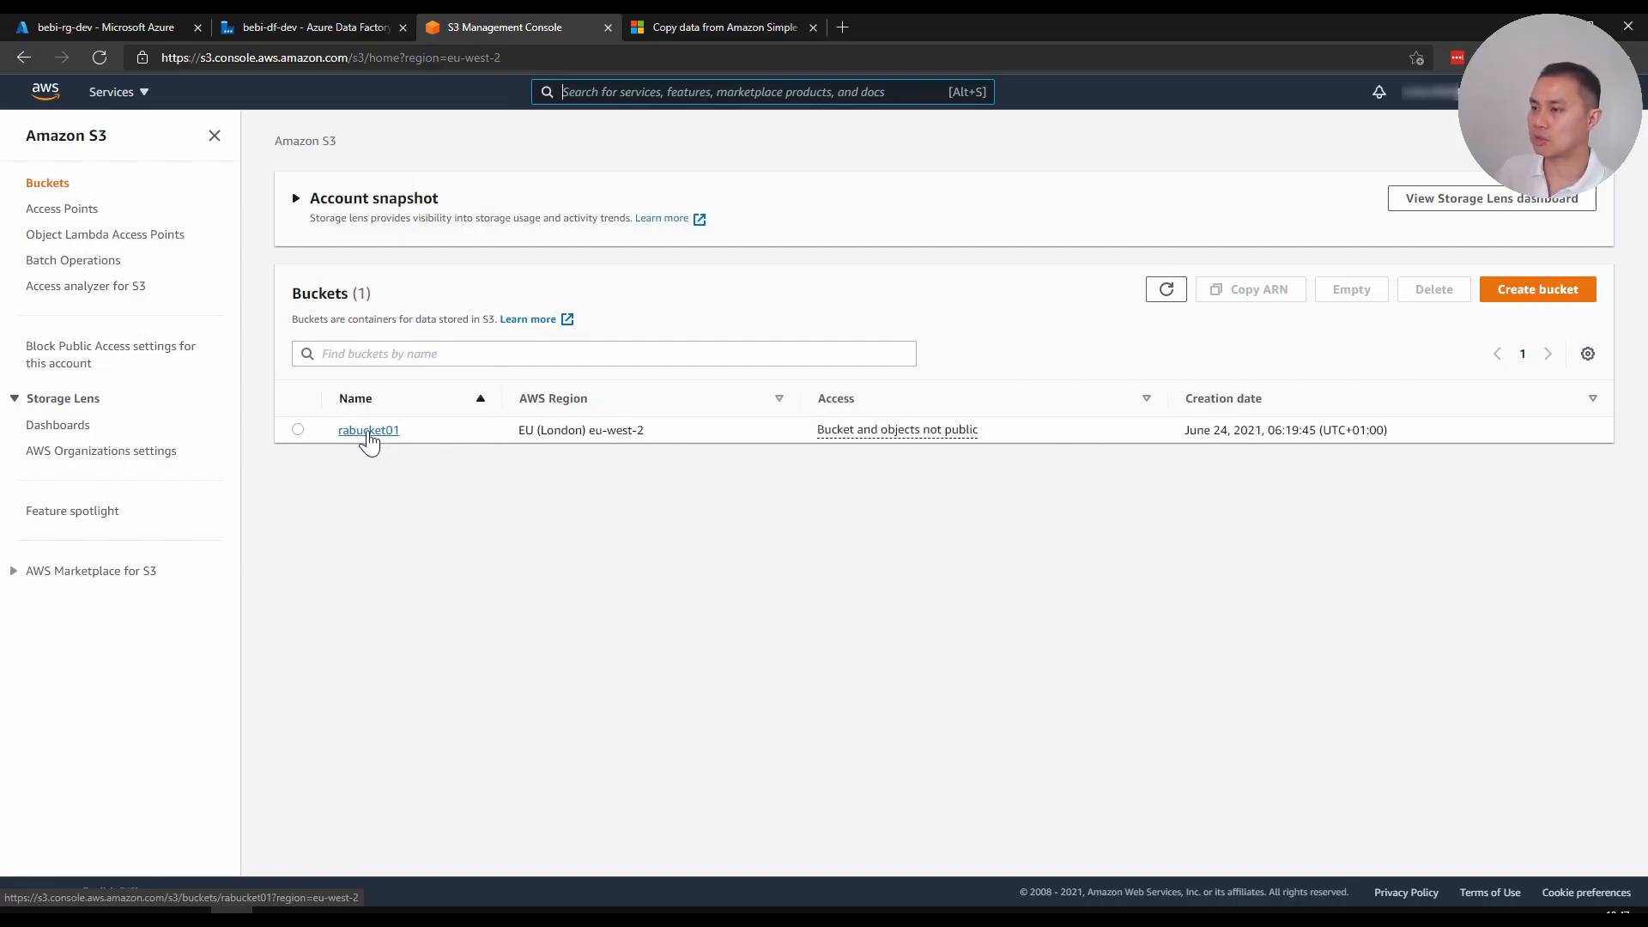
{"action": "left_click", "coordinate": [368, 430]}
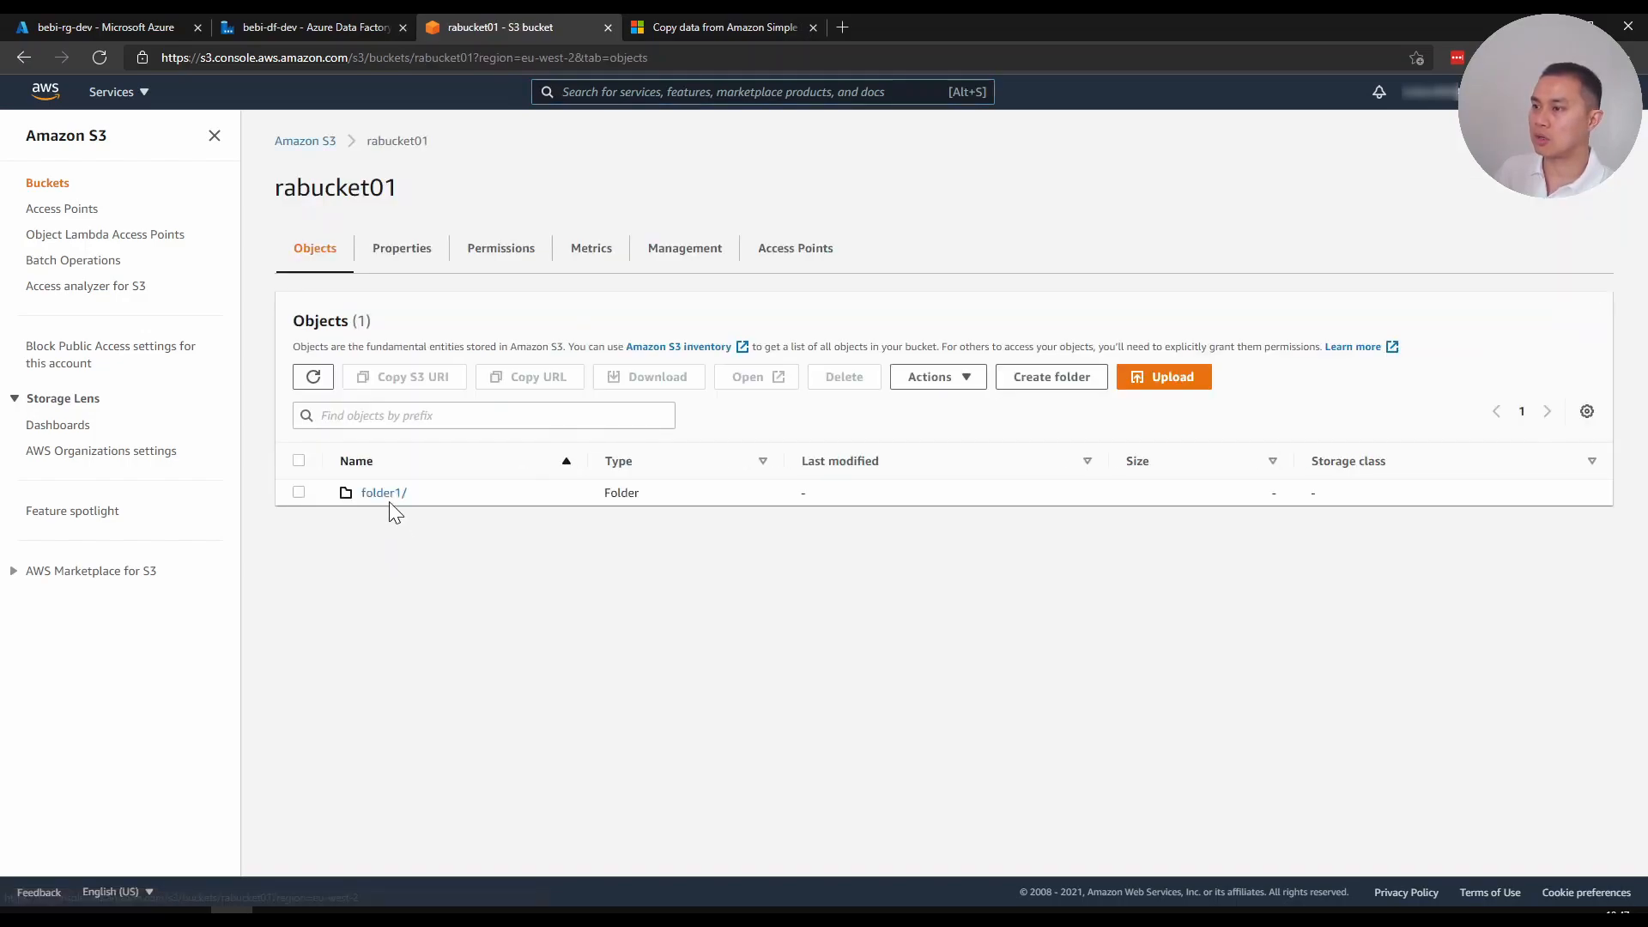
{"action": "left_click", "coordinate": [382, 492]}
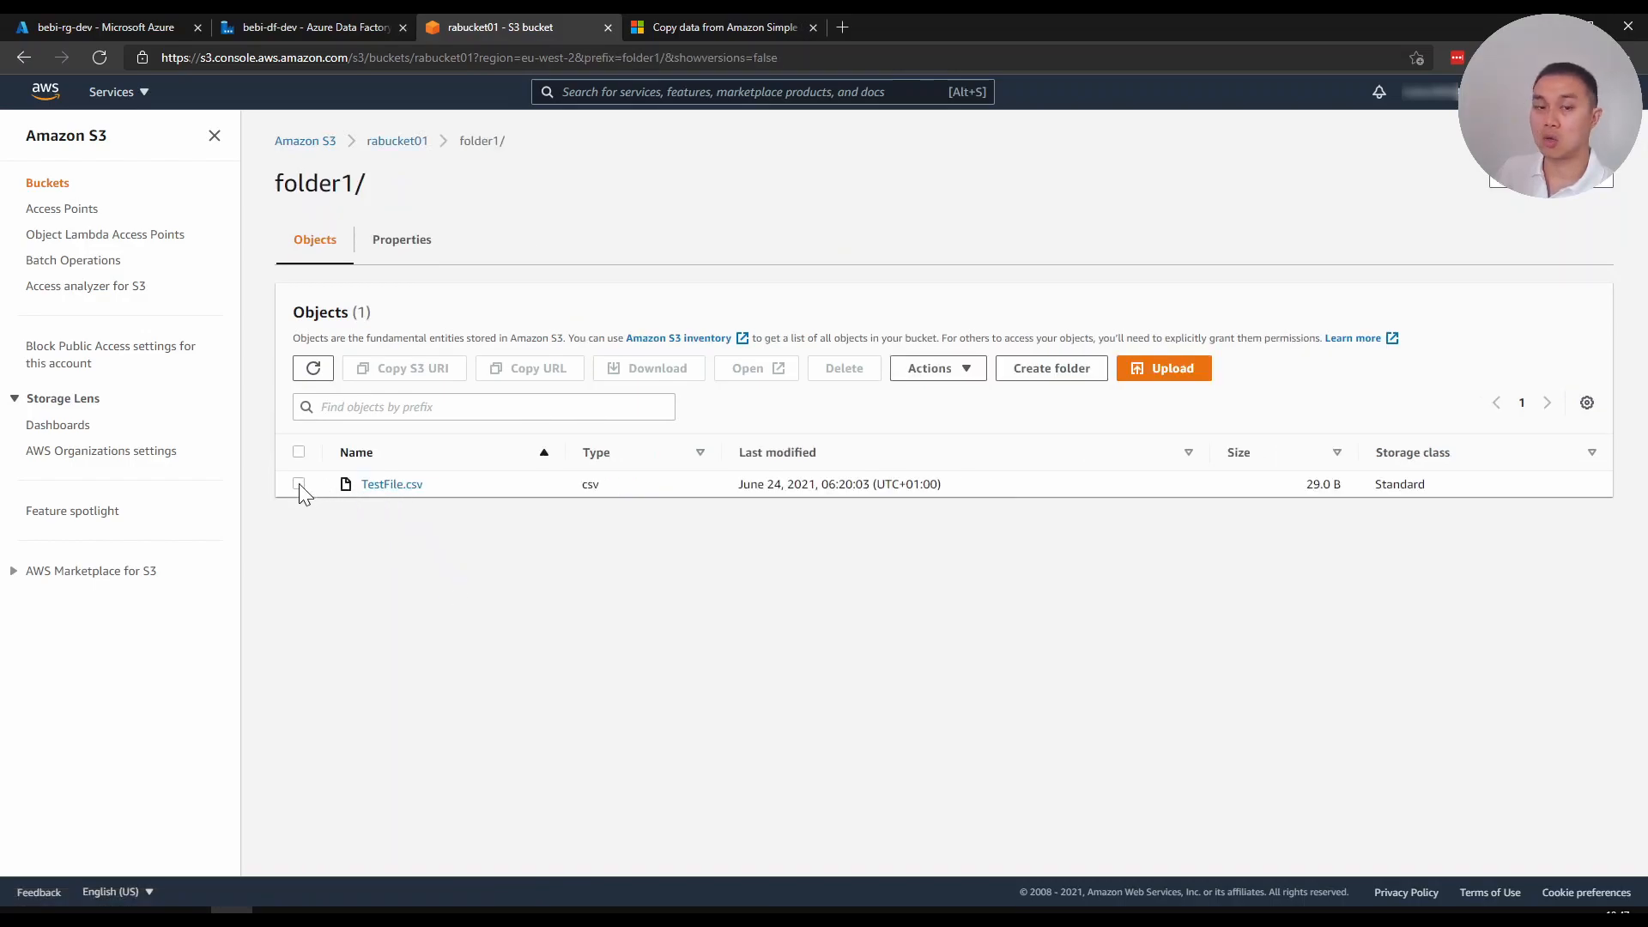
{"action": "left_click", "coordinate": [299, 483]}
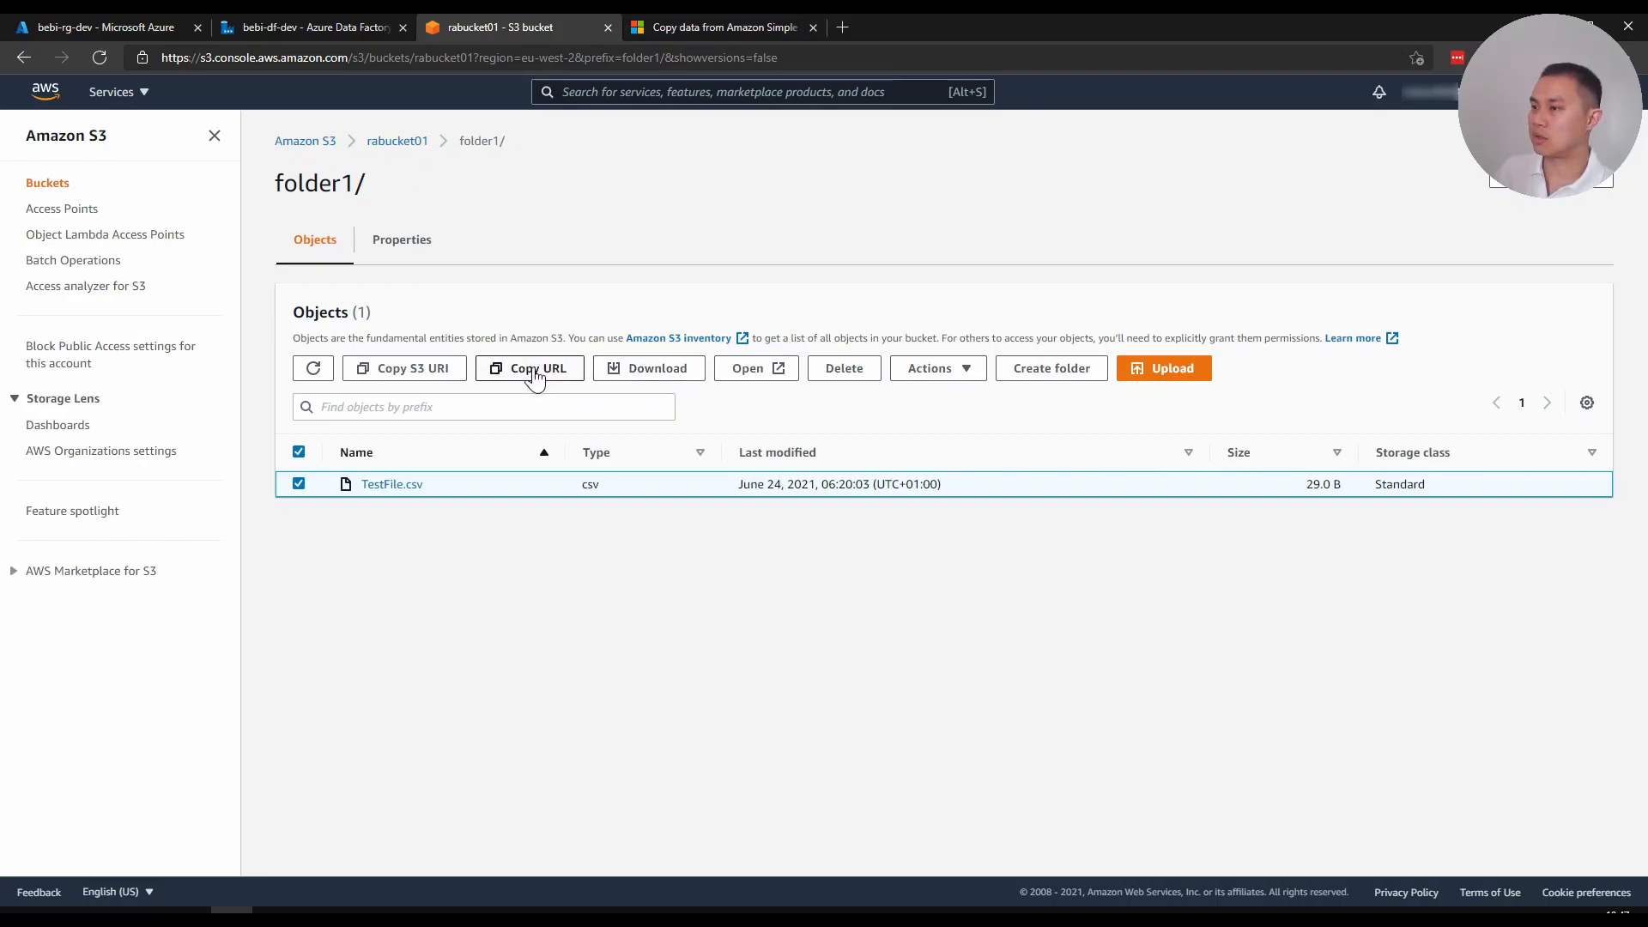
{"action": "left_click", "coordinate": [100, 27]}
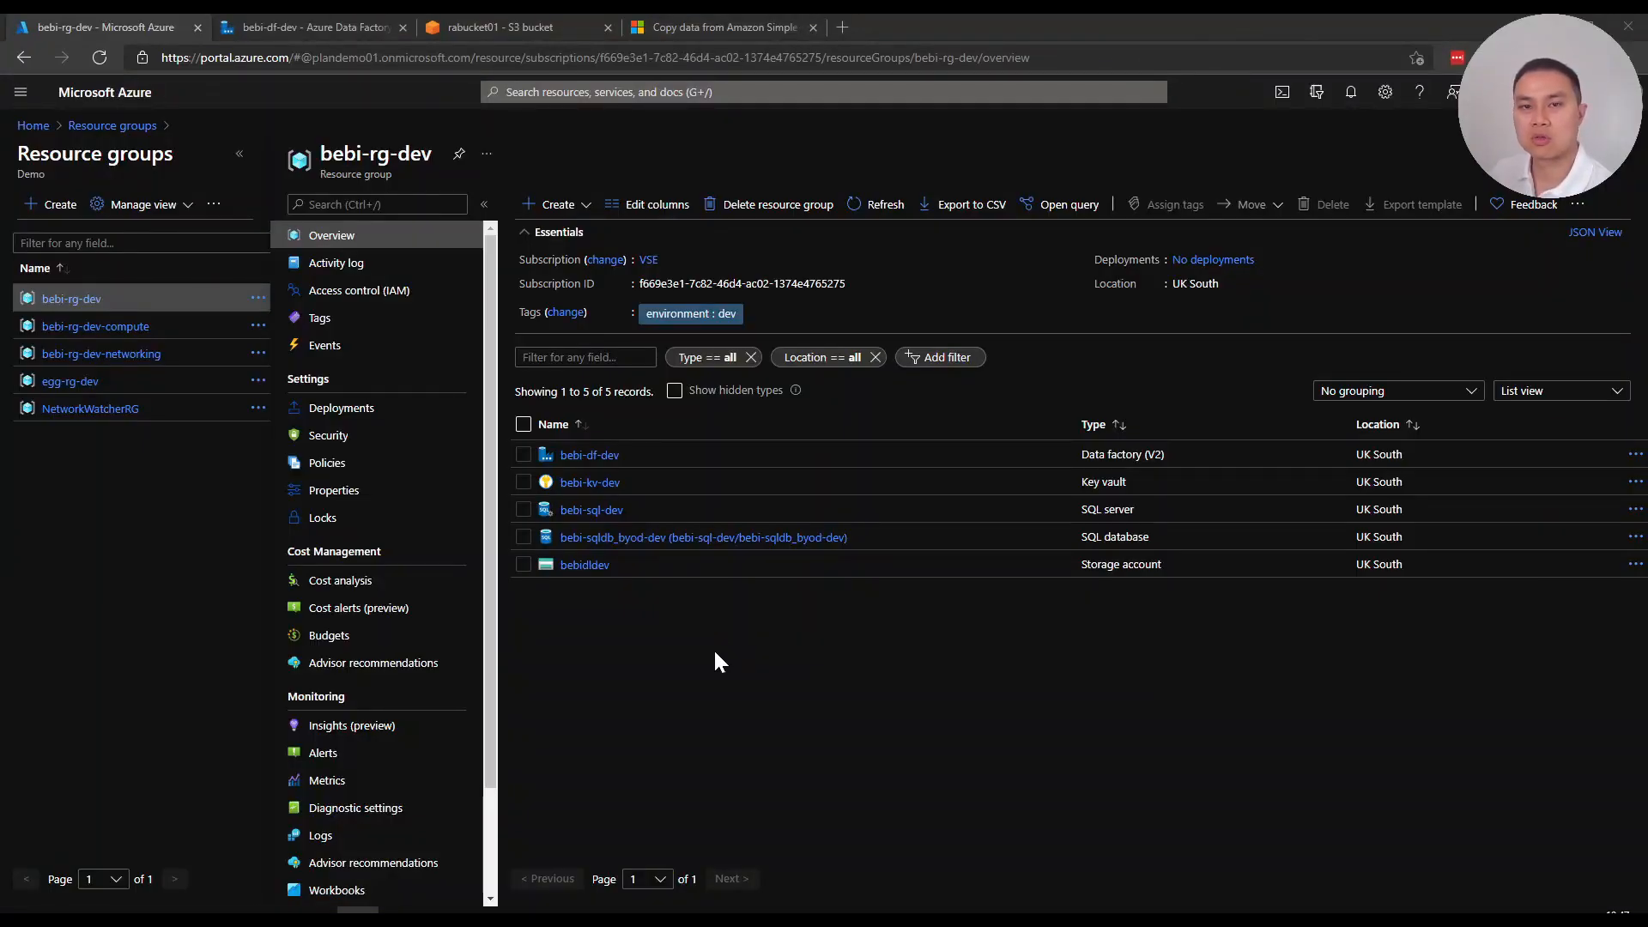
{"action": "mouse_move", "coordinate": [720, 645]}
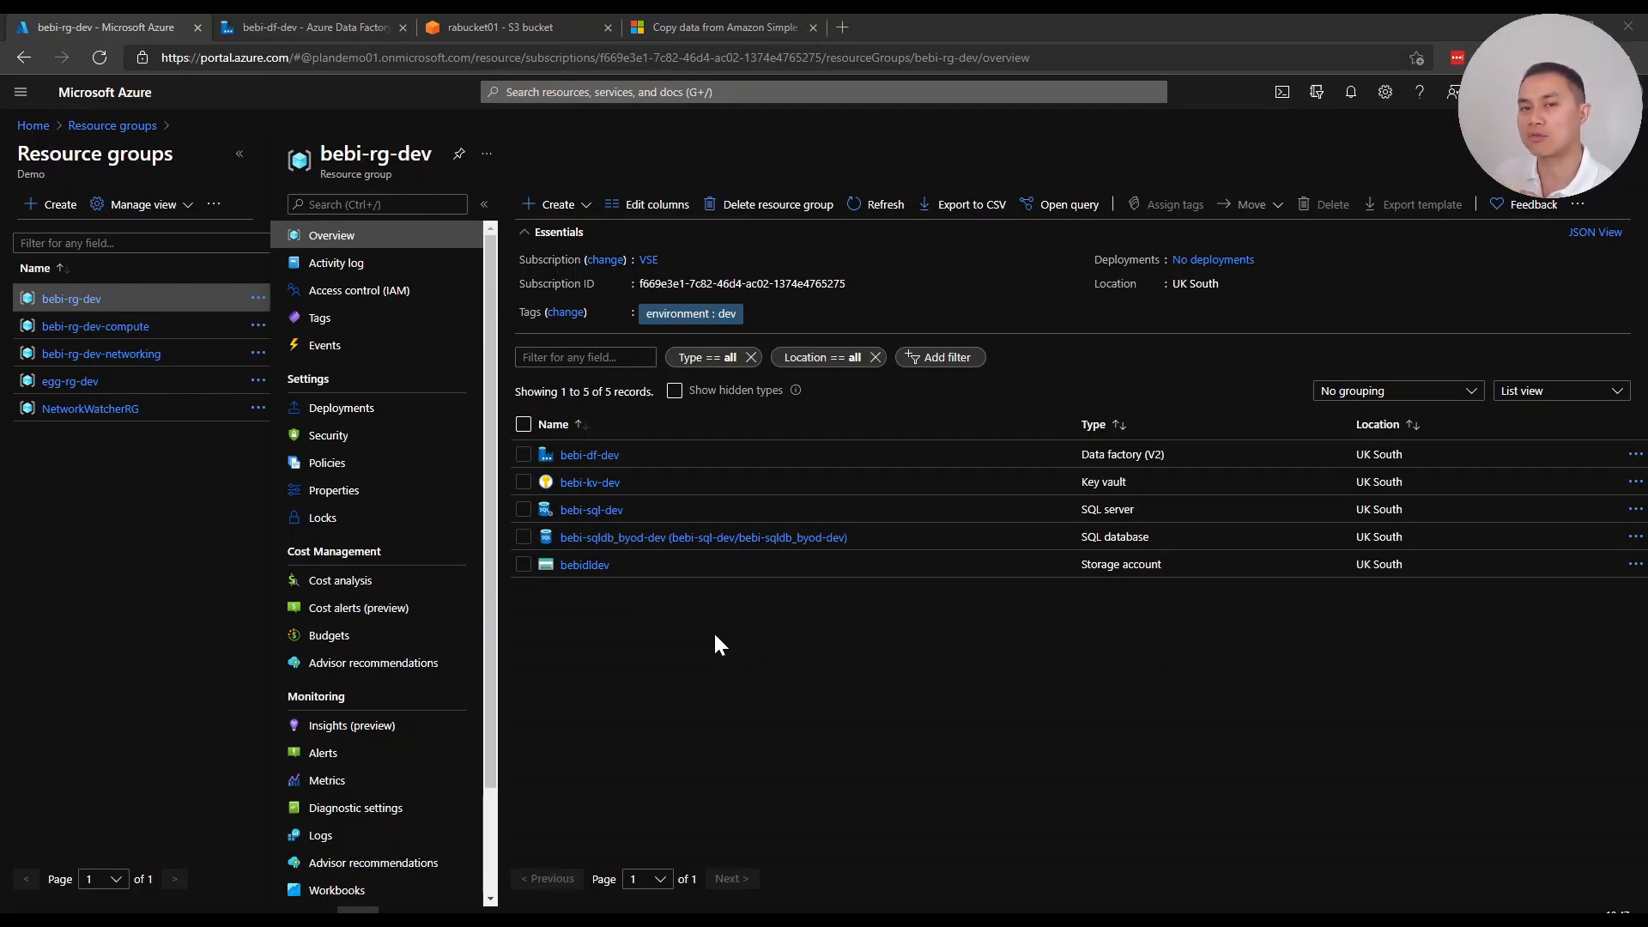
{"action": "mouse_move", "coordinate": [589, 454]}
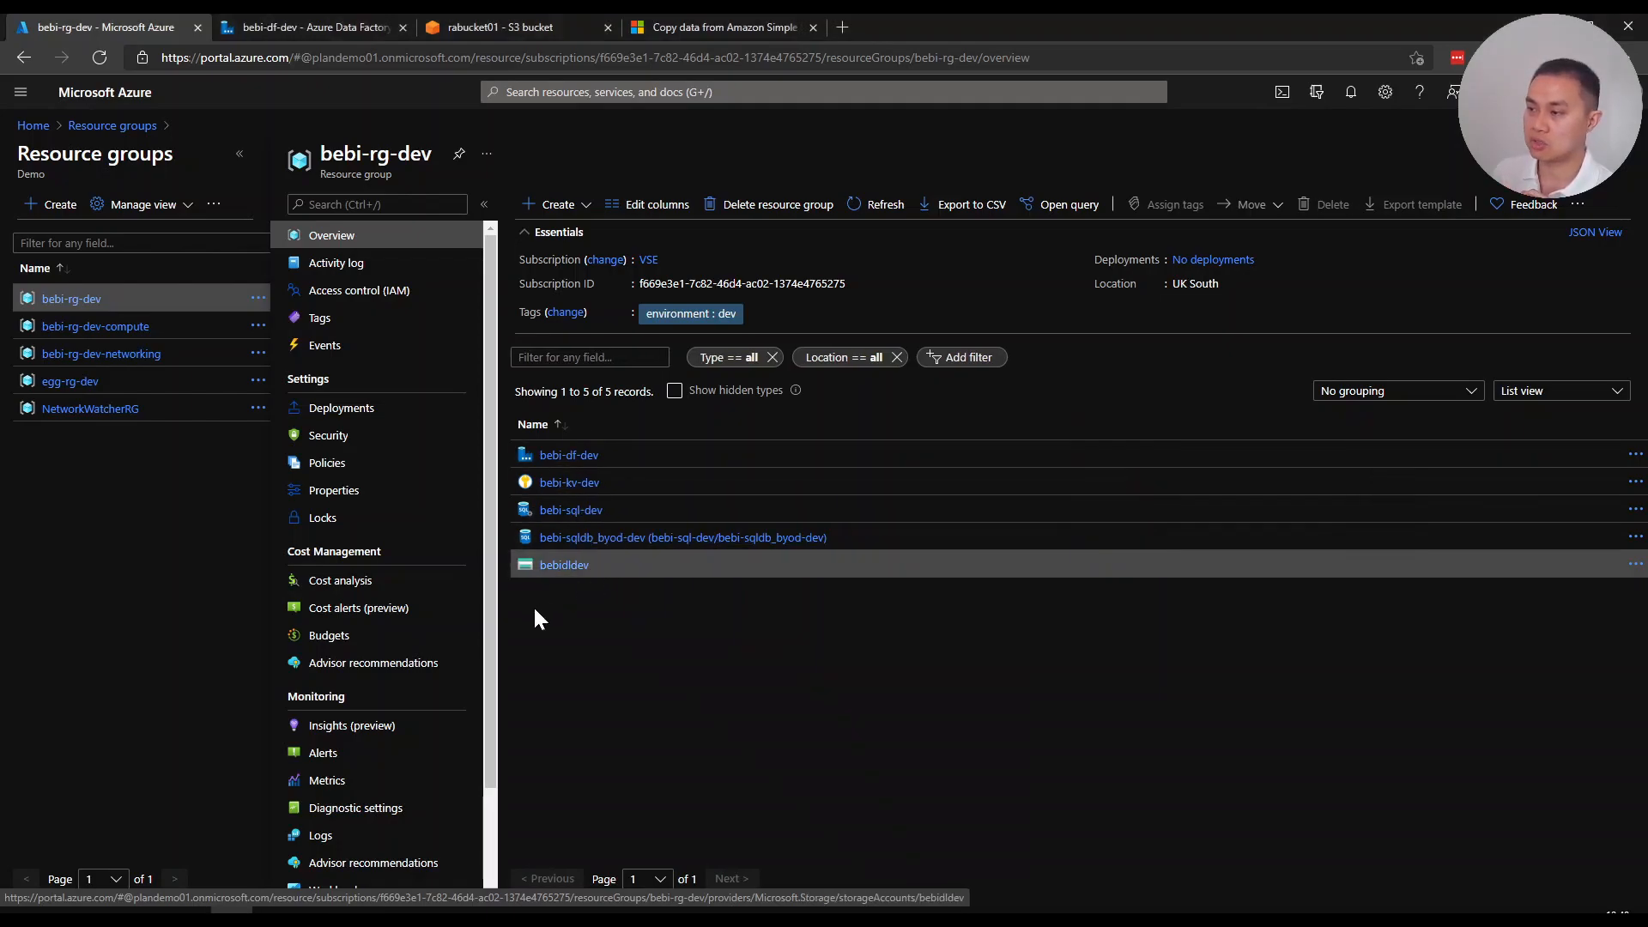
Open the bebidldev storage account from bebi-rg-dev's resource list
{"action": "left_click", "coordinate": [563, 565]}
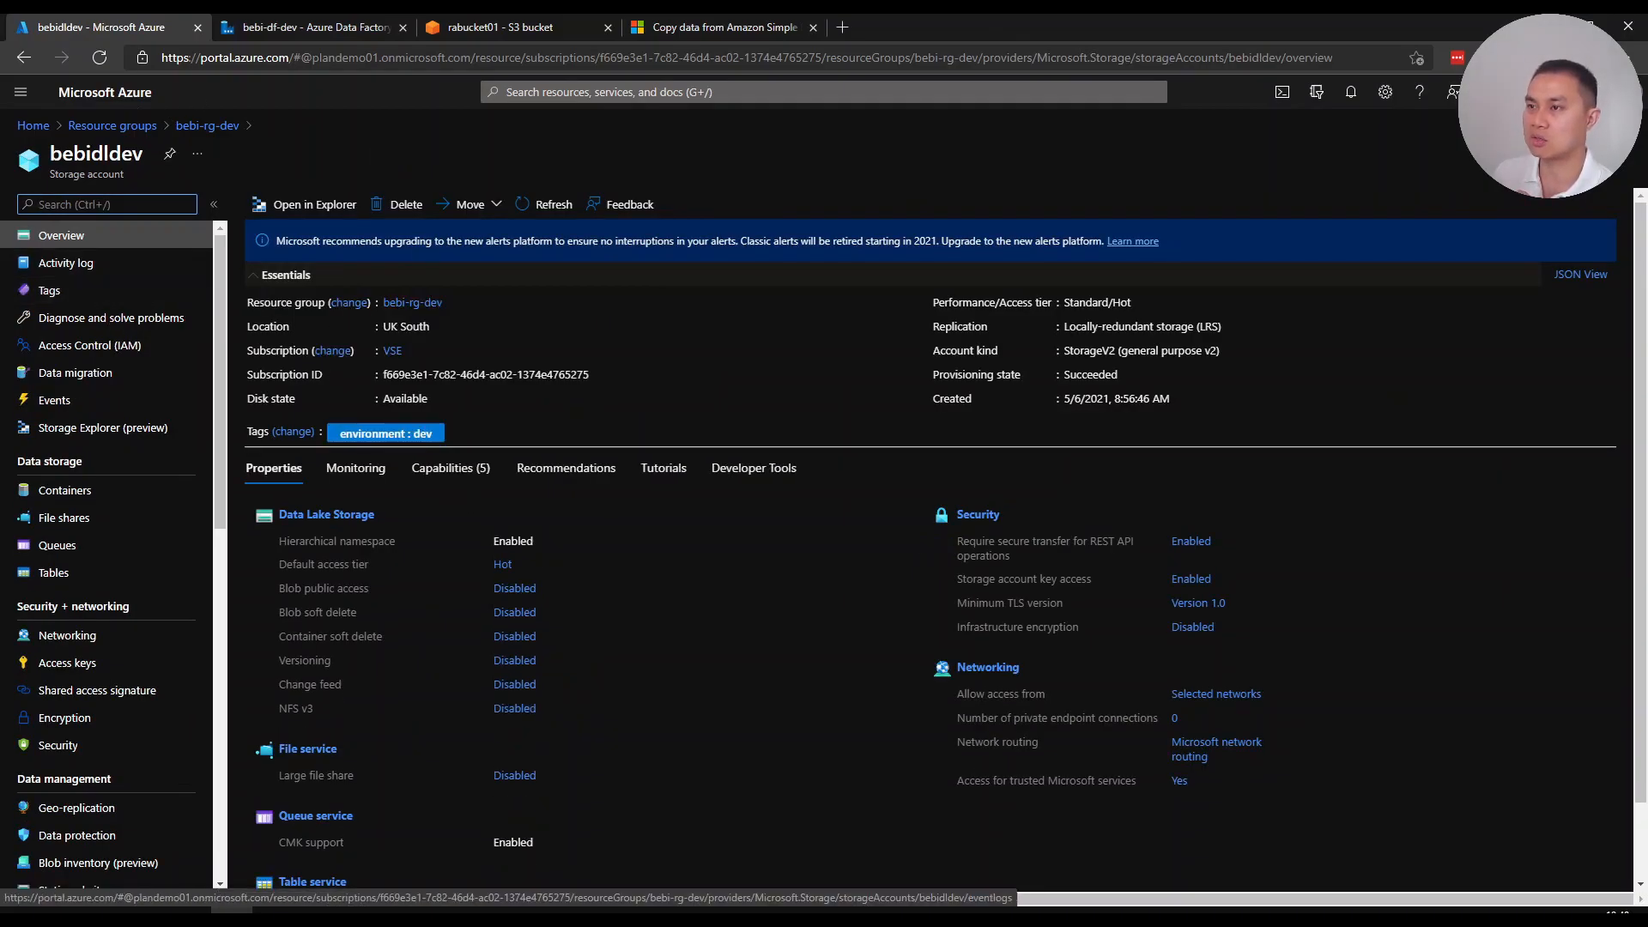
{"action": "mouse_move", "coordinate": [88, 345]}
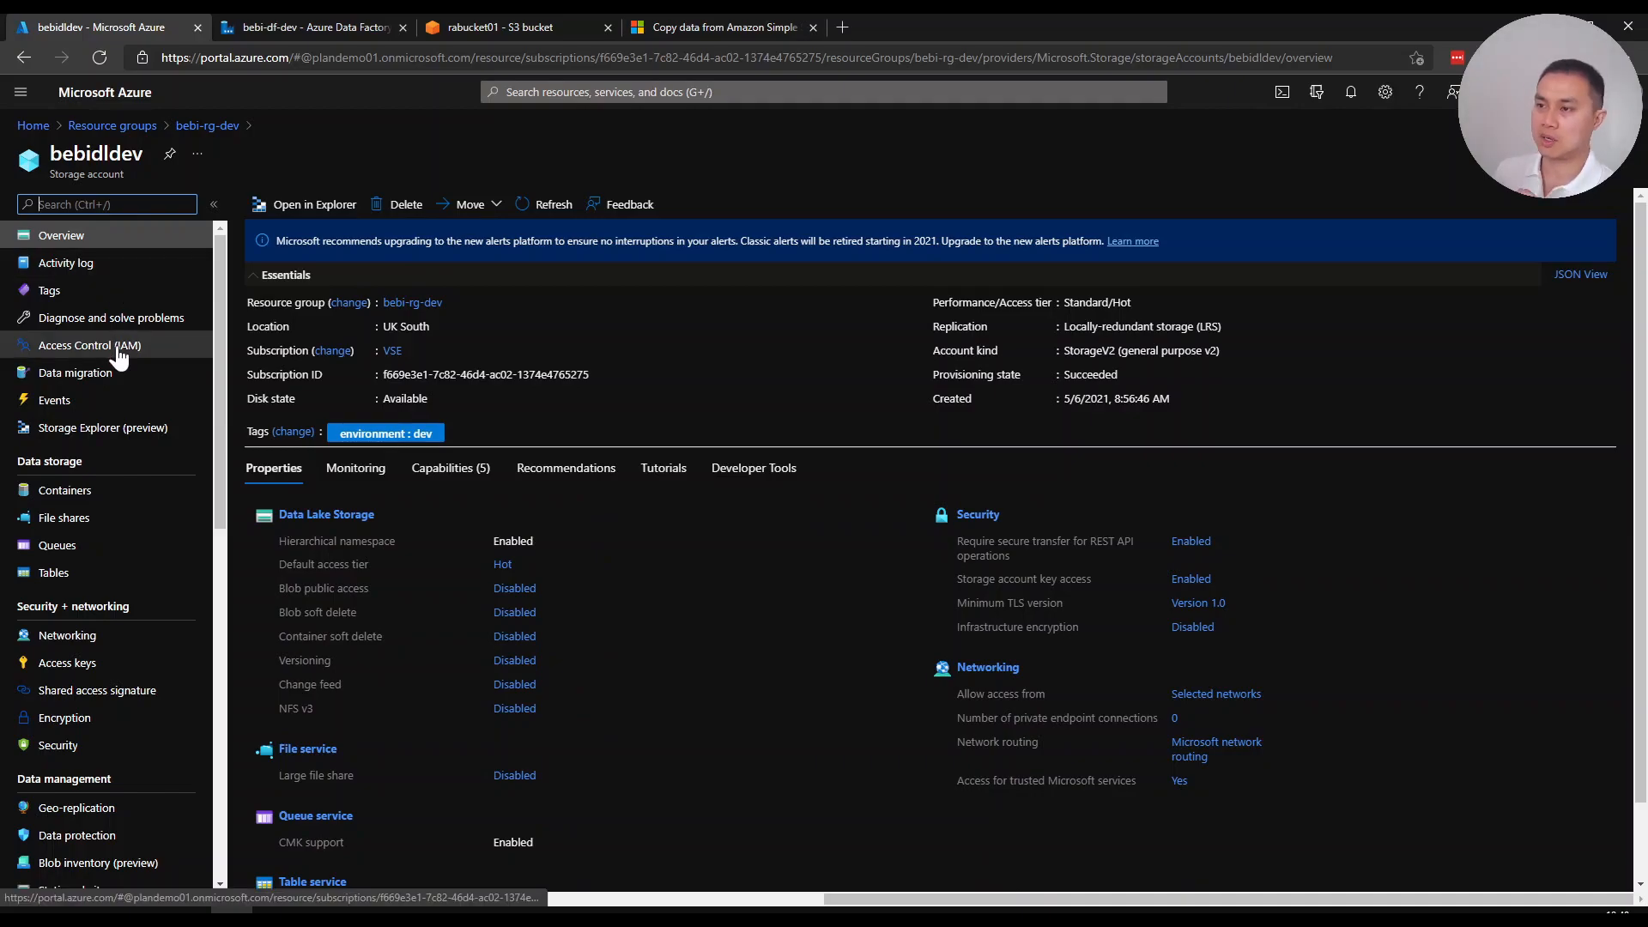
Add a role assignment on bebidldev choosing Storage Blob Data Contributor
{"action": "left_click", "coordinate": [88, 345]}
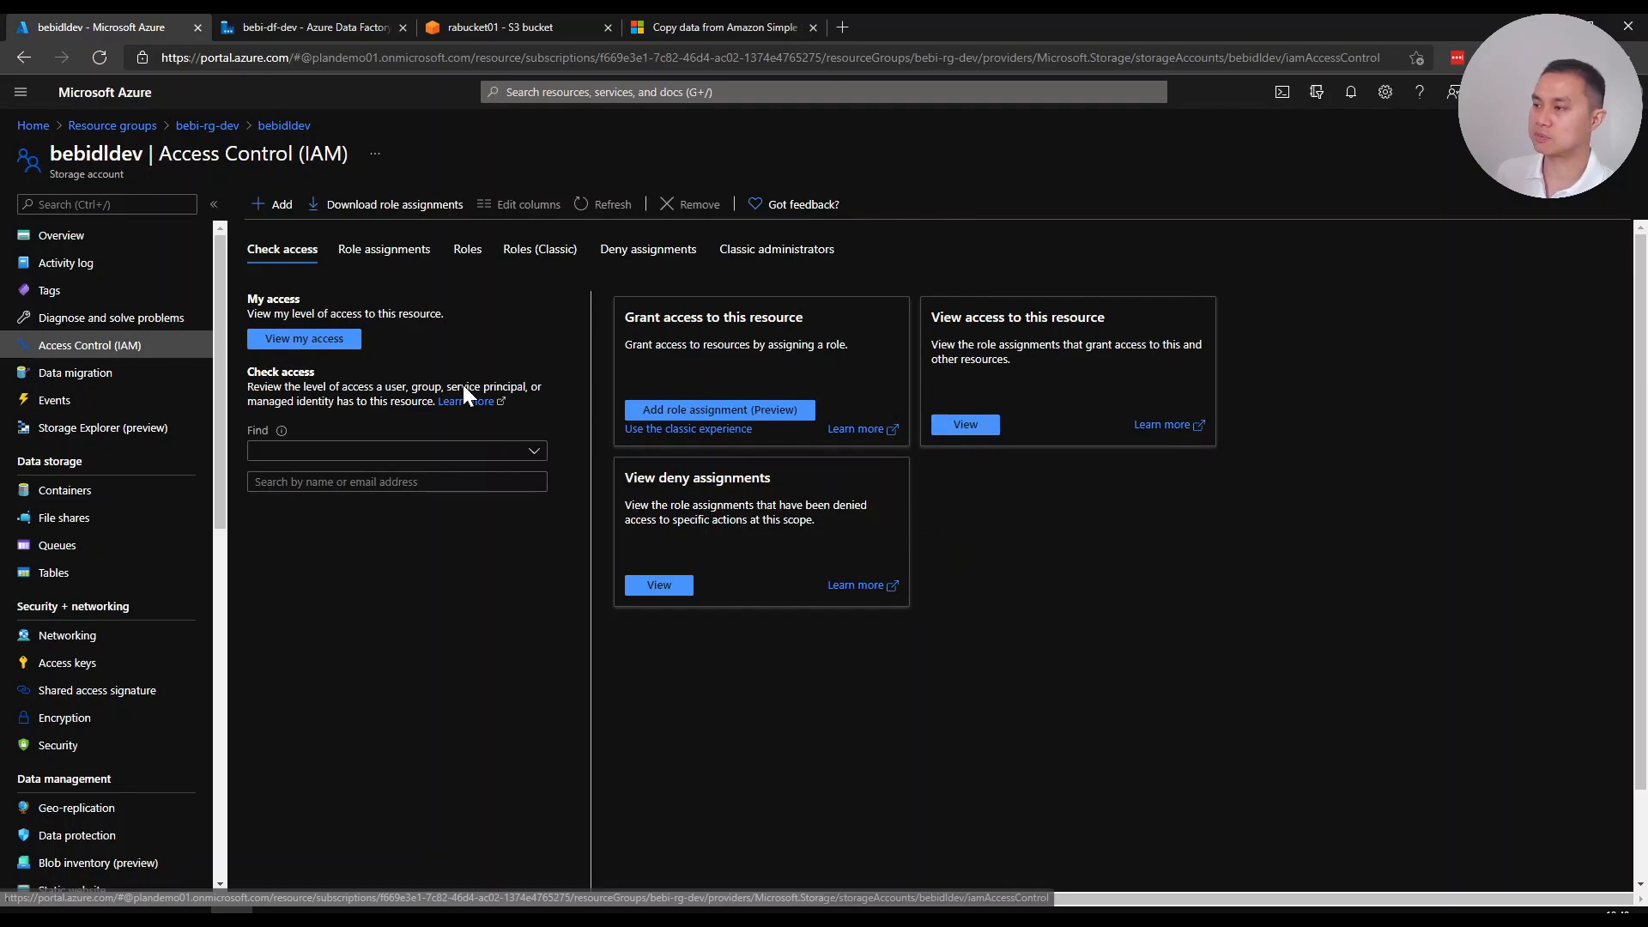
{"action": "left_click", "coordinate": [383, 249]}
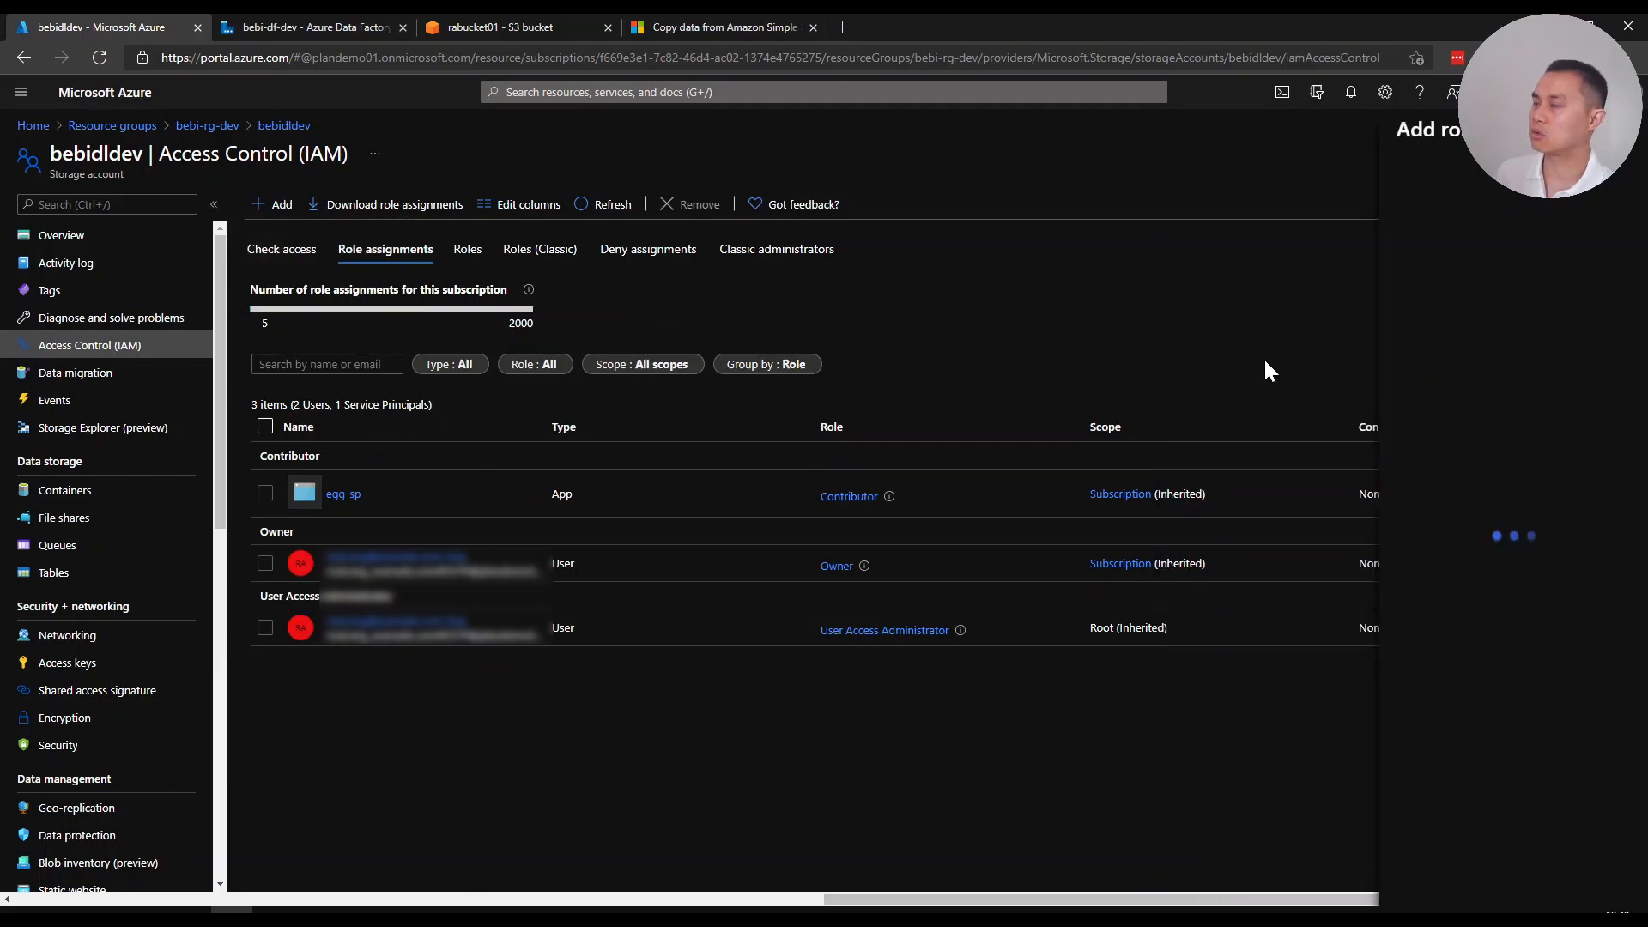
{"action": "left_click", "coordinate": [273, 204]}
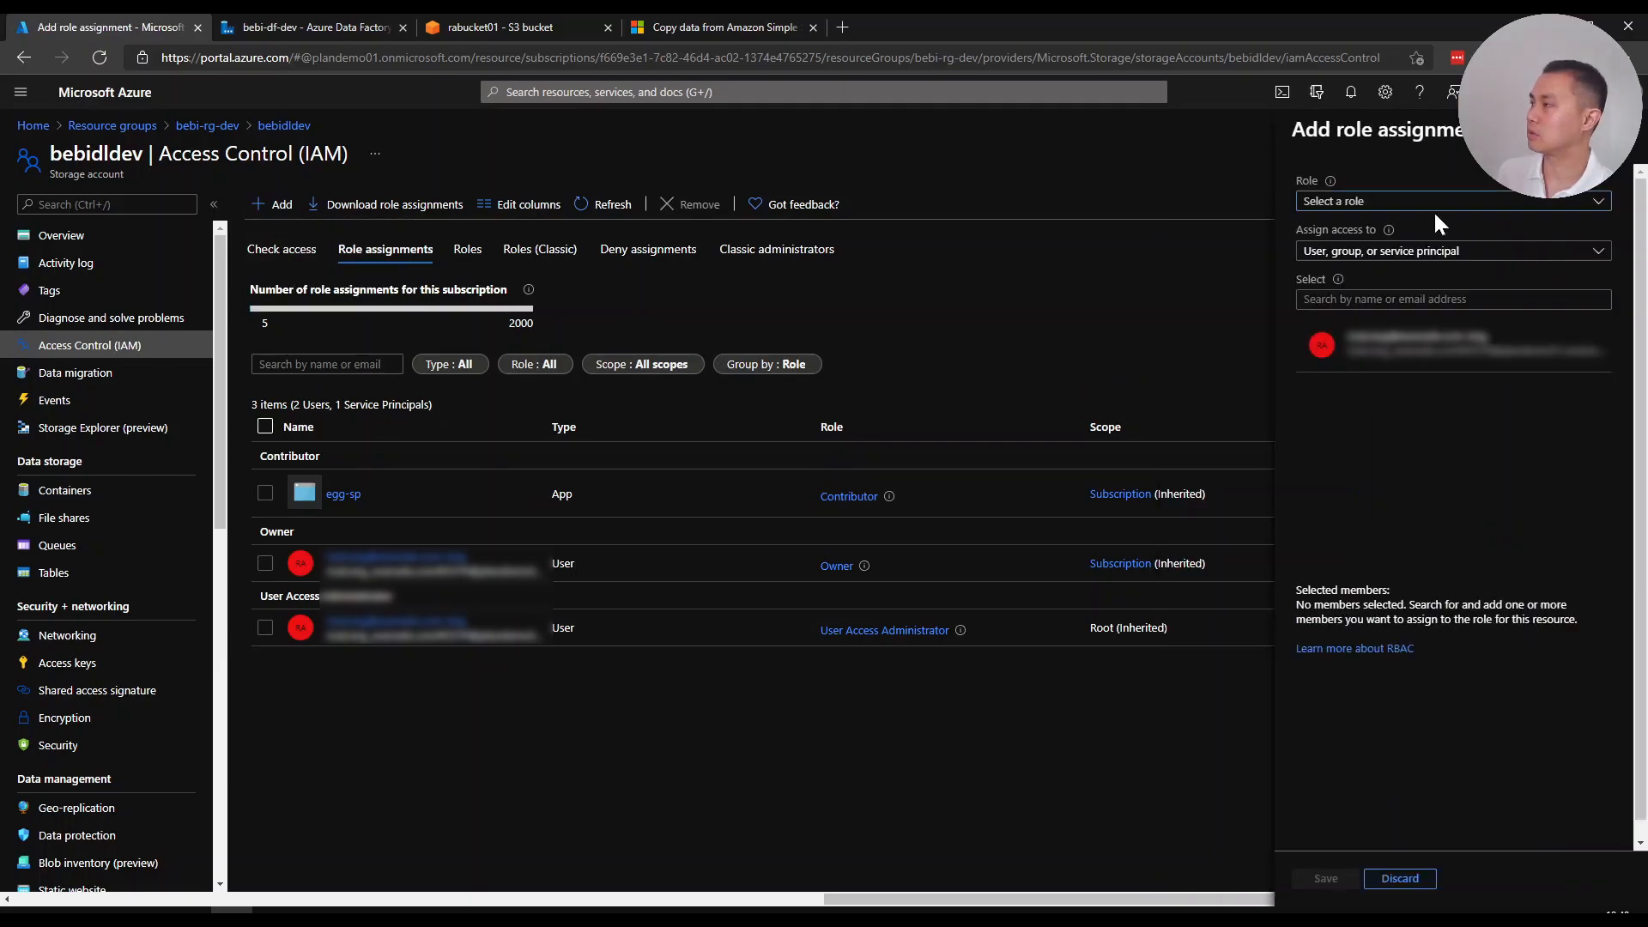
{"action": "left_click", "coordinate": [1450, 201]}
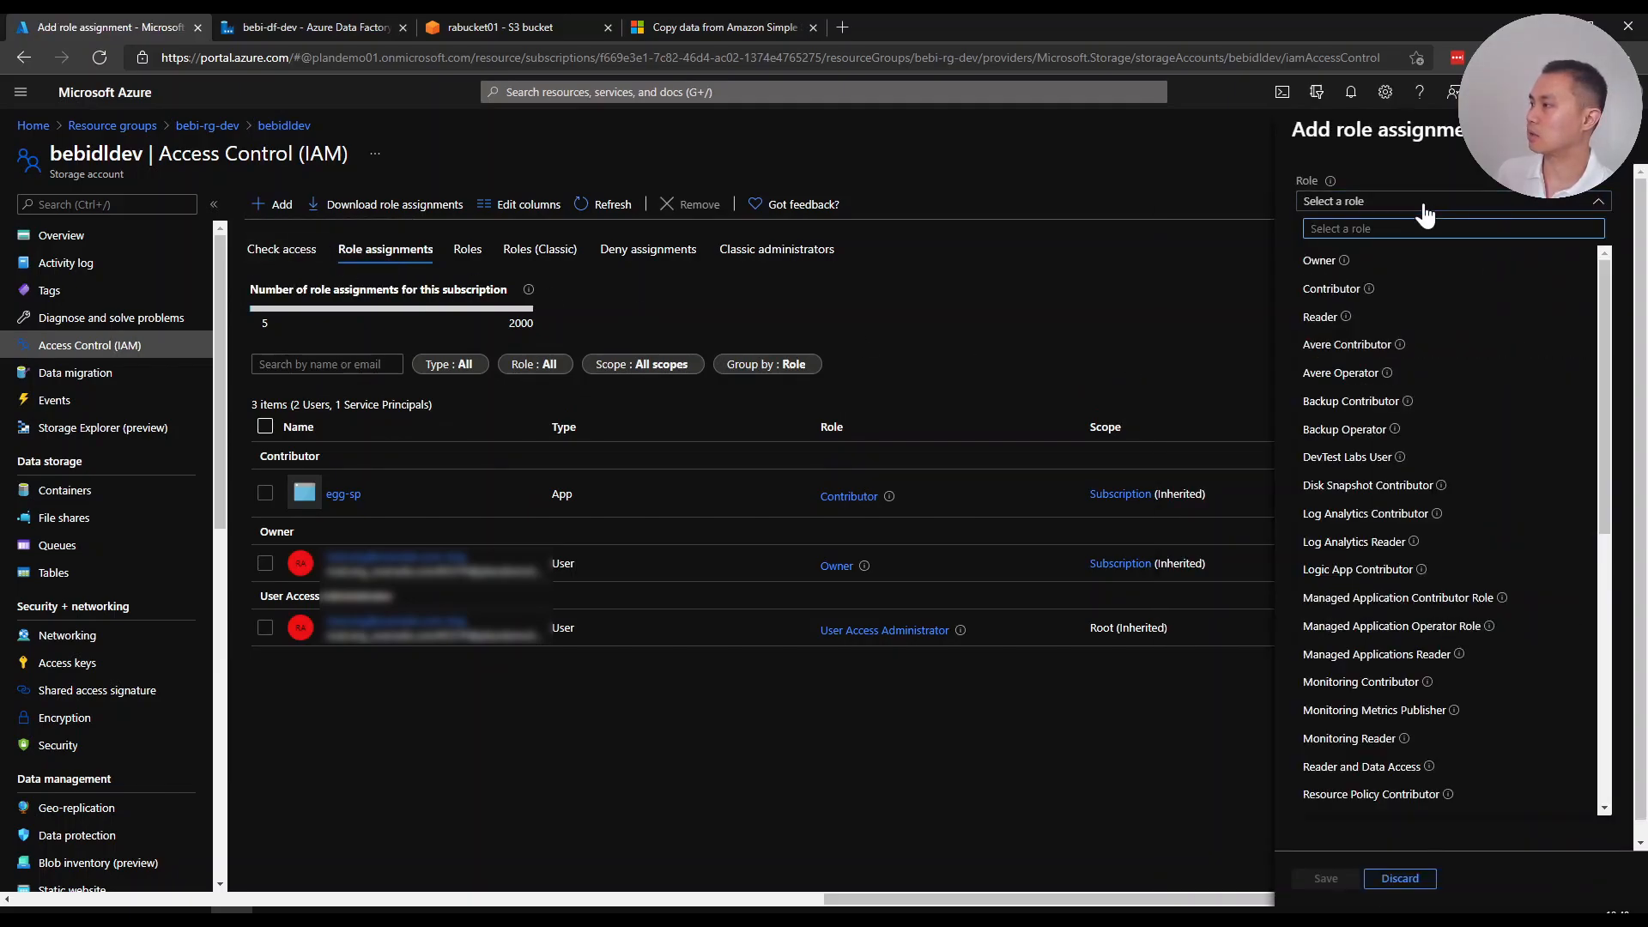
{"action": "type", "text": "stora"}
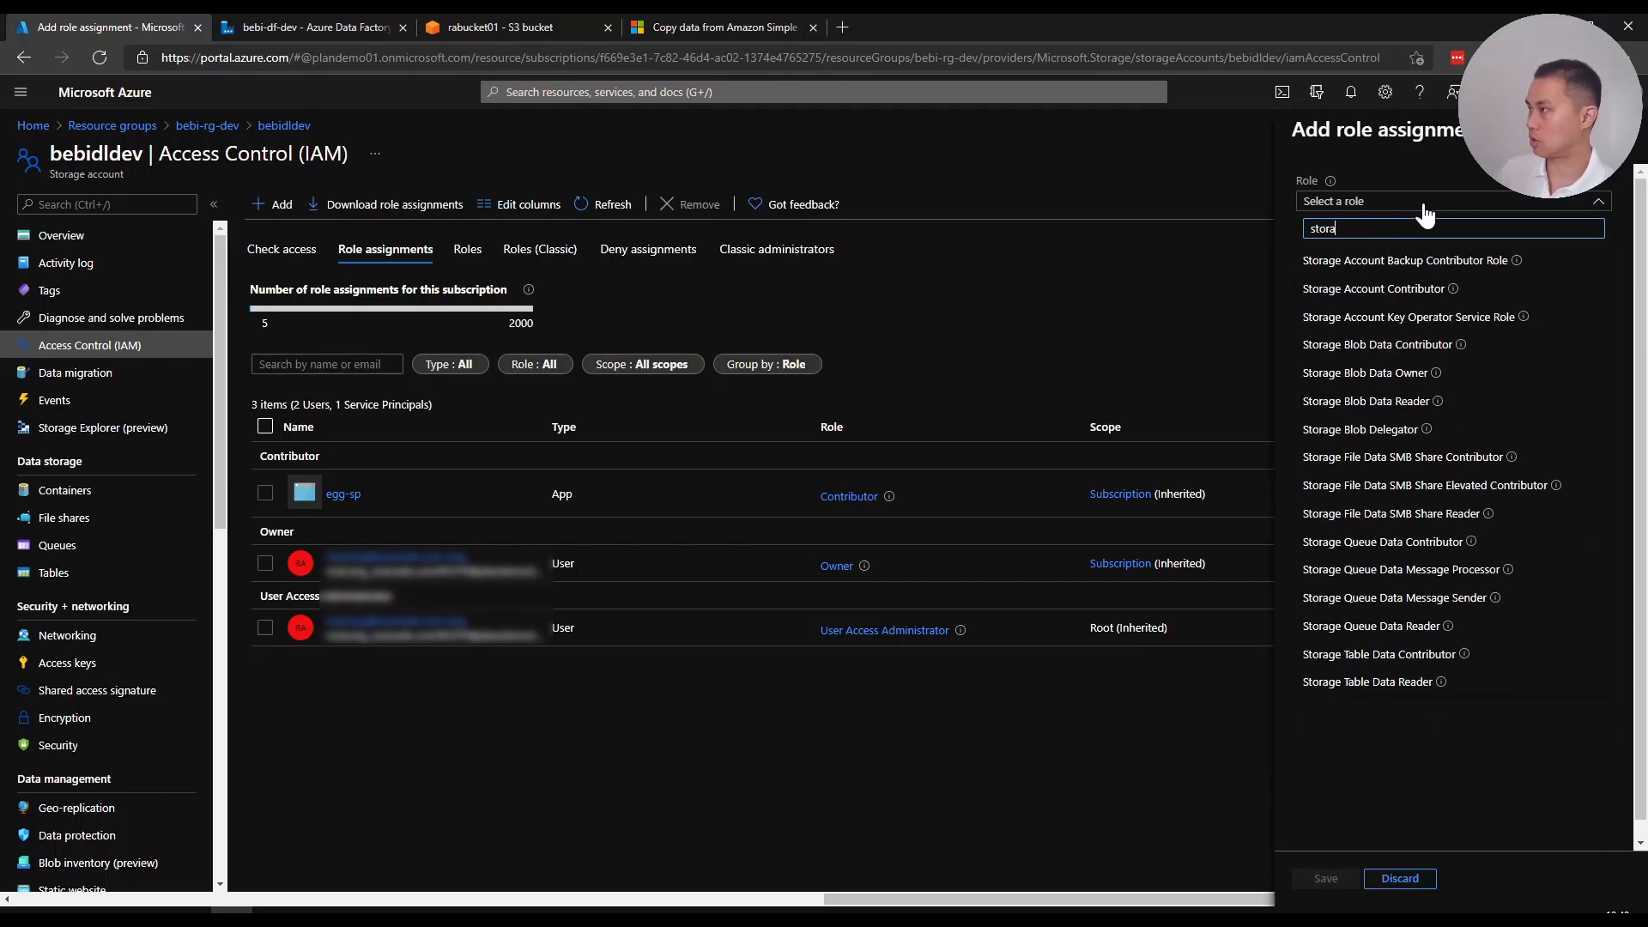
{"action": "left_click", "coordinate": [1377, 343]}
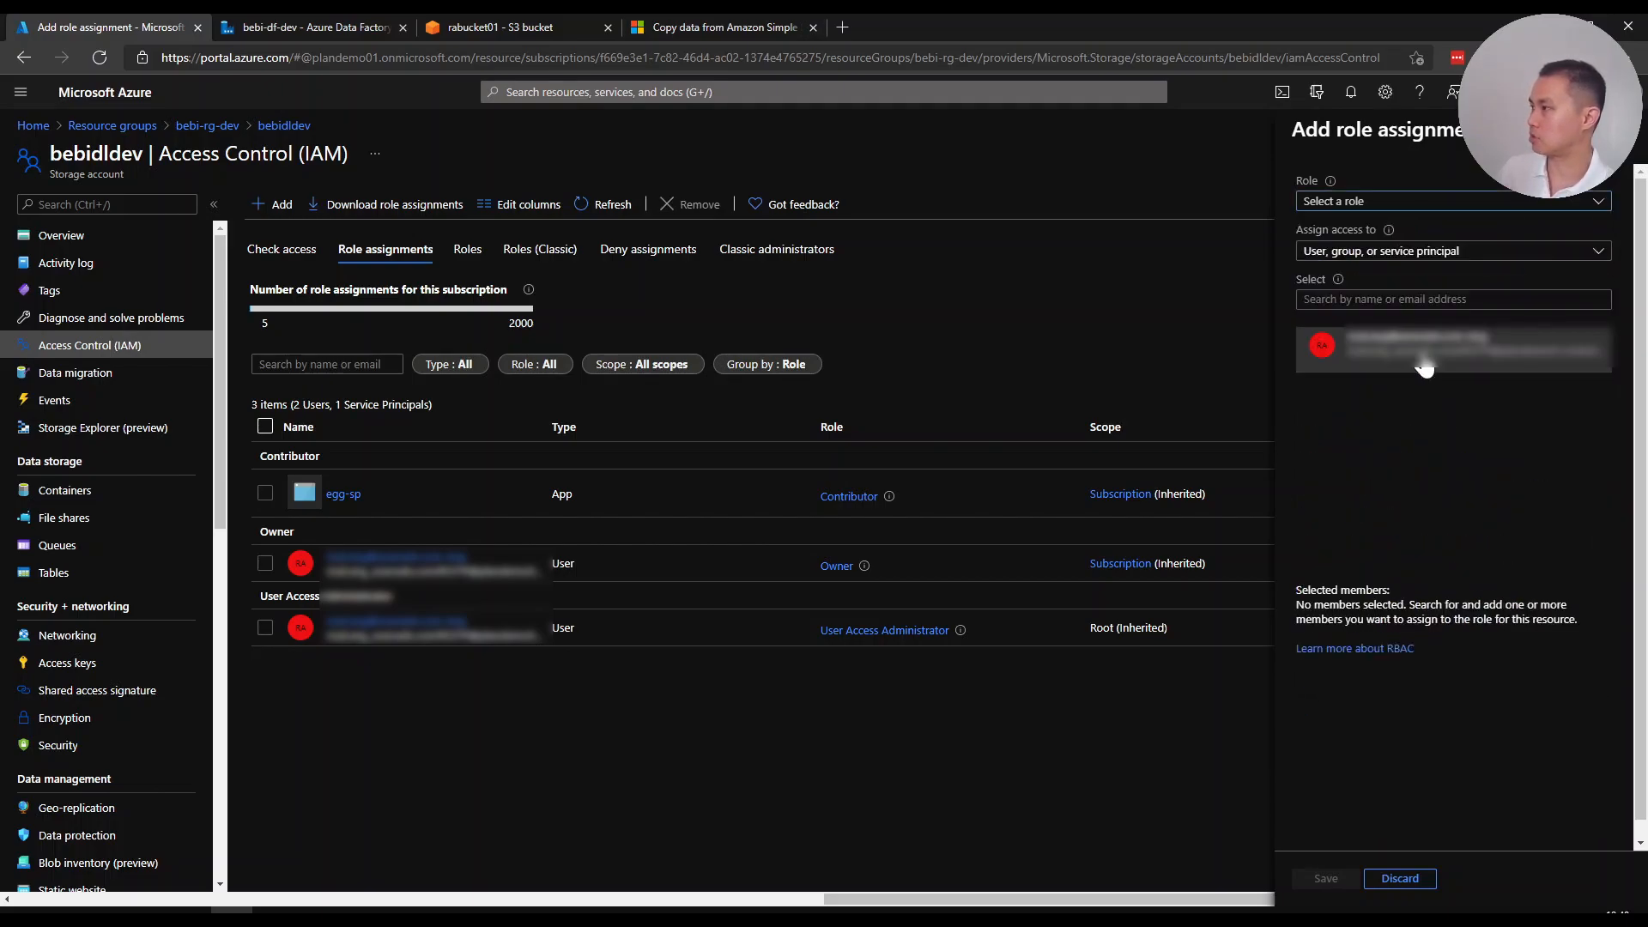
Search members for 'bebi-adf' and choose the identity type to assign access to
{"action": "left_click", "coordinate": [1450, 201]}
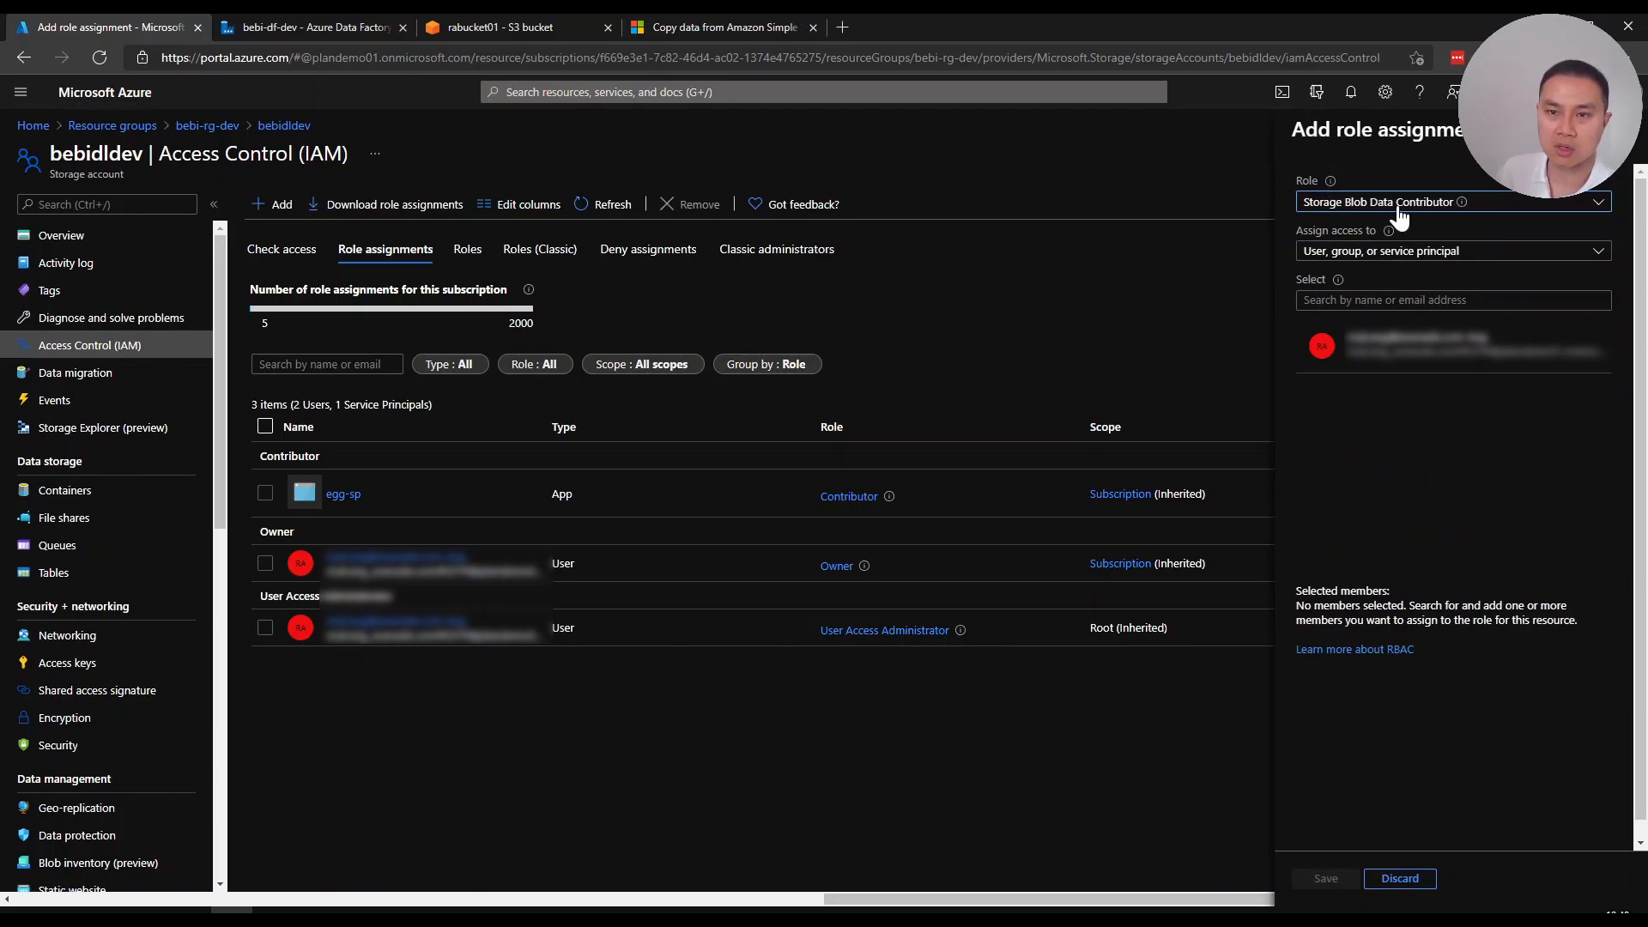
{"action": "left_click", "coordinate": [1452, 299]}
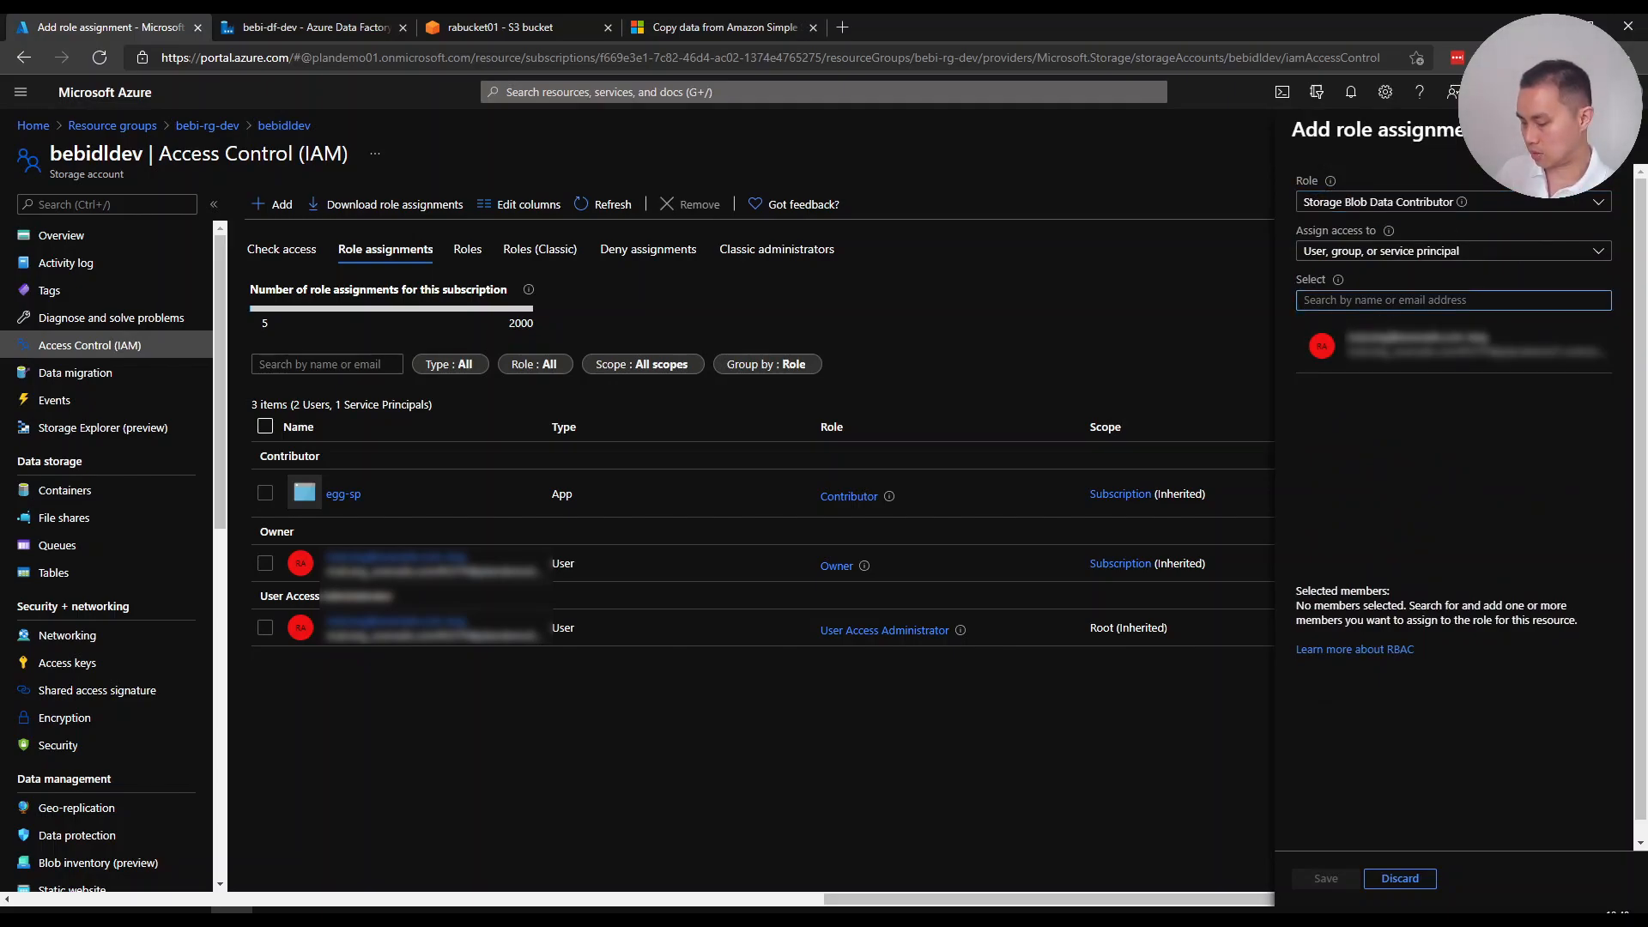
{"action": "type", "text": "bebi-adf"}
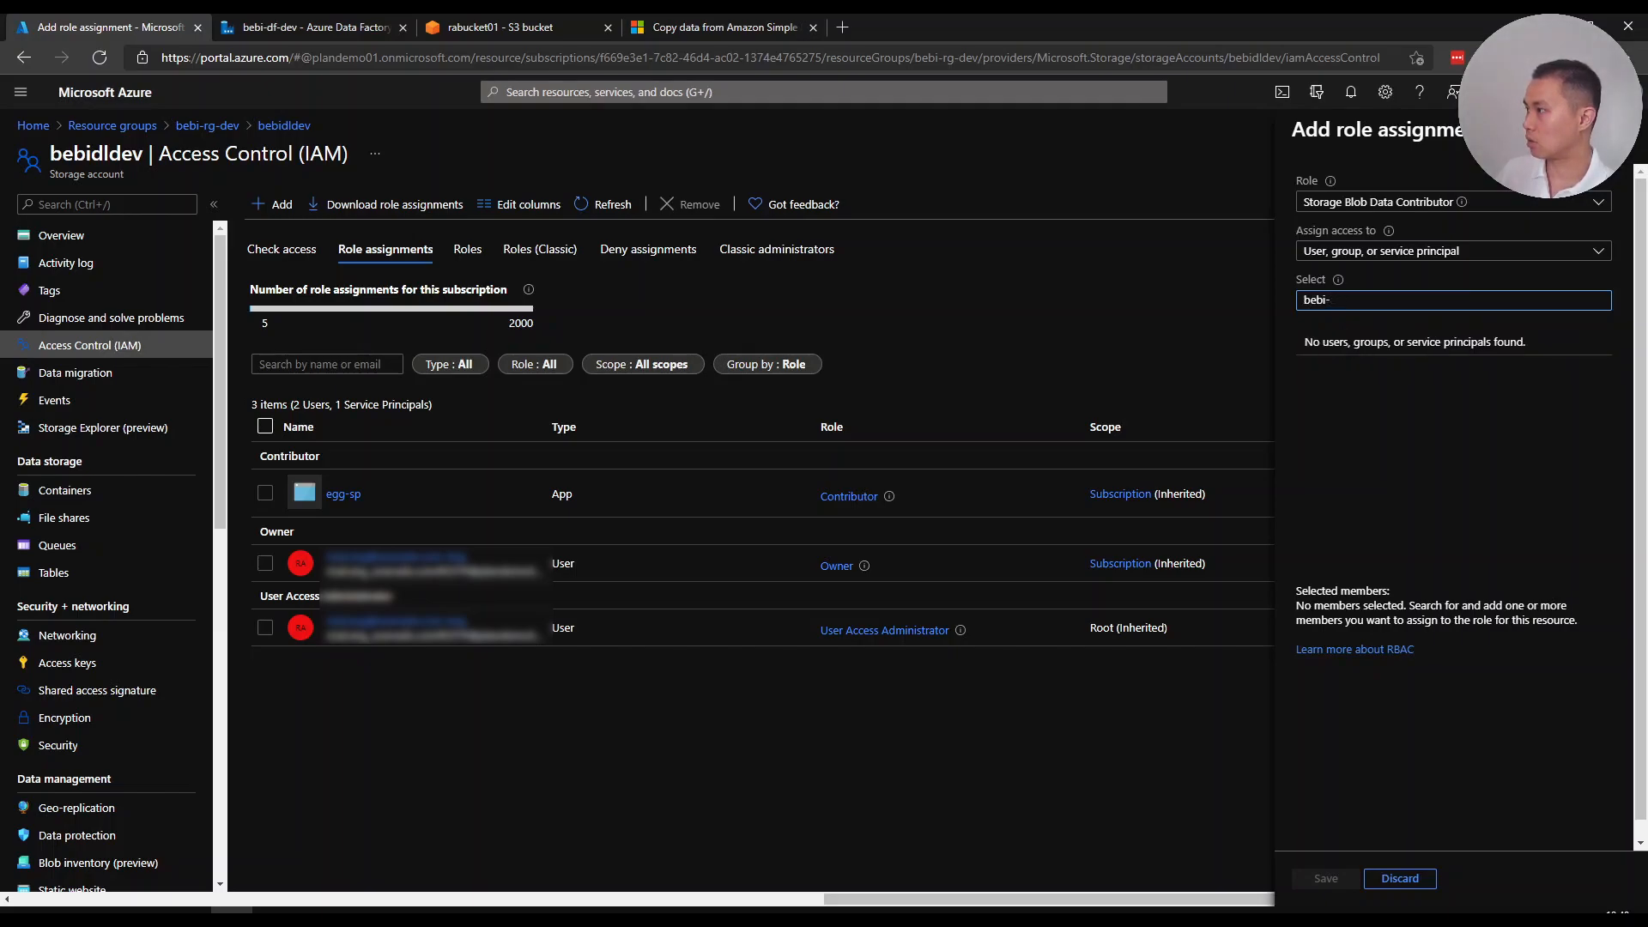
{"action": "left_click", "coordinate": [1451, 250]}
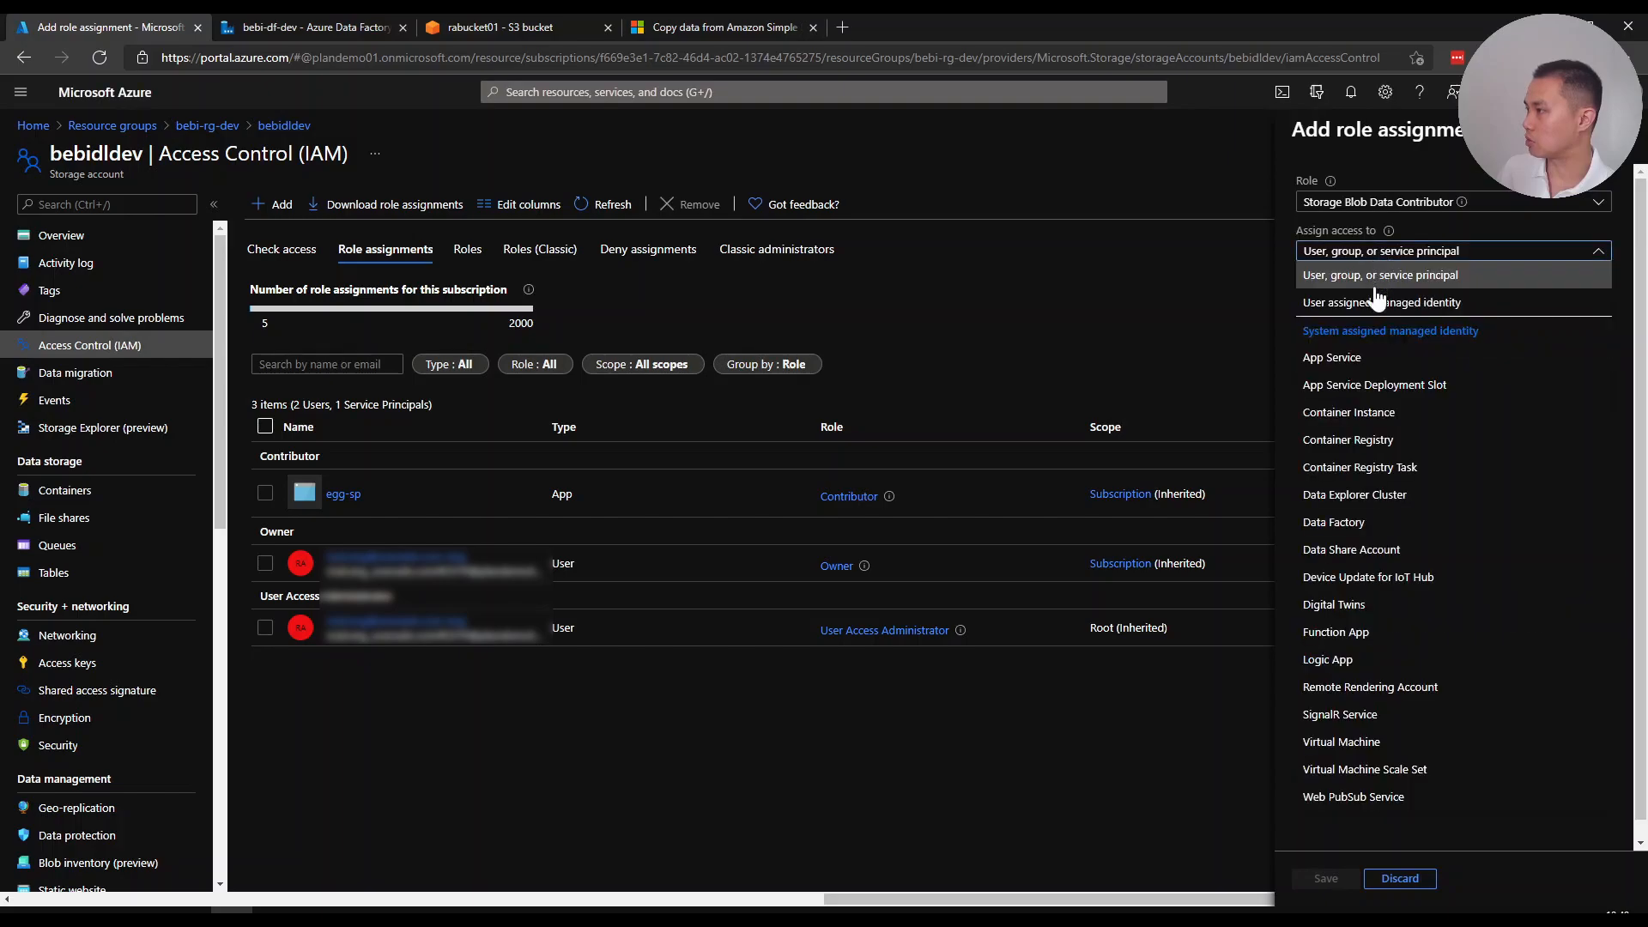
{"action": "left_click", "coordinate": [1333, 521]}
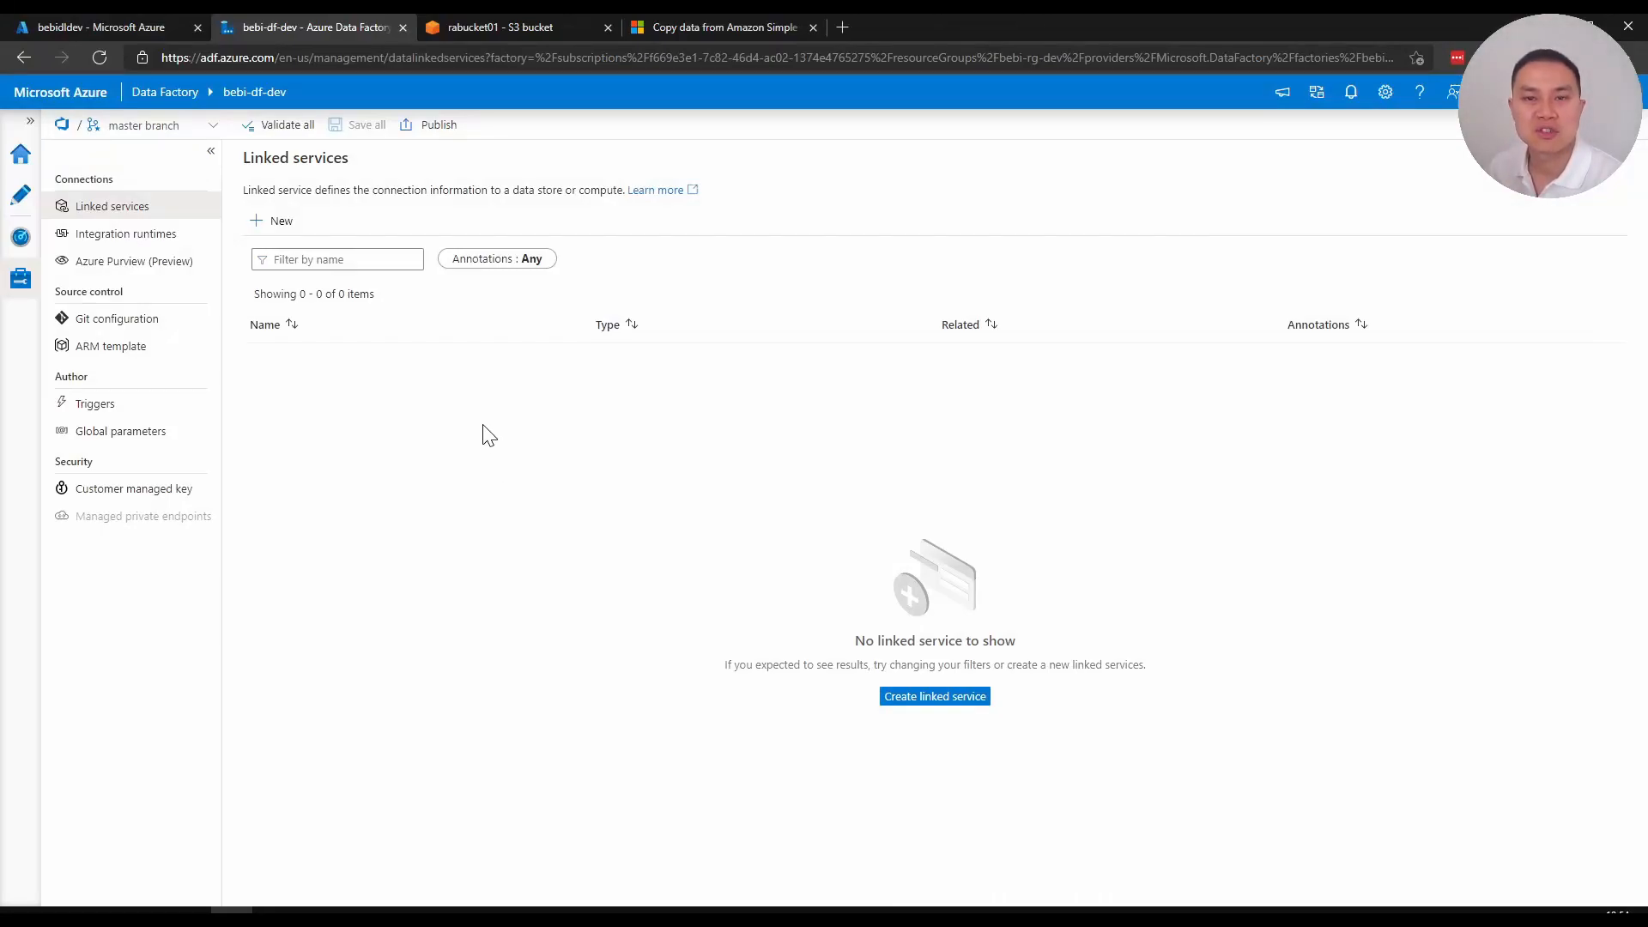
{"action": "mouse_move", "coordinate": [429, 365]}
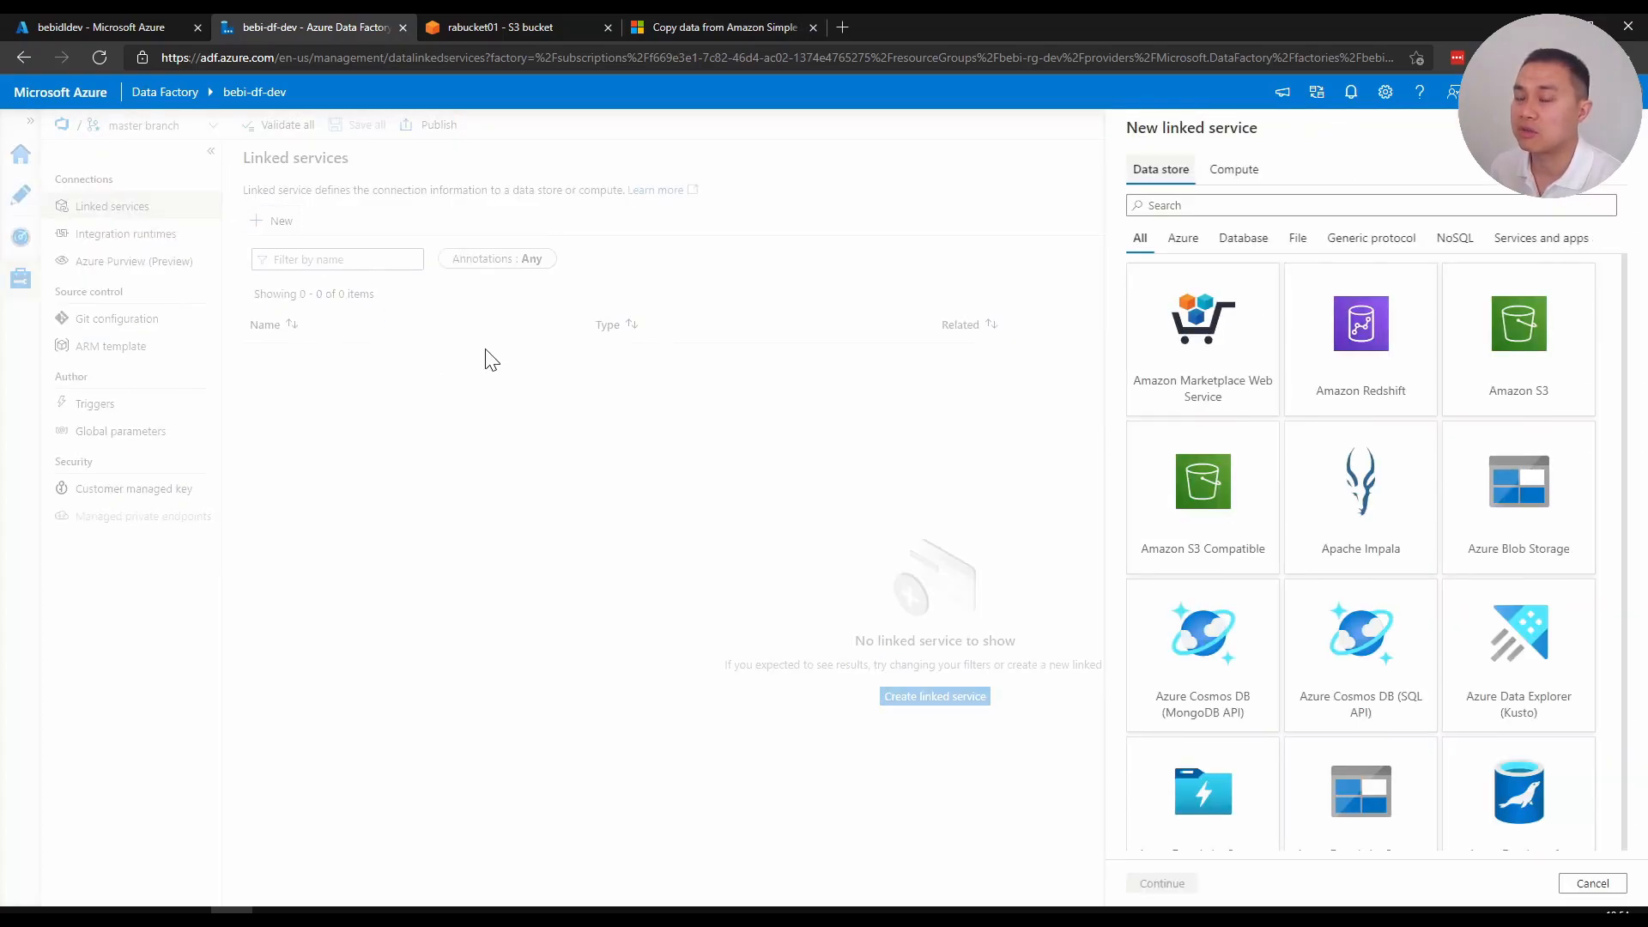
Search 's3', select the Amazon S3 data store and continue to its linked service form
{"action": "type", "text": "s3"}
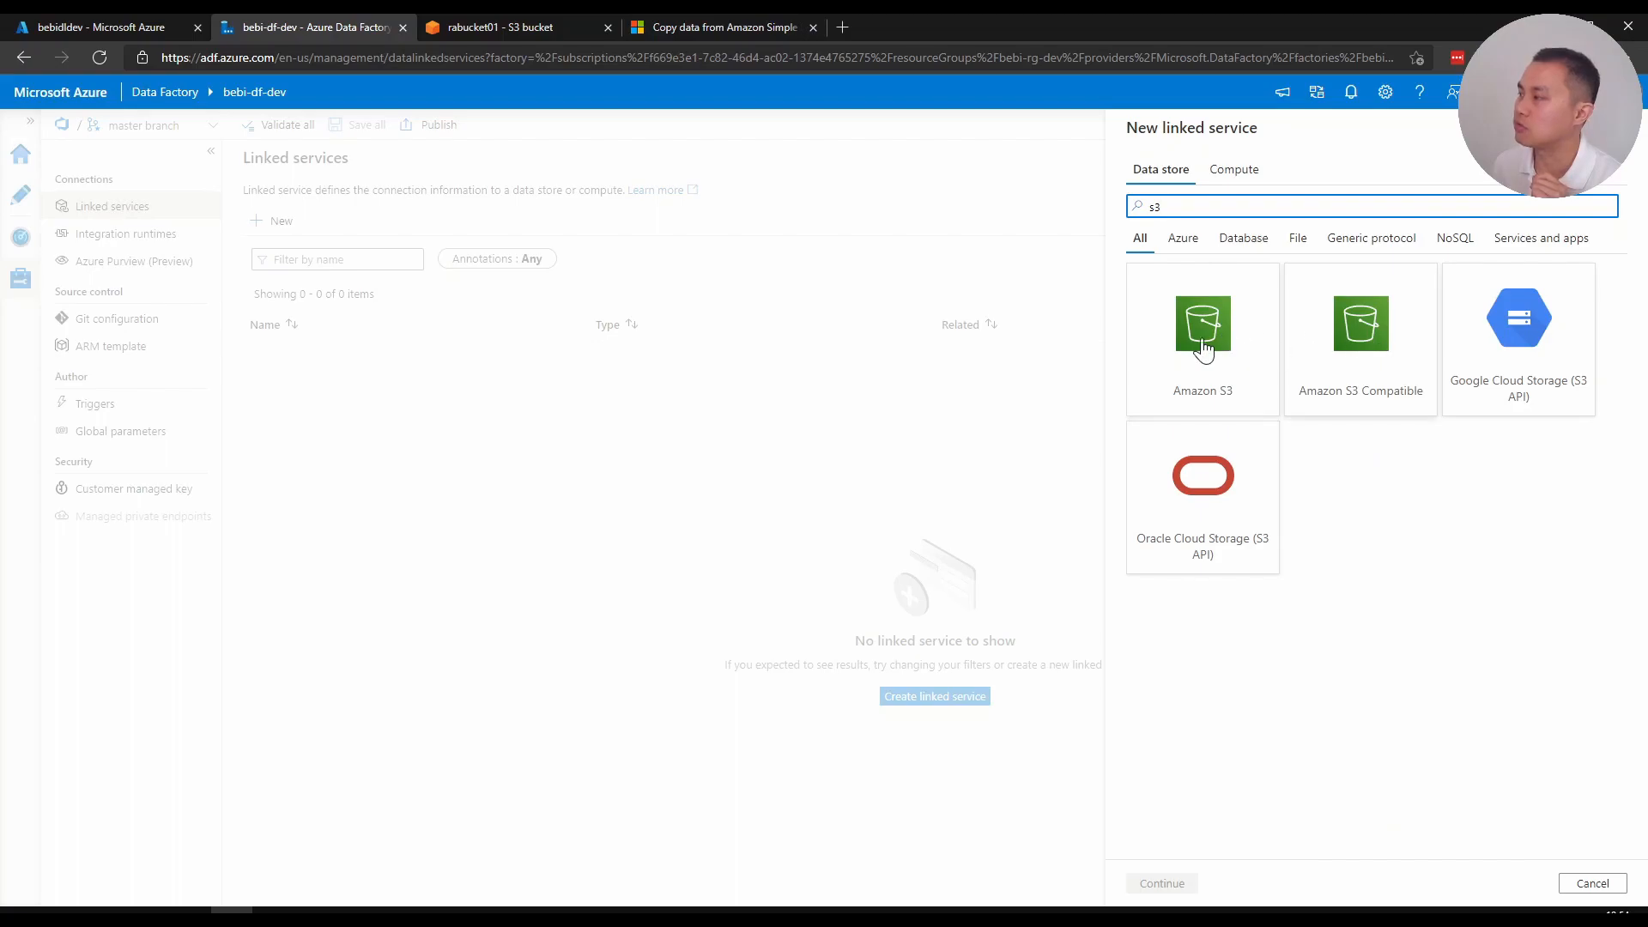
{"action": "mouse_move", "coordinate": [1261, 394]}
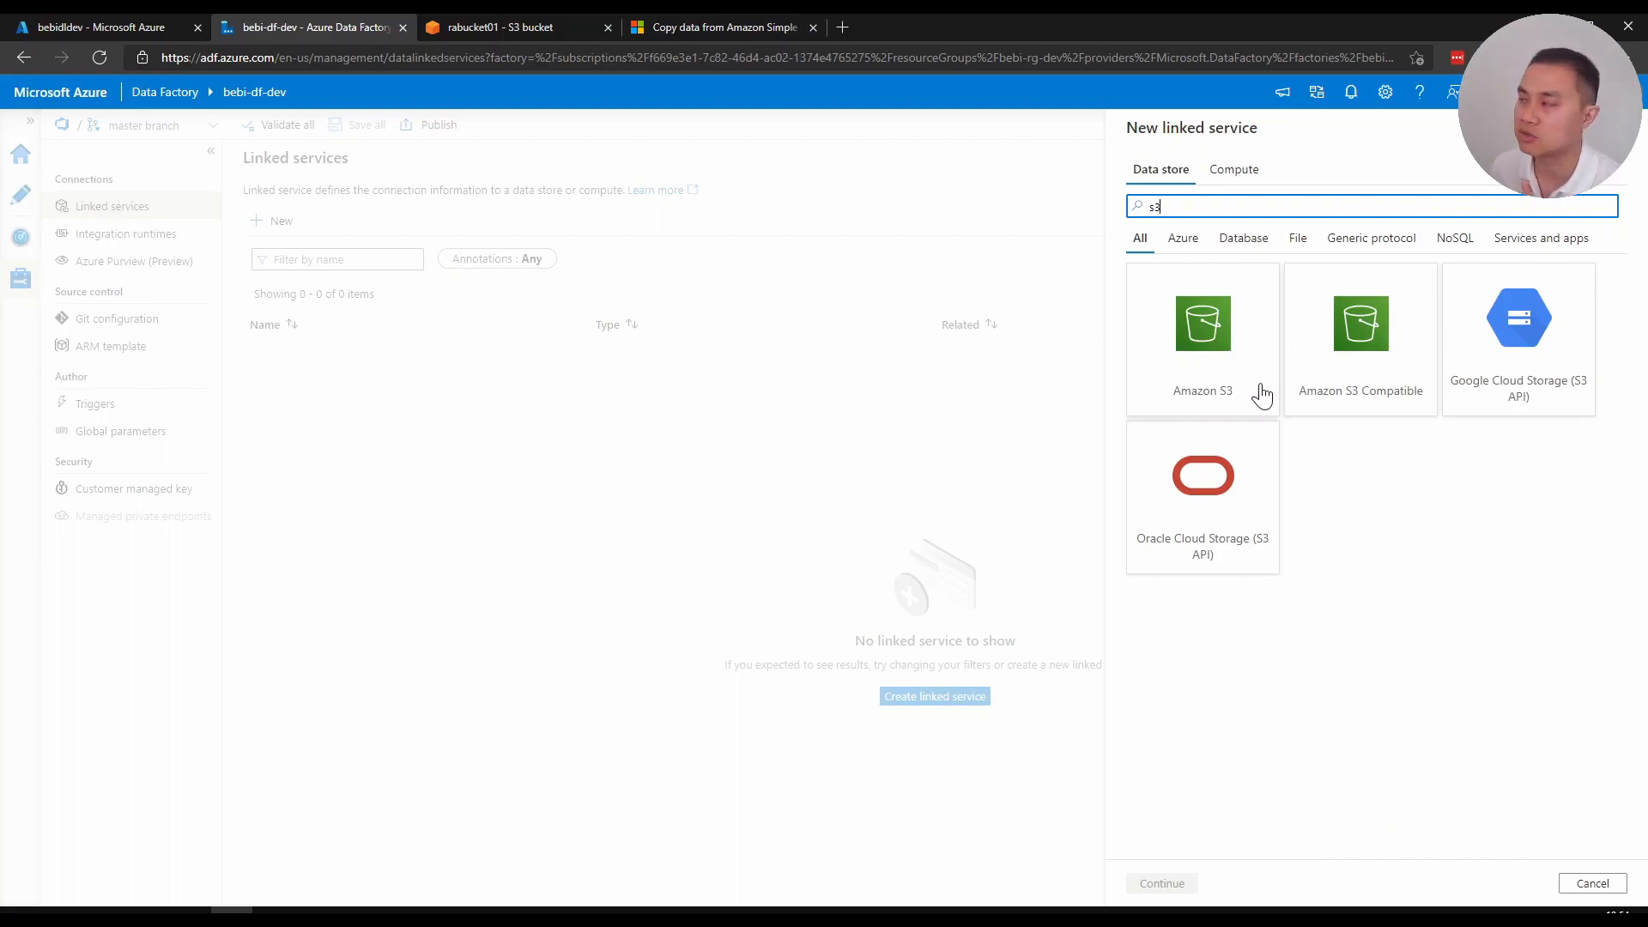
{"action": "mouse_move", "coordinate": [1272, 369]}
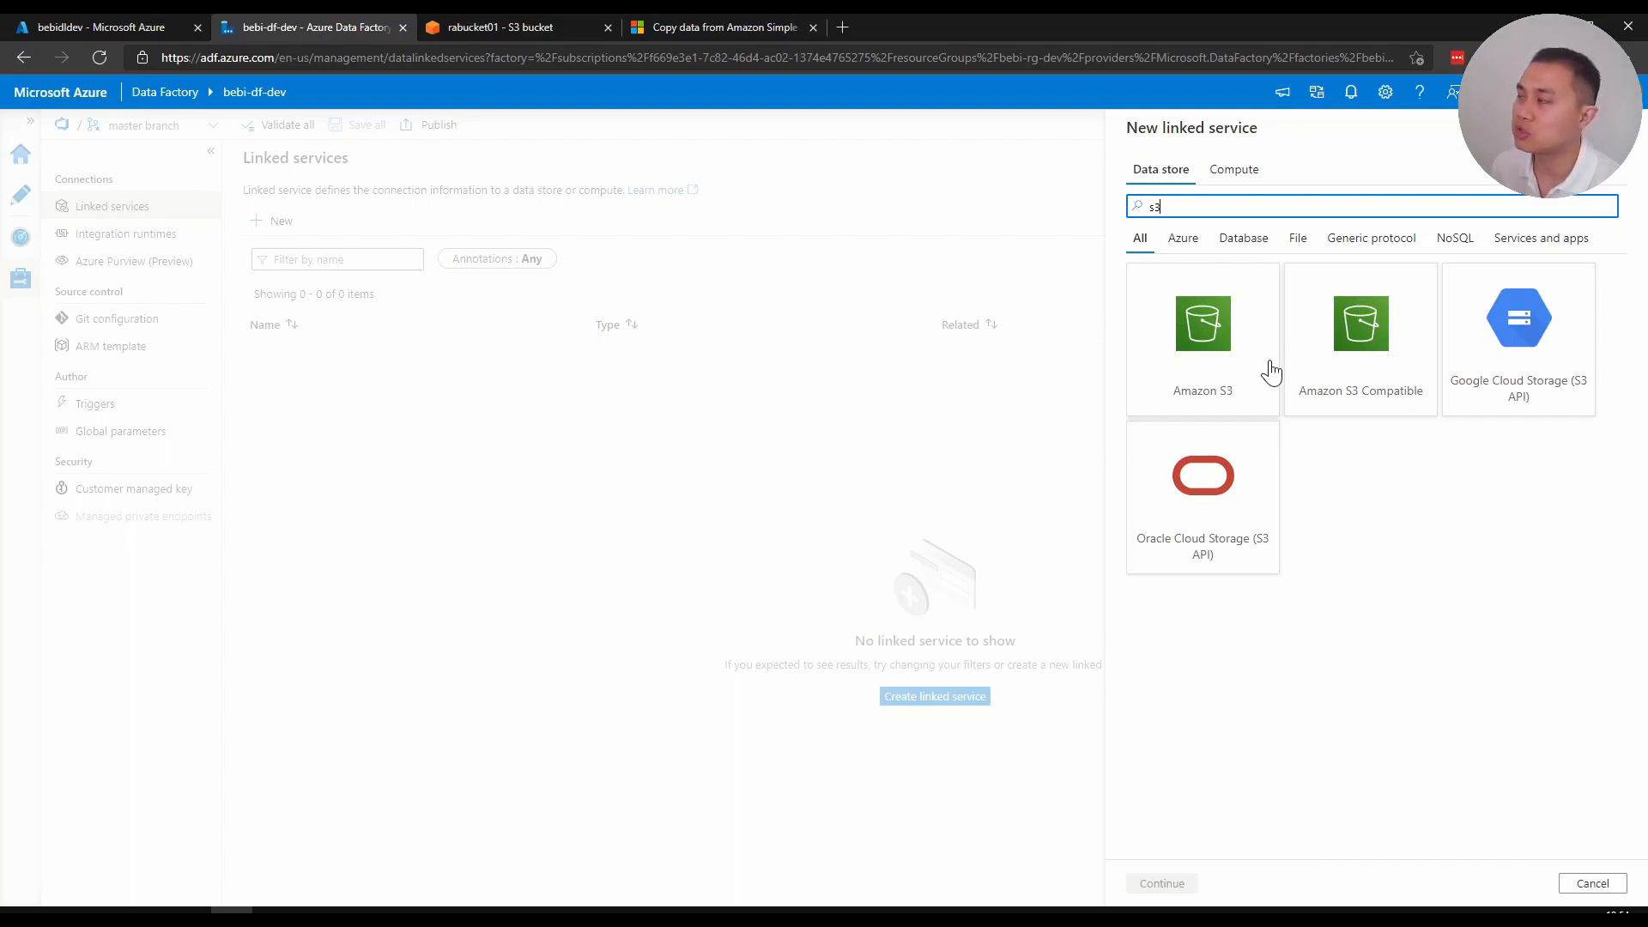
{"action": "mouse_move", "coordinate": [1310, 380]}
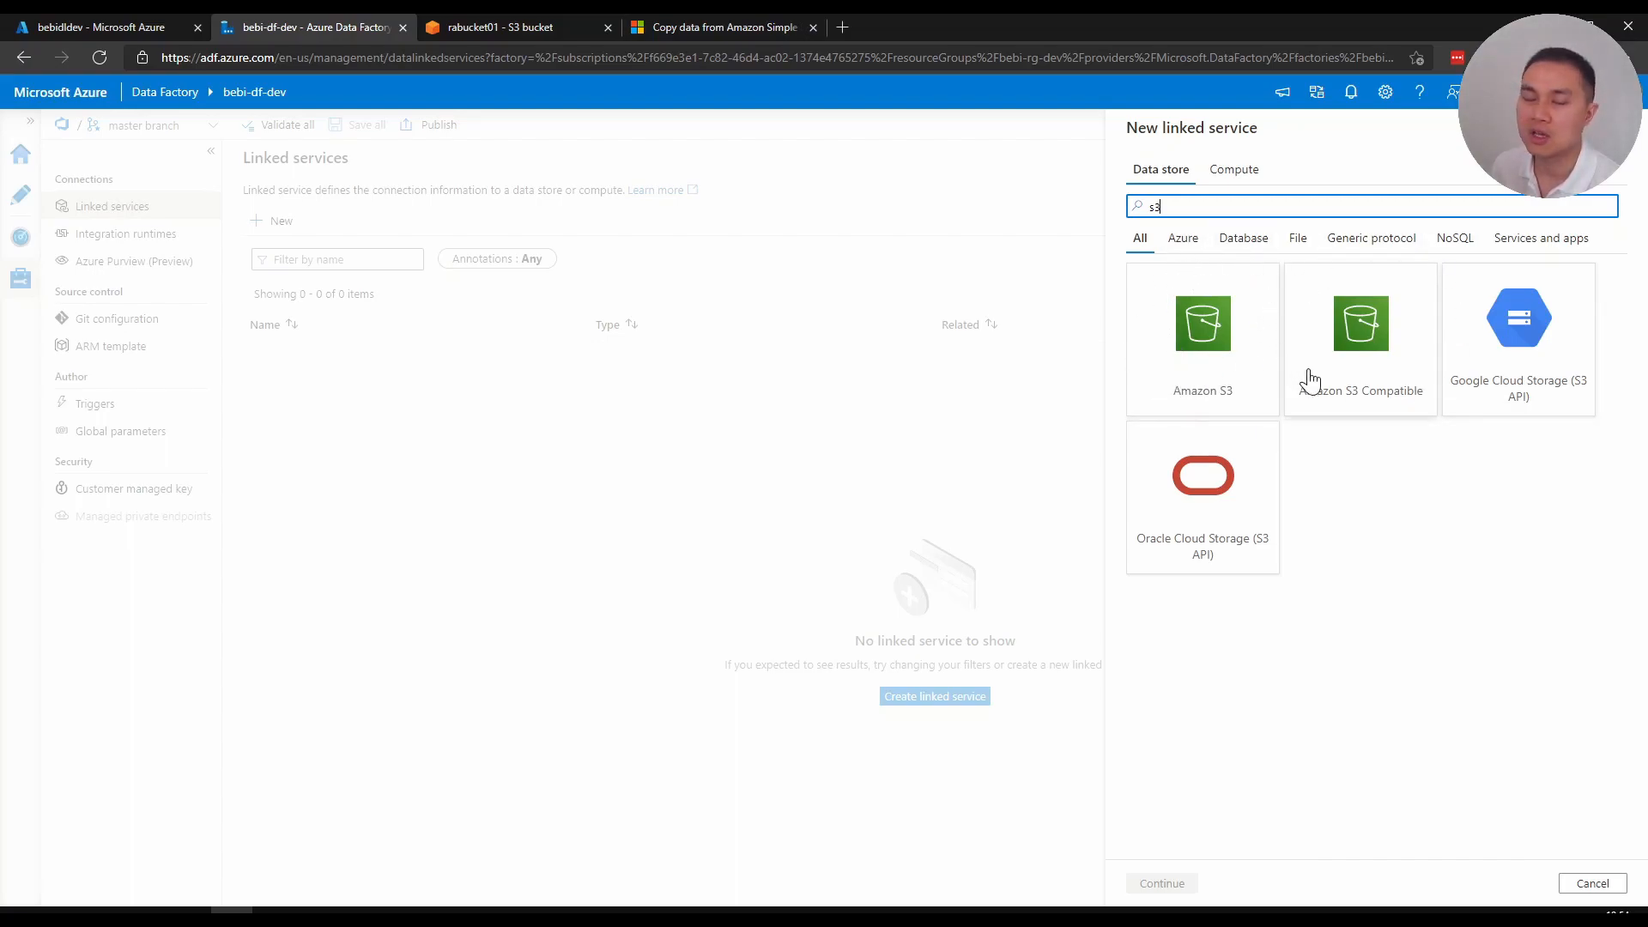
{"action": "mouse_move", "coordinate": [1311, 379]}
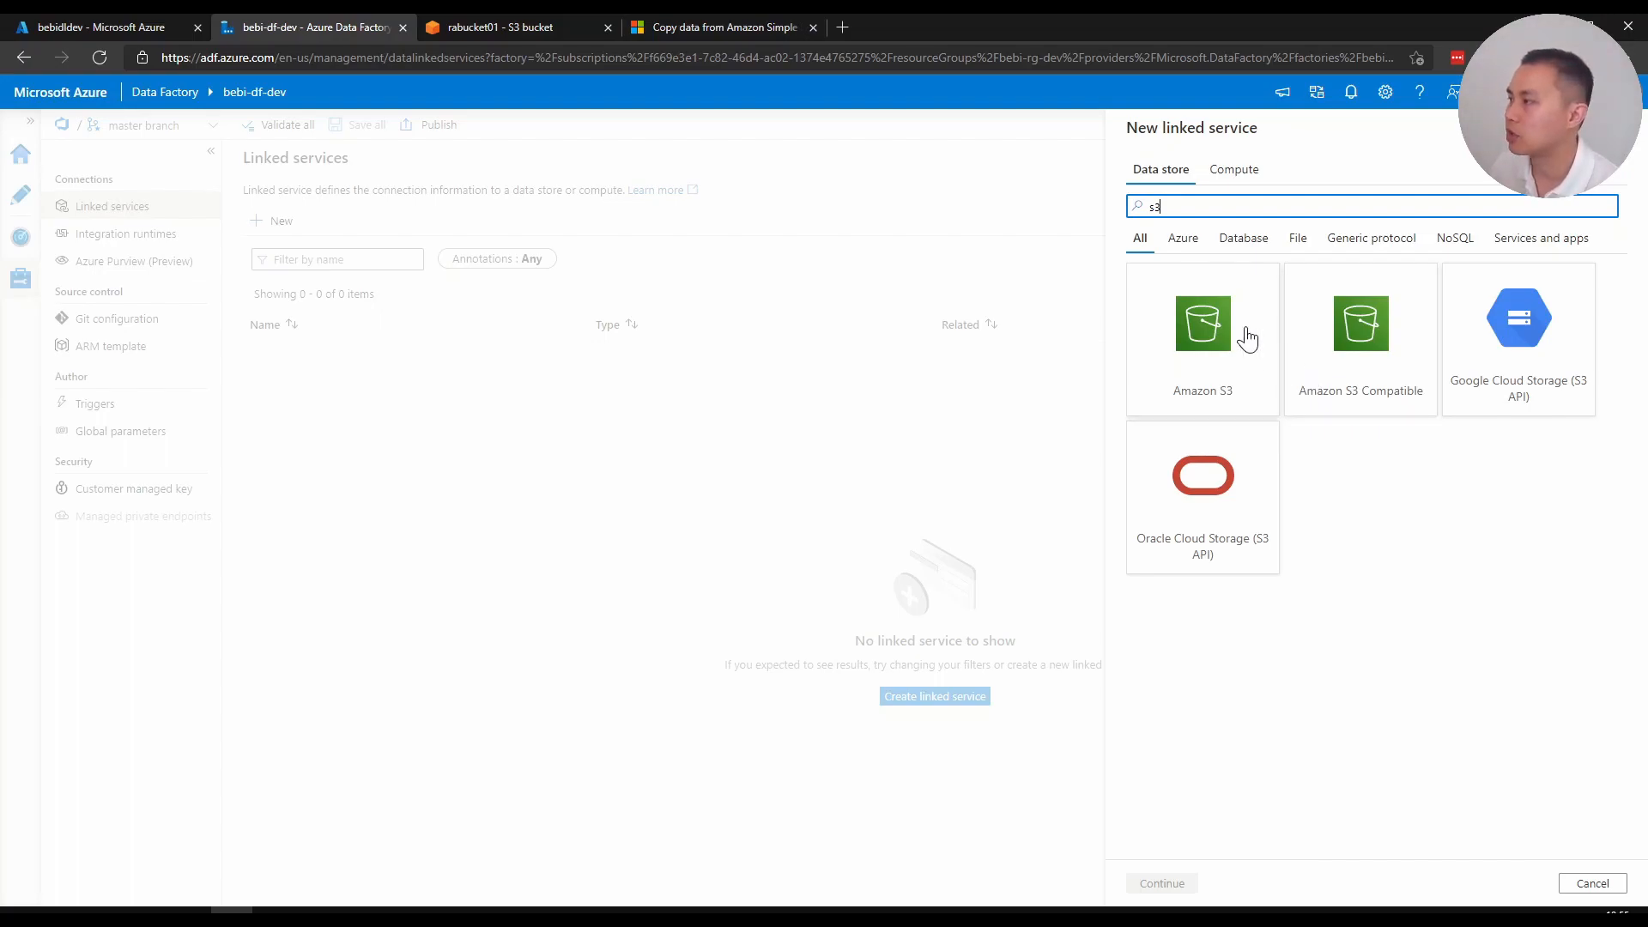
{"action": "left_click", "coordinate": [1202, 336]}
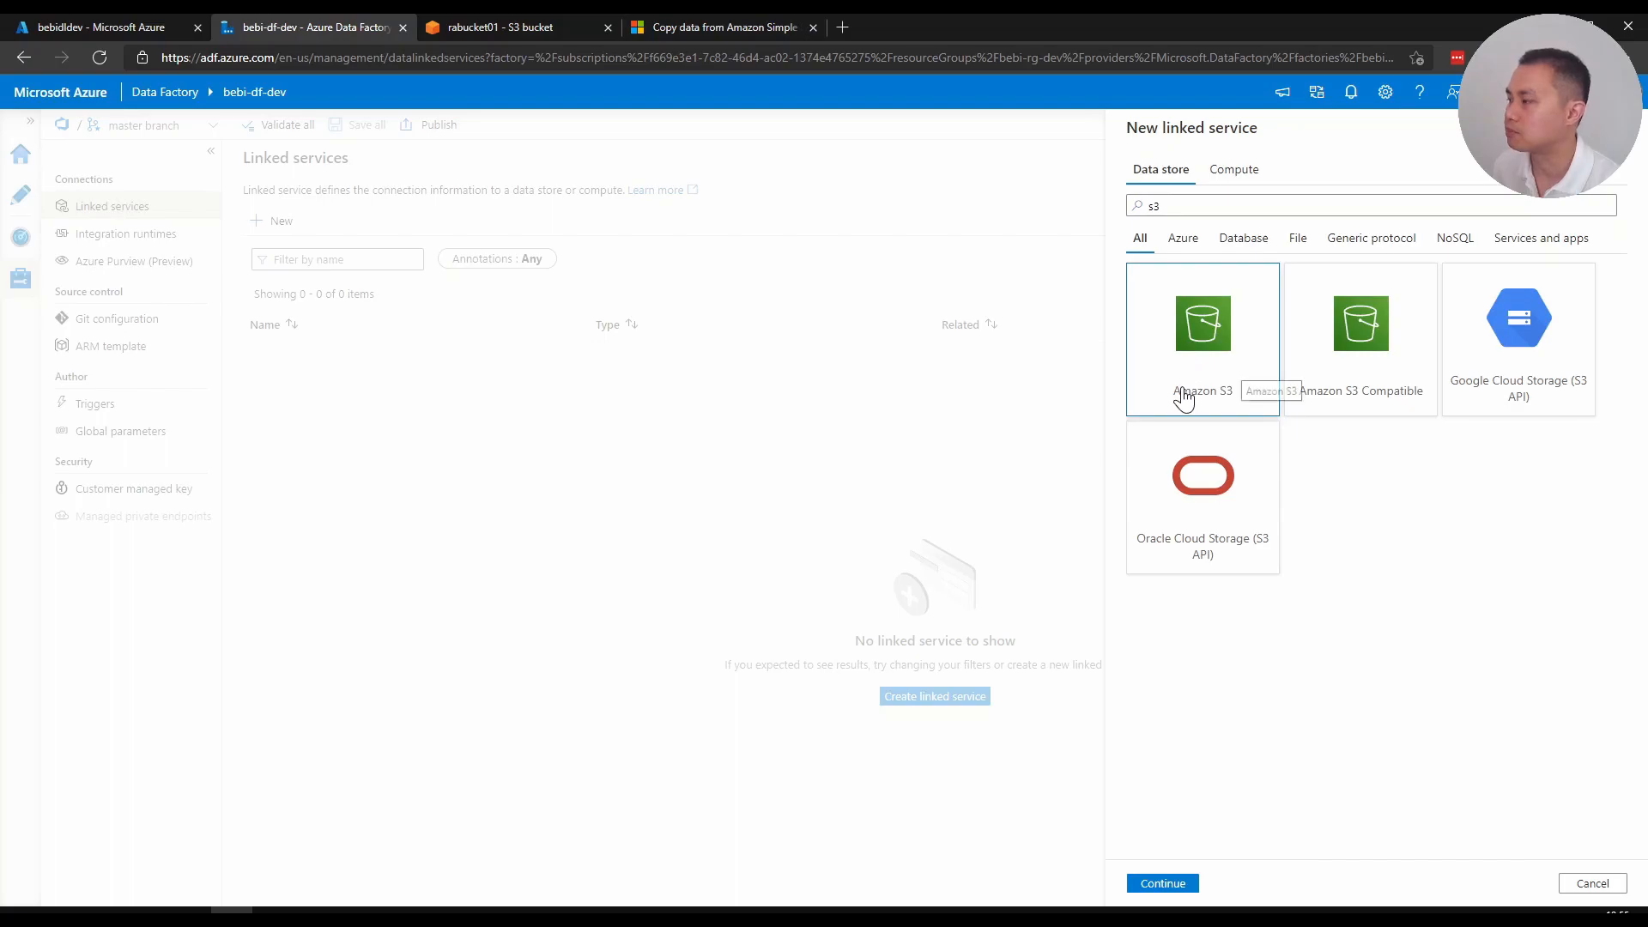
{"action": "left_click", "coordinate": [1161, 883]}
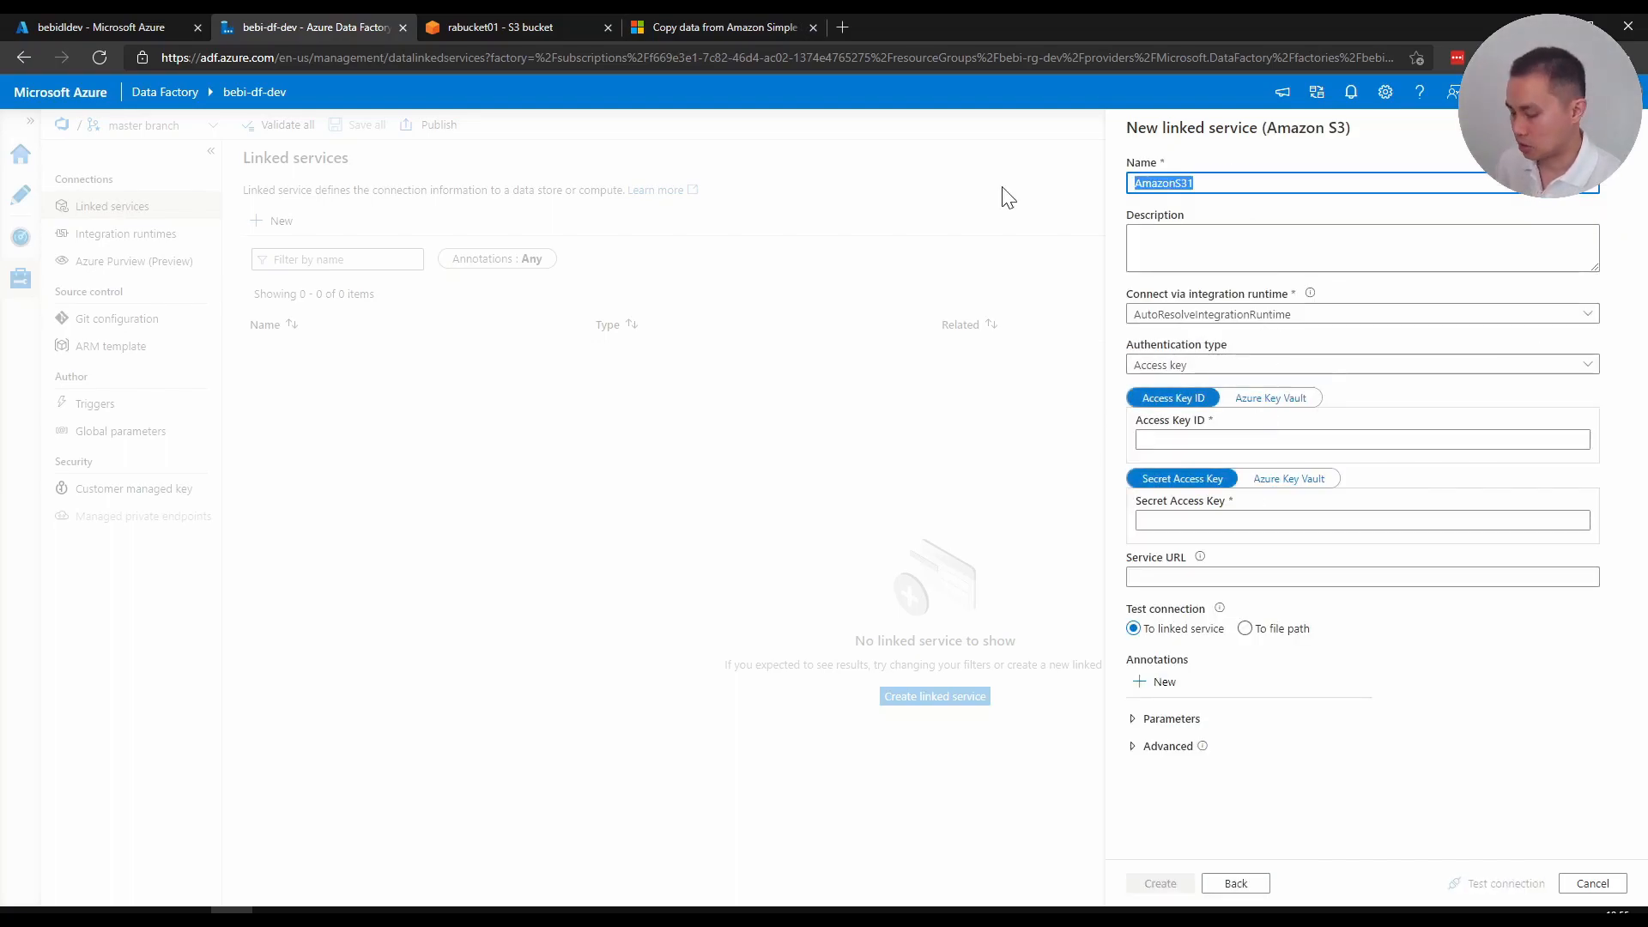
Enter LS_AWS as the Amazon S3 linked service name and move to the access key fields
{"action": "type", "text": "LS_AWS"}
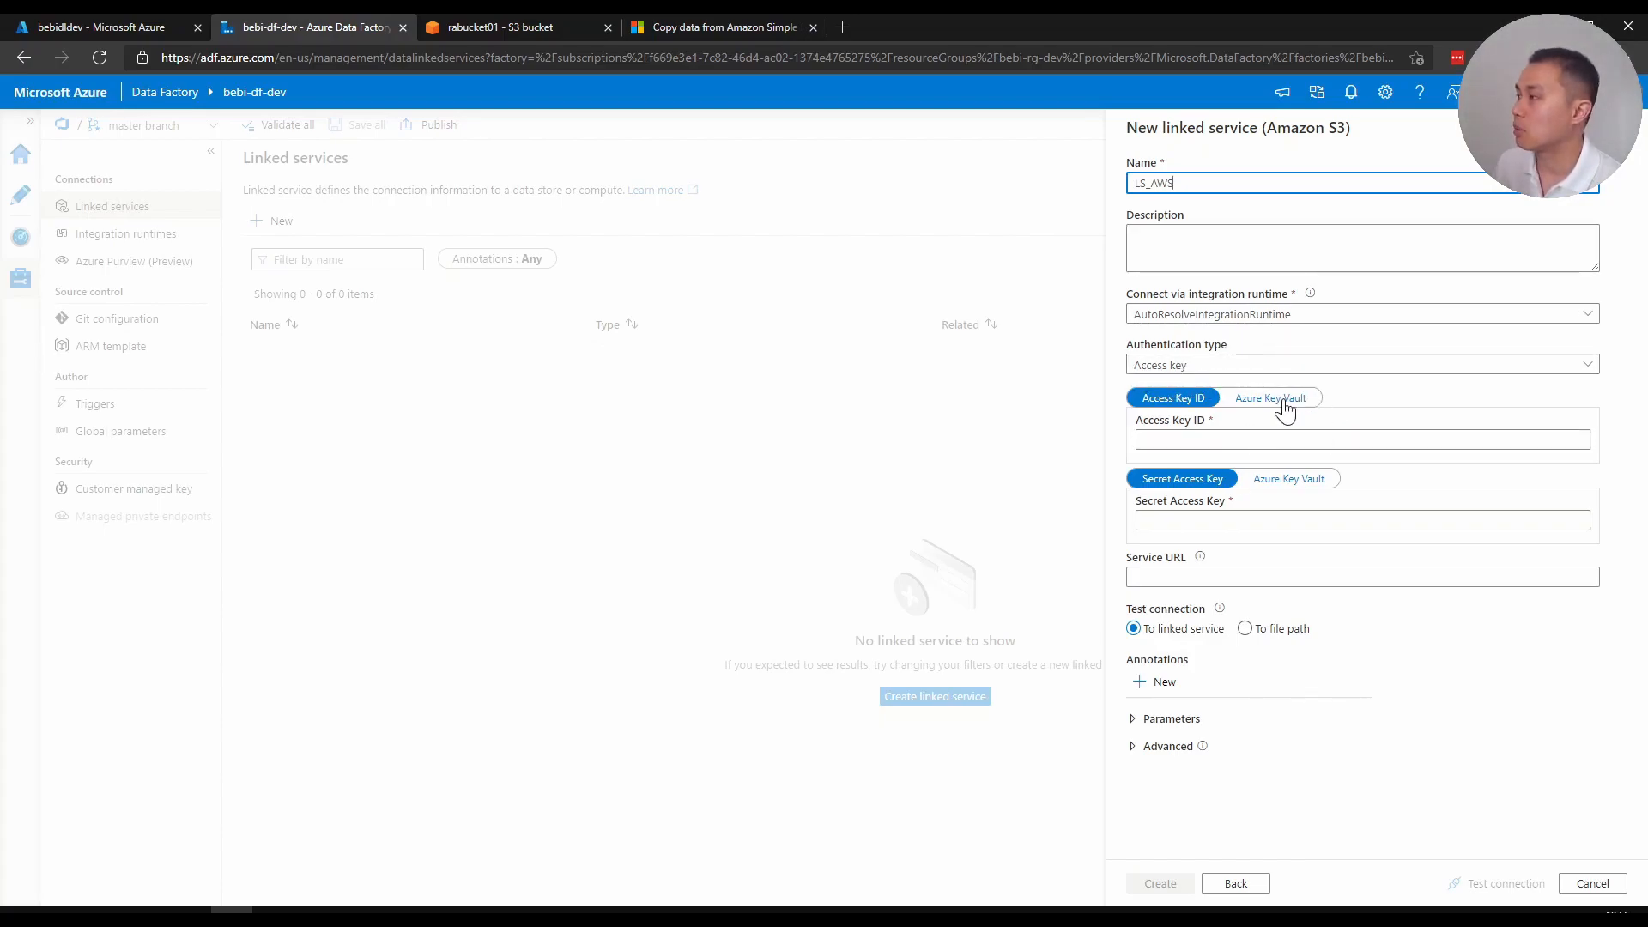
{"action": "mouse_move", "coordinate": [1272, 397]}
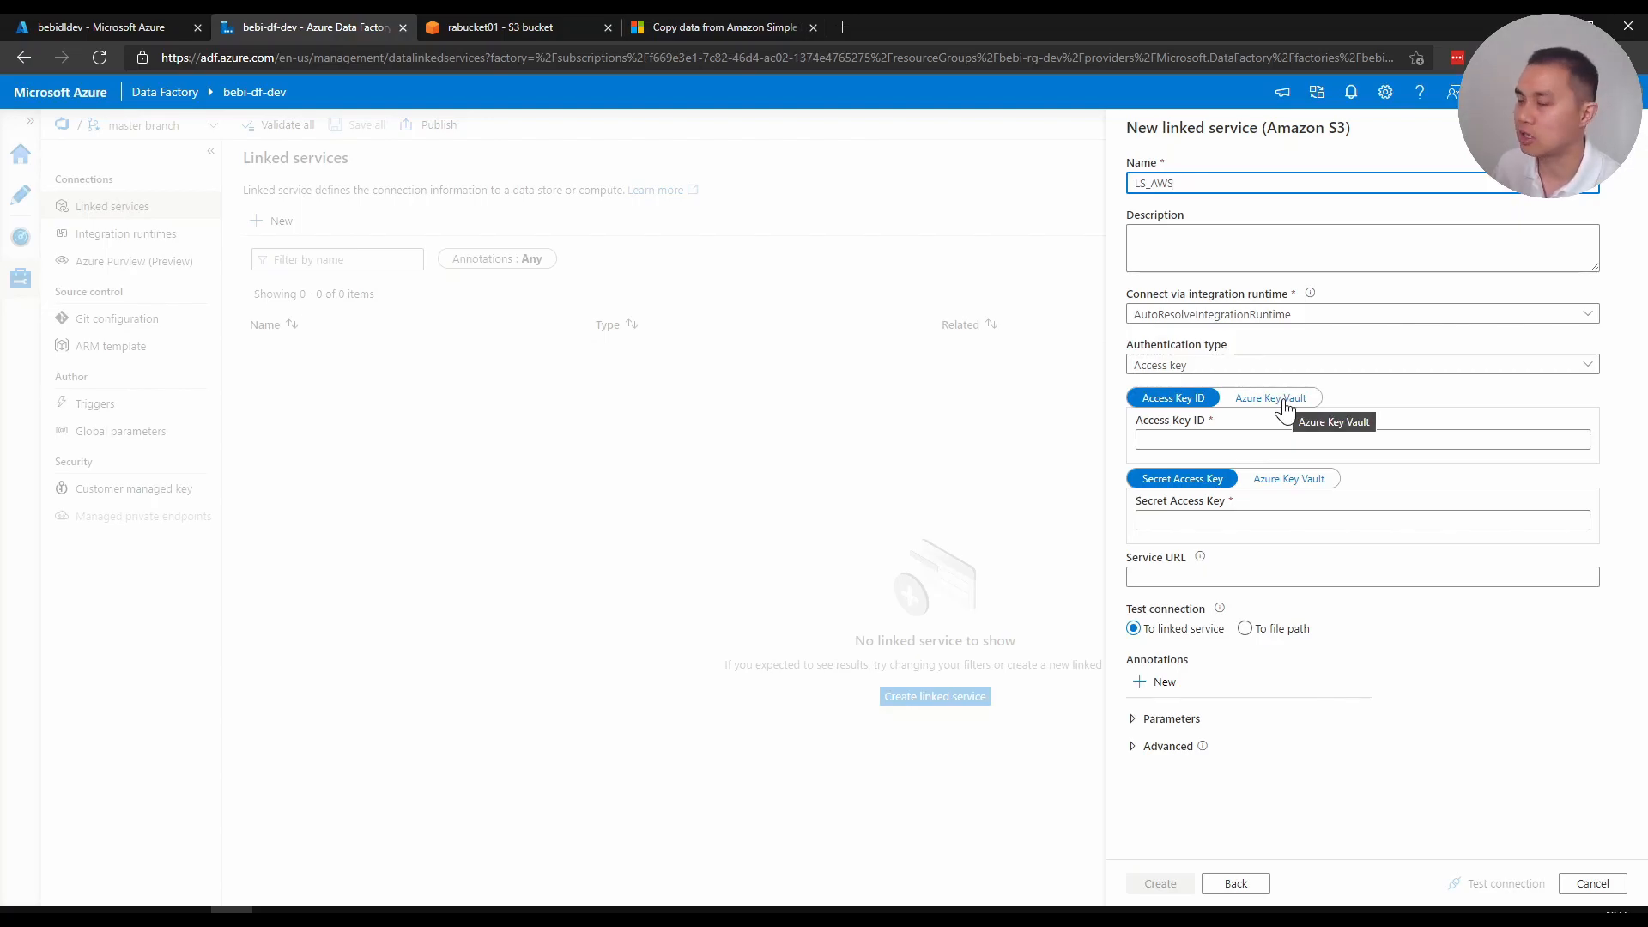
{"action": "left_click", "coordinate": [1361, 438]}
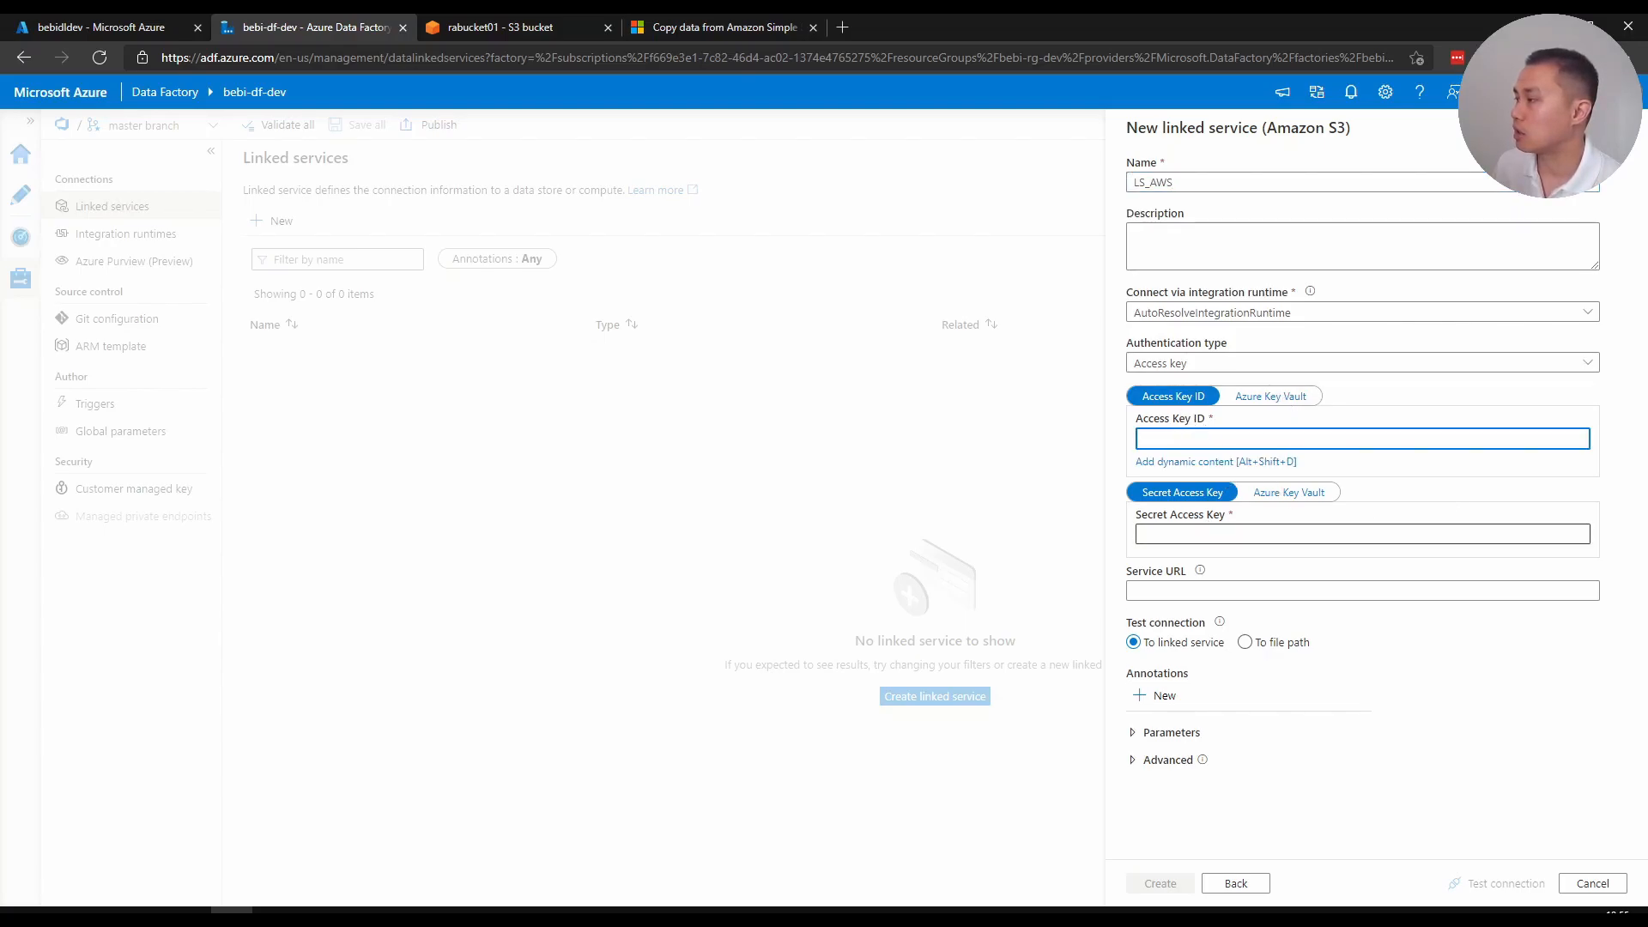
{"action": "left_click", "coordinate": [1361, 533]}
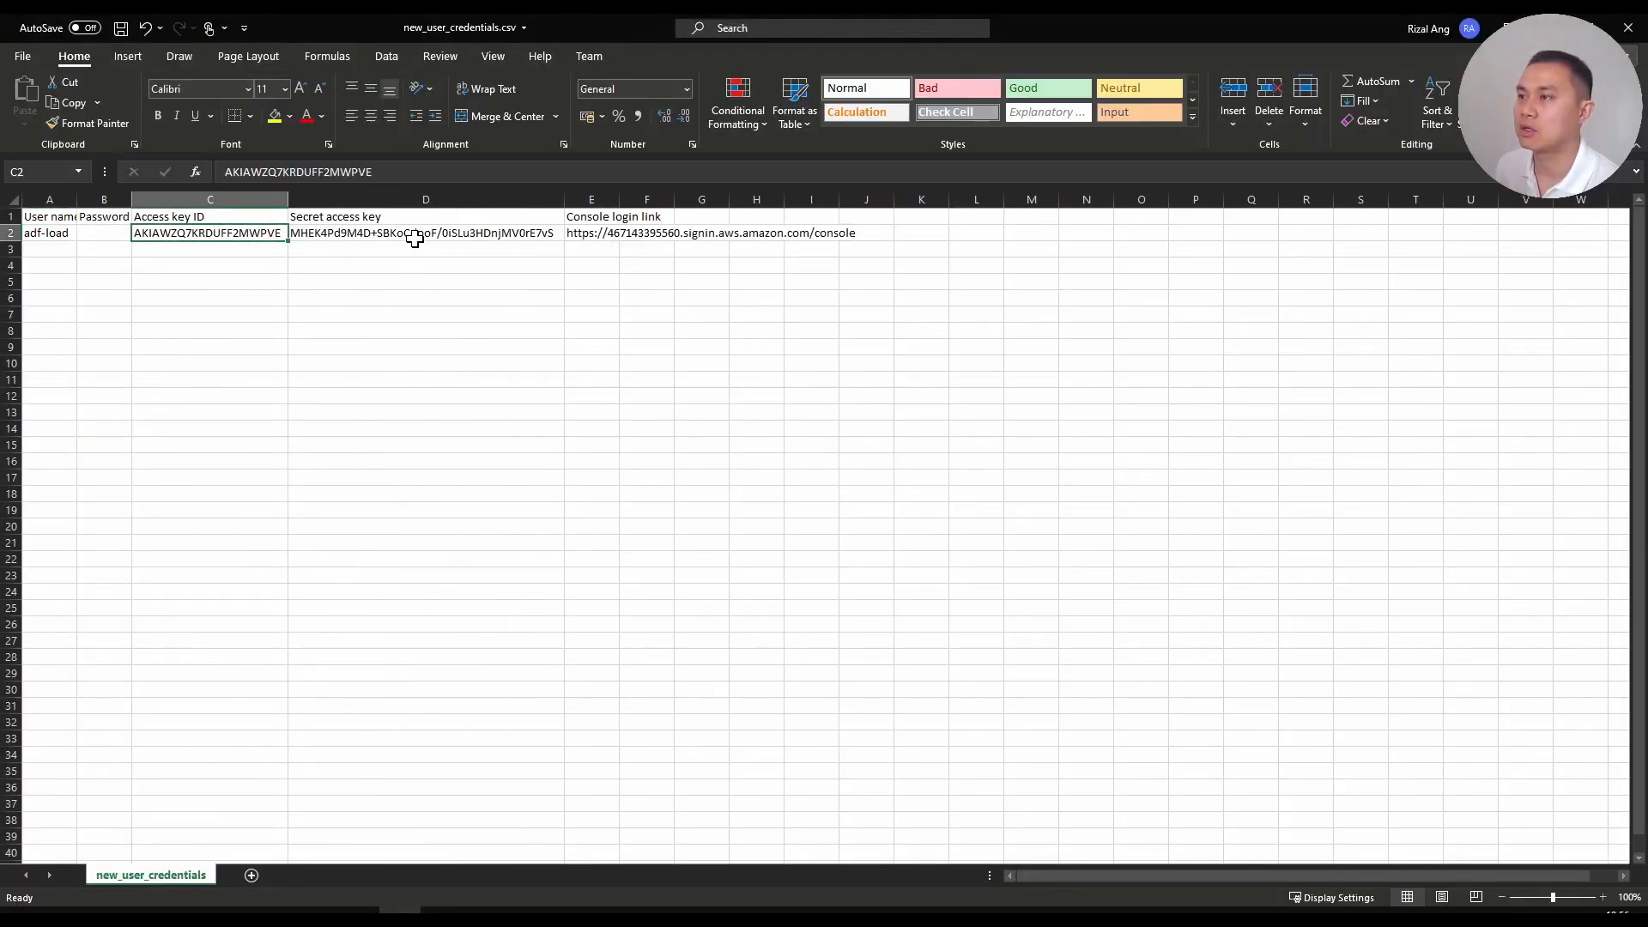
Pick up the secret access key value from the credentials sheet in Excel
{"action": "left_click", "coordinate": [425, 233]}
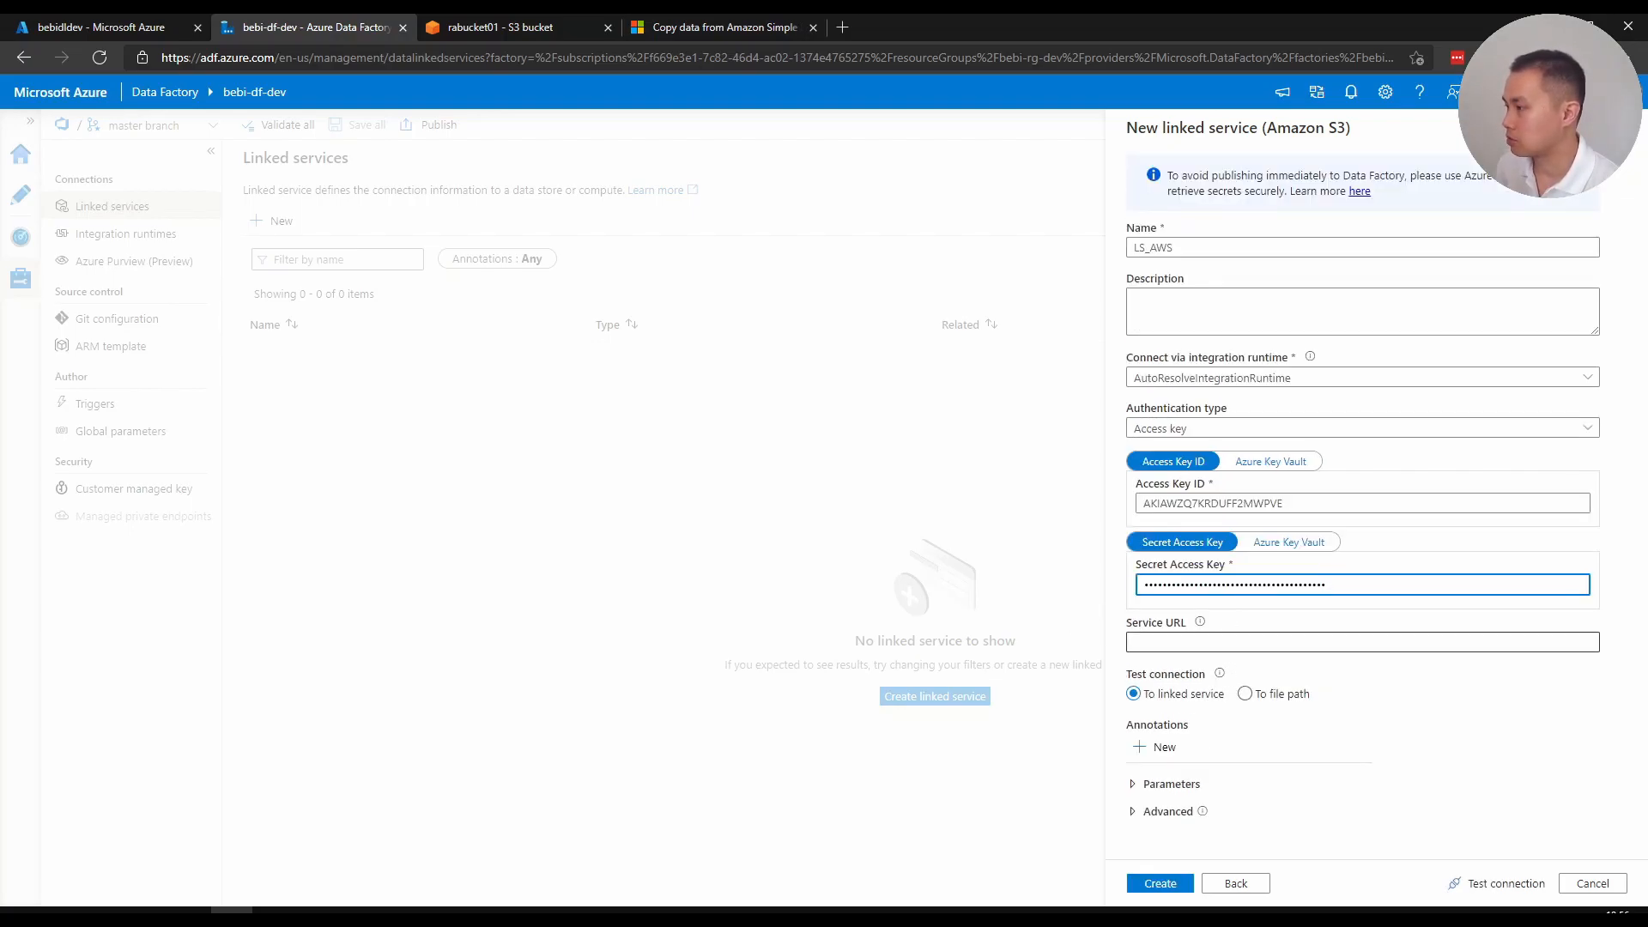
{"action": "left_click", "coordinate": [1361, 641]}
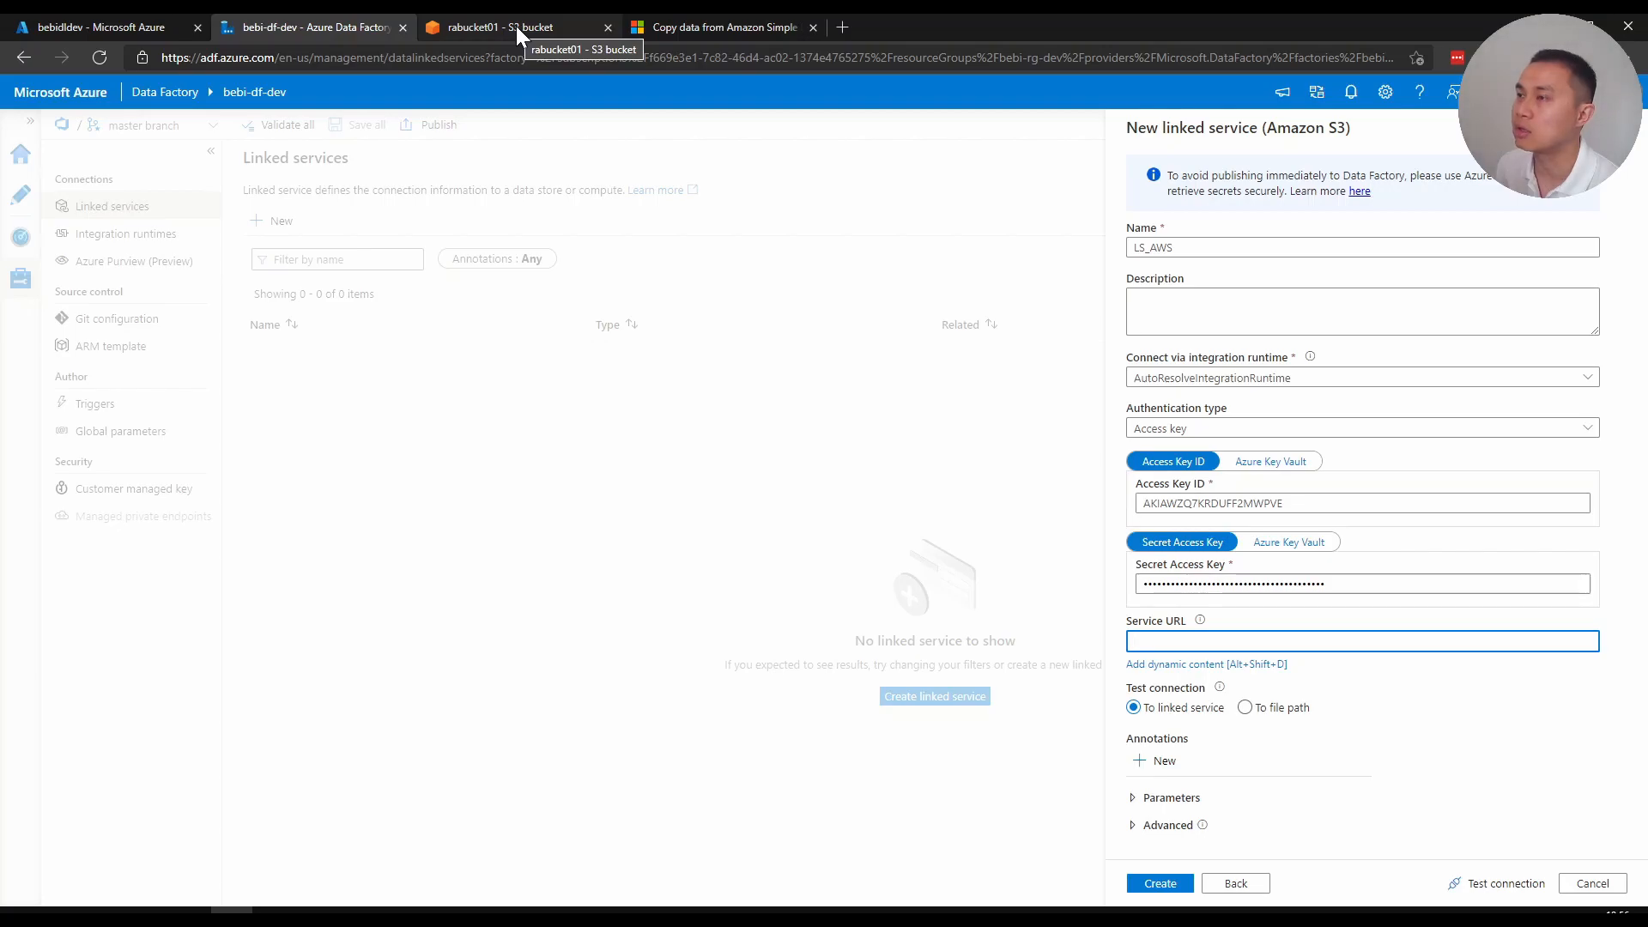
{"action": "left_click", "coordinate": [515, 26]}
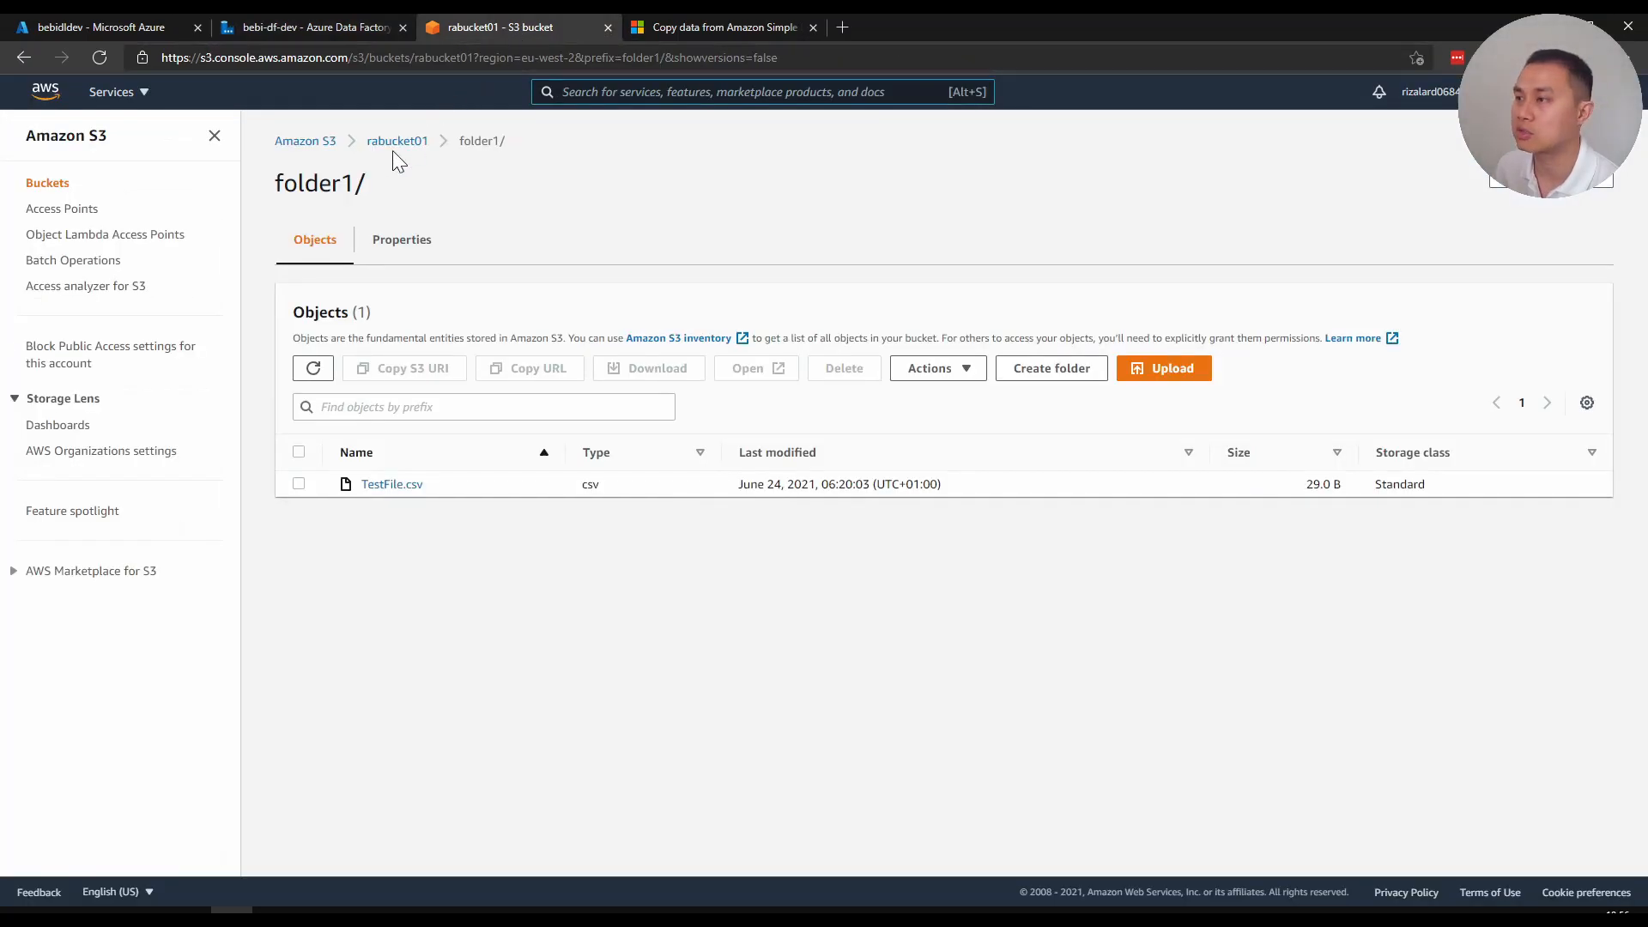
{"action": "mouse_move", "coordinate": [396, 140]}
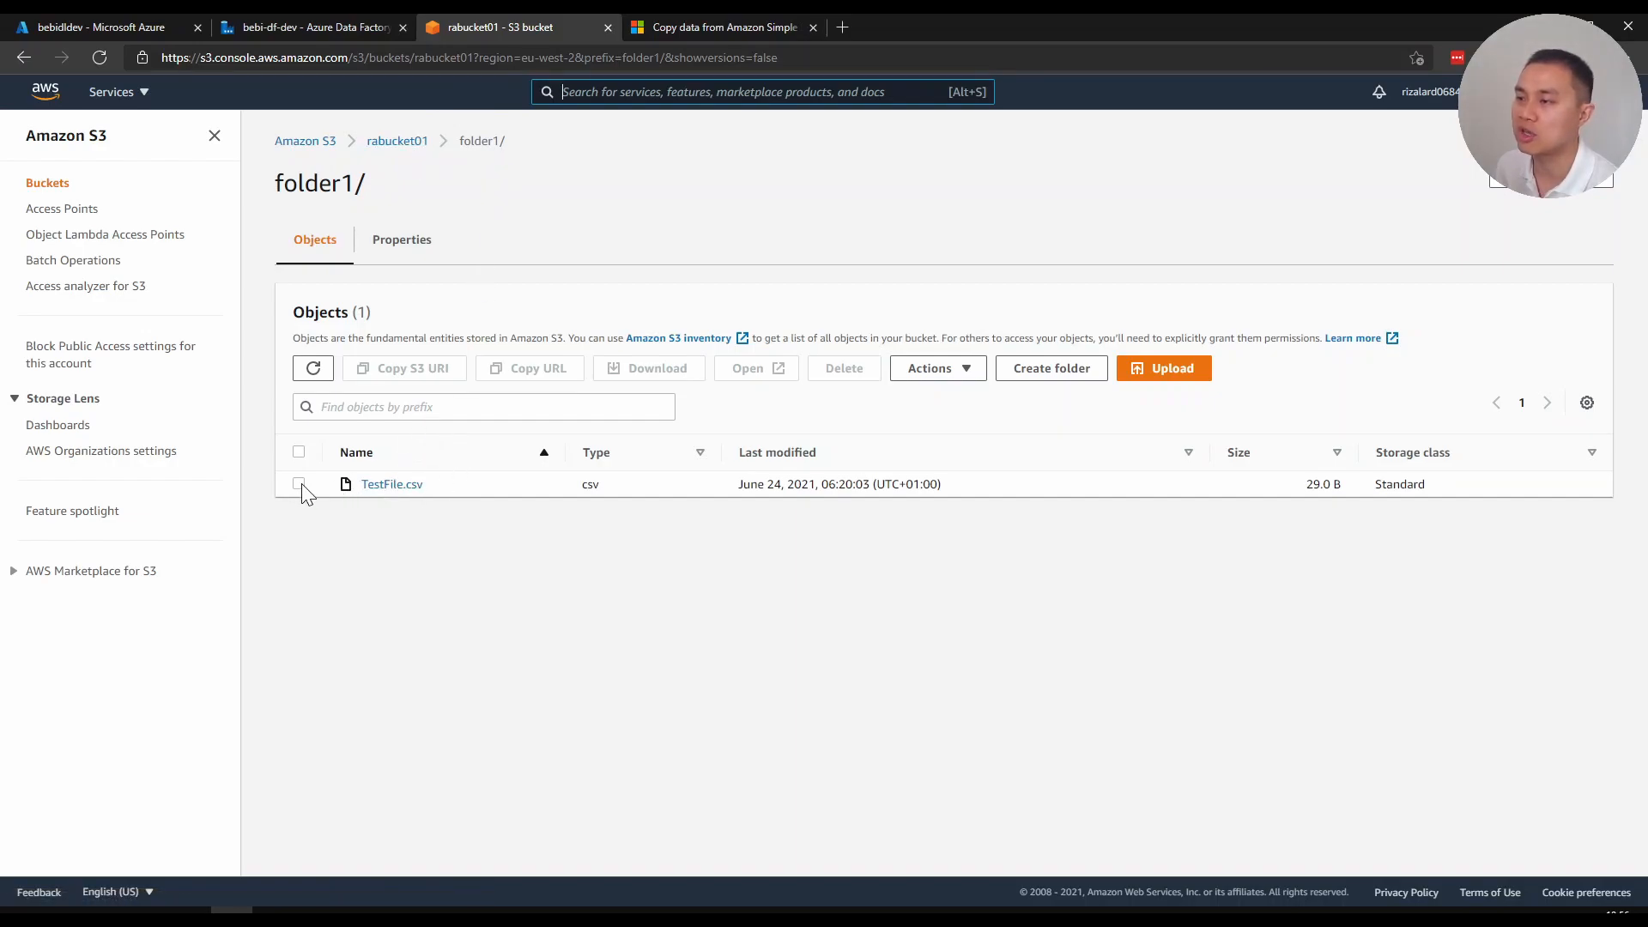
{"action": "left_click", "coordinate": [299, 484]}
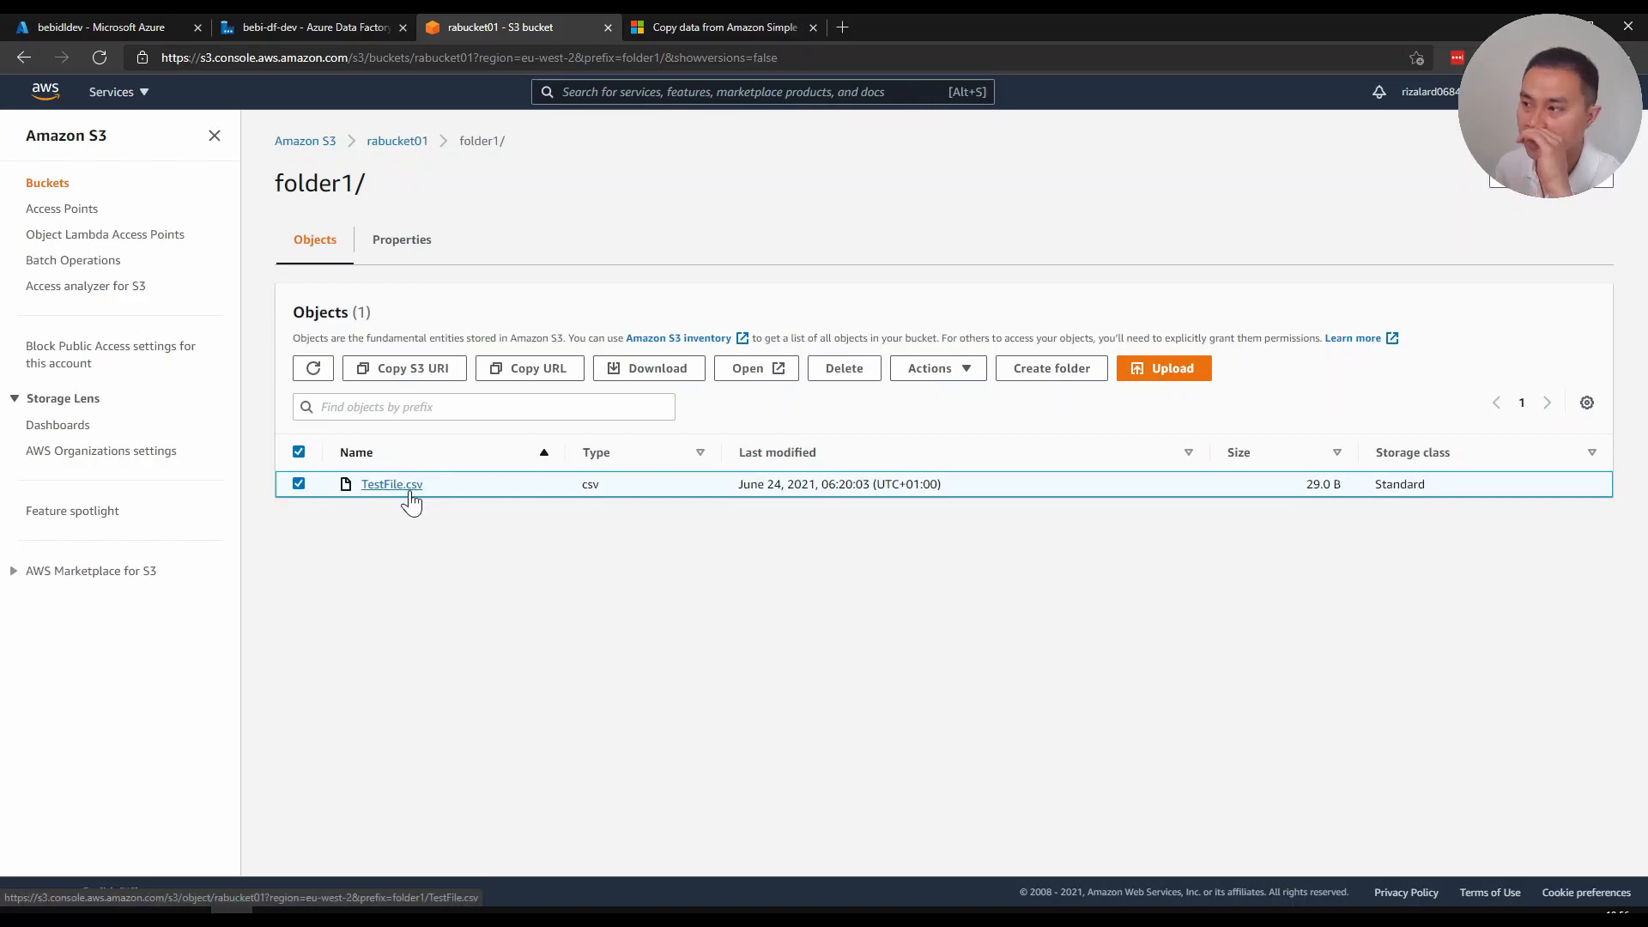
{"action": "left_click", "coordinate": [310, 27]}
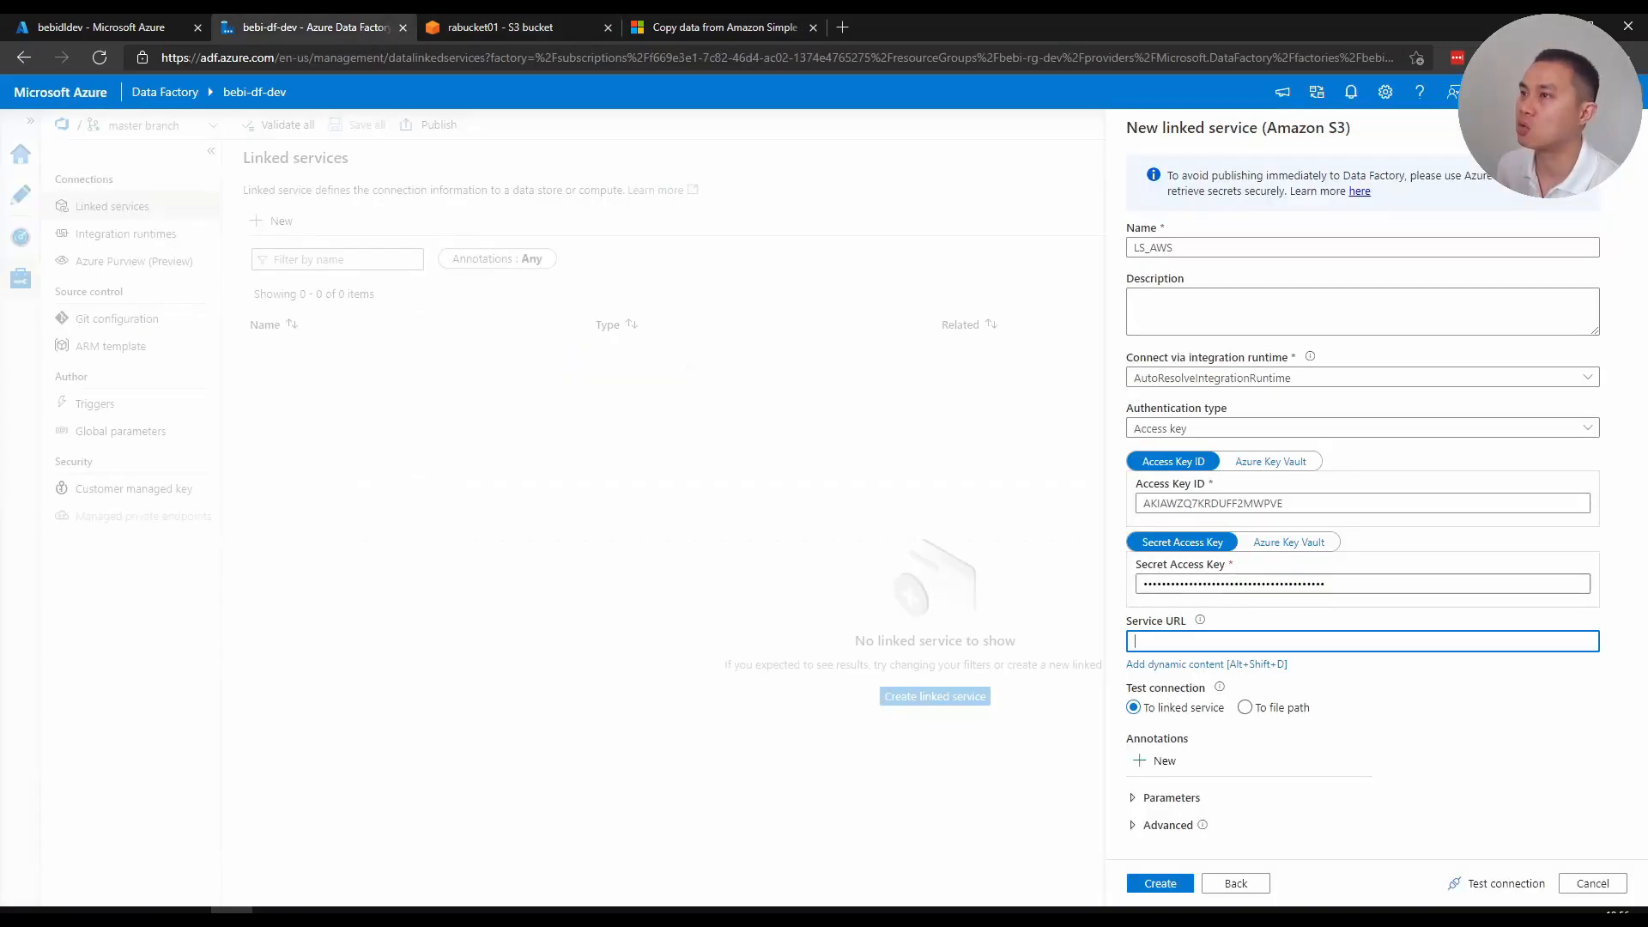
{"action": "type", "text": "https://rabucket01.s3.eu-west-2.amazonaws.com/folder1/TestFile.csv"}
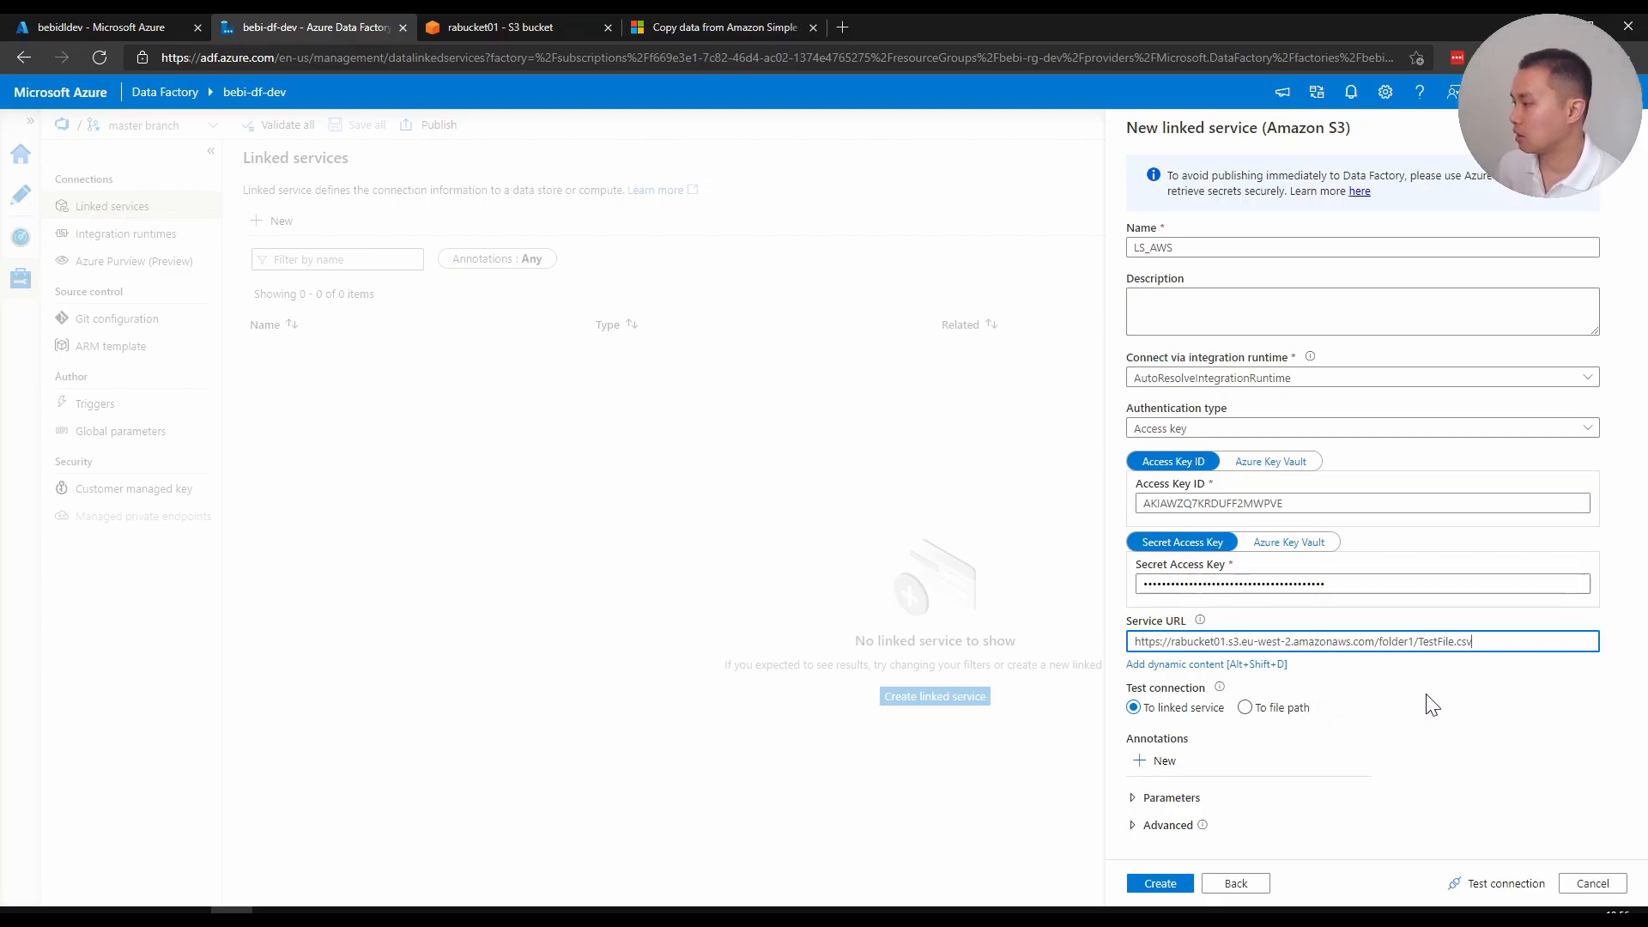
{"action": "key", "text": "Backspace"}
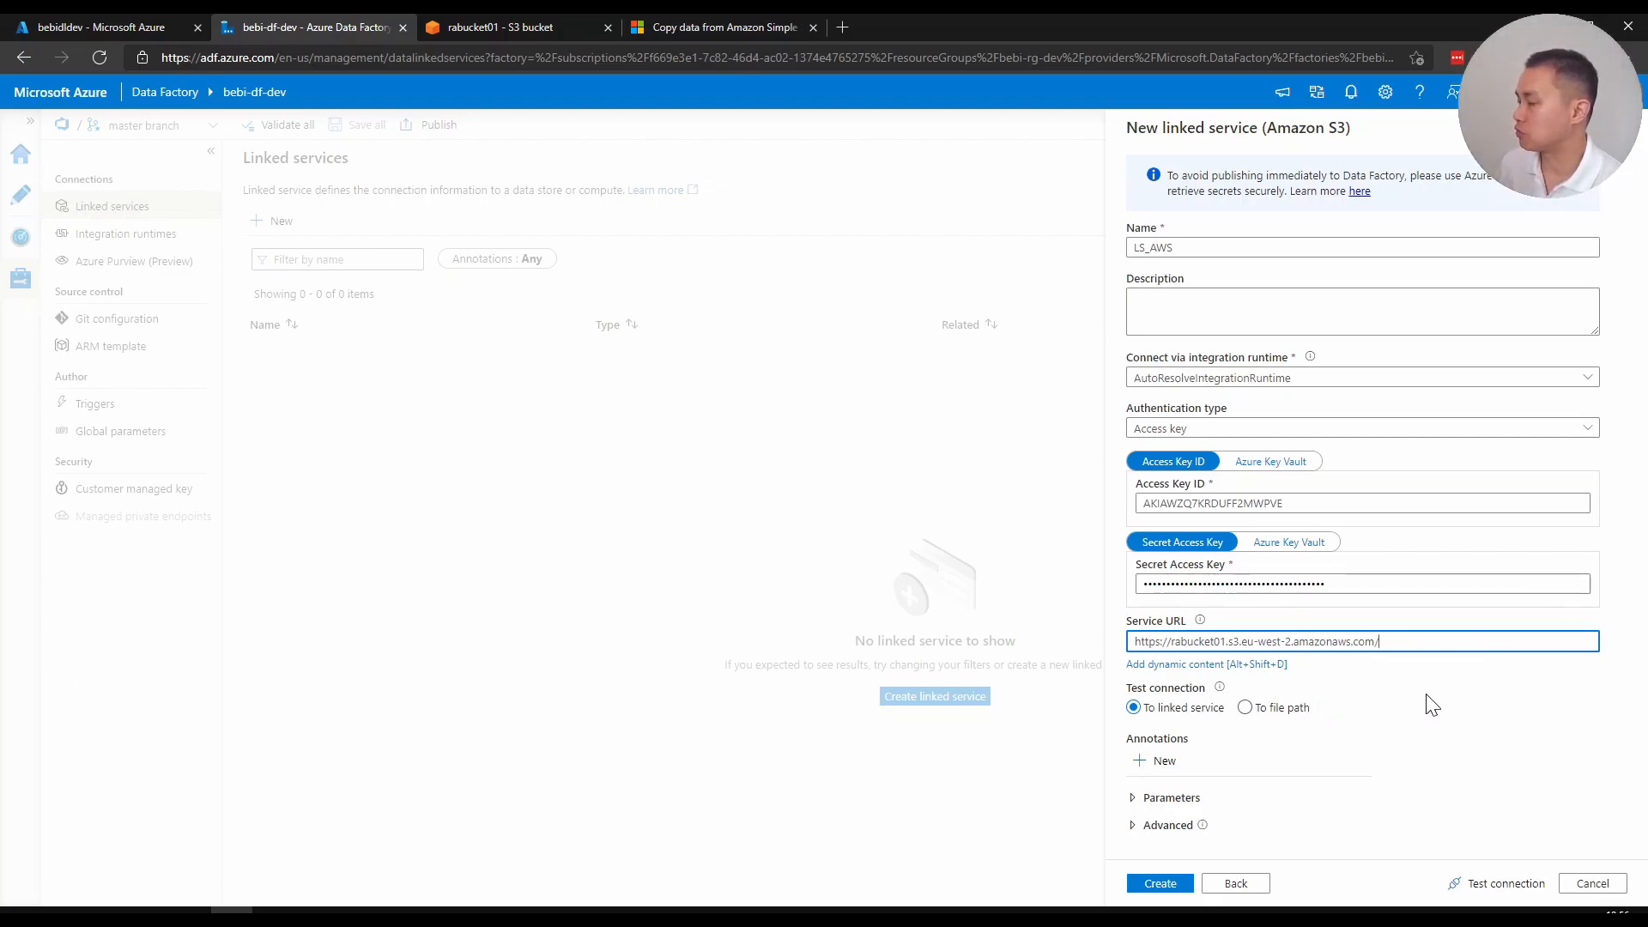
{"action": "key", "text": "Backspace"}
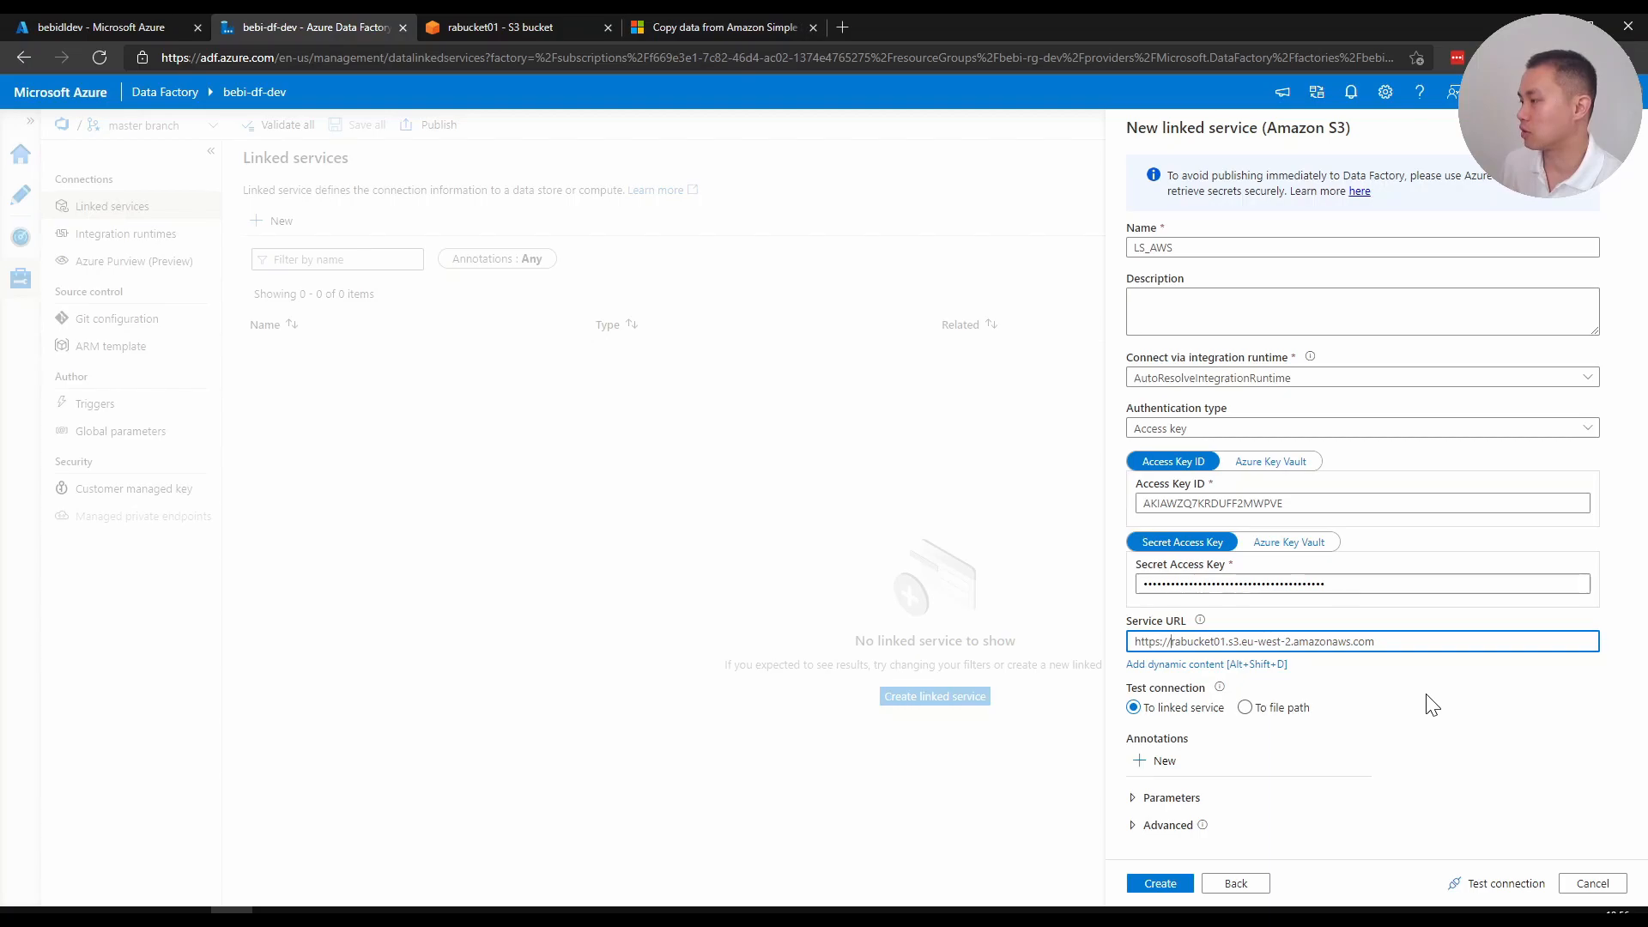
{"action": "double_click", "coordinate": [1188, 641]}
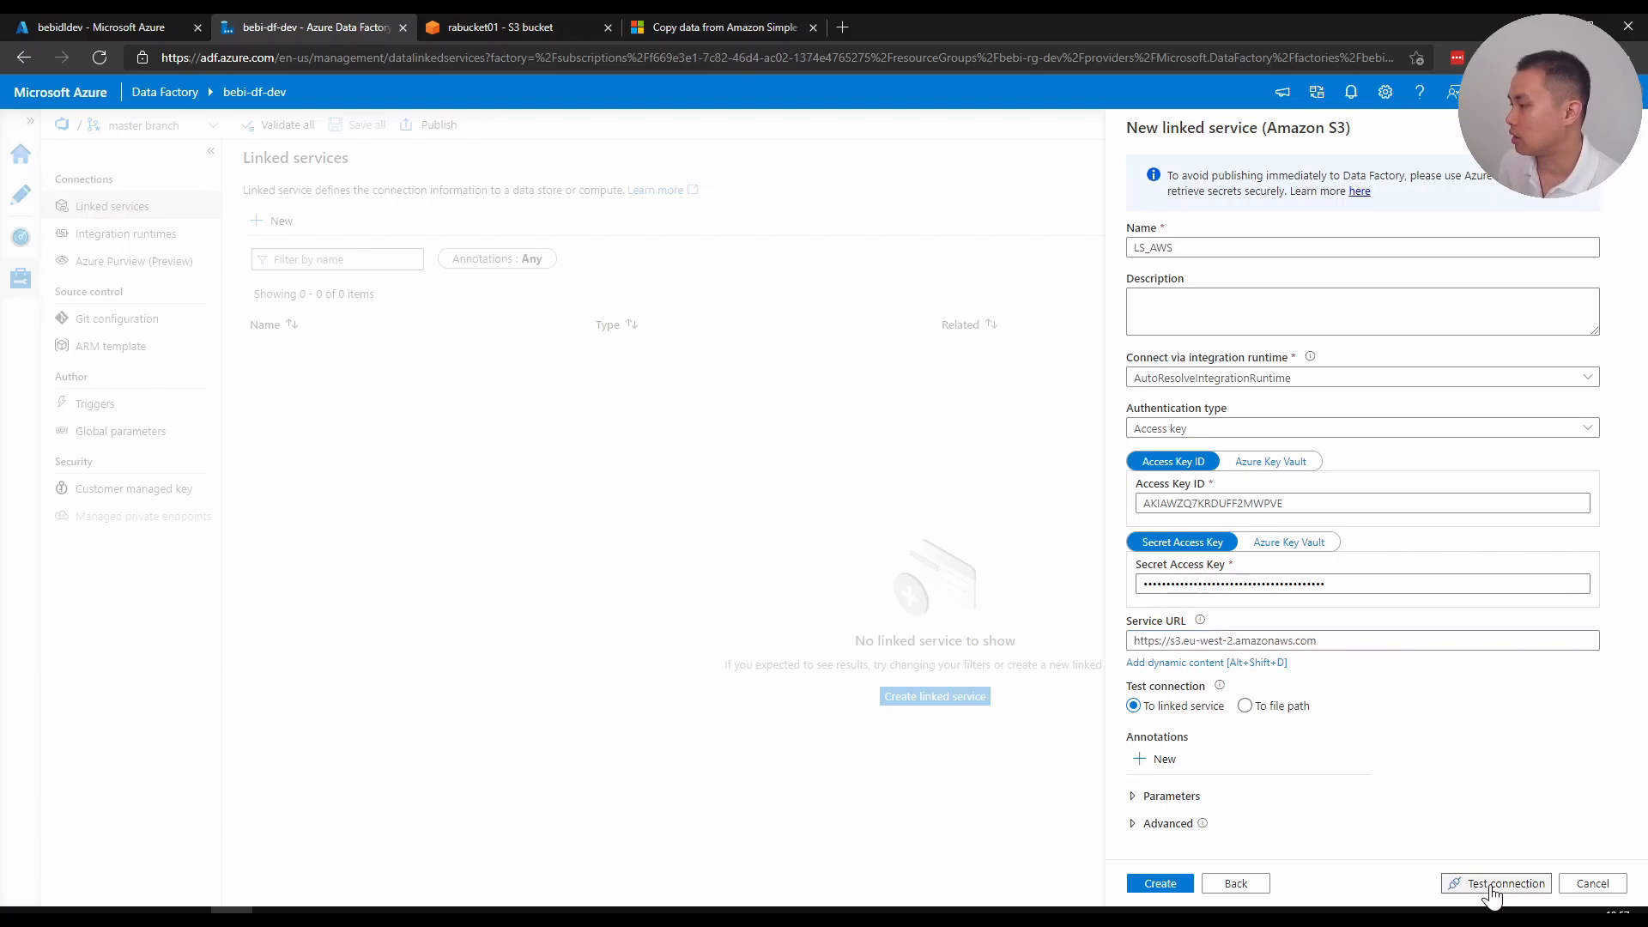
Test the LS_AWS connection successfully and create the linked service
{"action": "left_click", "coordinate": [1503, 883]}
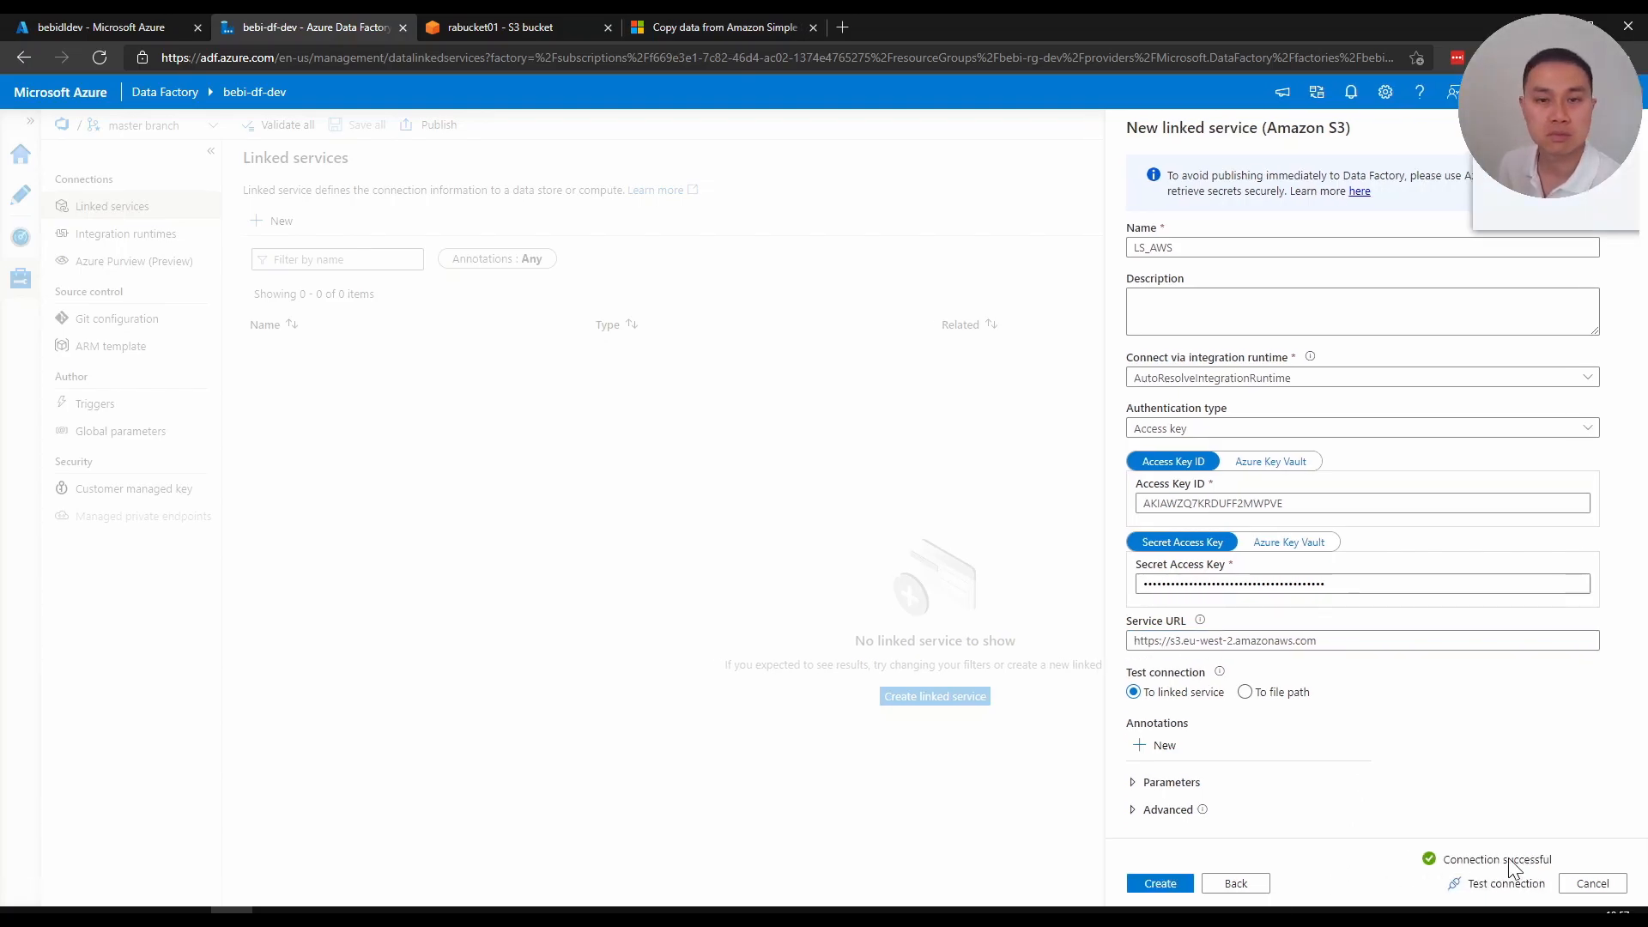
{"action": "left_click", "coordinate": [1160, 884]}
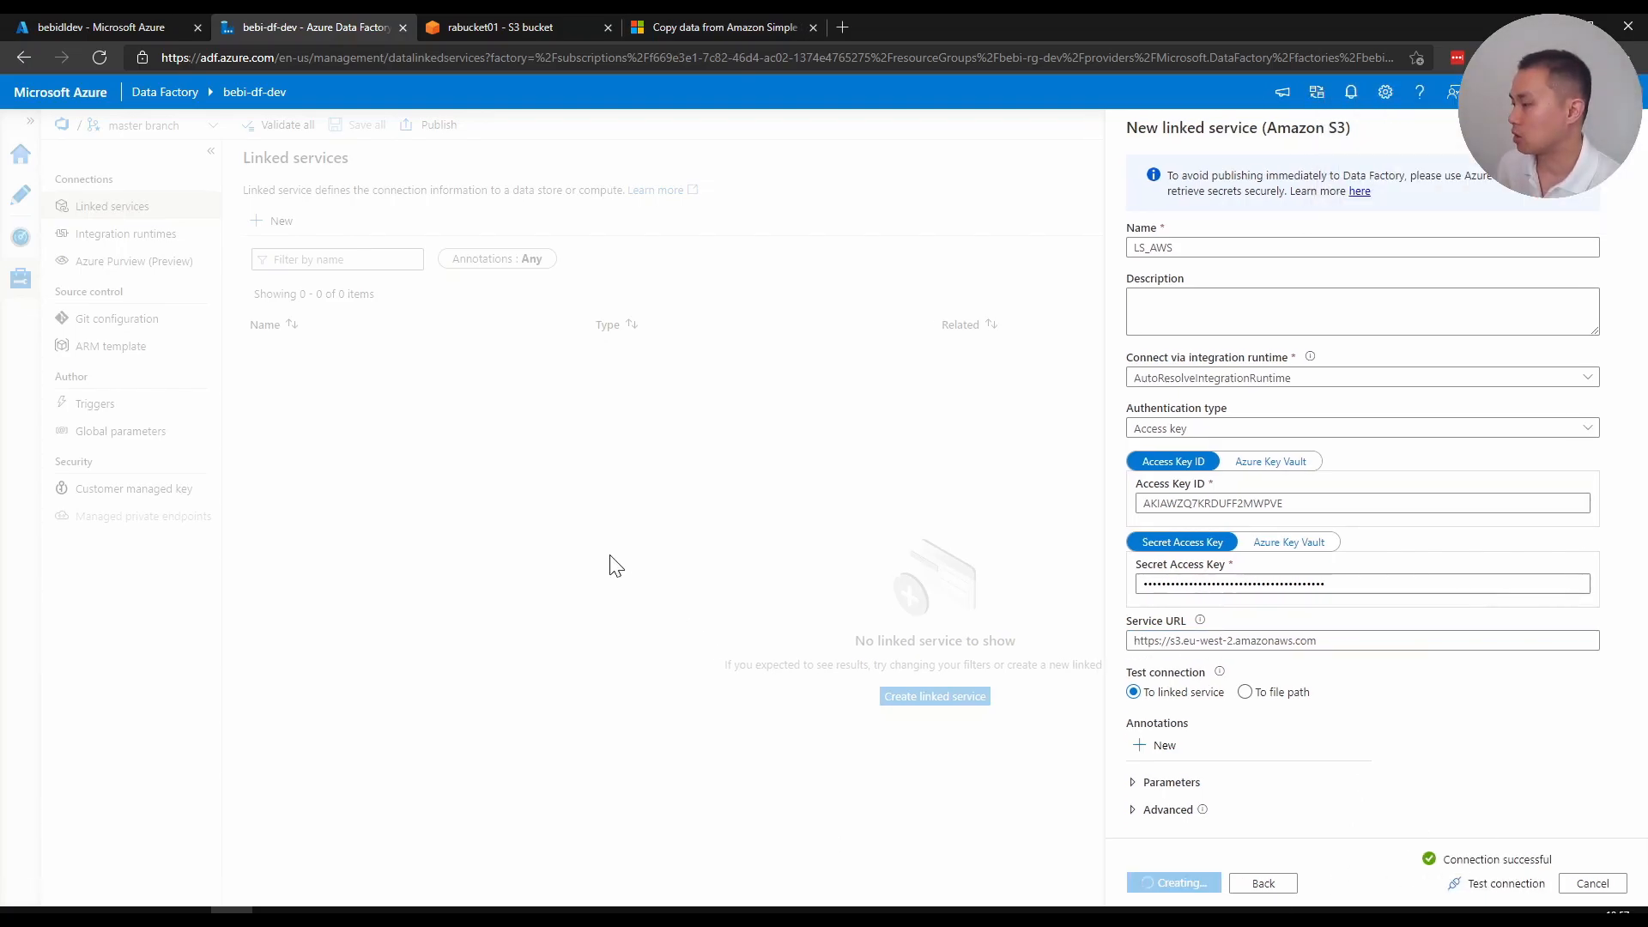
{"action": "left_click", "coordinate": [1171, 881]}
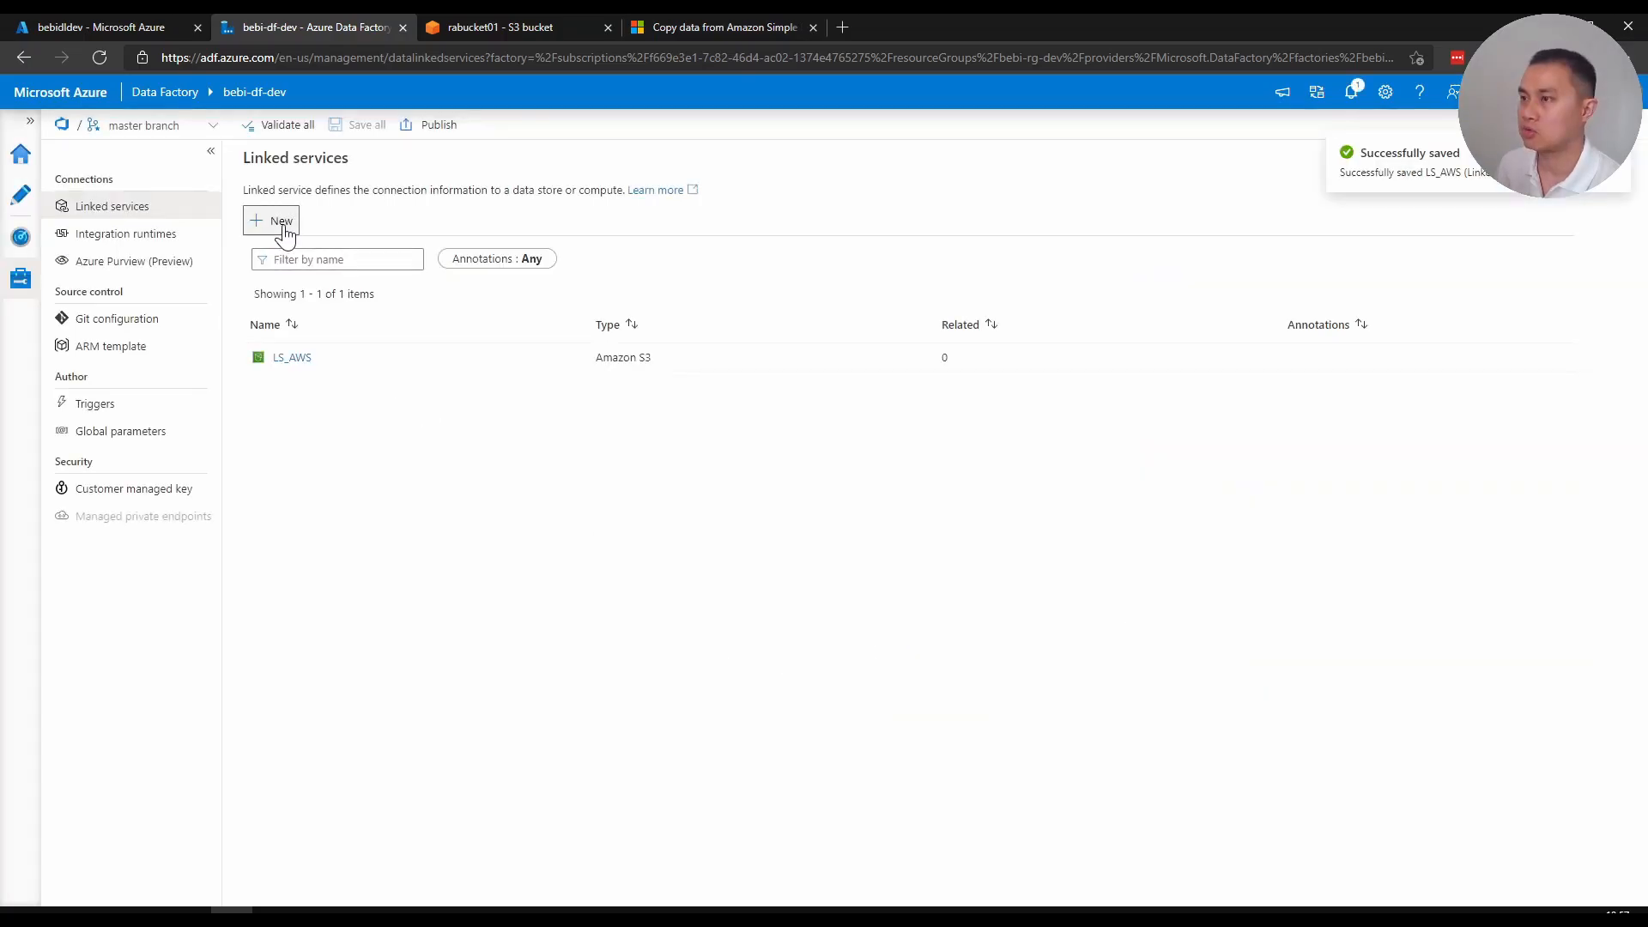
Add a new Azure Data Lake Storage Gen2 linked service named LS_ADLS
{"action": "left_click", "coordinate": [271, 221]}
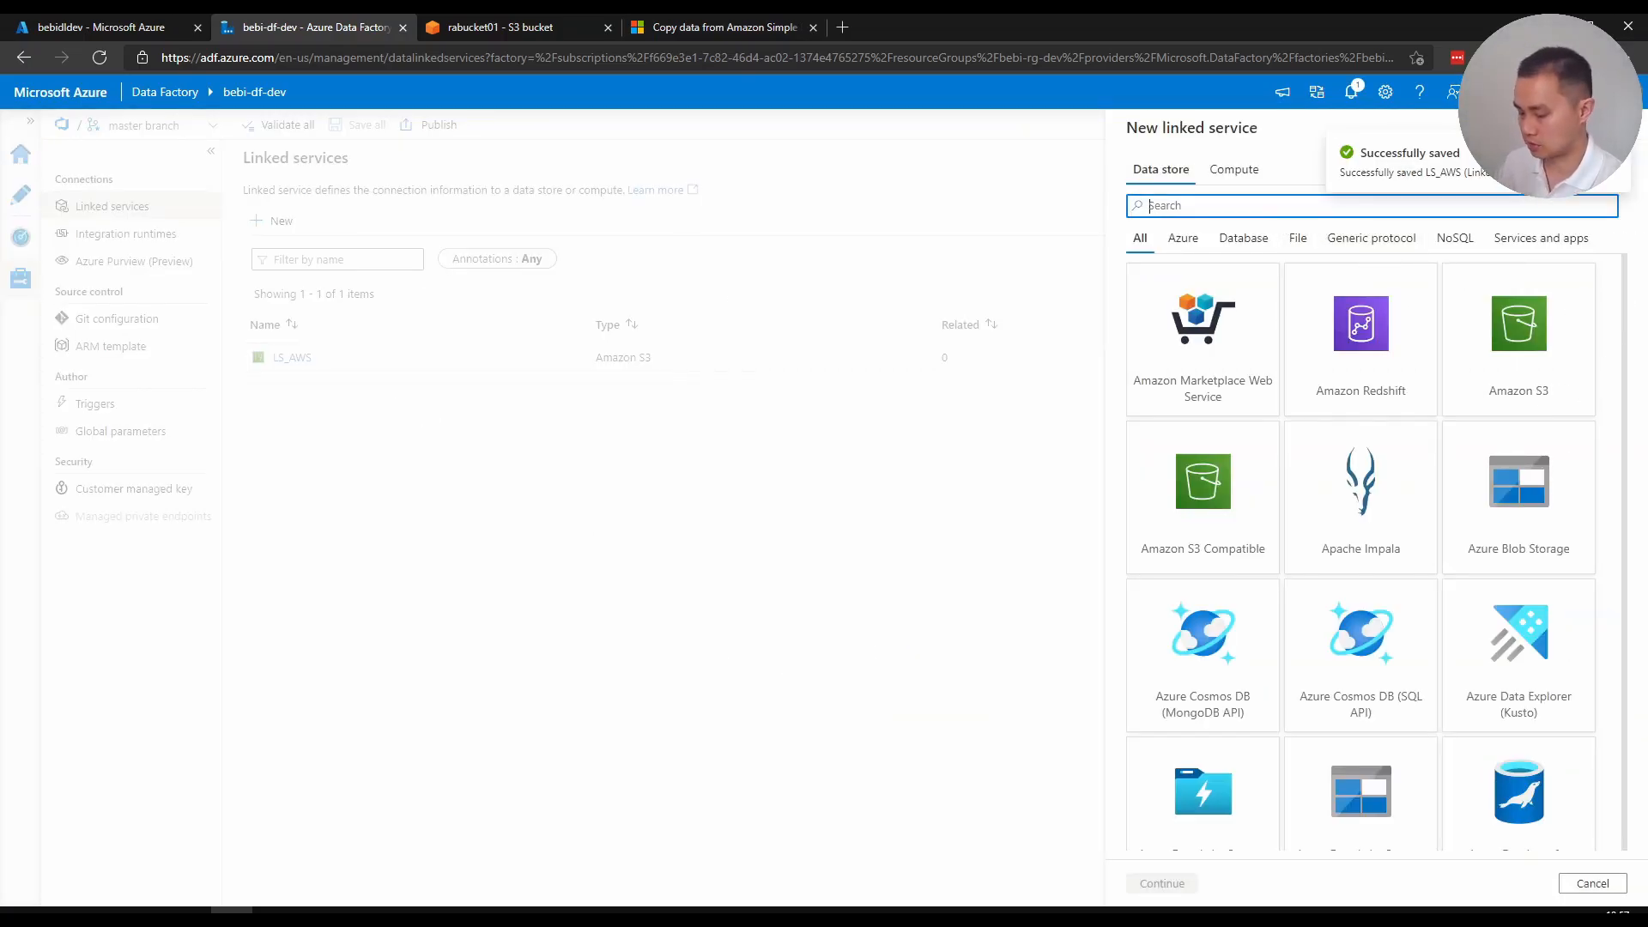
{"action": "type", "text": "data la"}
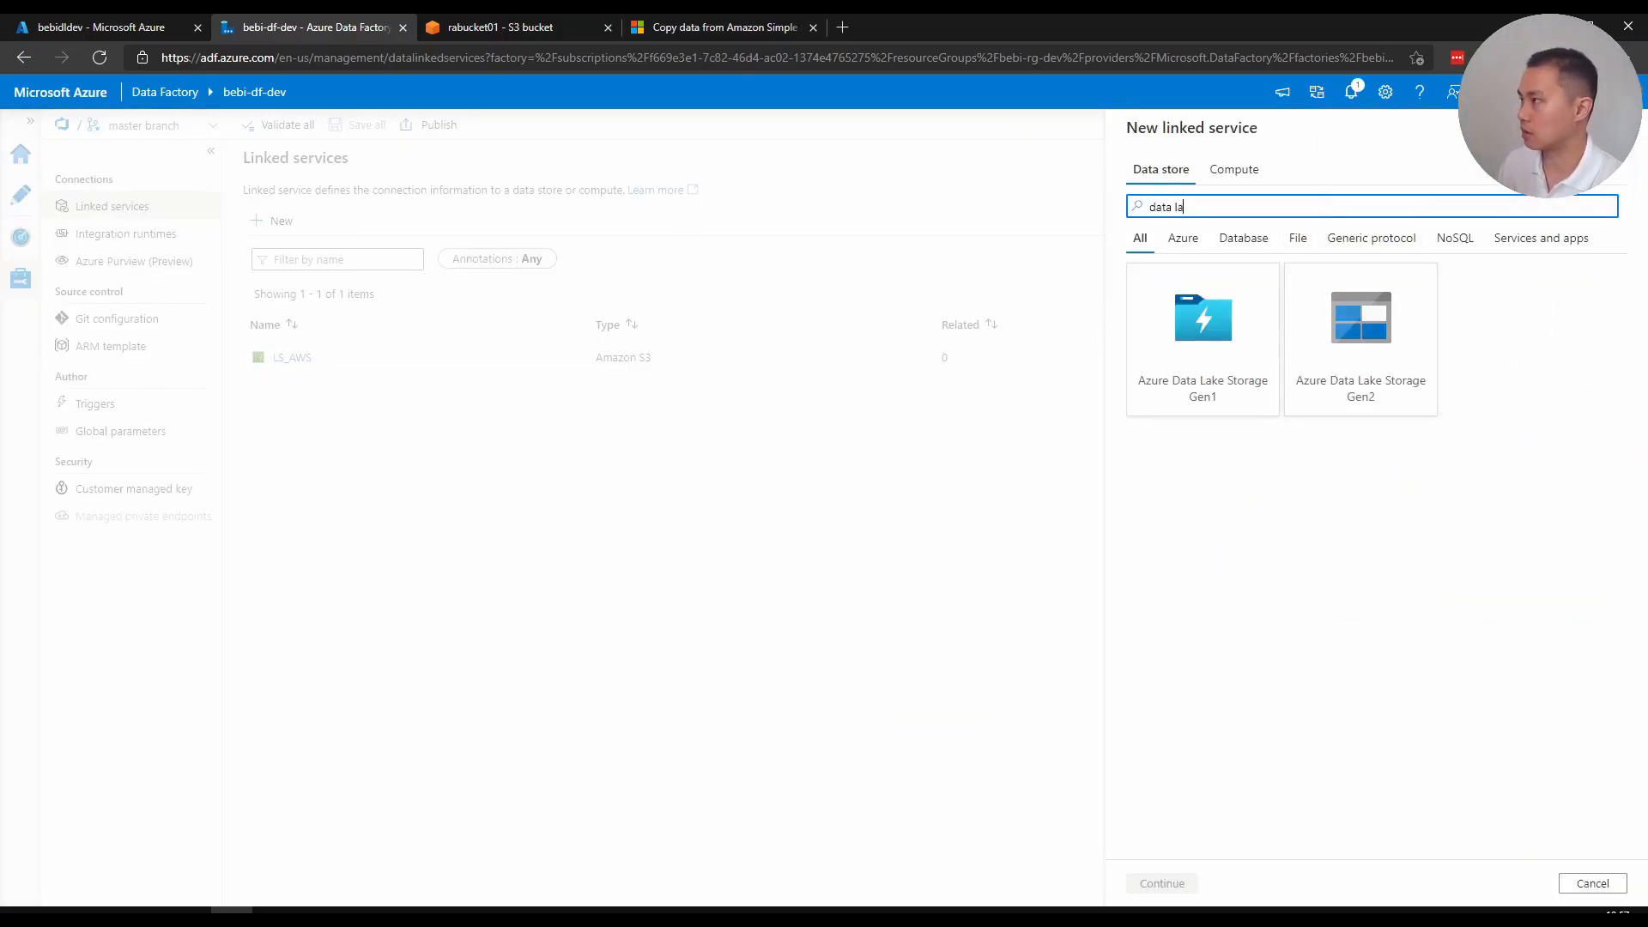
{"action": "left_click", "coordinate": [1359, 337]}
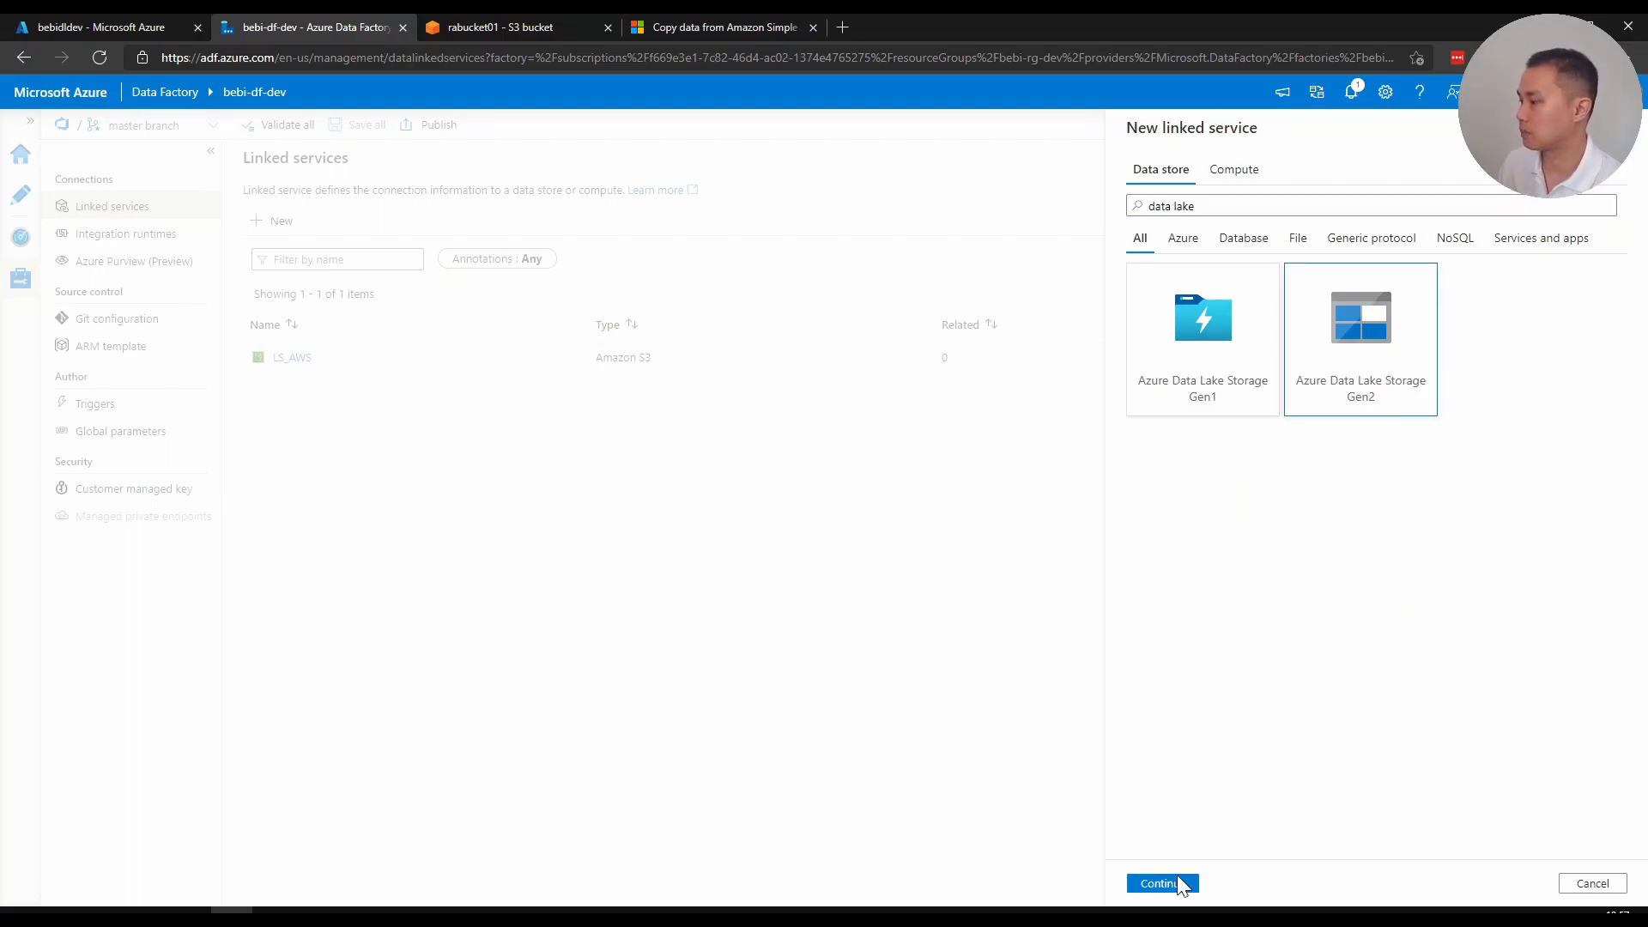
{"action": "left_click", "coordinate": [1156, 883]}
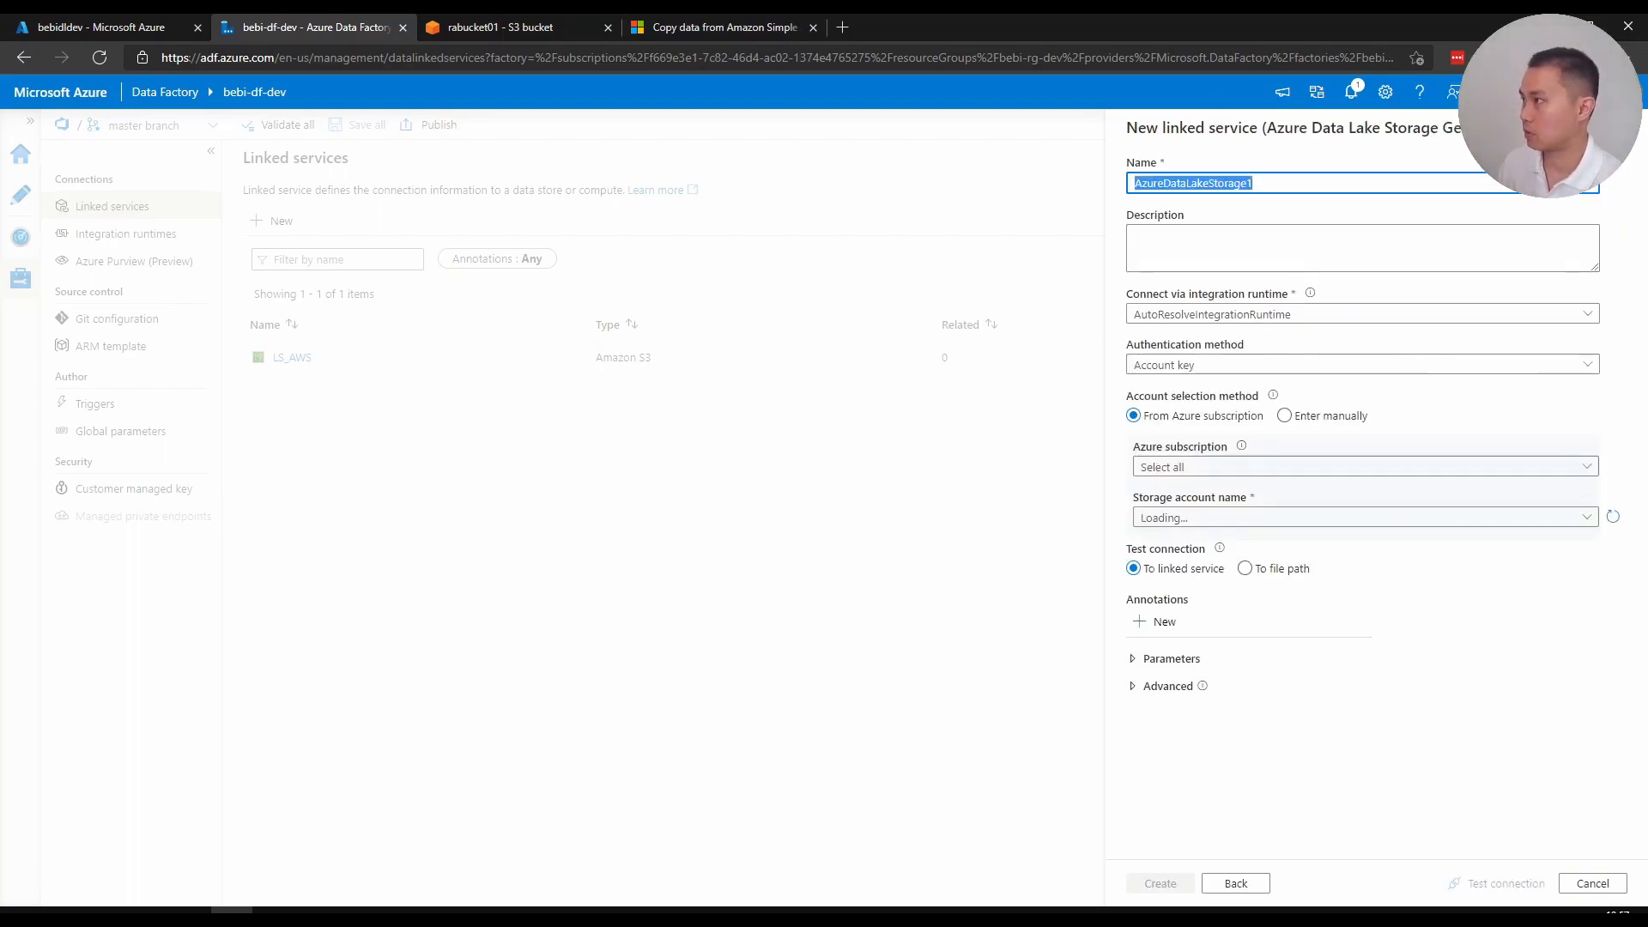
{"action": "type", "text": "LS_ADLS"}
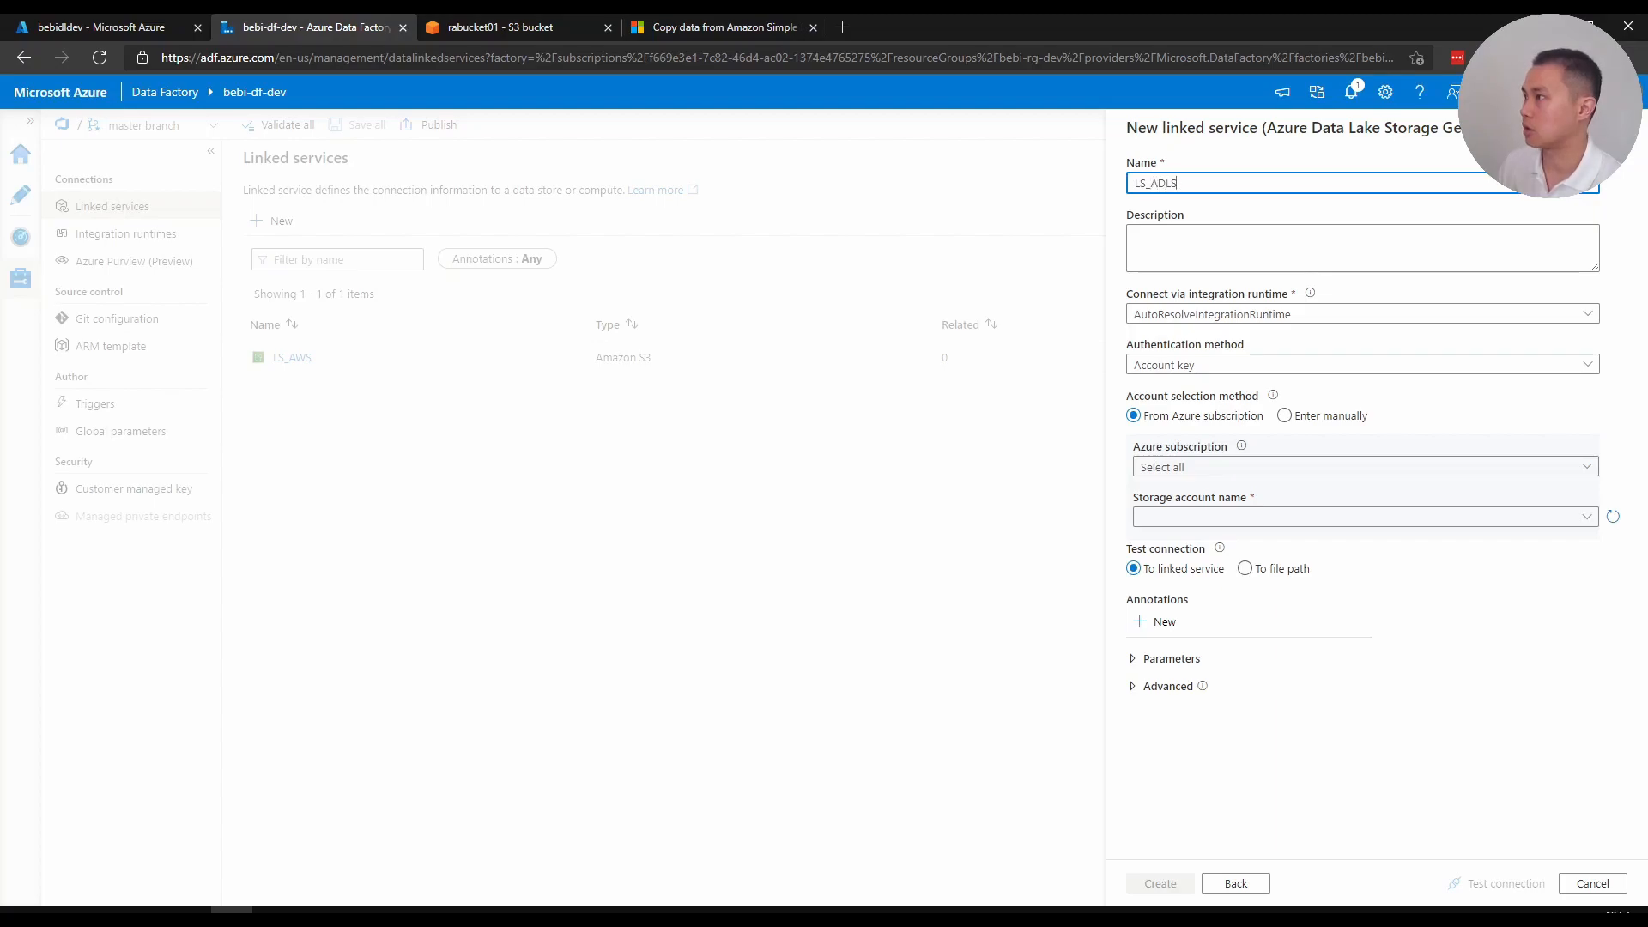
Authenticate via managed identity to bebidldev on the VSE subscription, test, and create it
{"action": "left_click", "coordinate": [1360, 364]}
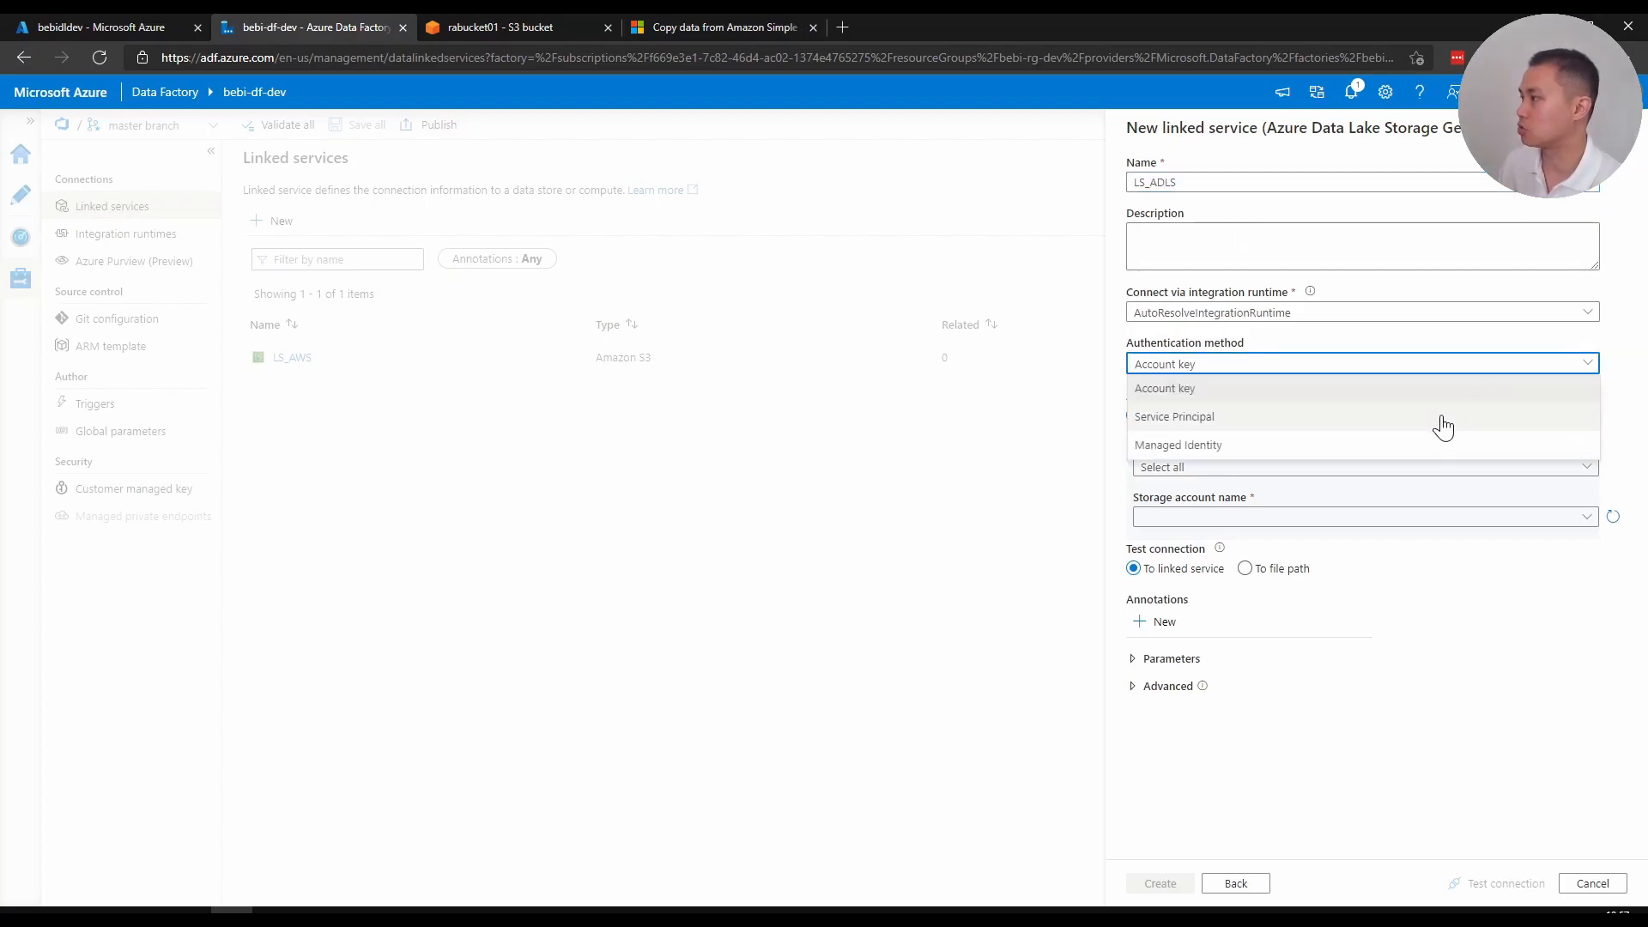
{"action": "left_click", "coordinate": [1176, 444]}
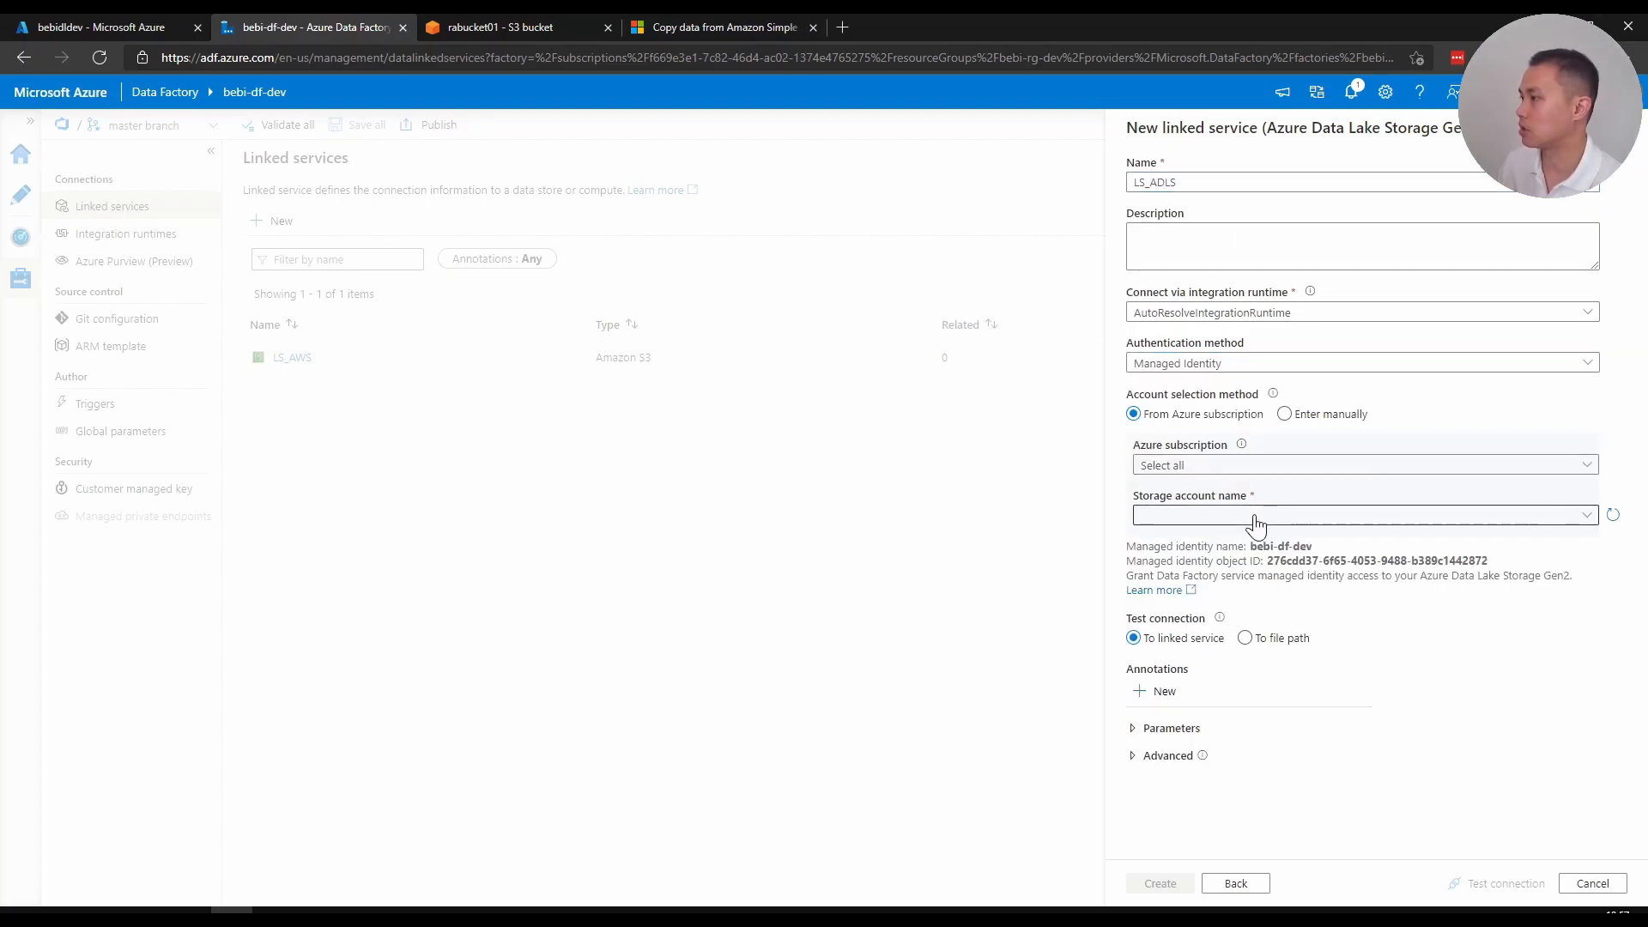
{"action": "left_click", "coordinate": [1361, 464]}
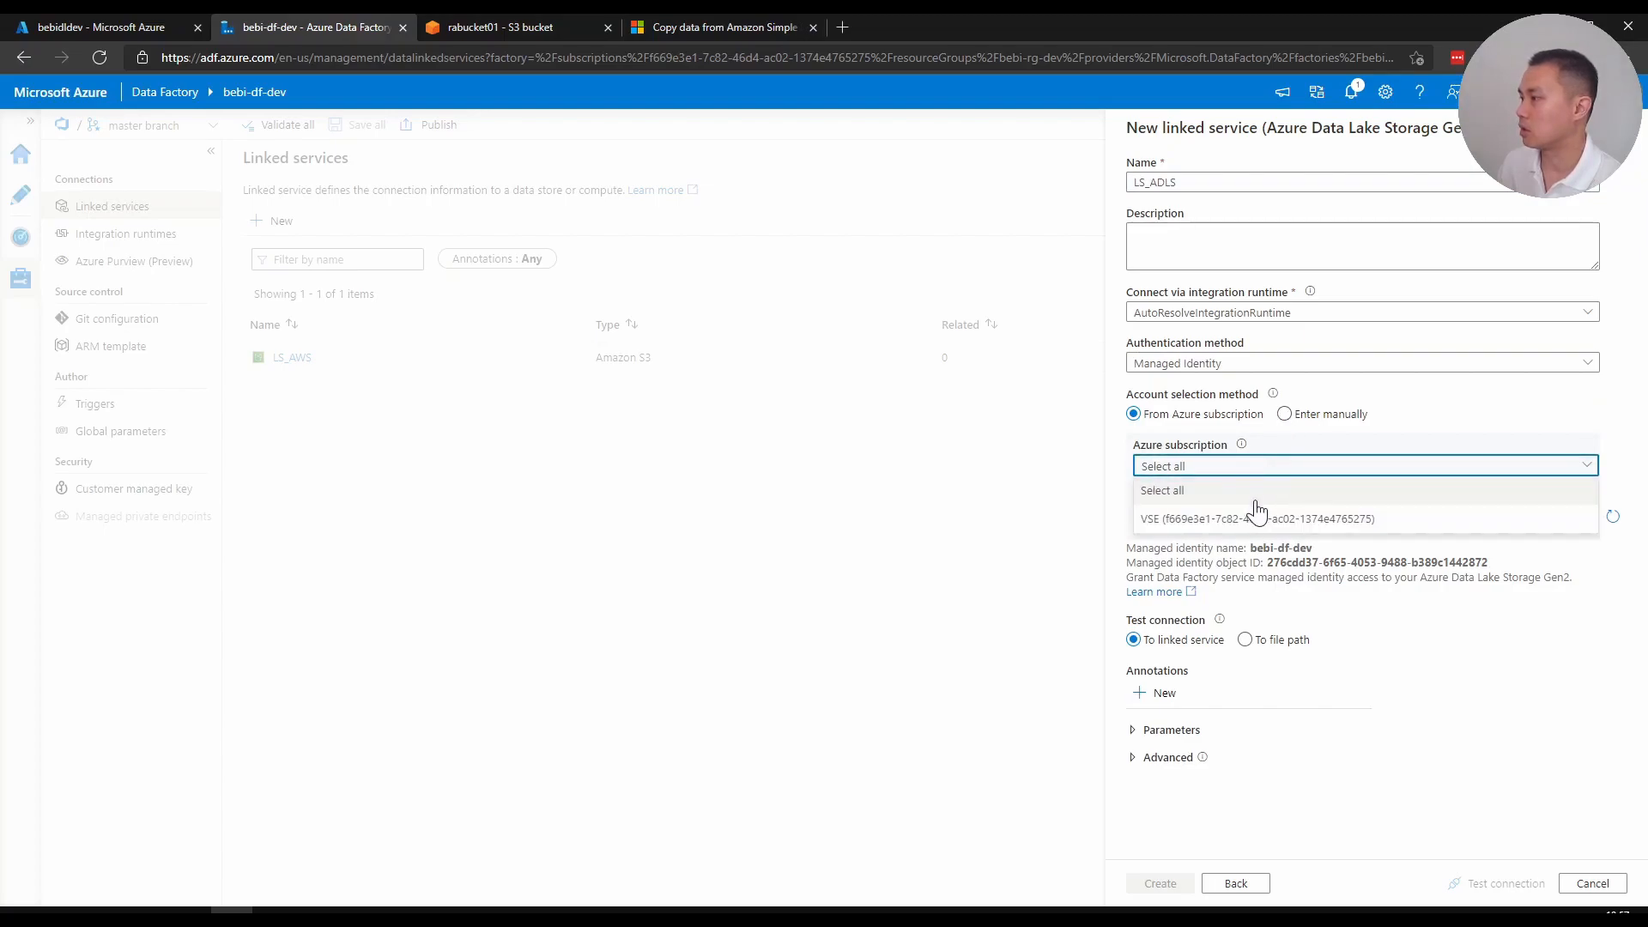
{"action": "left_click", "coordinate": [1258, 519]}
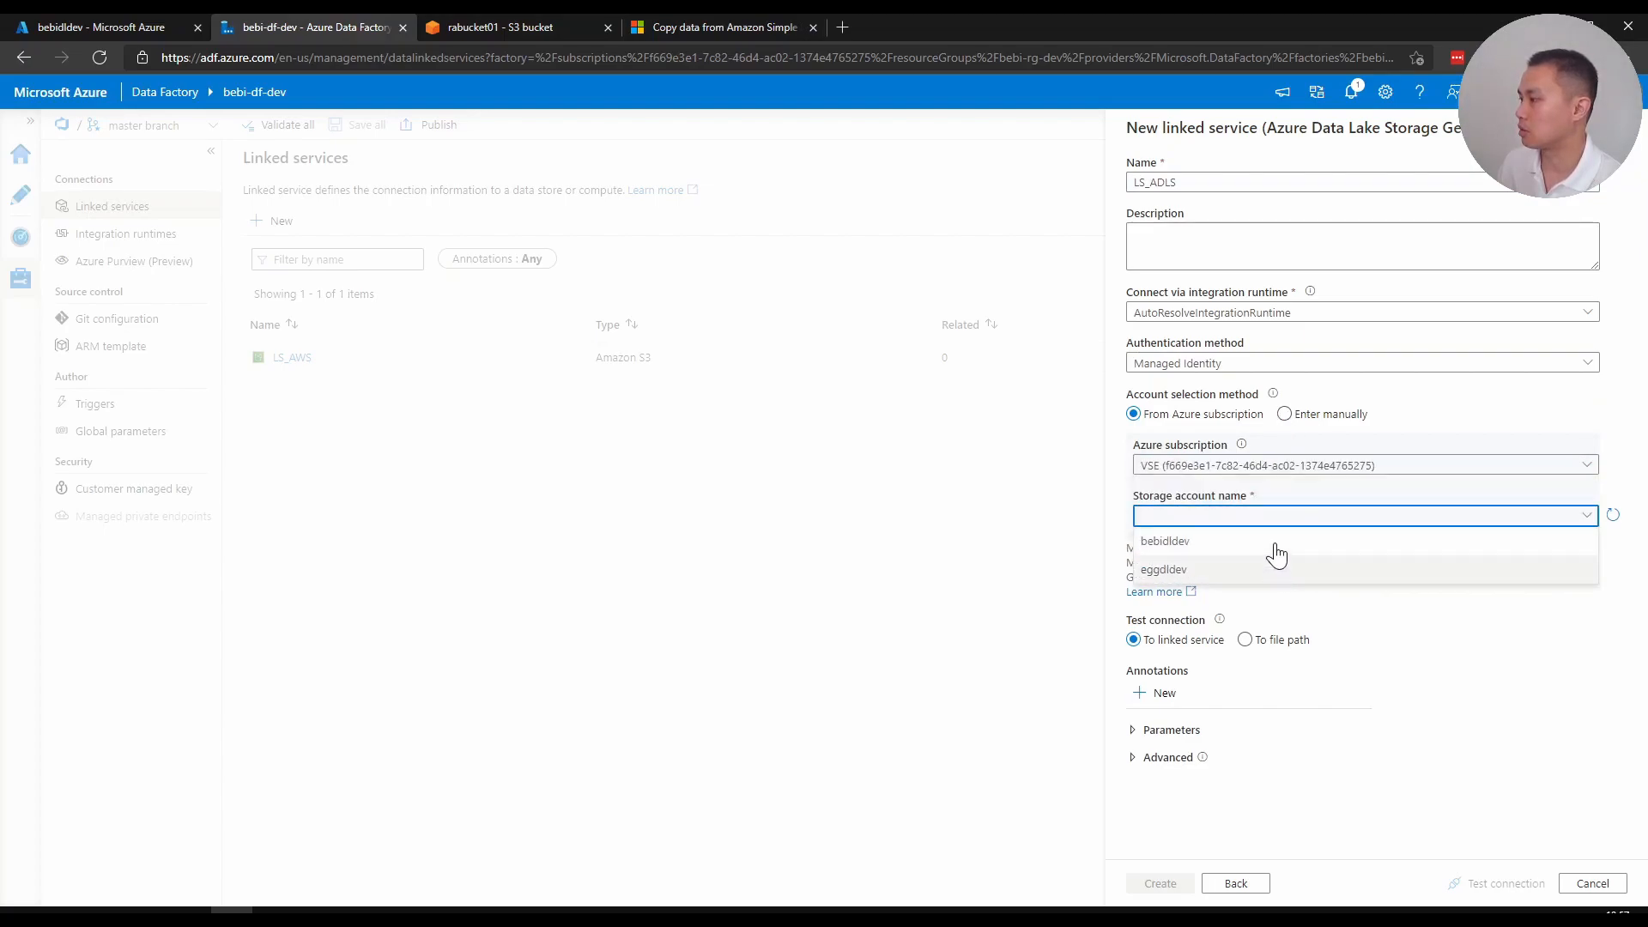
{"action": "left_click", "coordinate": [1165, 540]}
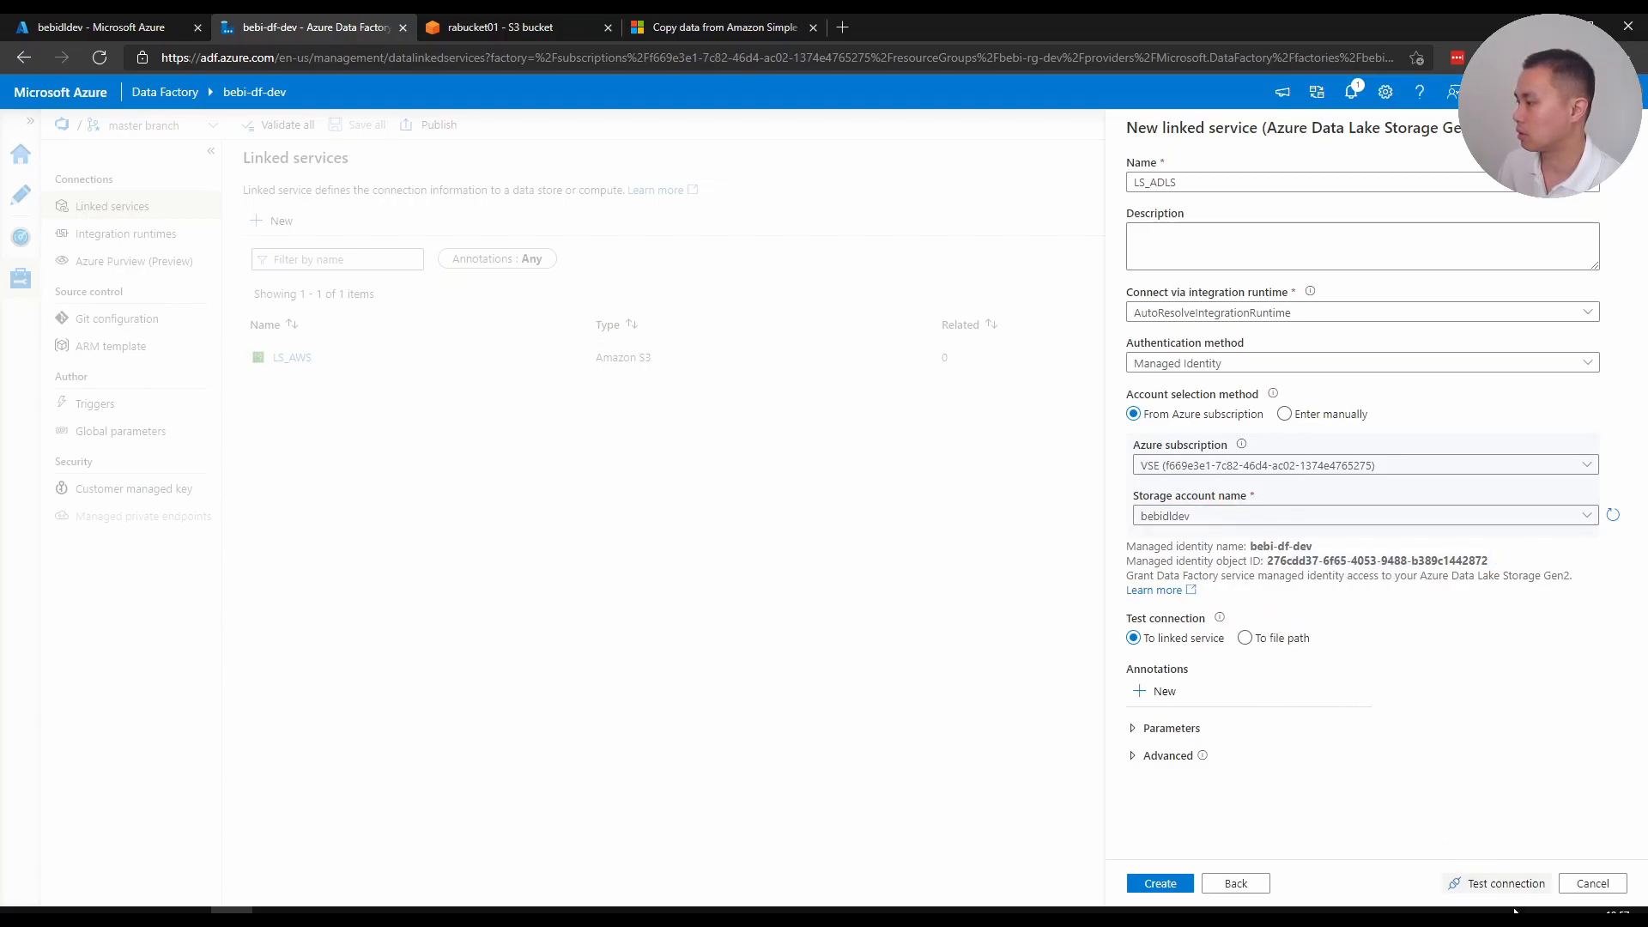
{"action": "left_click", "coordinate": [1503, 884]}
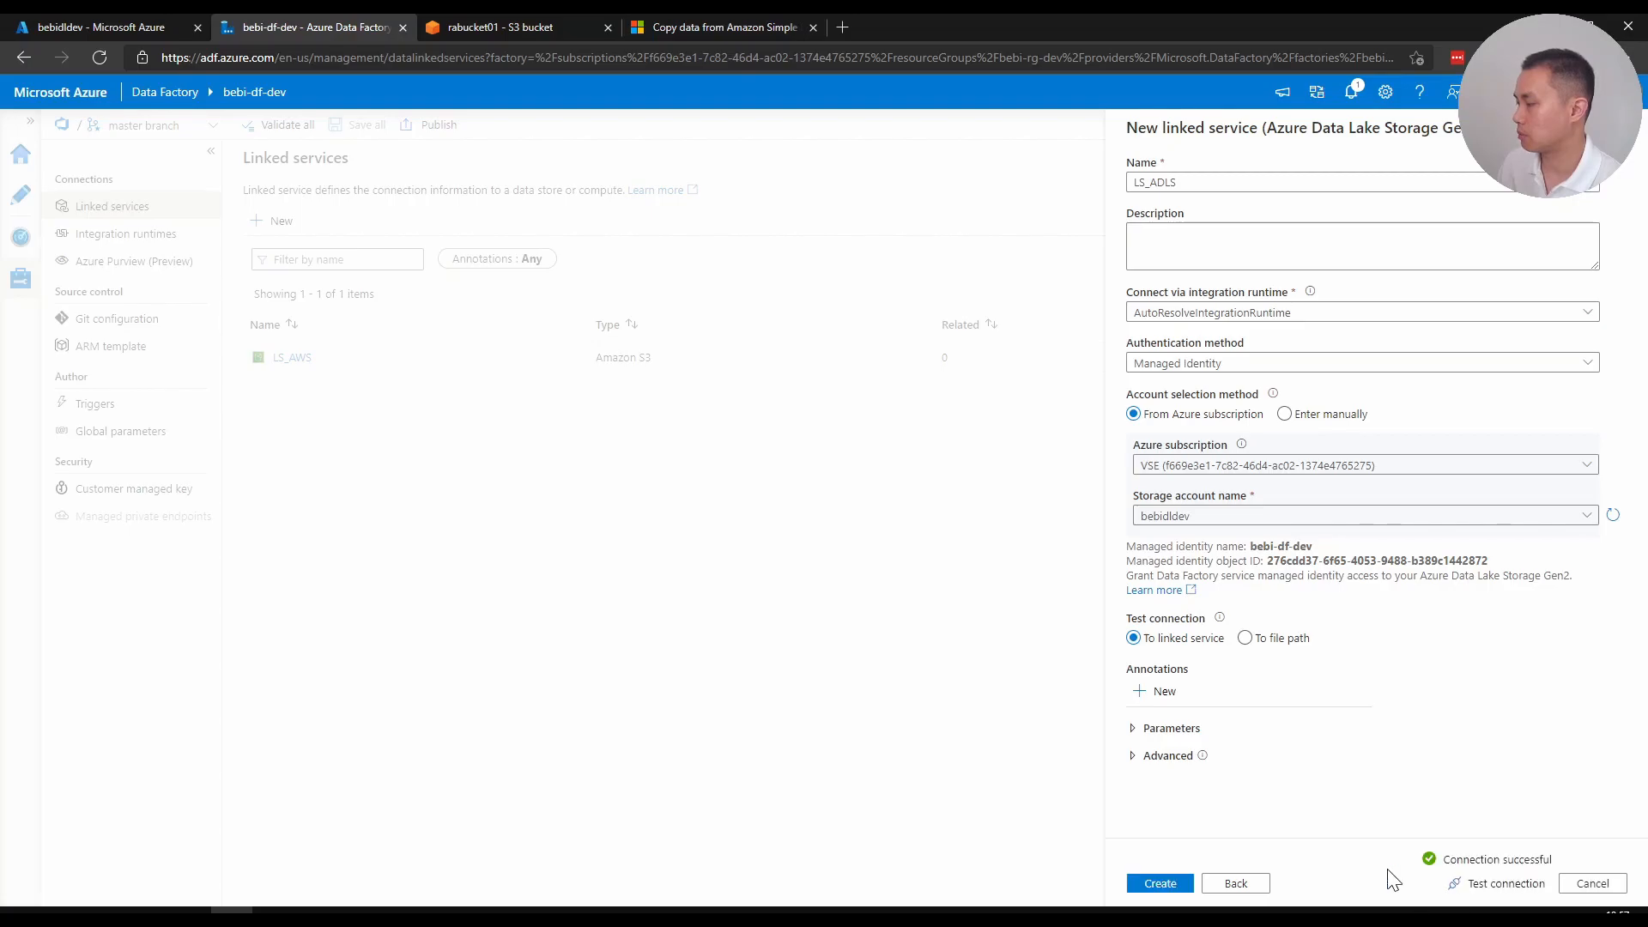
{"action": "left_click", "coordinate": [1160, 883]}
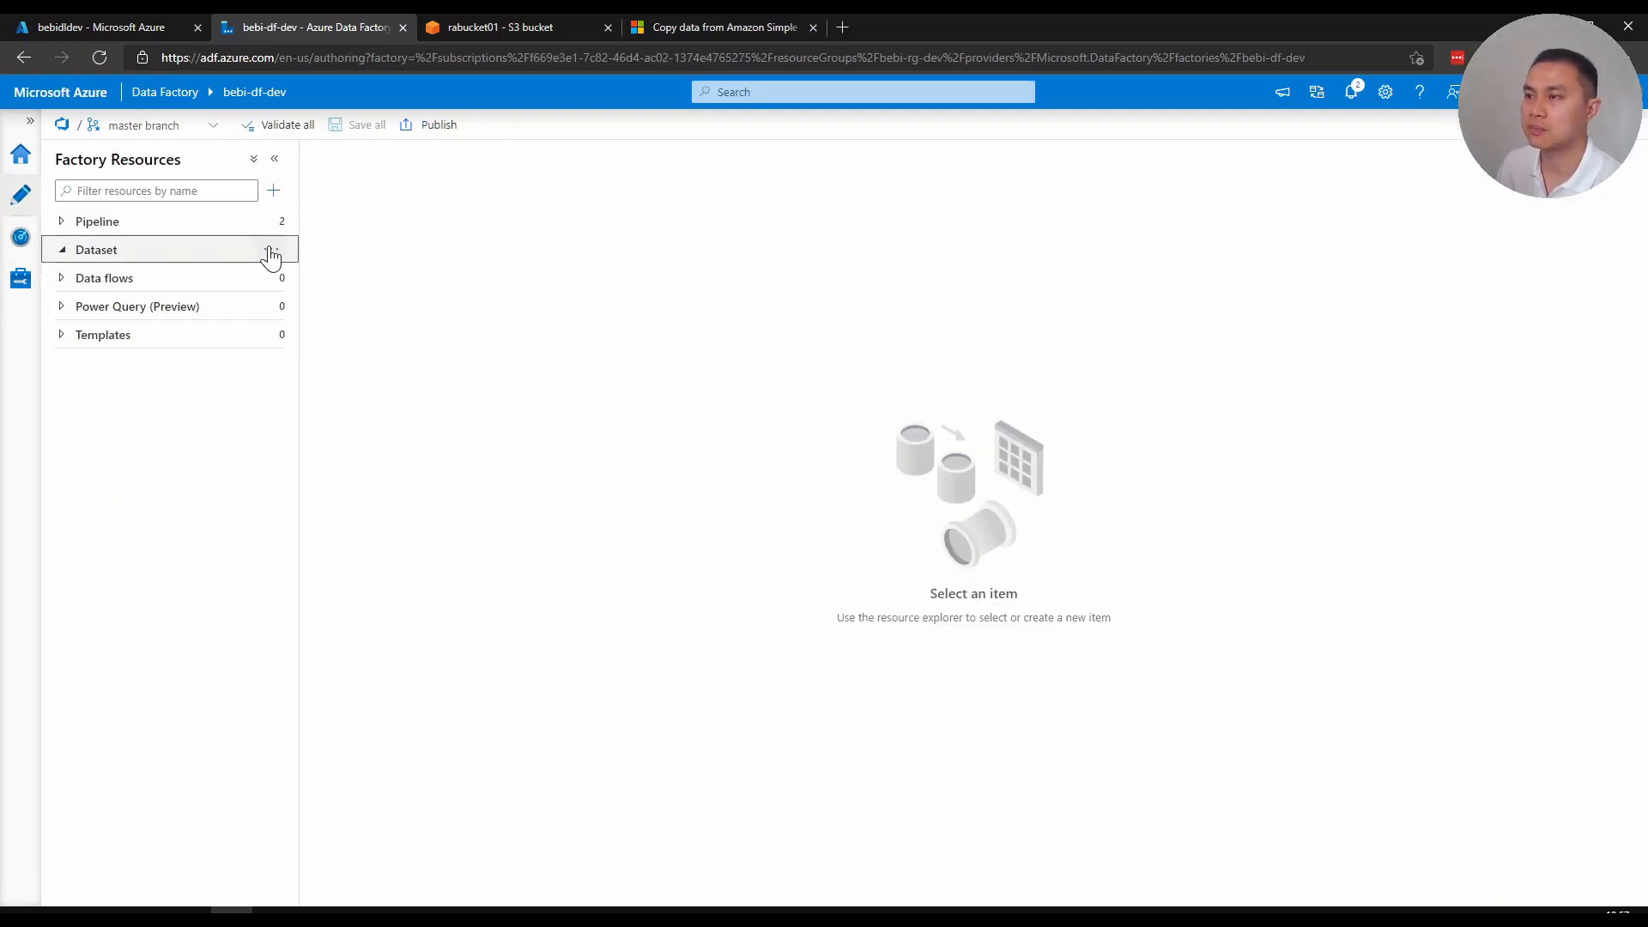
Start a new Amazon S3 dataset in DelimitedText format
{"action": "left_click", "coordinate": [272, 249]}
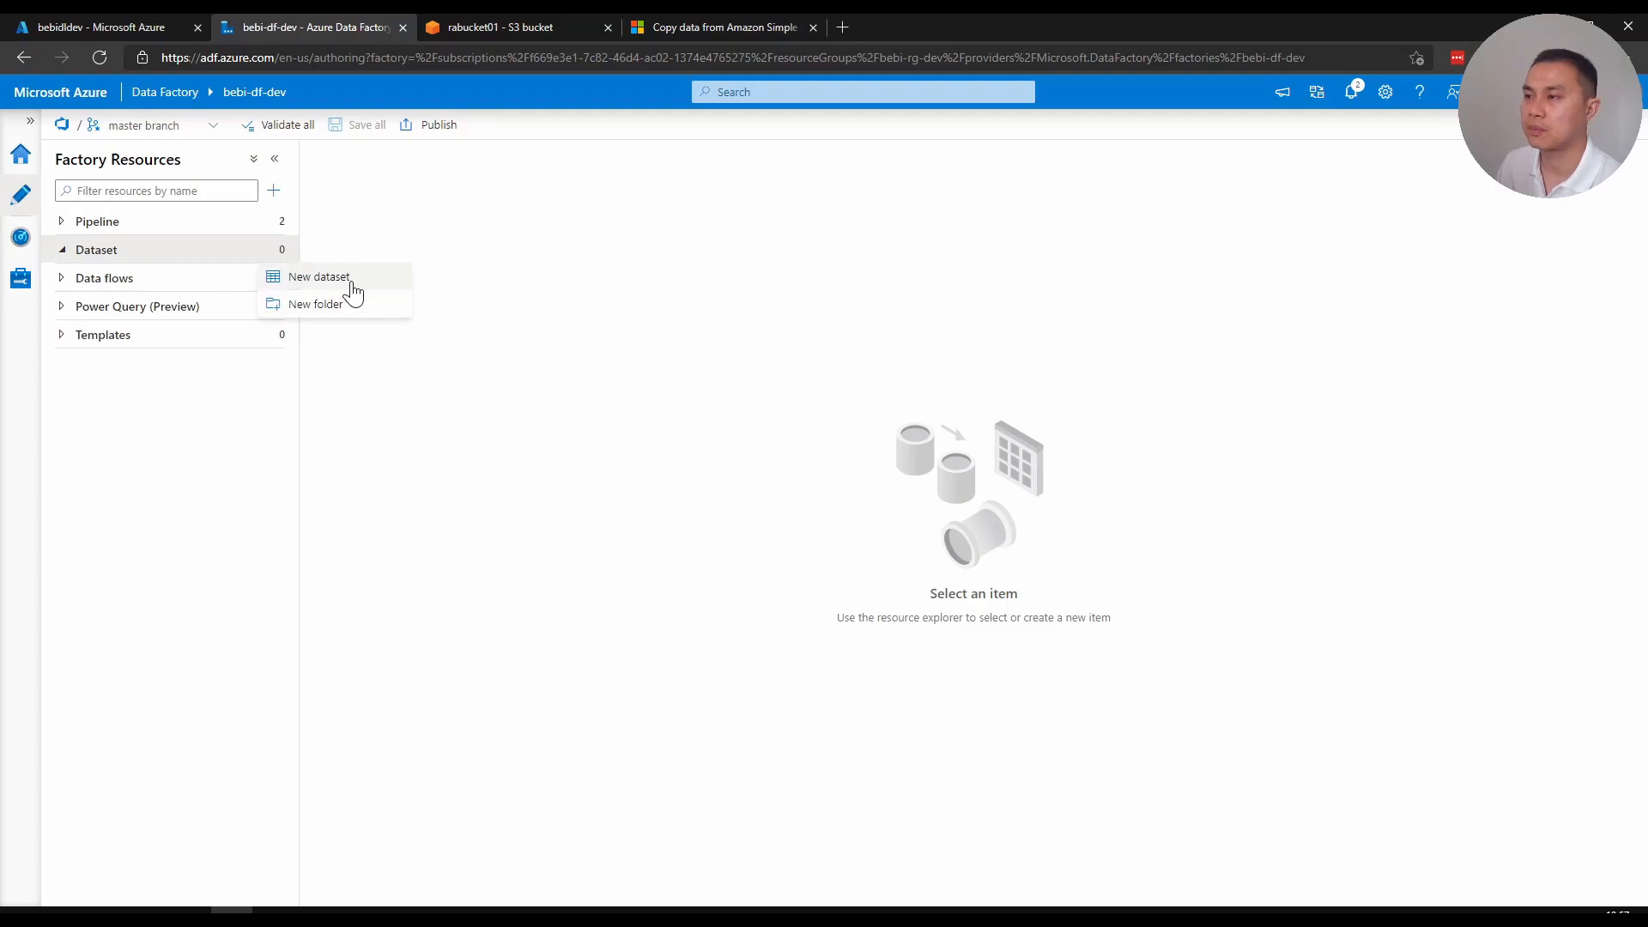
{"action": "left_click", "coordinate": [318, 277]}
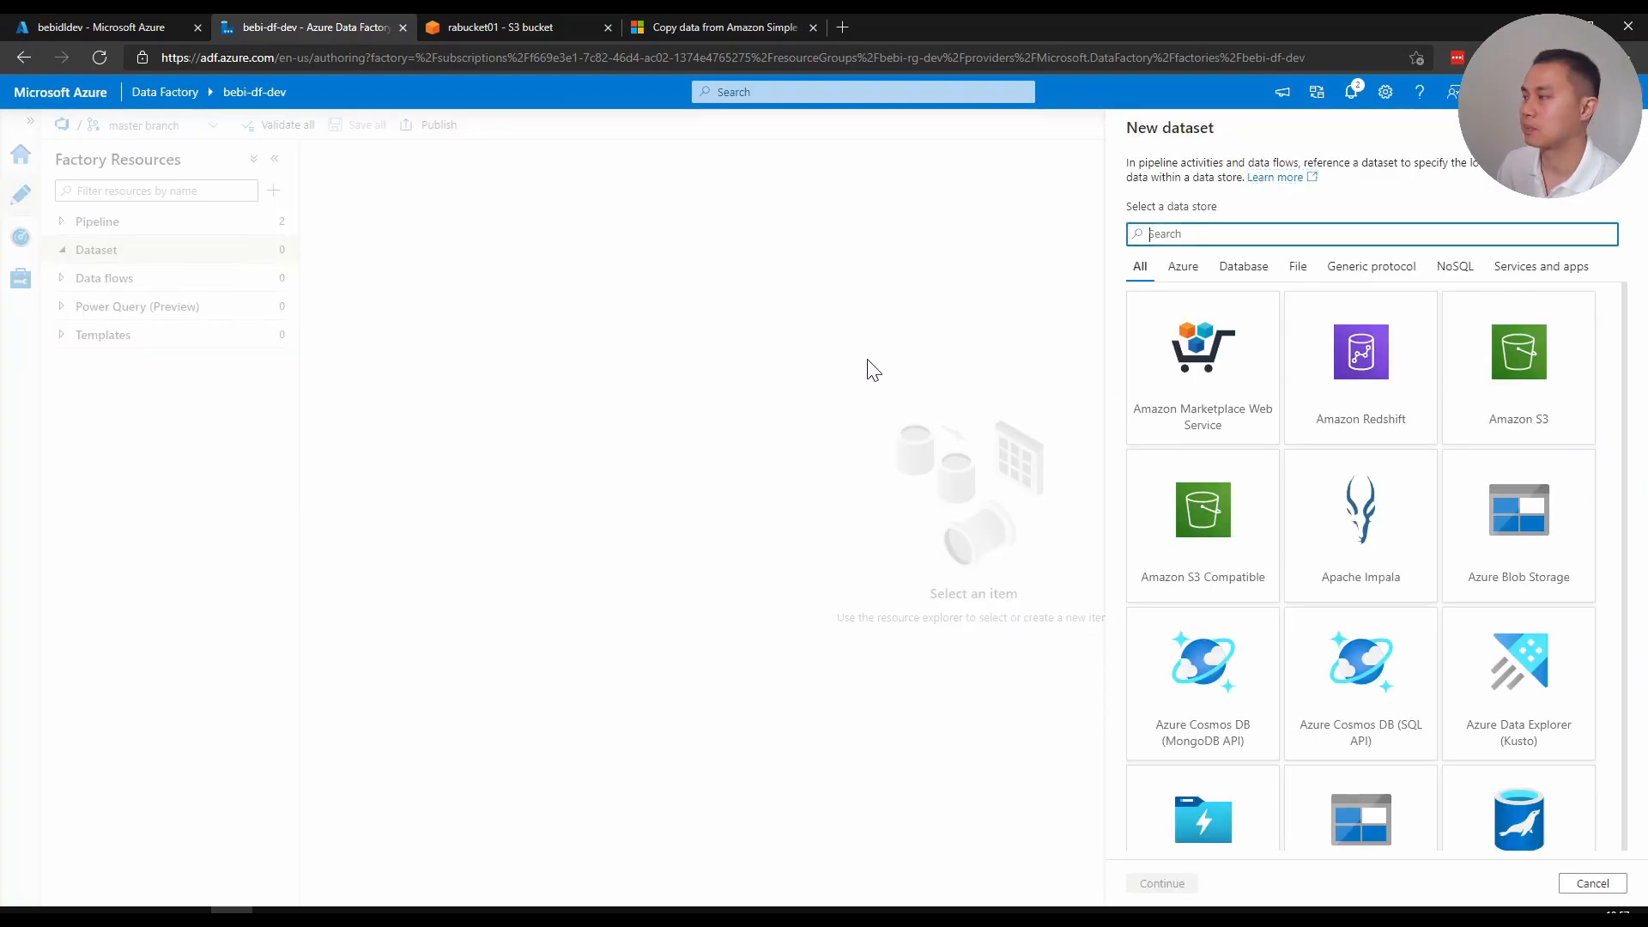
{"action": "left_click", "coordinate": [1517, 358]}
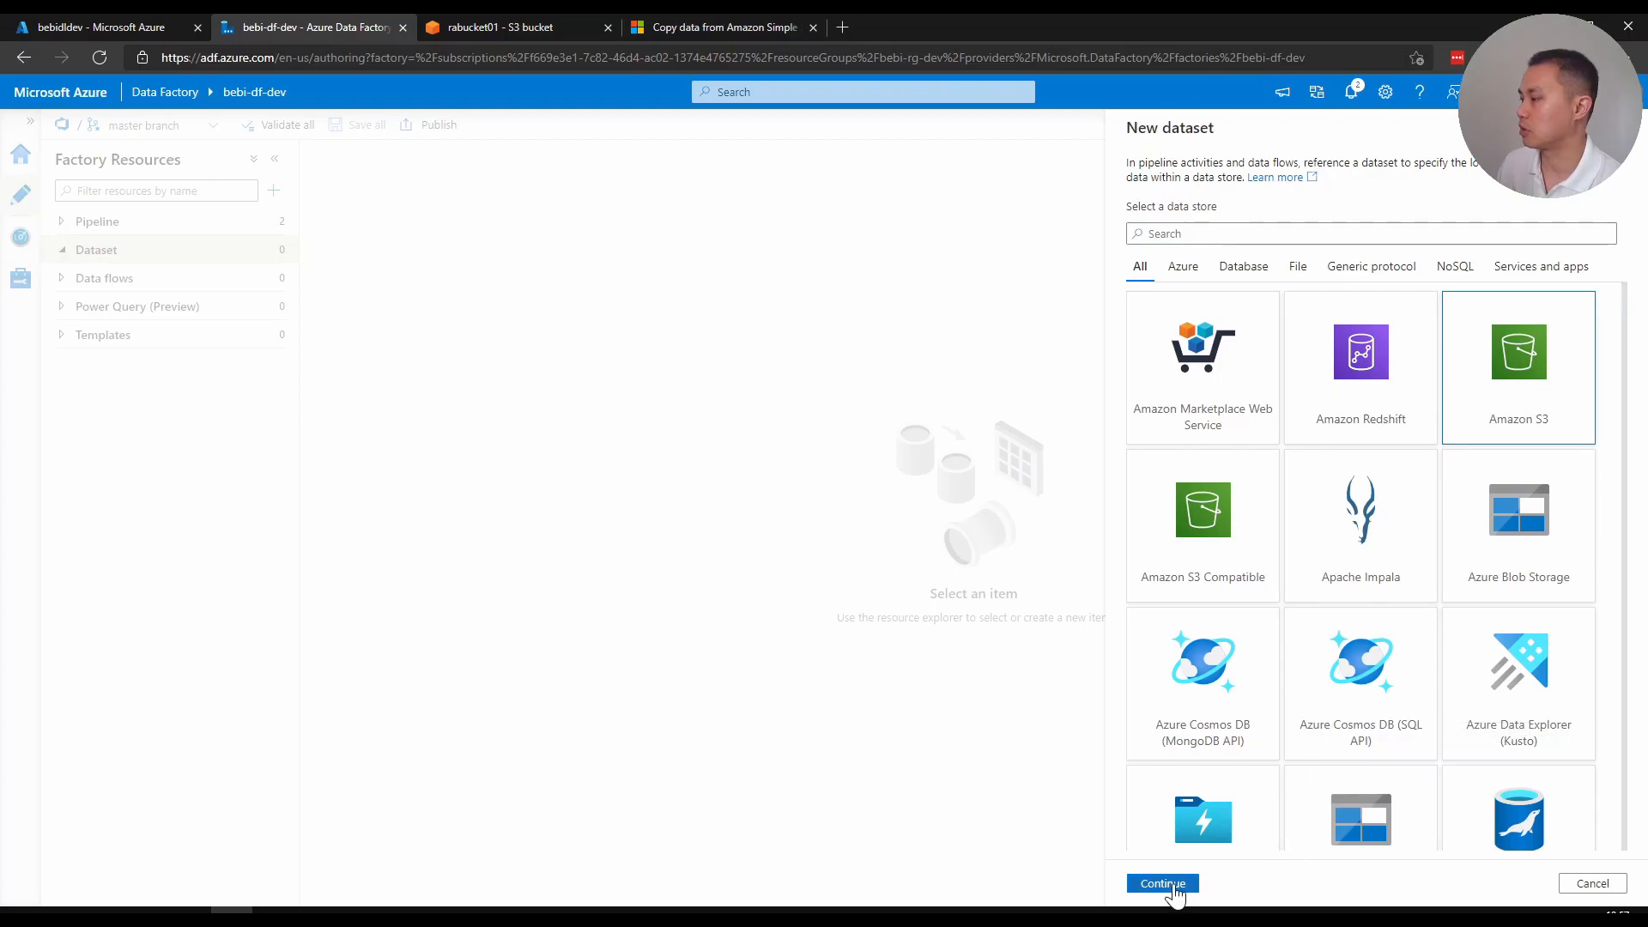
{"action": "left_click", "coordinate": [1161, 883]}
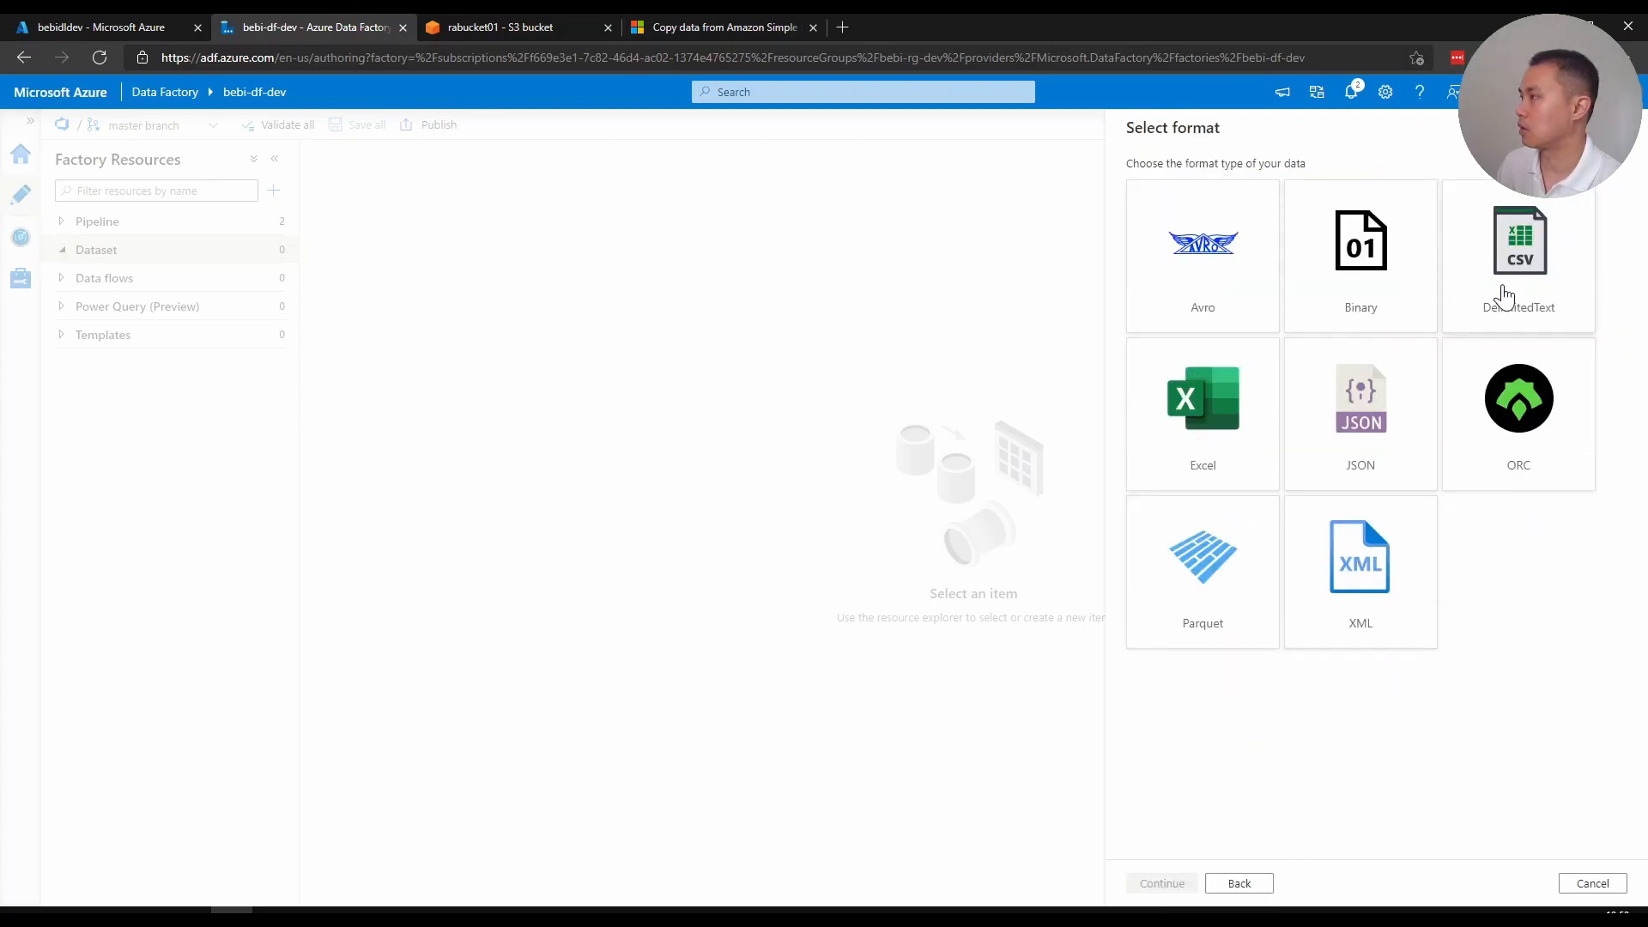
{"action": "left_click", "coordinate": [1518, 255]}
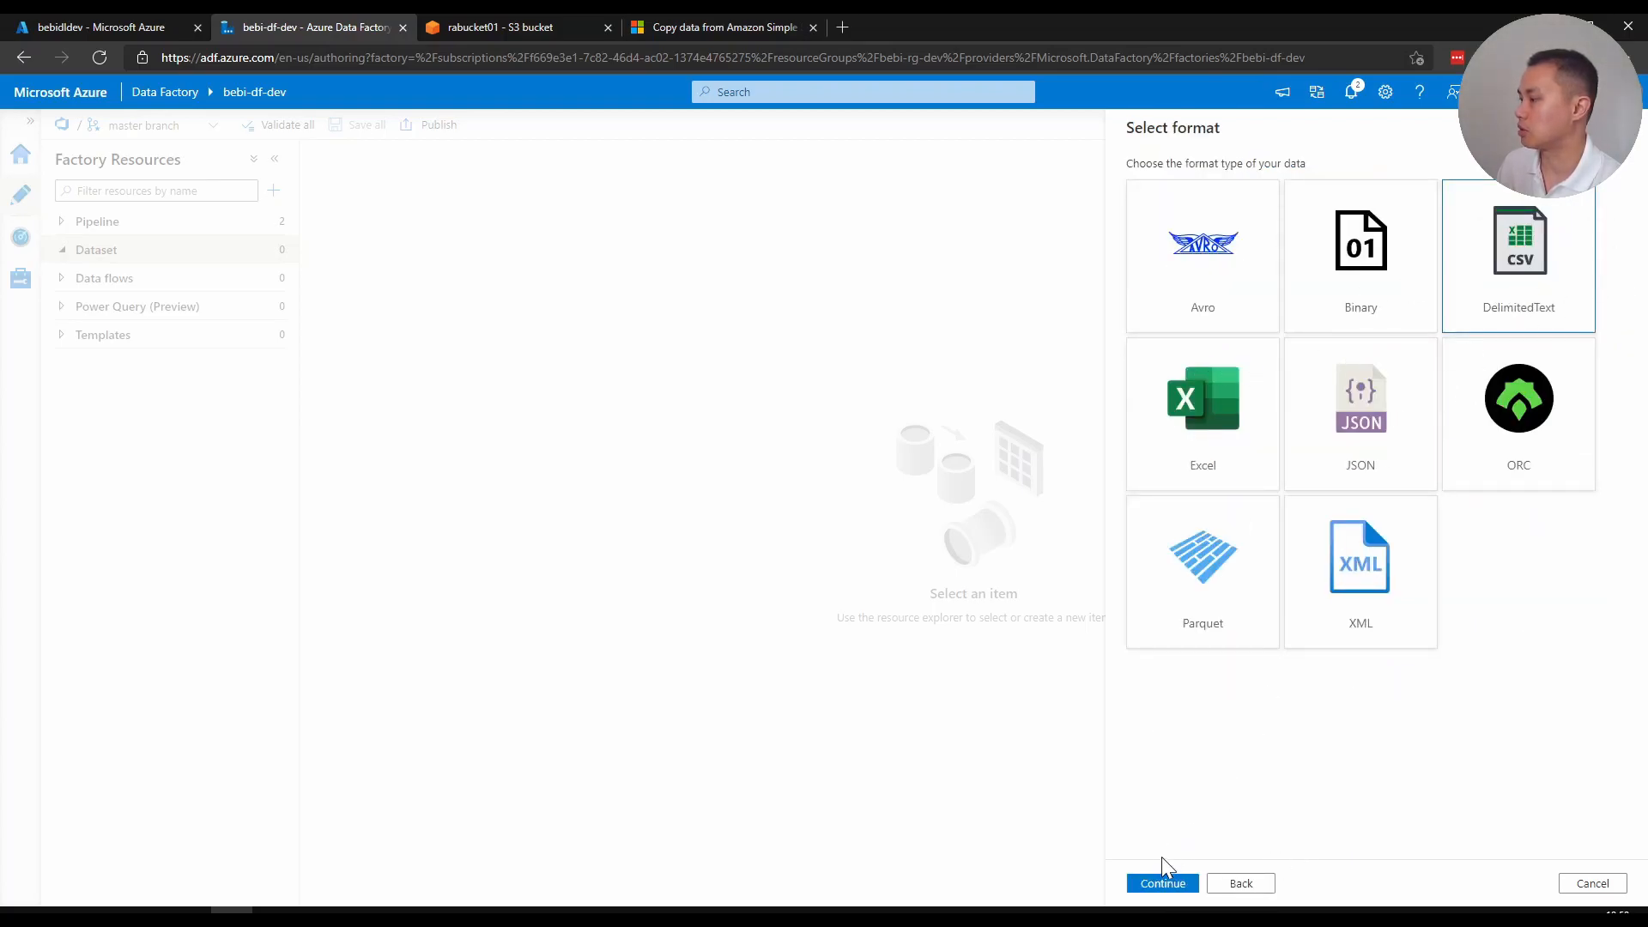
{"action": "left_click", "coordinate": [1160, 884]}
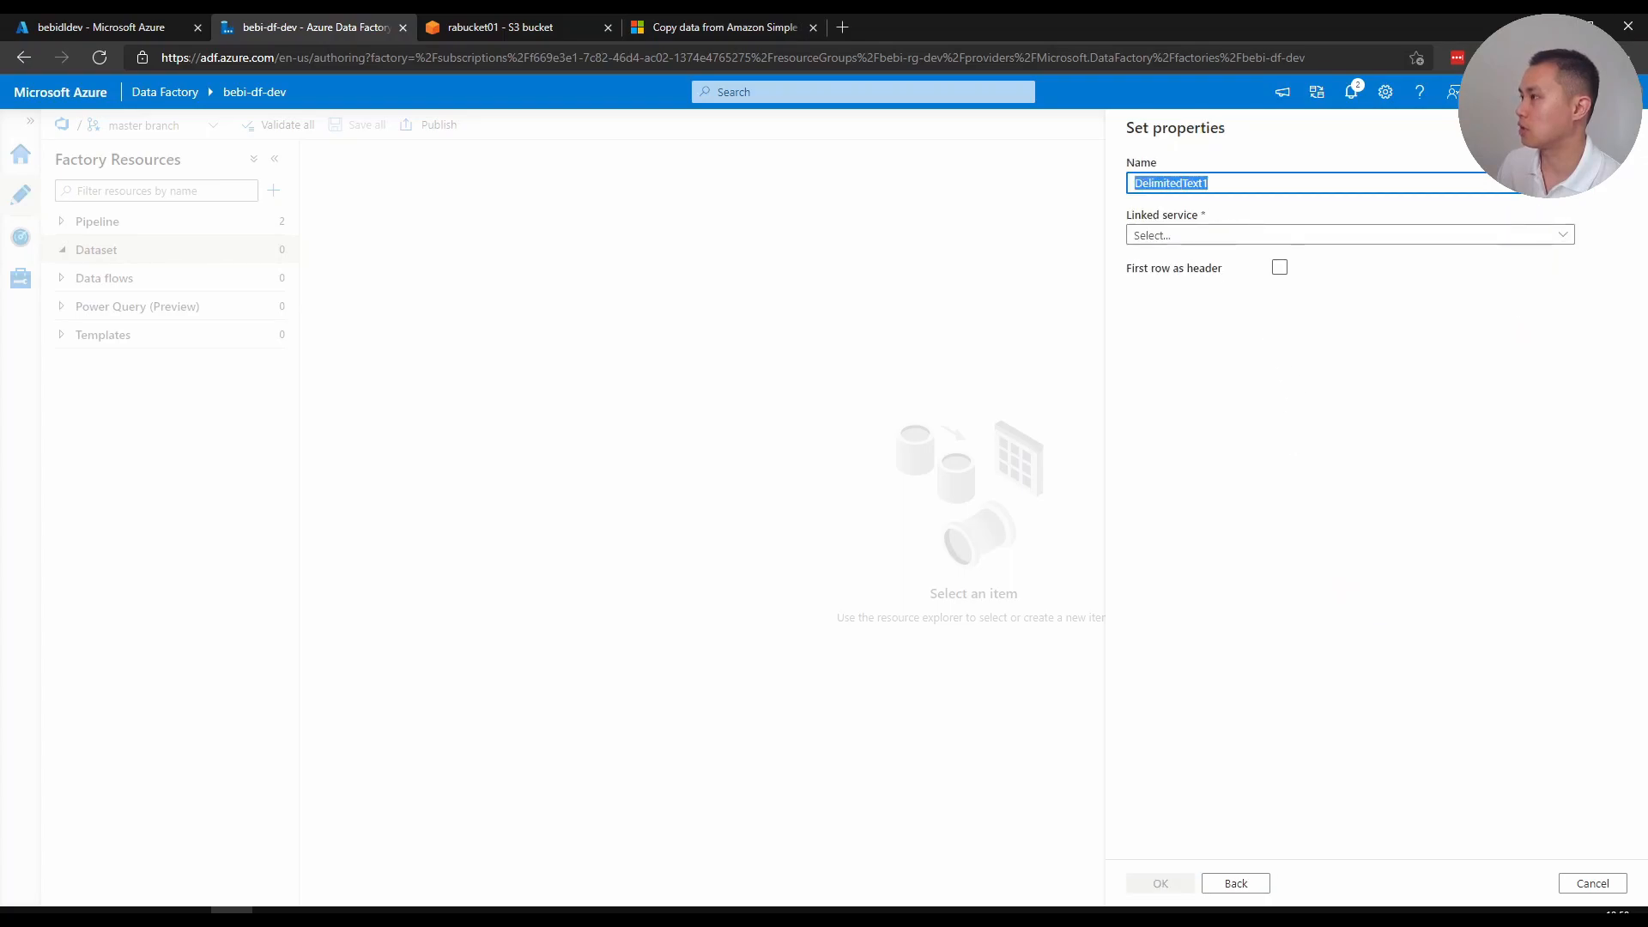
Name the dataset DS_AWS_CSV on LS_AWS with first row as header and create it
{"action": "type", "text": "DS_AWS_CS"}
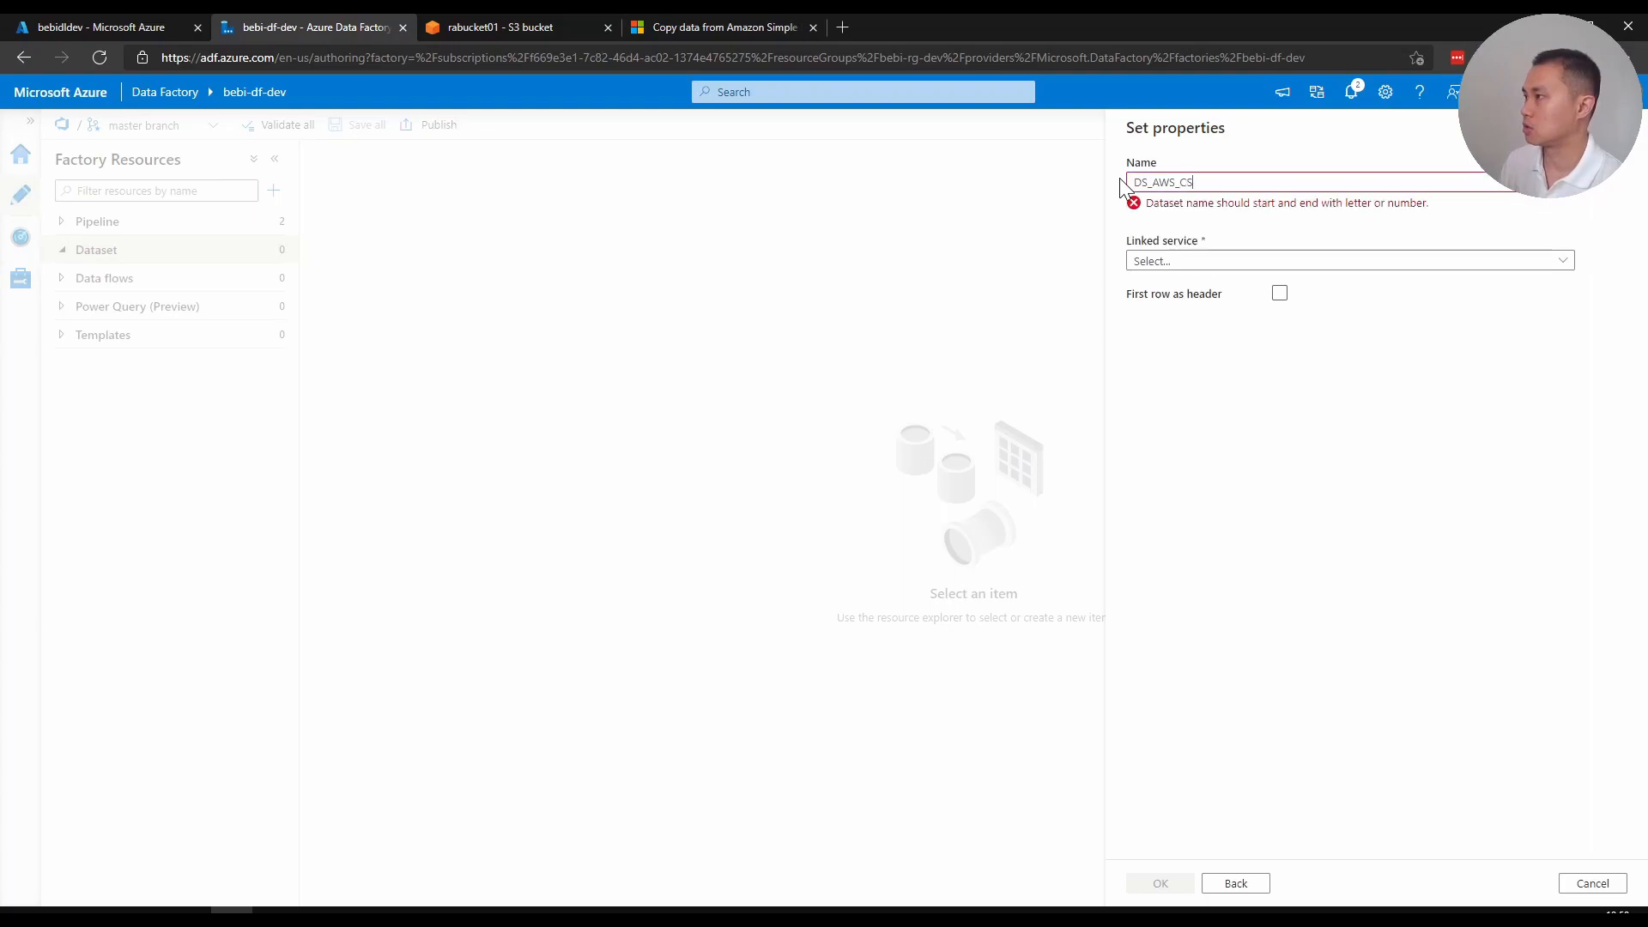
{"action": "left_click", "coordinate": [1348, 233]}
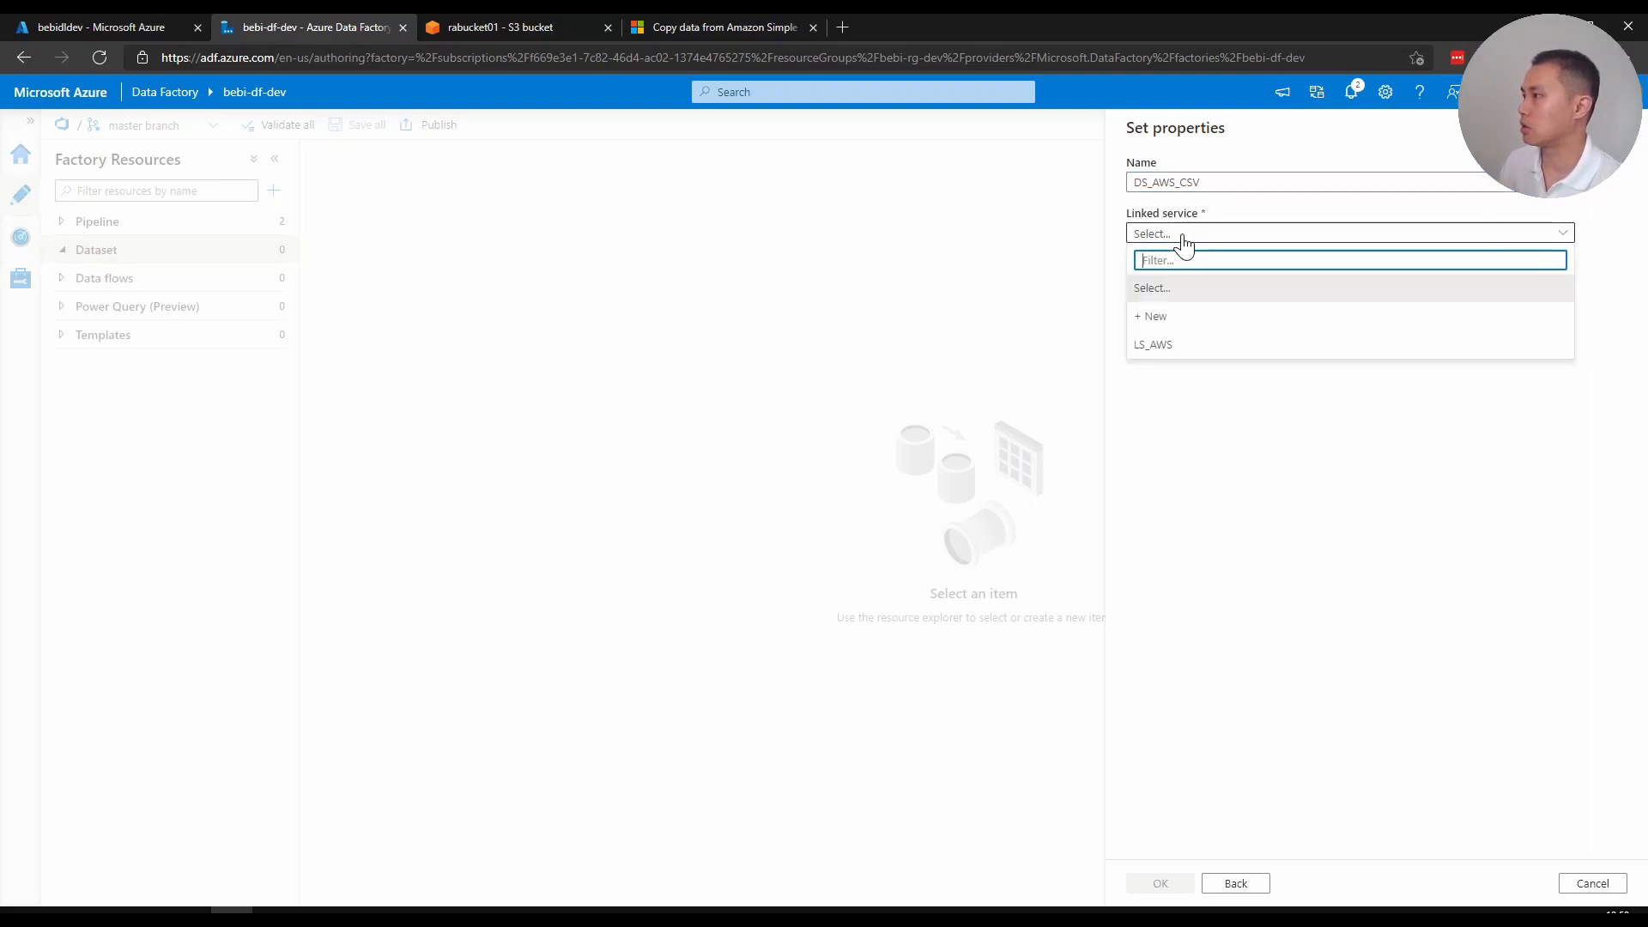
{"action": "left_click", "coordinate": [1152, 344]}
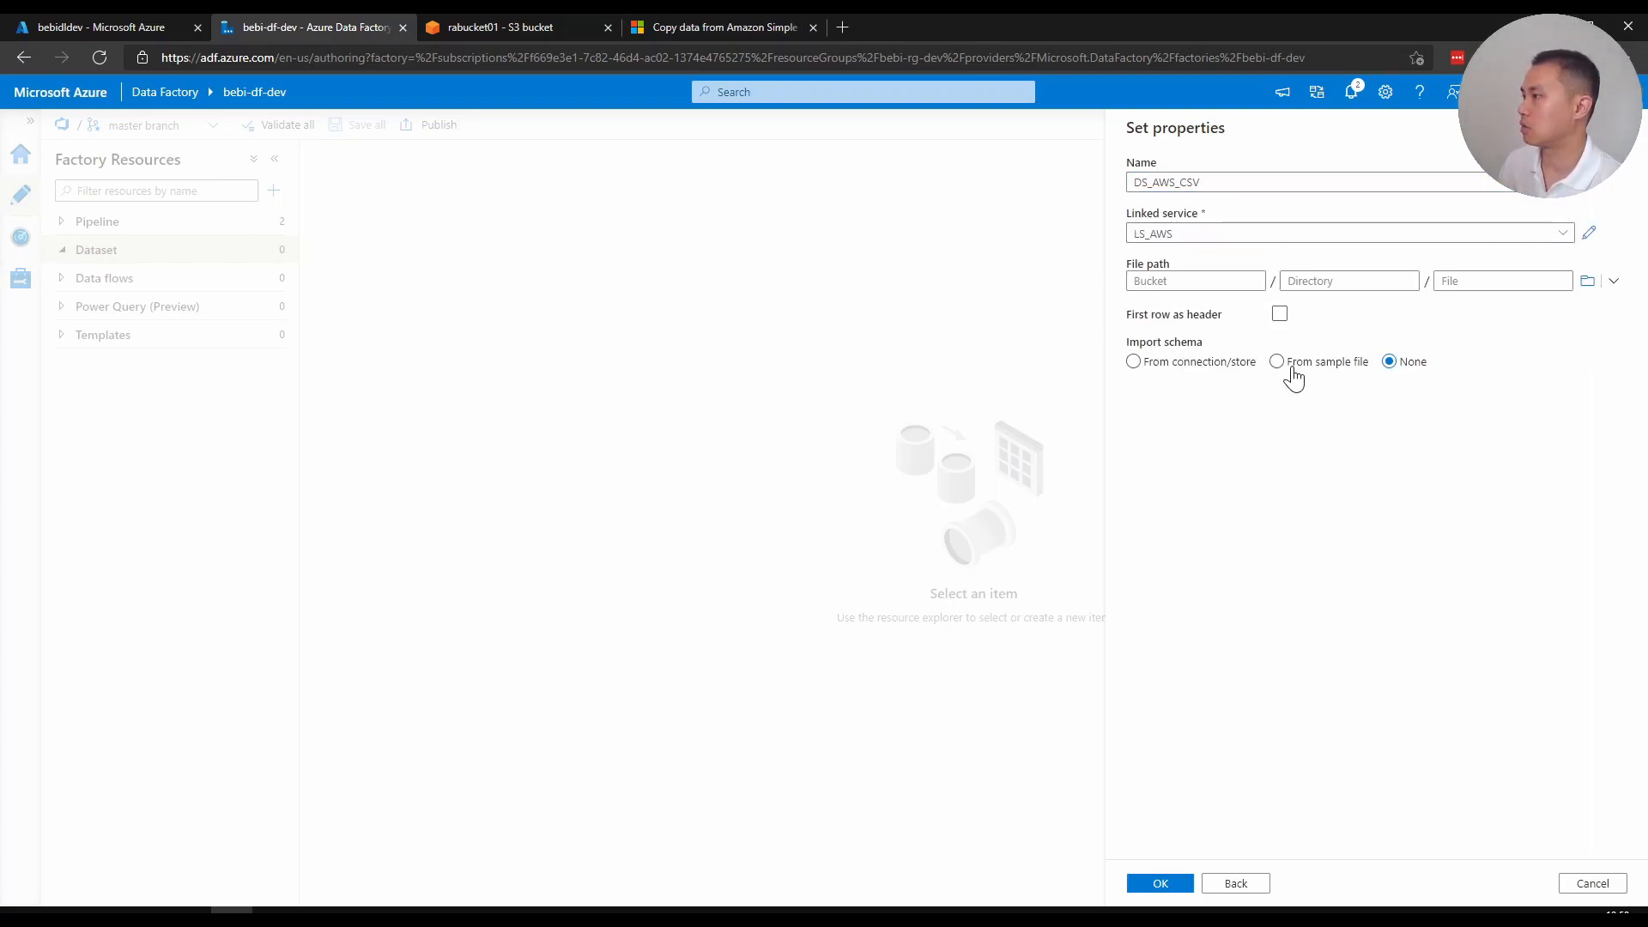
{"action": "left_click", "coordinate": [1279, 313]}
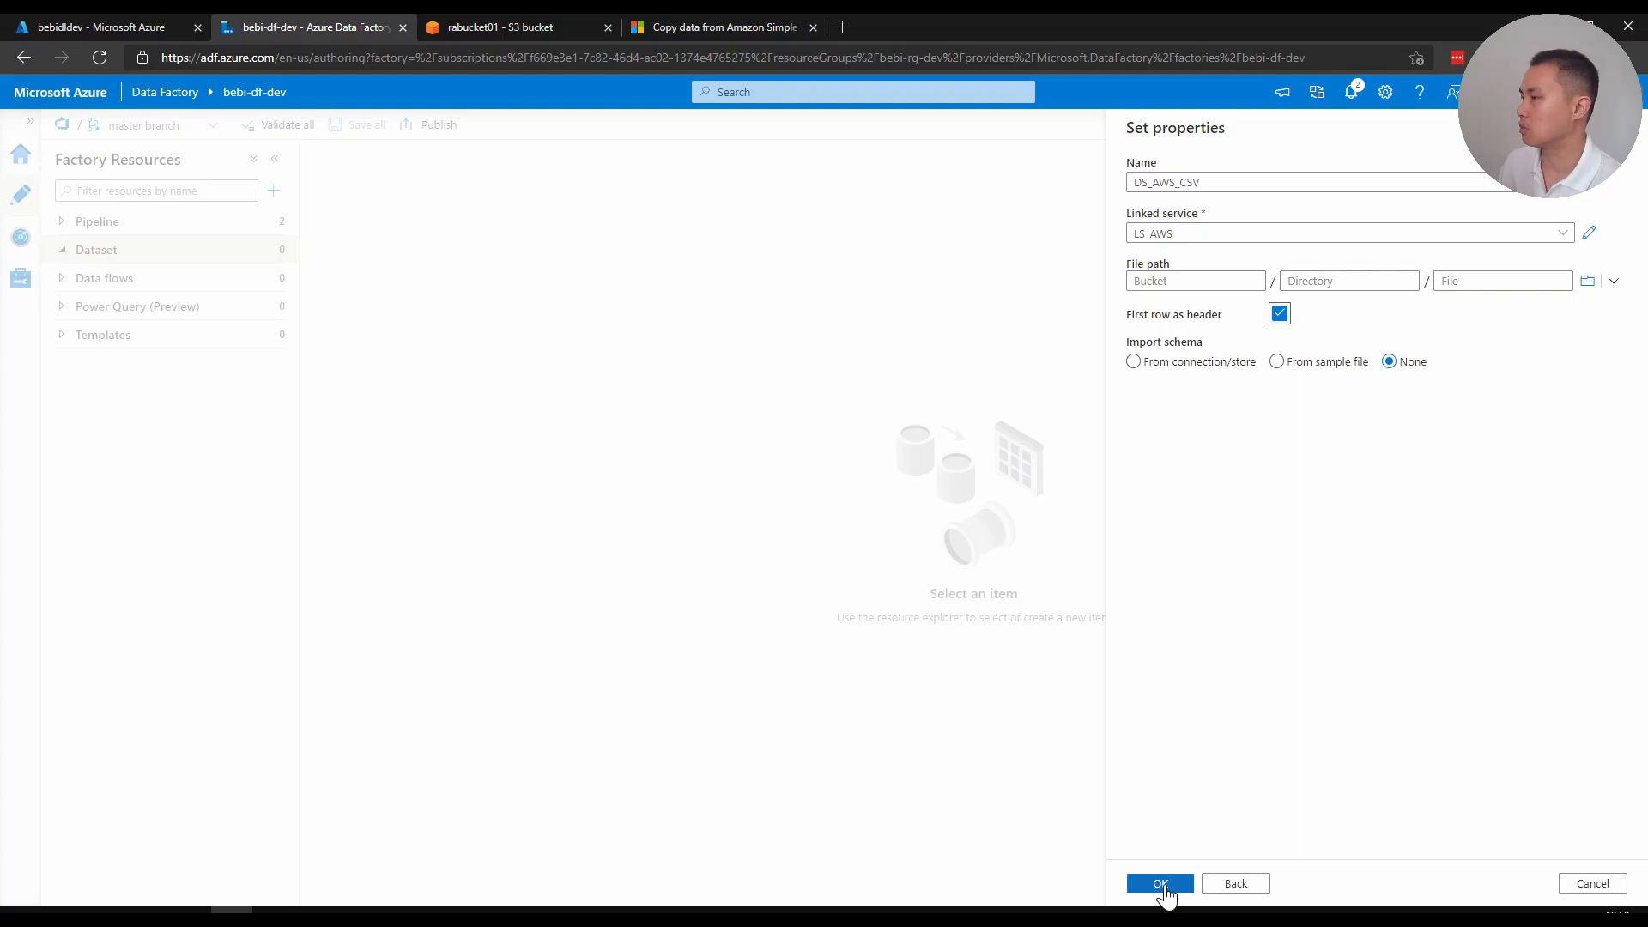
{"action": "left_click", "coordinate": [1159, 883]}
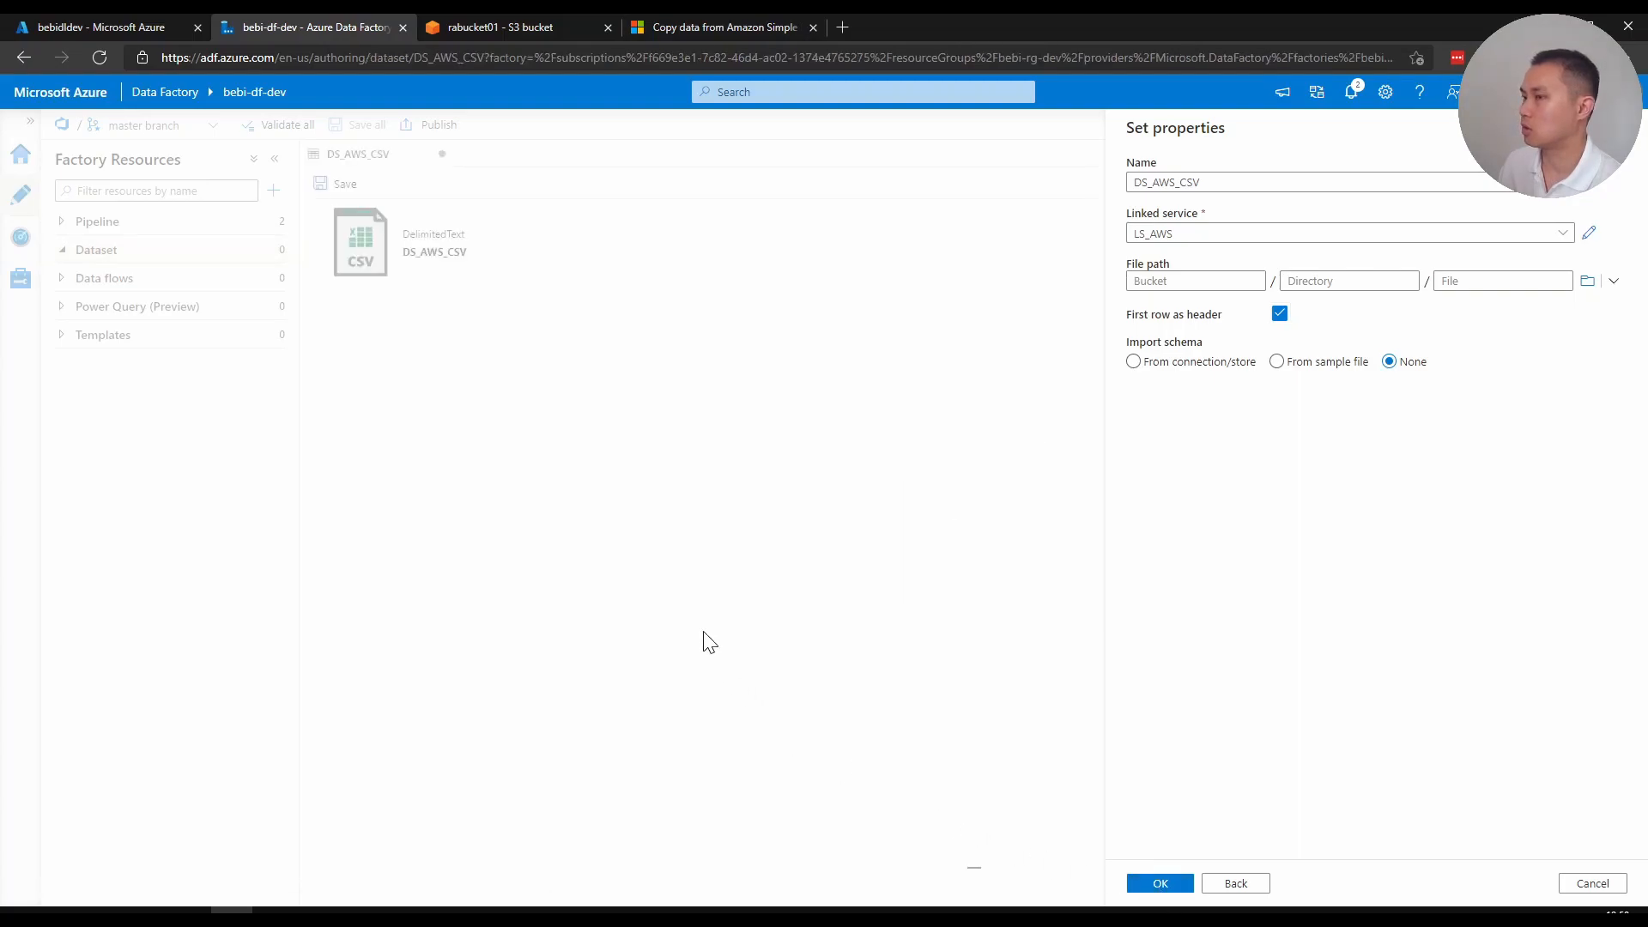
Browse to rabucket01/folder1/TestFile.csv for DS_AWS_CSV and save the dataset
{"action": "left_click", "coordinate": [1157, 883]}
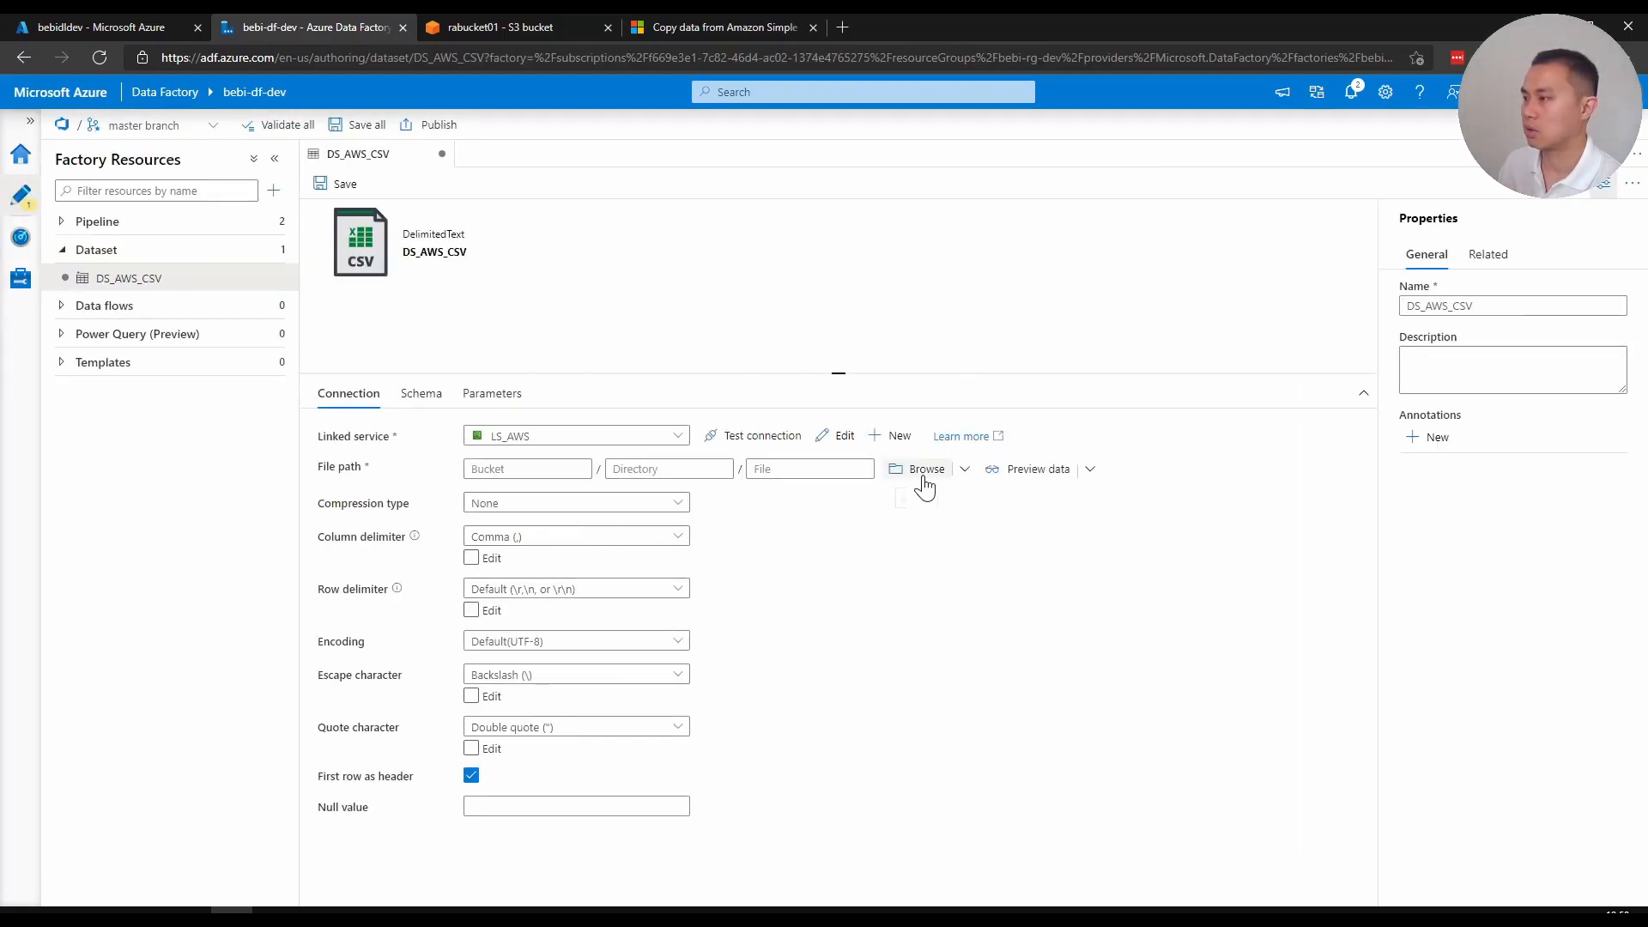
{"action": "left_click", "coordinate": [926, 469]}
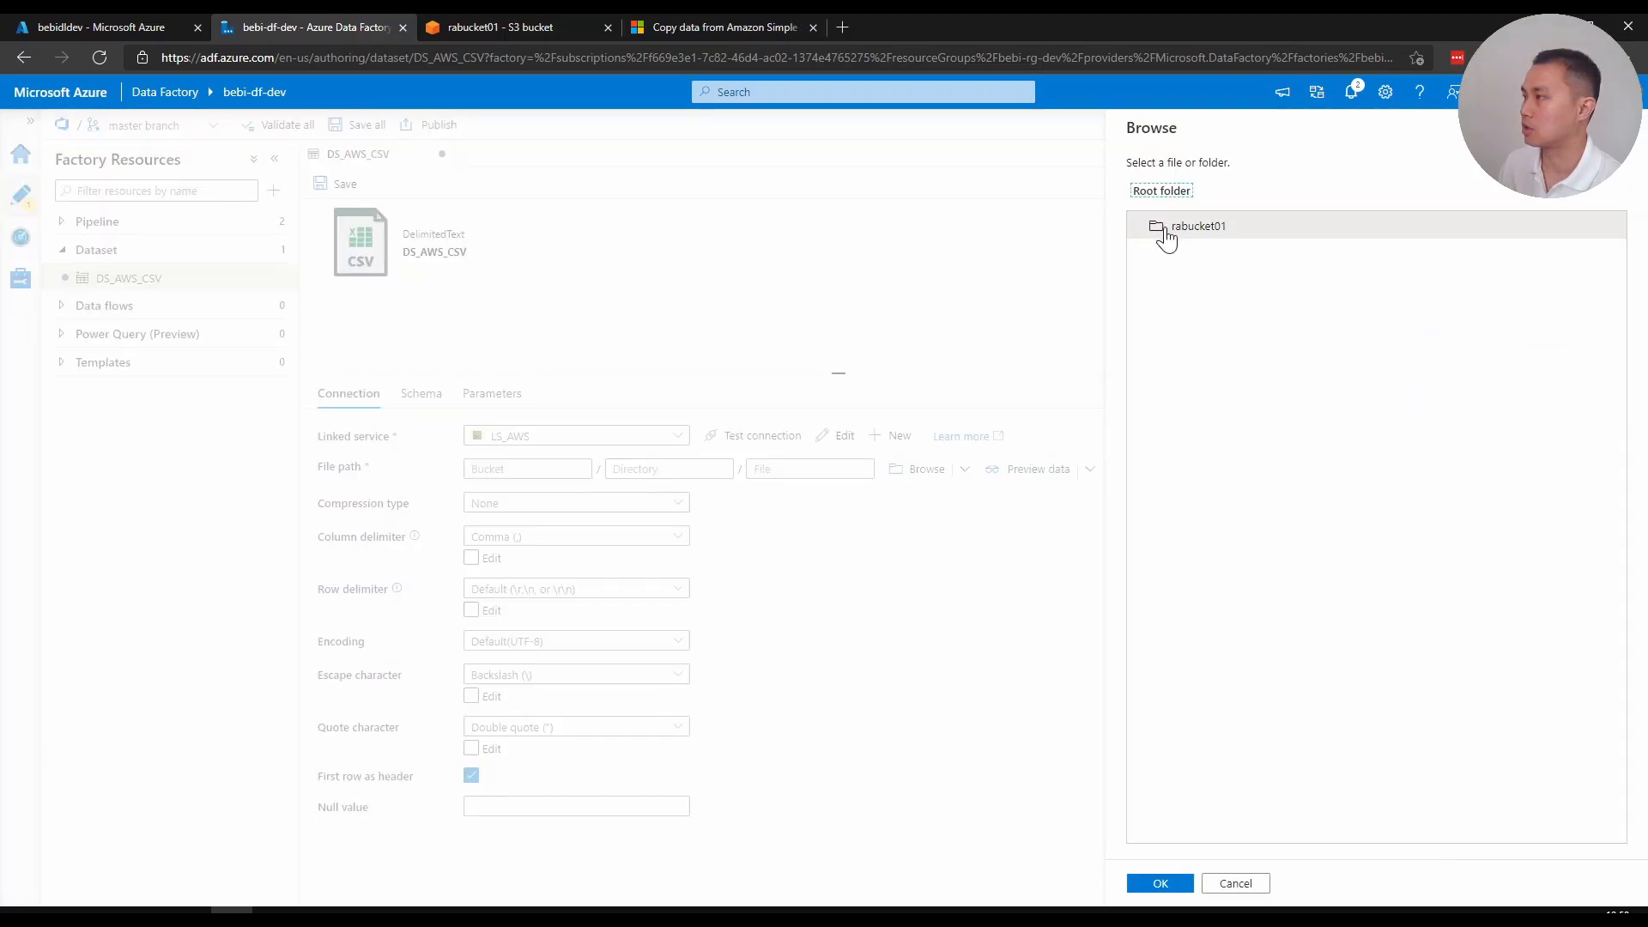
{"action": "left_click", "coordinate": [1198, 225]}
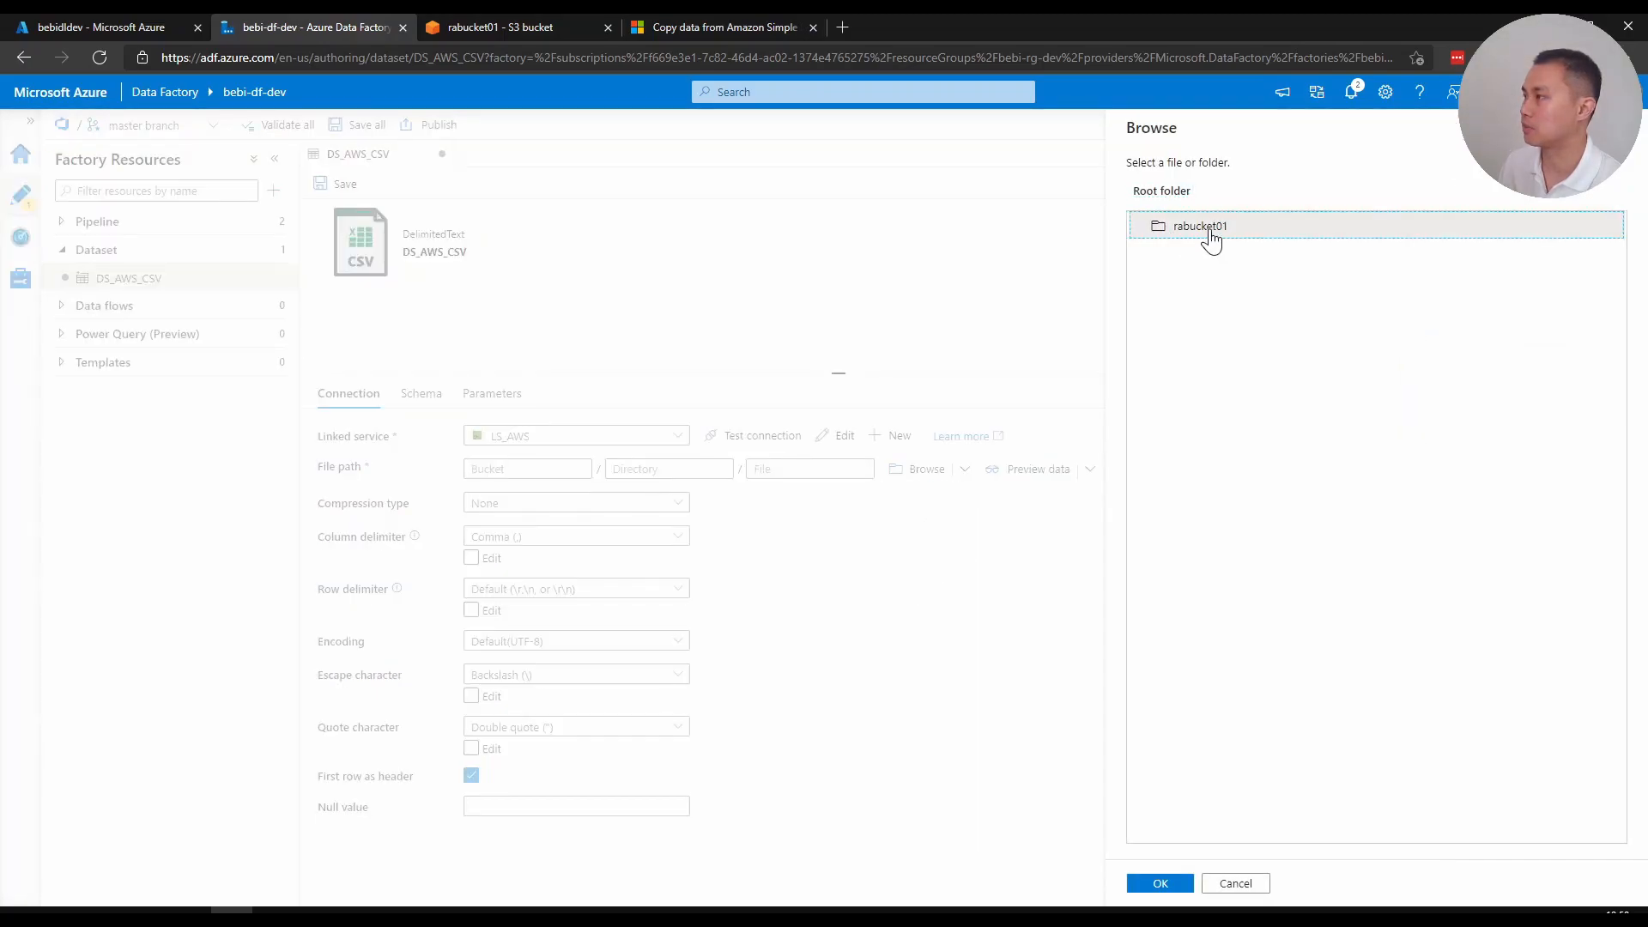
{"action": "double_click", "coordinate": [1199, 226]}
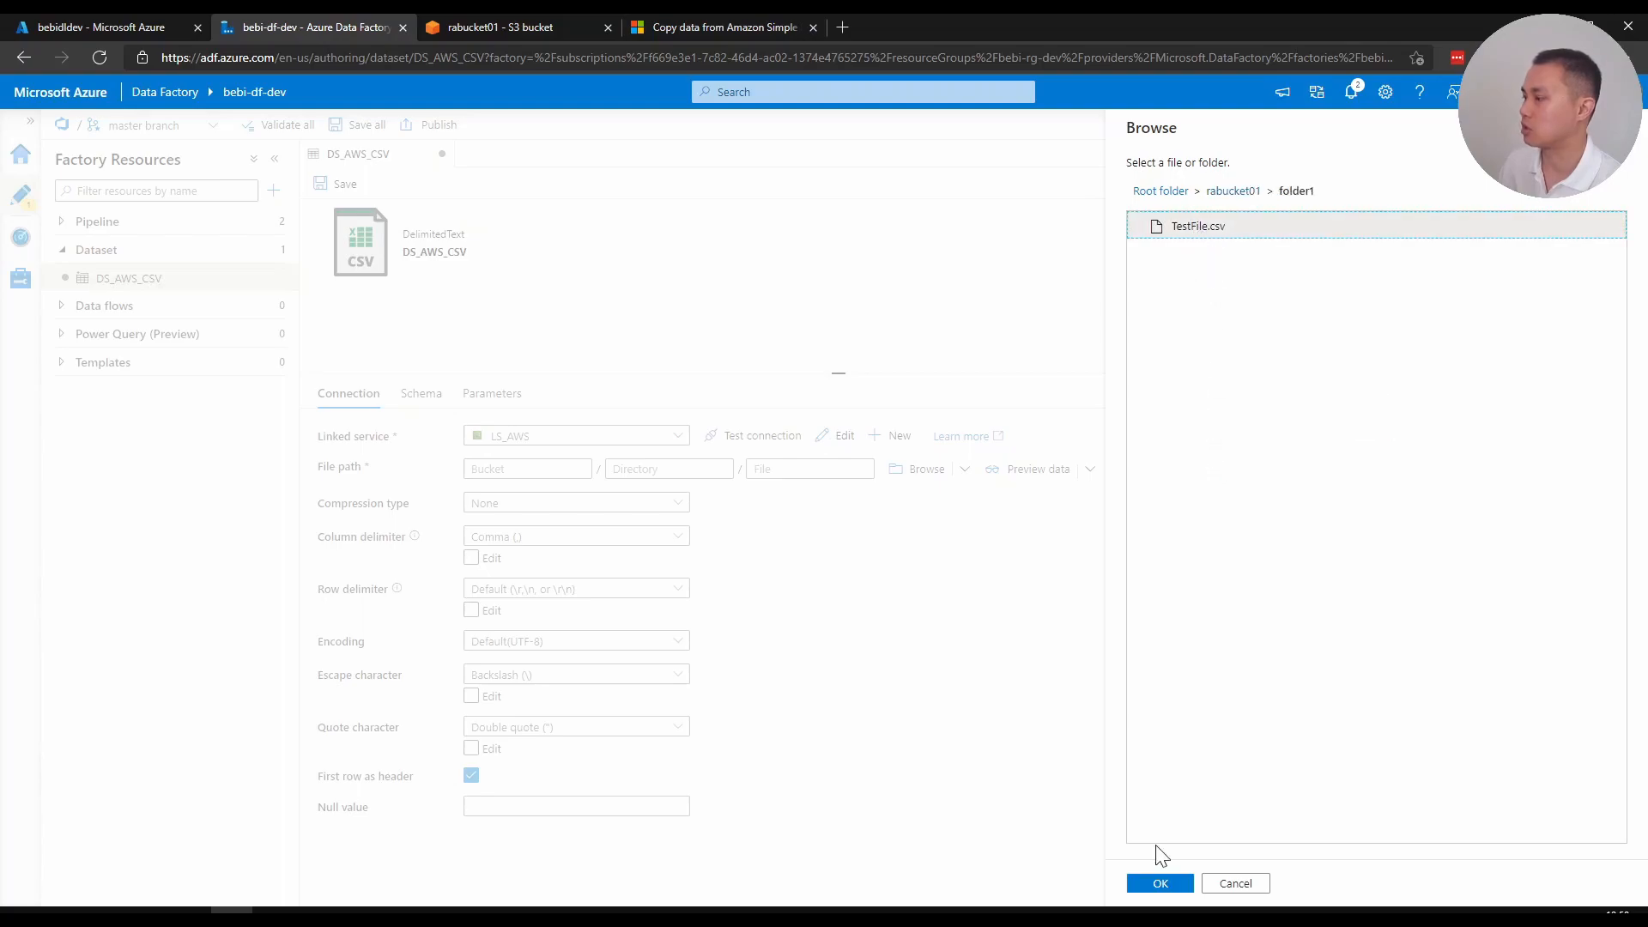
{"action": "left_click", "coordinate": [1160, 883]}
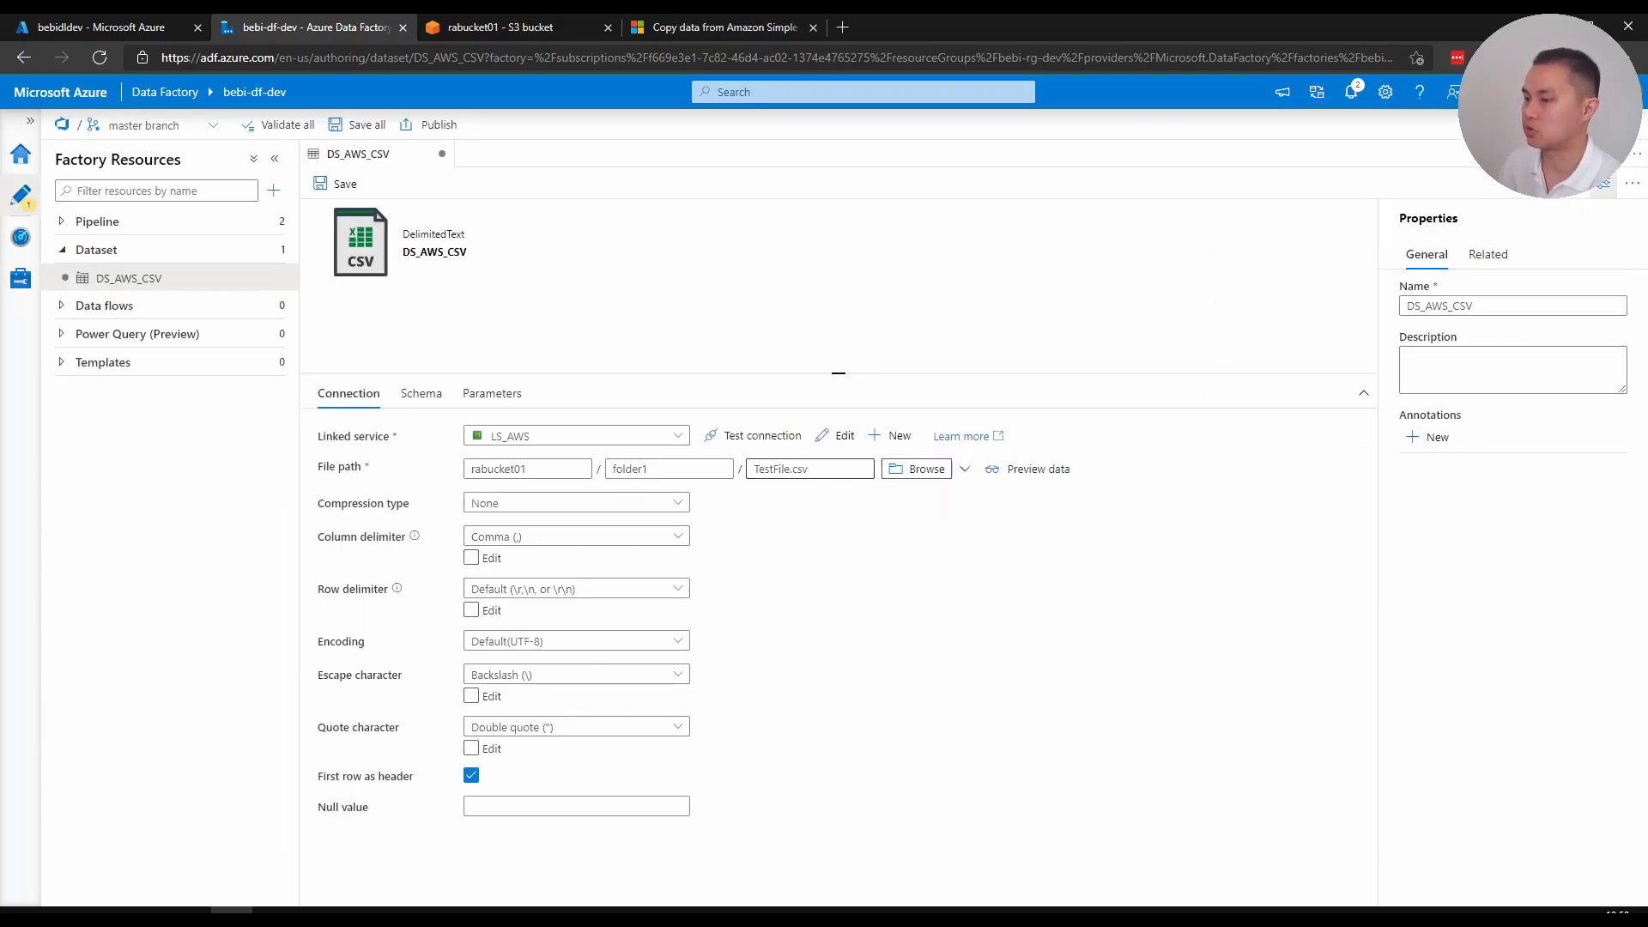
{"action": "left_click", "coordinate": [343, 183]}
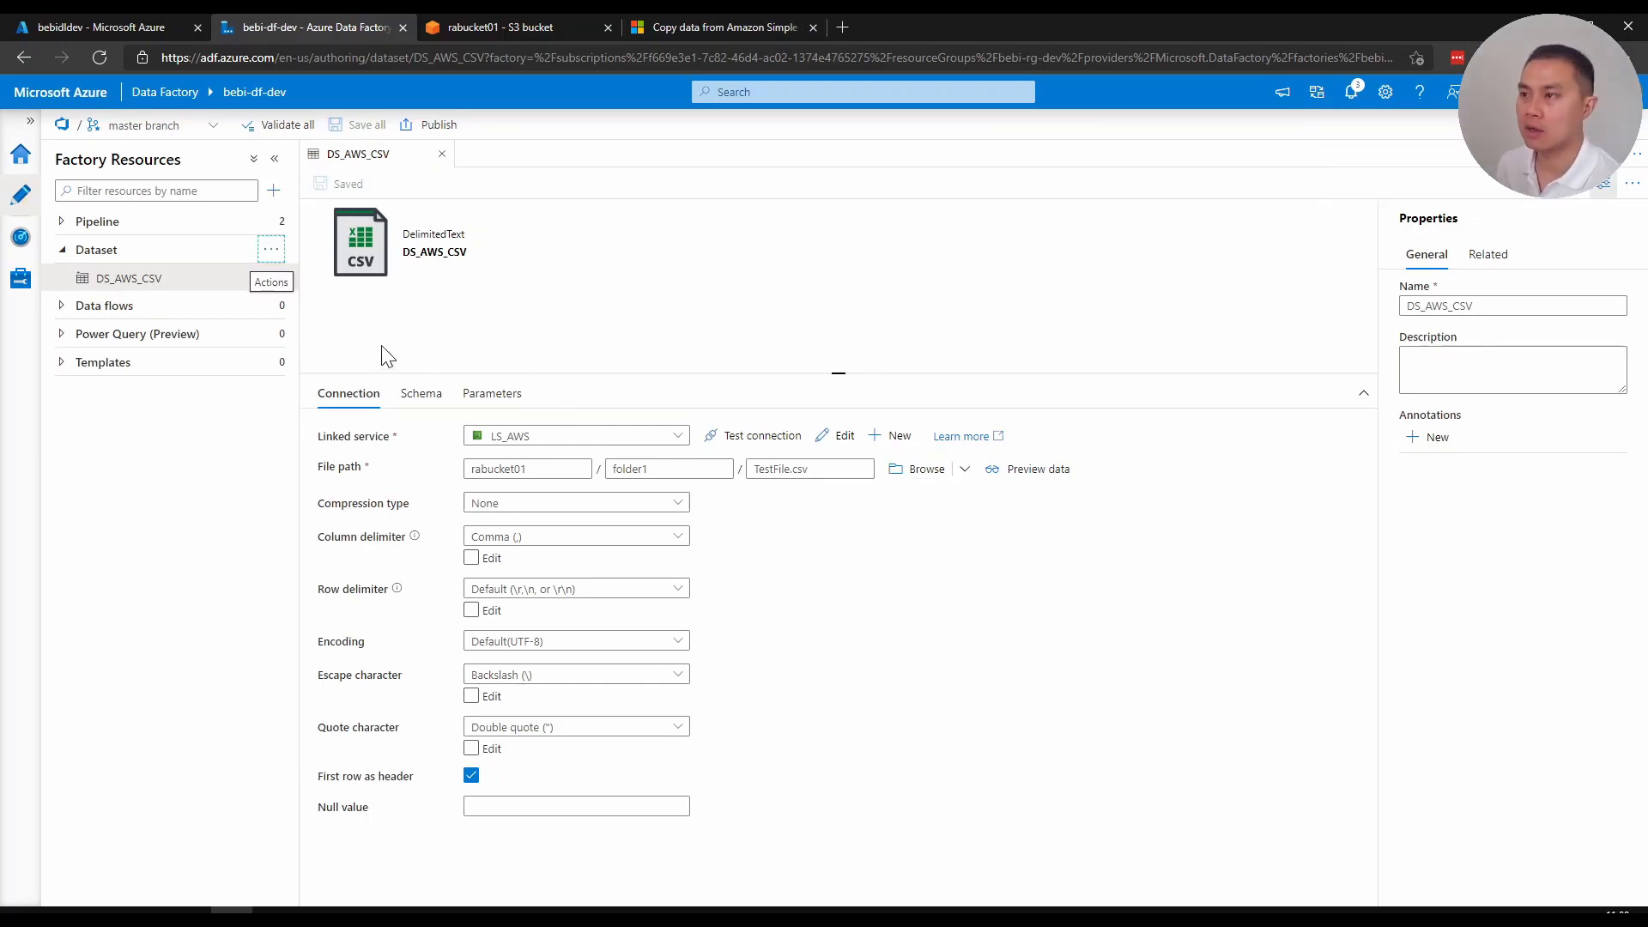
{"action": "left_click", "coordinate": [271, 249]}
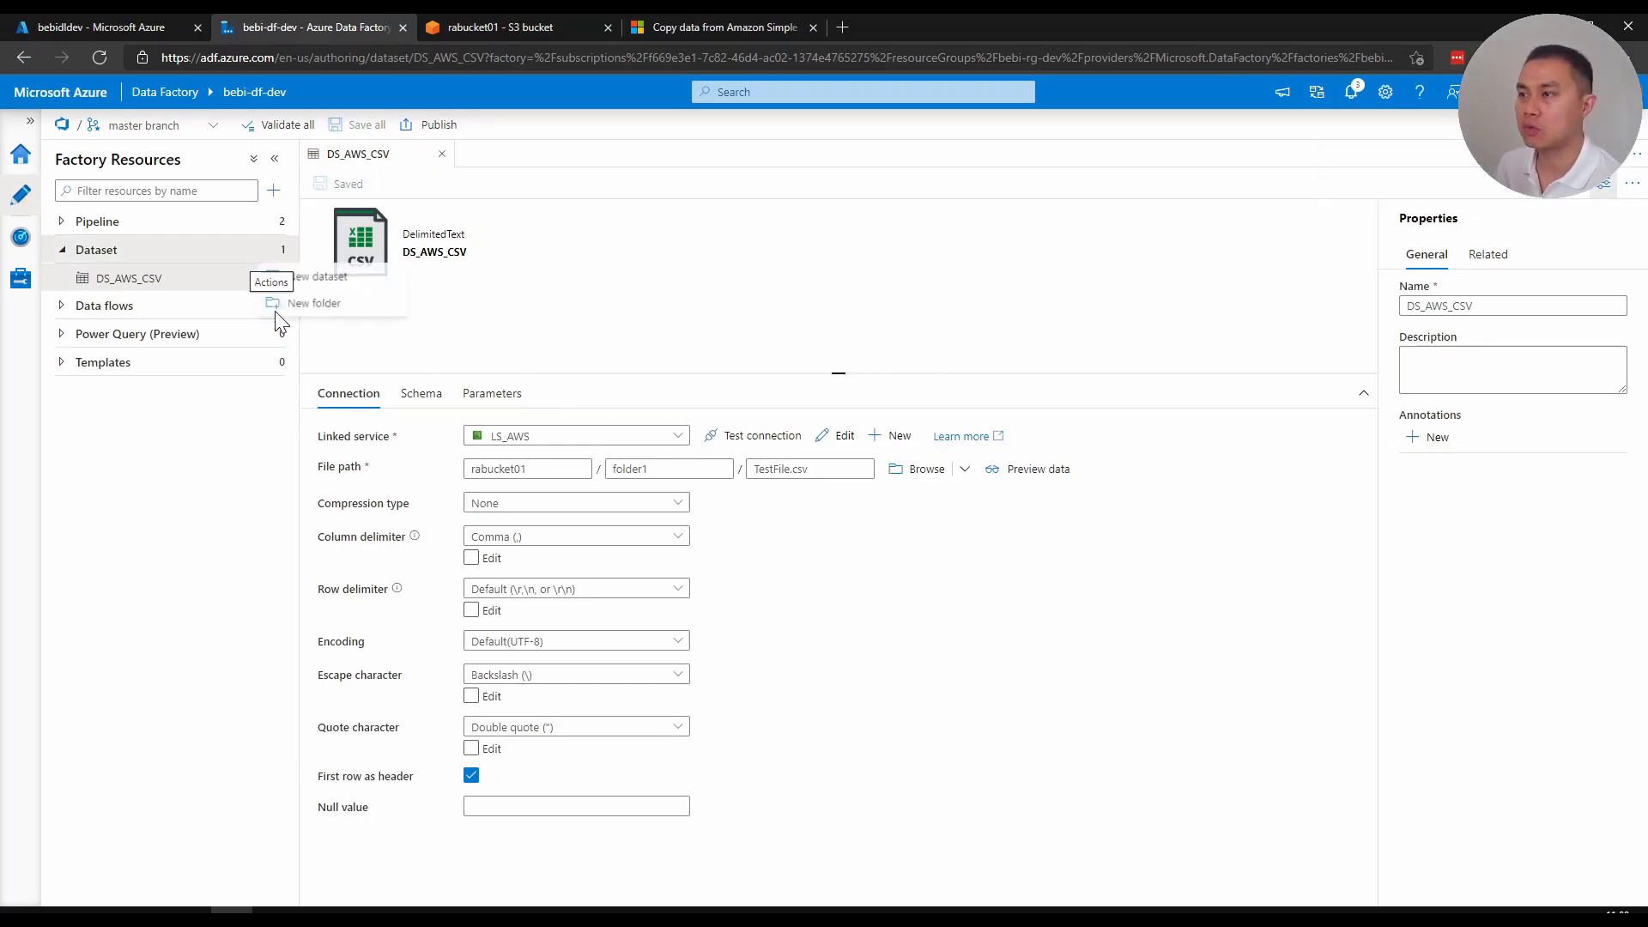
Create DS_ADLS as an ADLS Gen2 DelimitedText dataset using the LS_ADLS linked service
{"action": "left_click", "coordinate": [319, 276]}
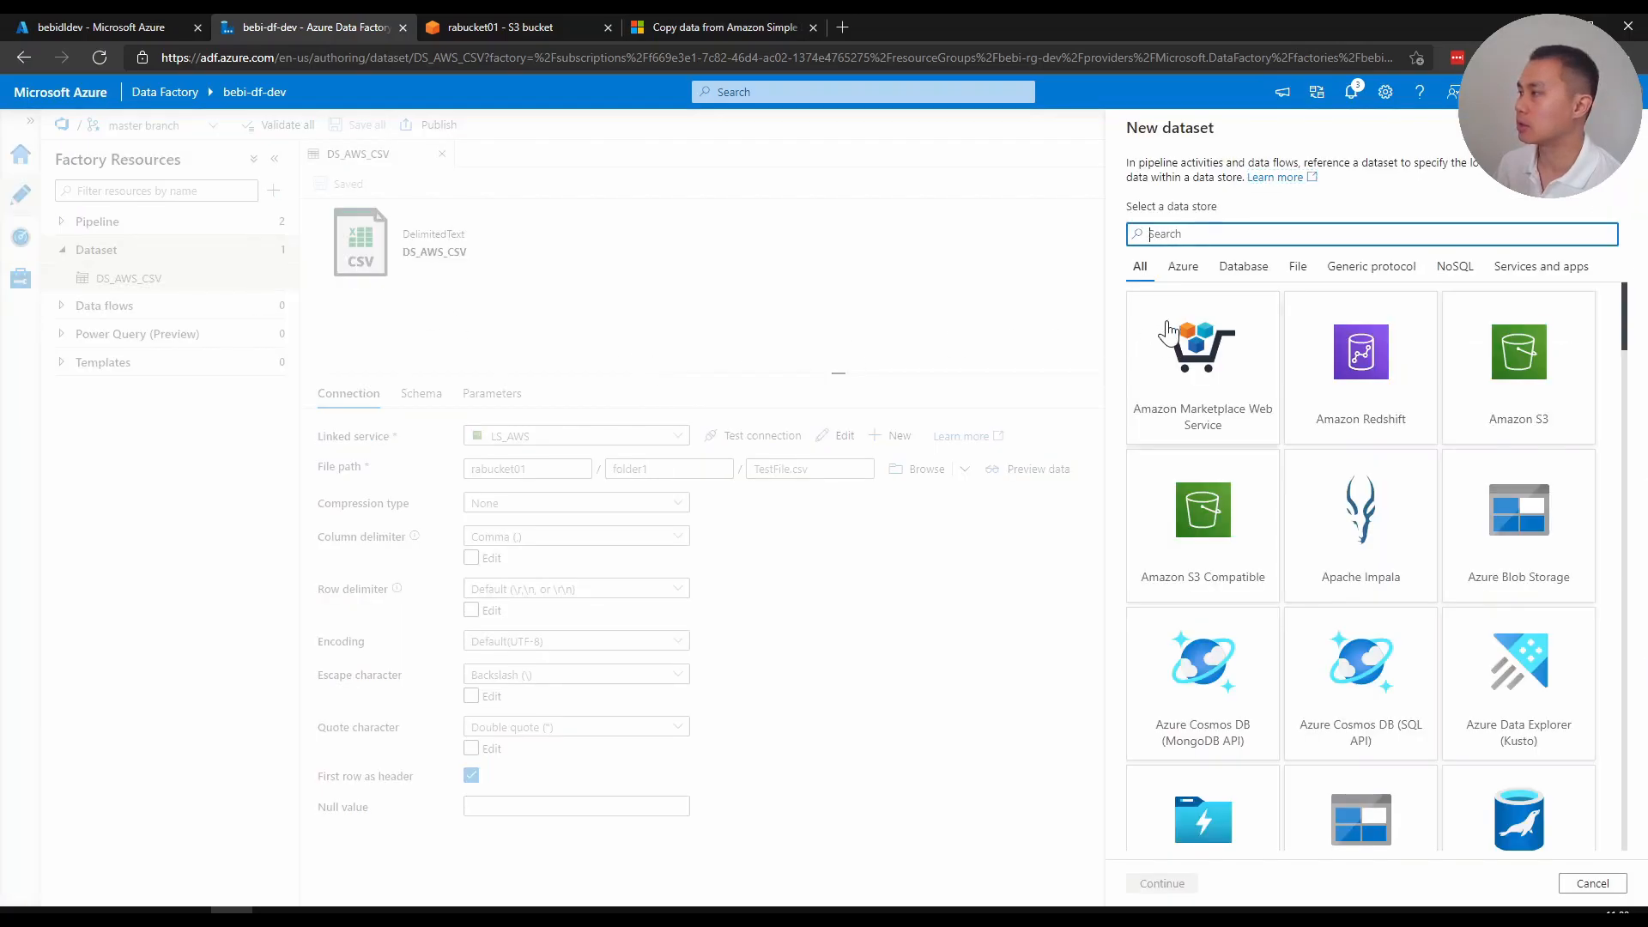
{"action": "type", "text": "data lake"}
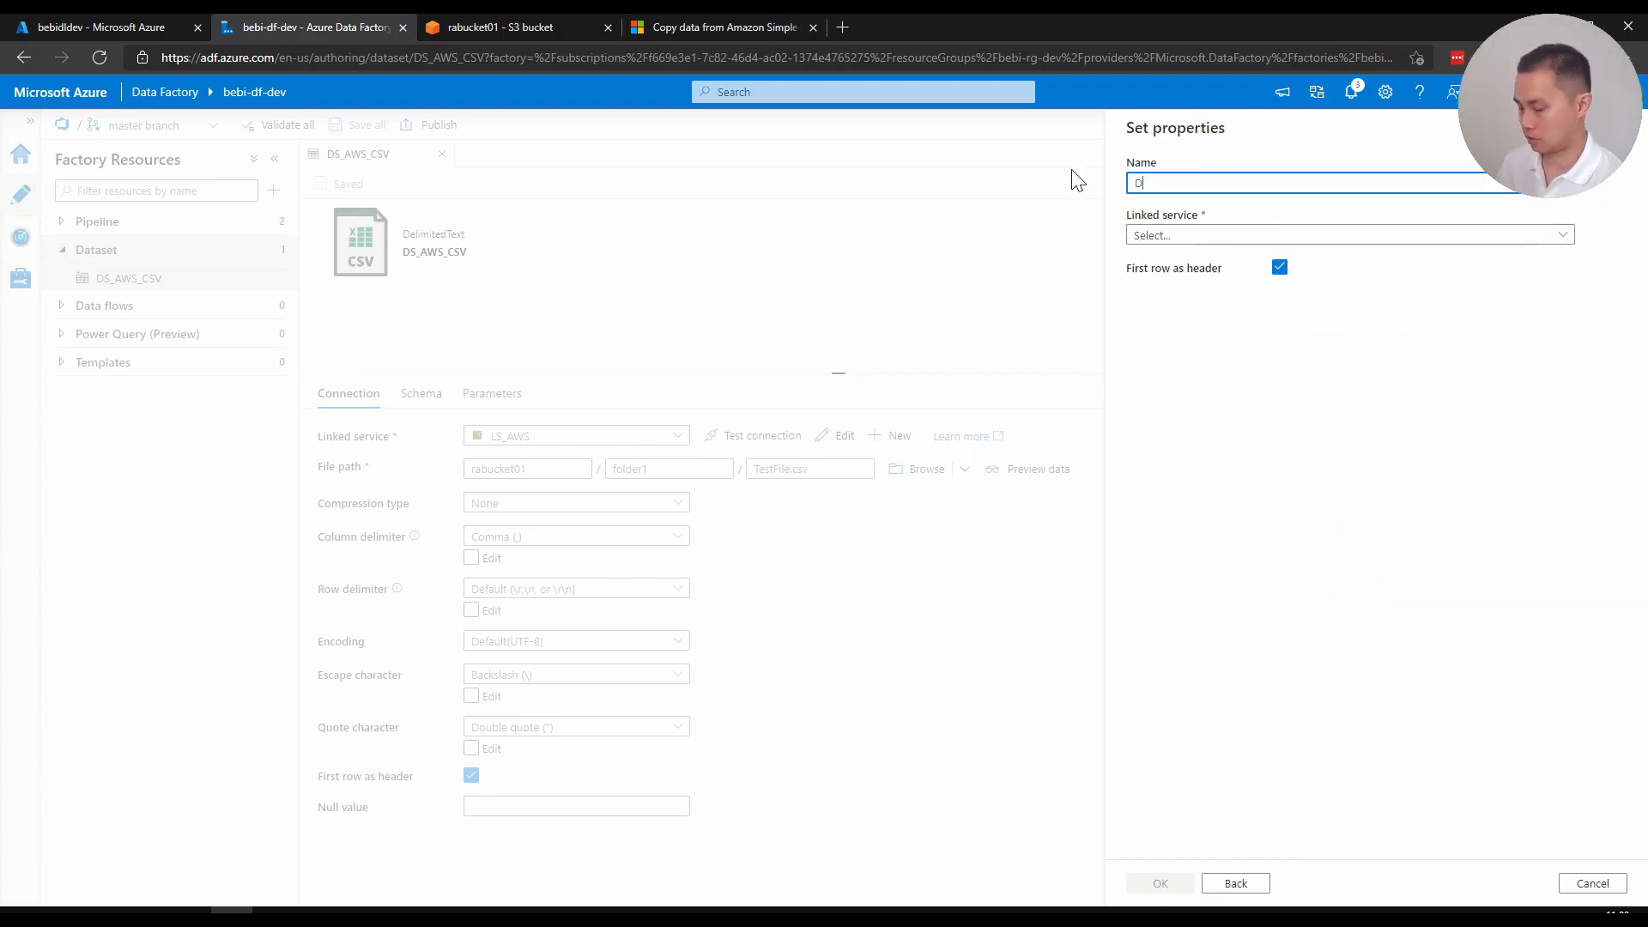
{"action": "type", "text": "S_ADLW"}
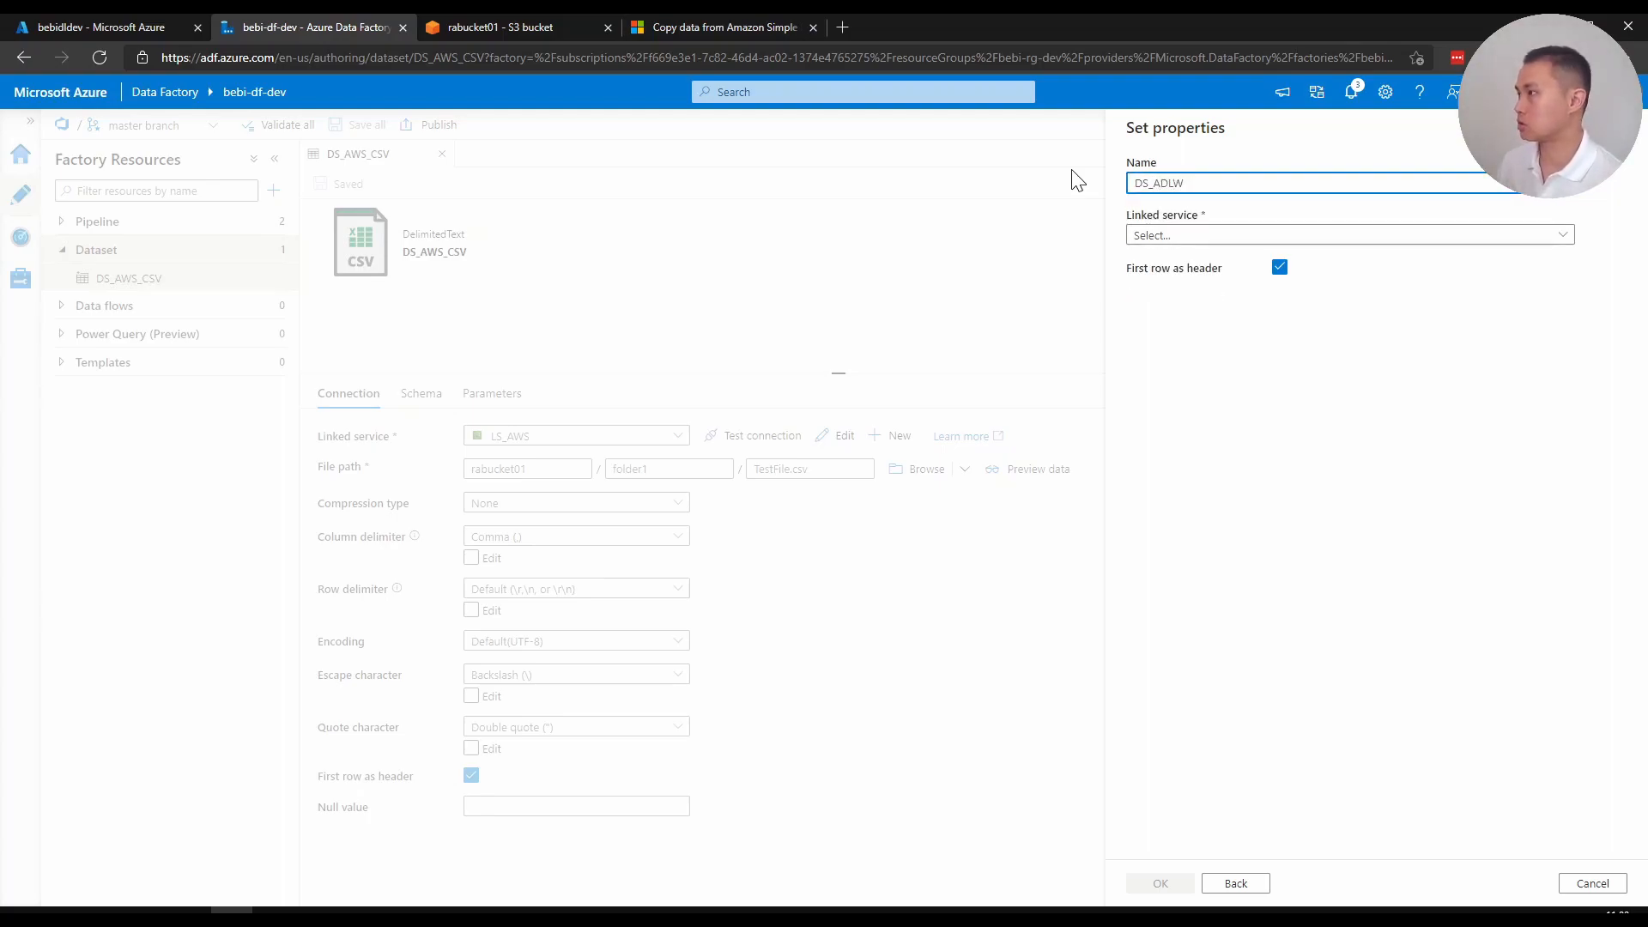
{"action": "left_click", "coordinate": [1349, 233]}
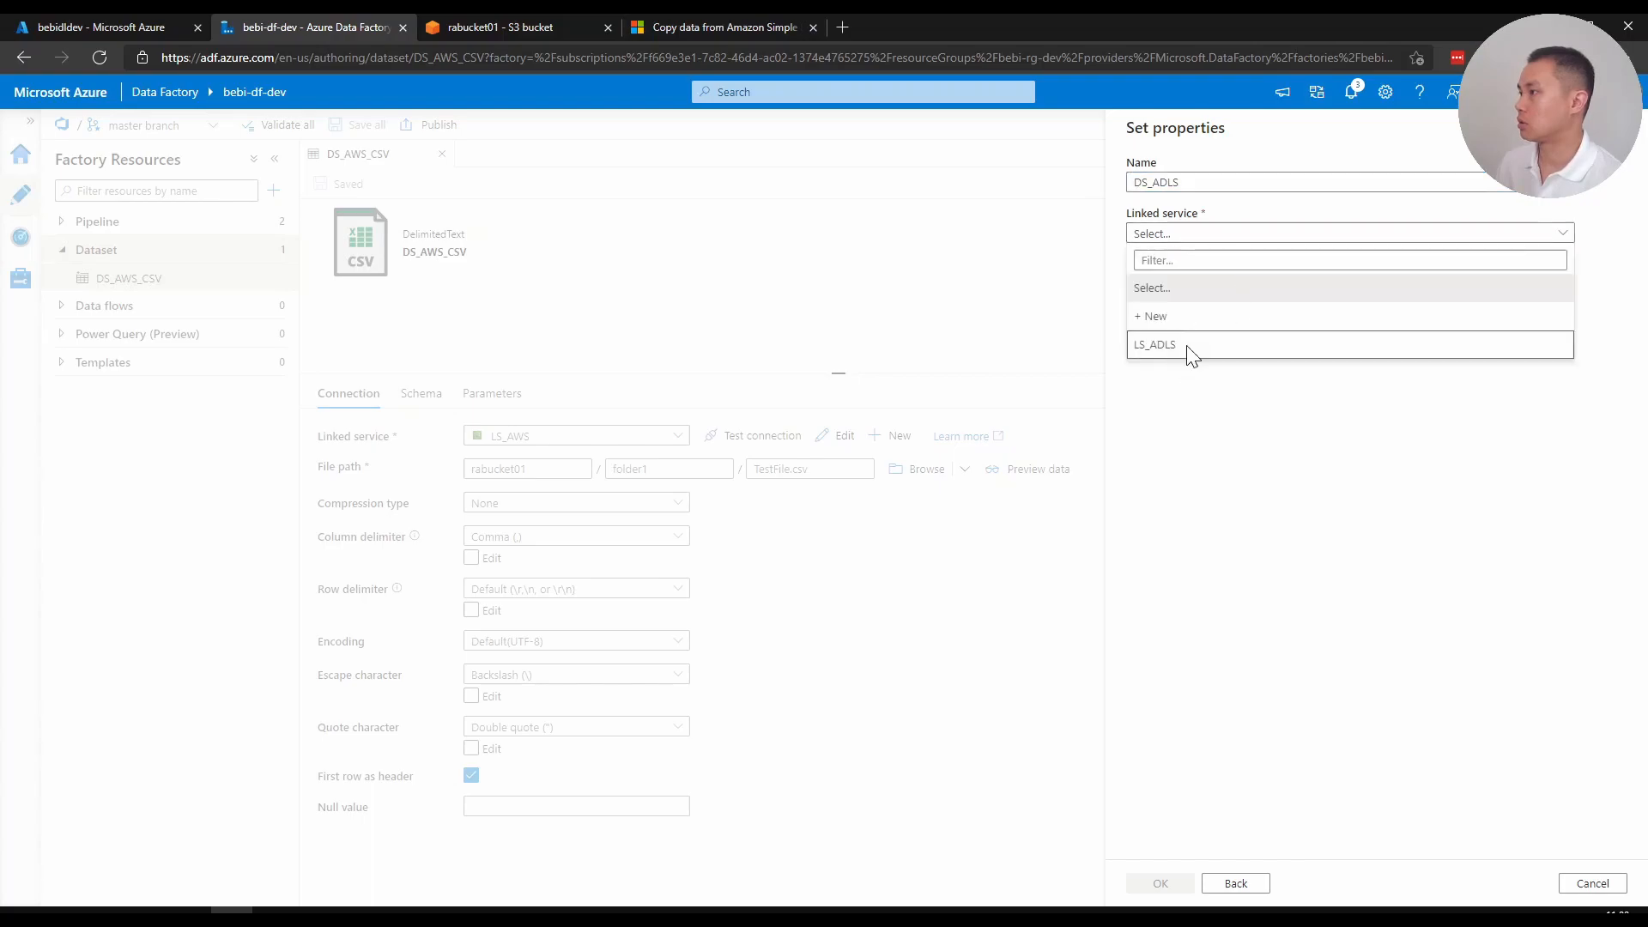
{"action": "left_click", "coordinate": [1153, 343]}
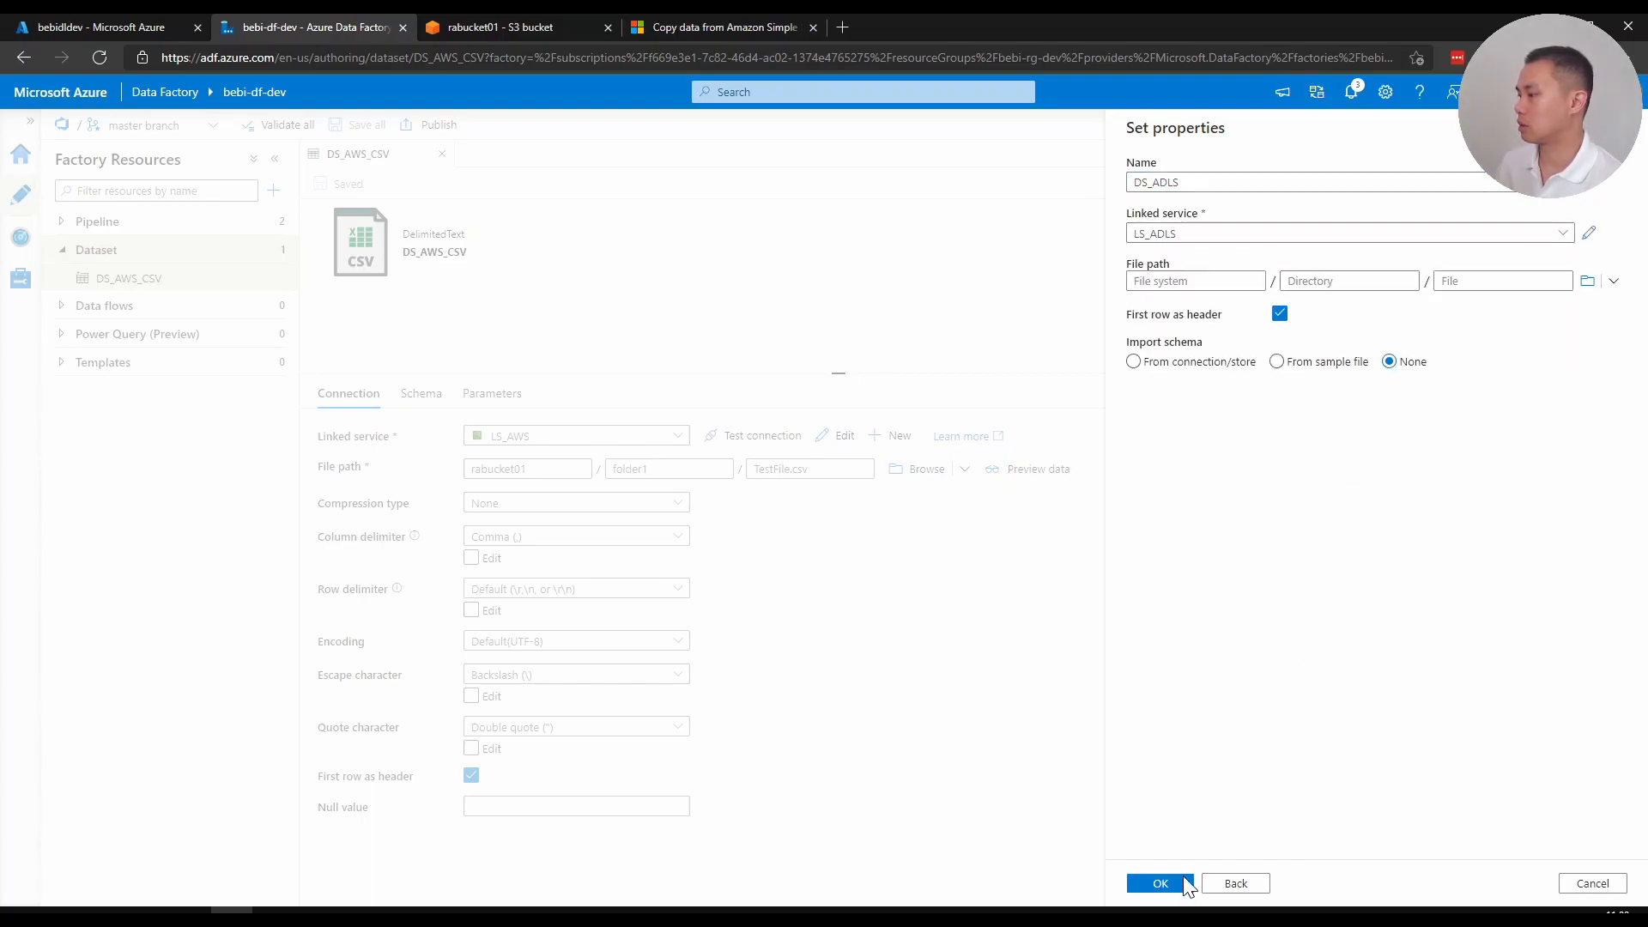
{"action": "left_click", "coordinate": [1159, 883]}
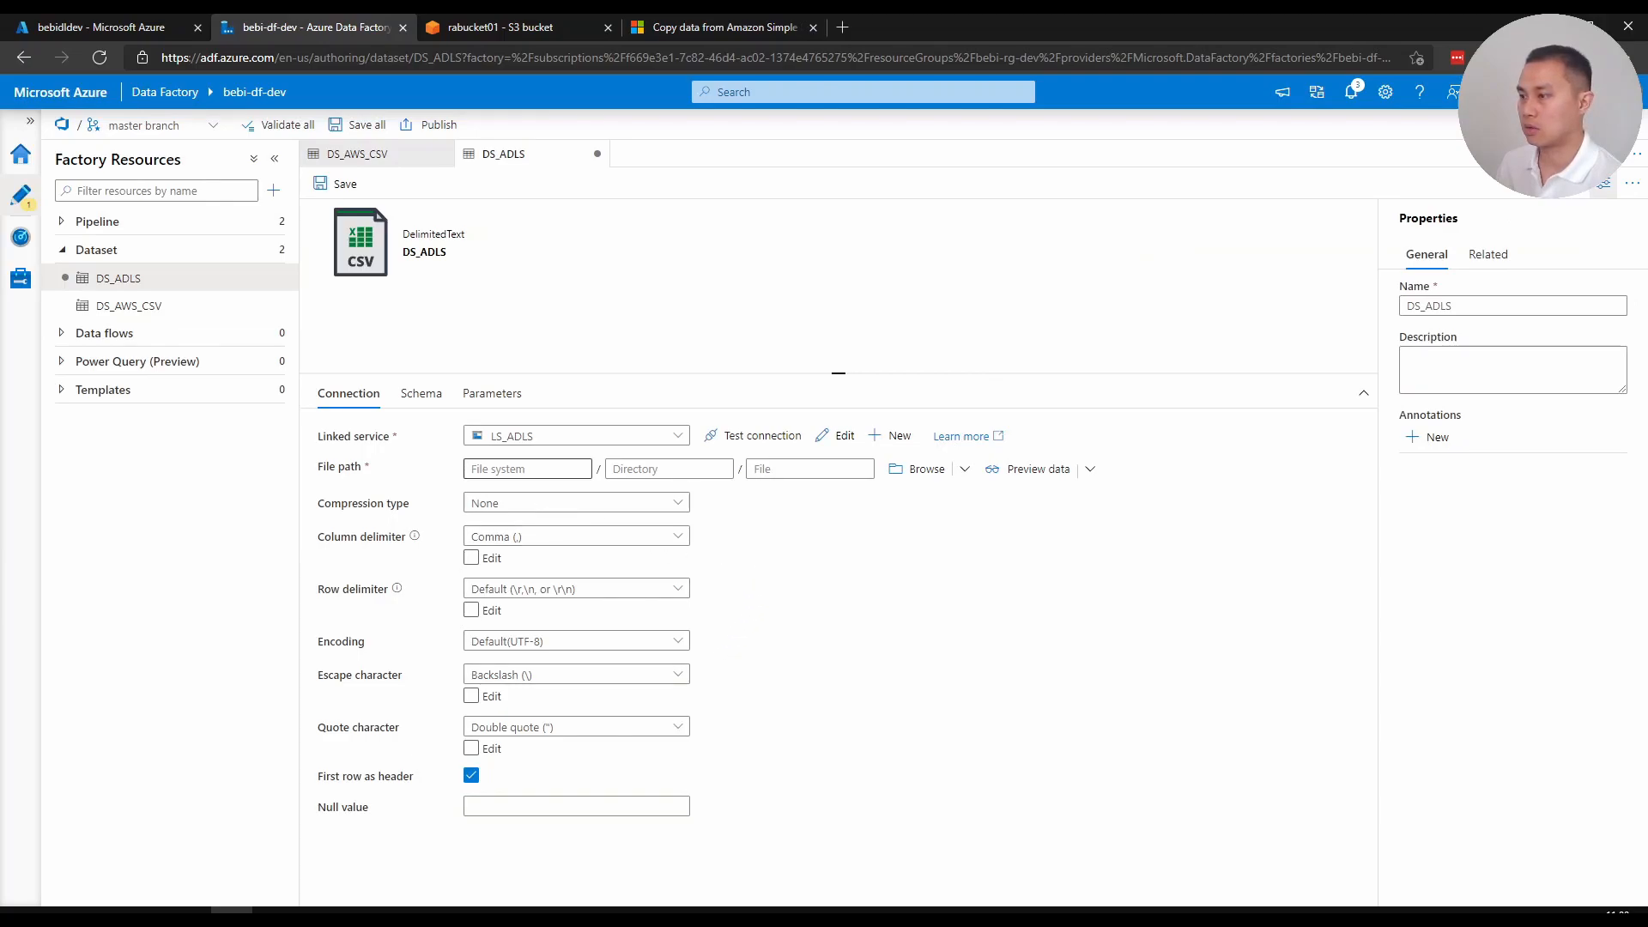
Enter raw, test and TestFile.csv as the DS_ADLS file path and save
{"action": "type", "text": "raw"}
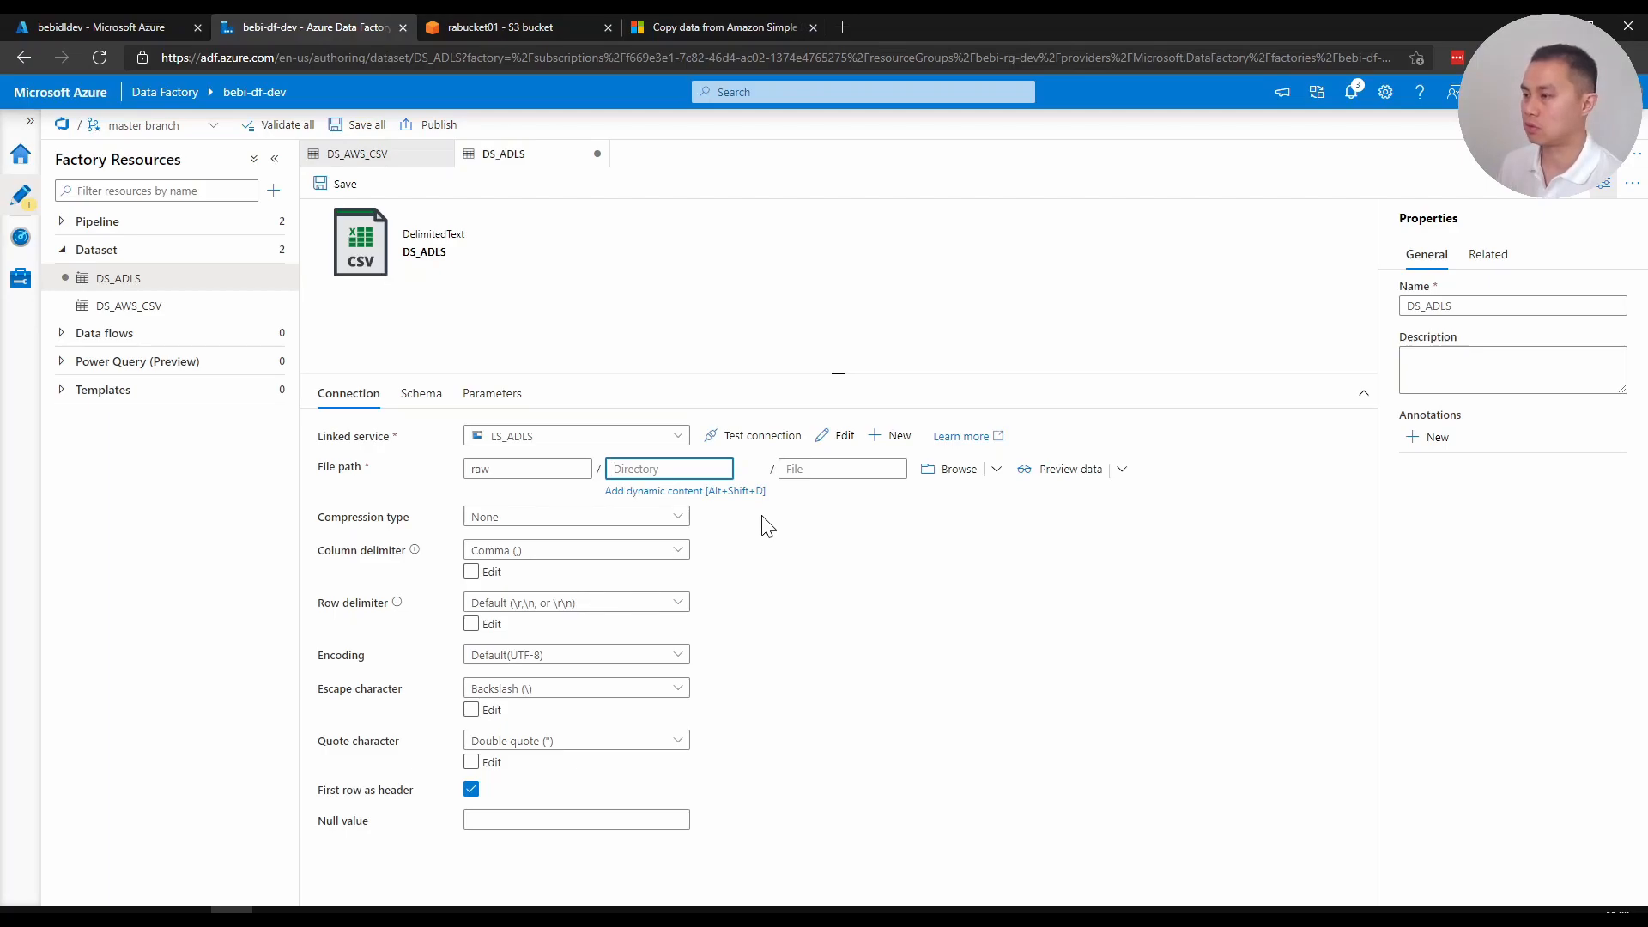
{"action": "type", "text": "tes"}
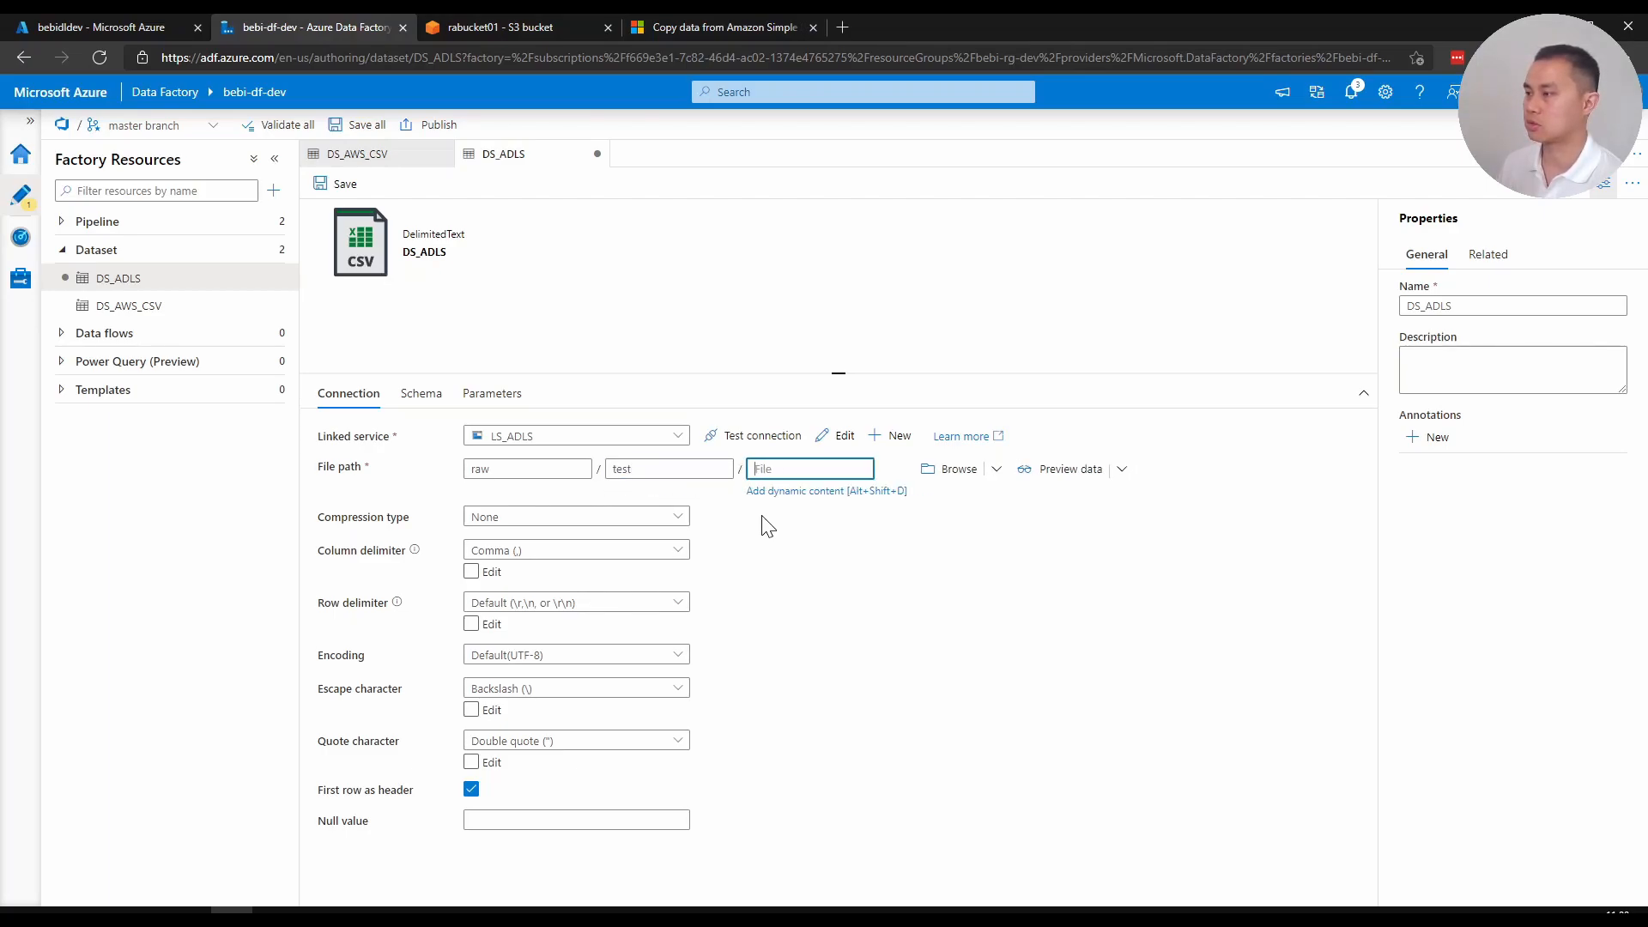
{"action": "type", "text": "test"}
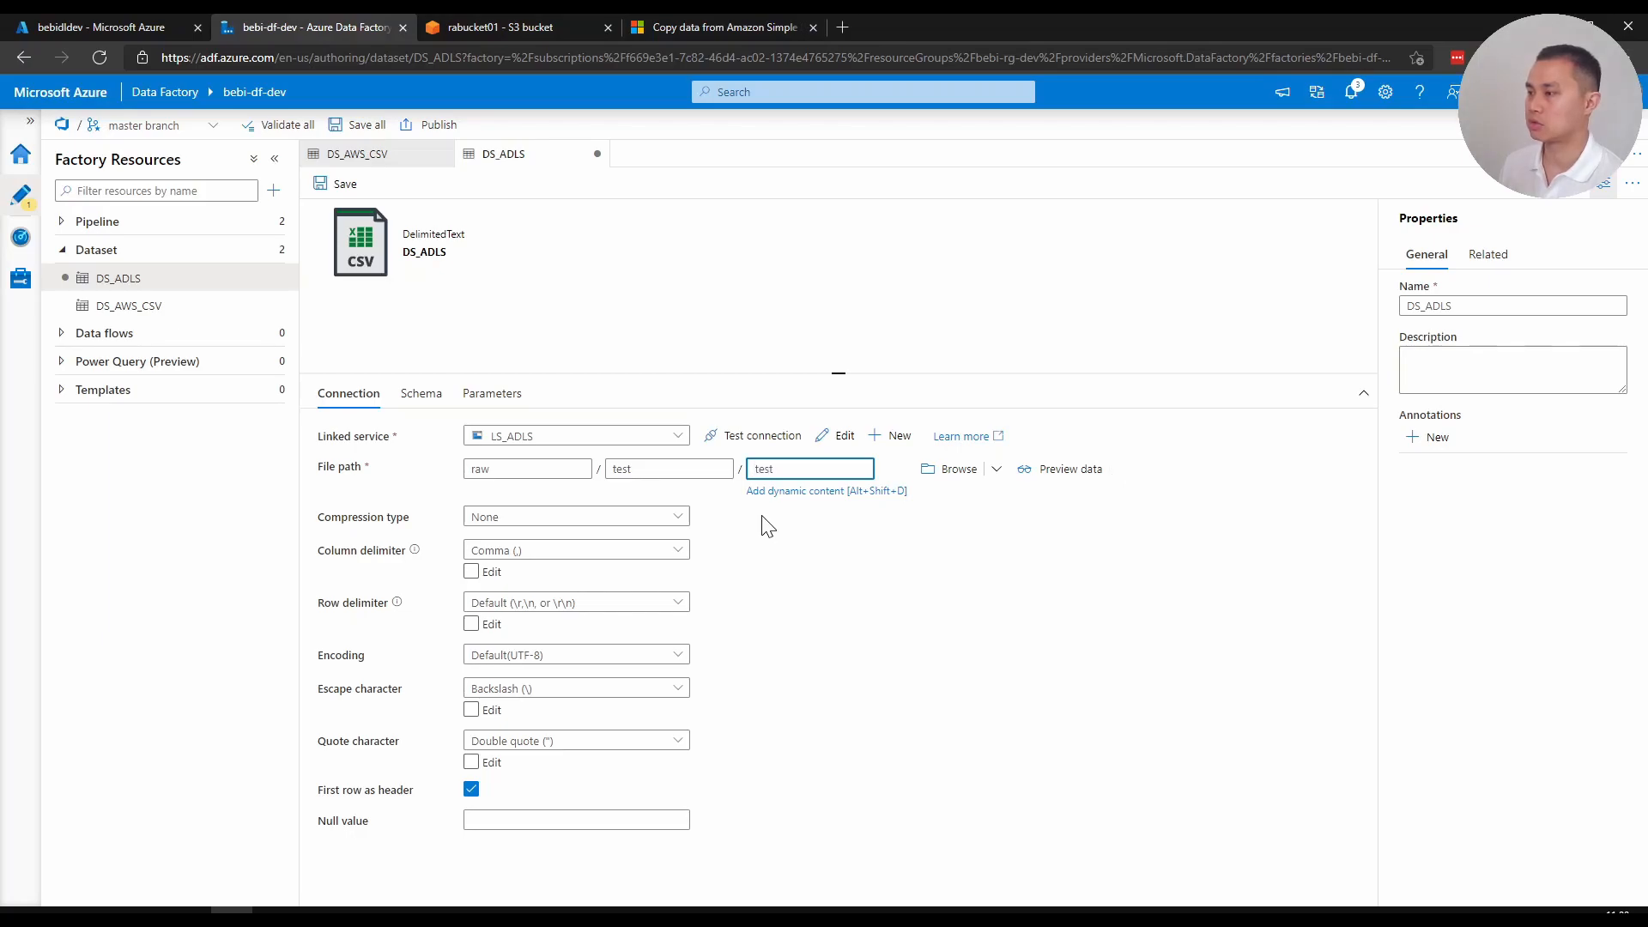
{"action": "type", "text": "Te"}
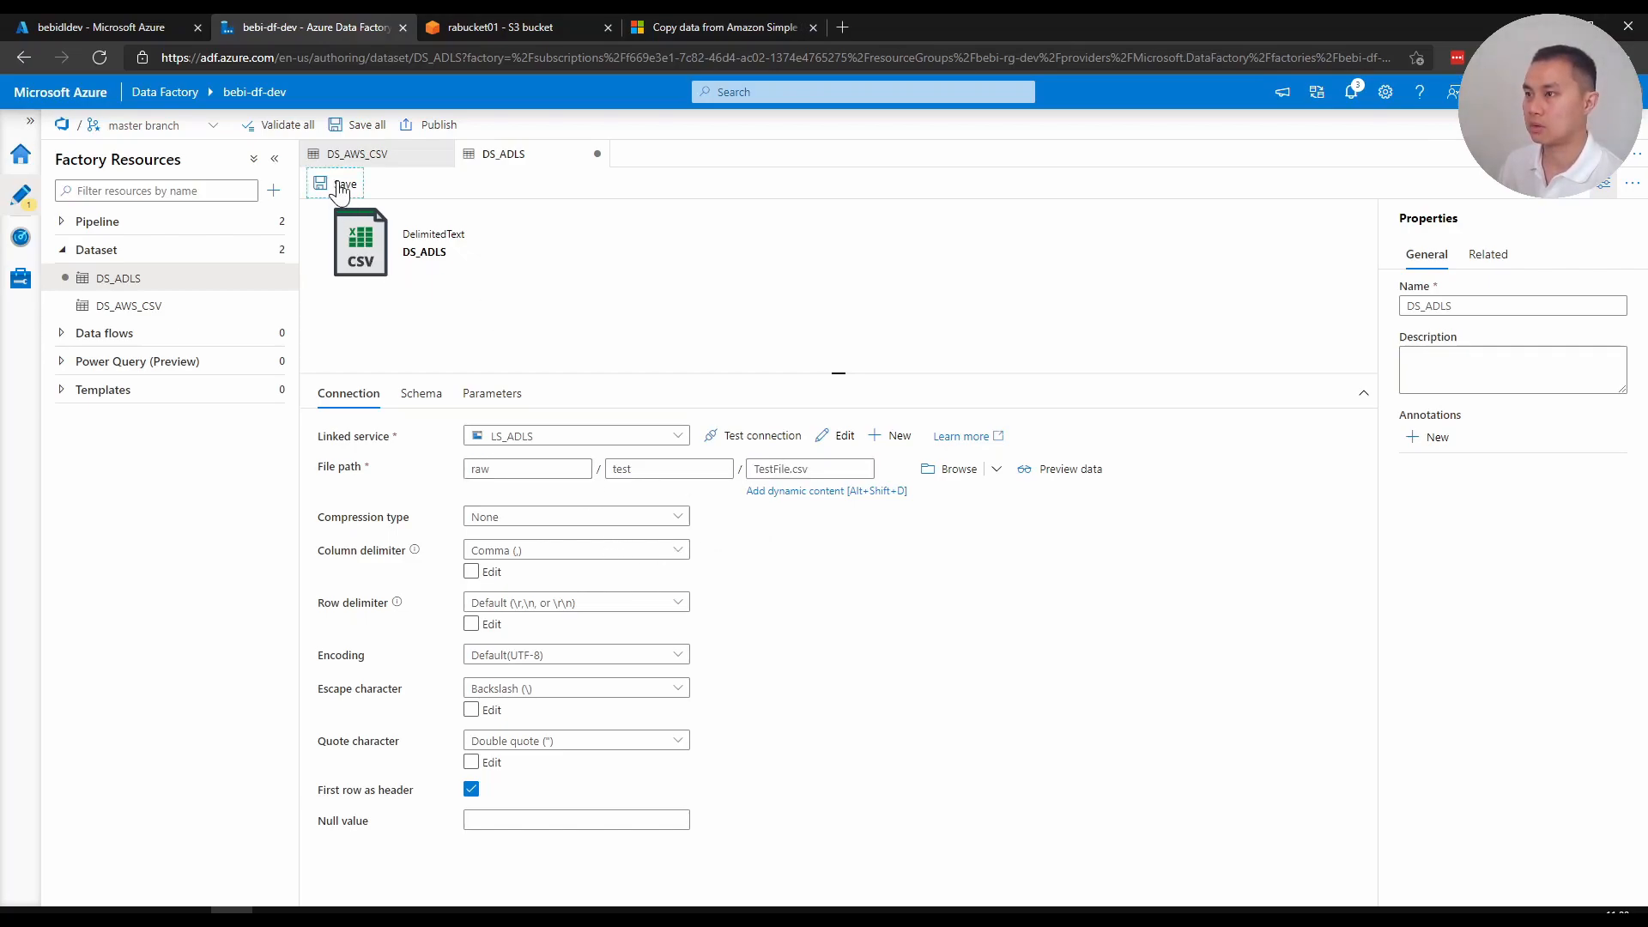
{"action": "left_click", "coordinate": [338, 183]}
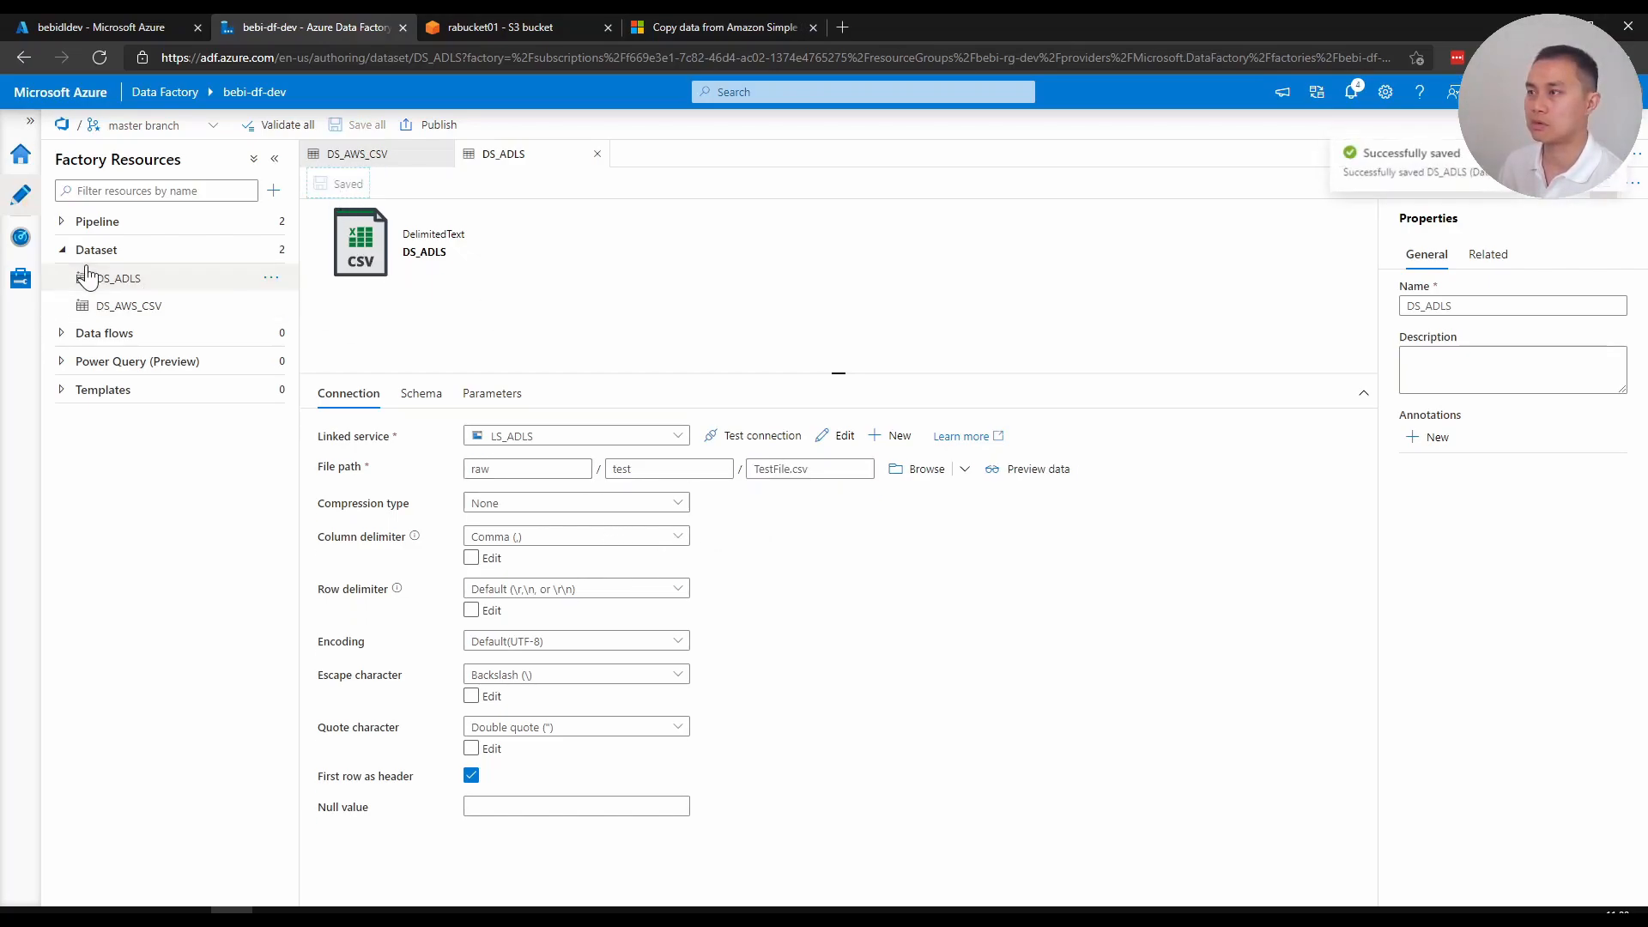
{"action": "left_click", "coordinate": [60, 249]}
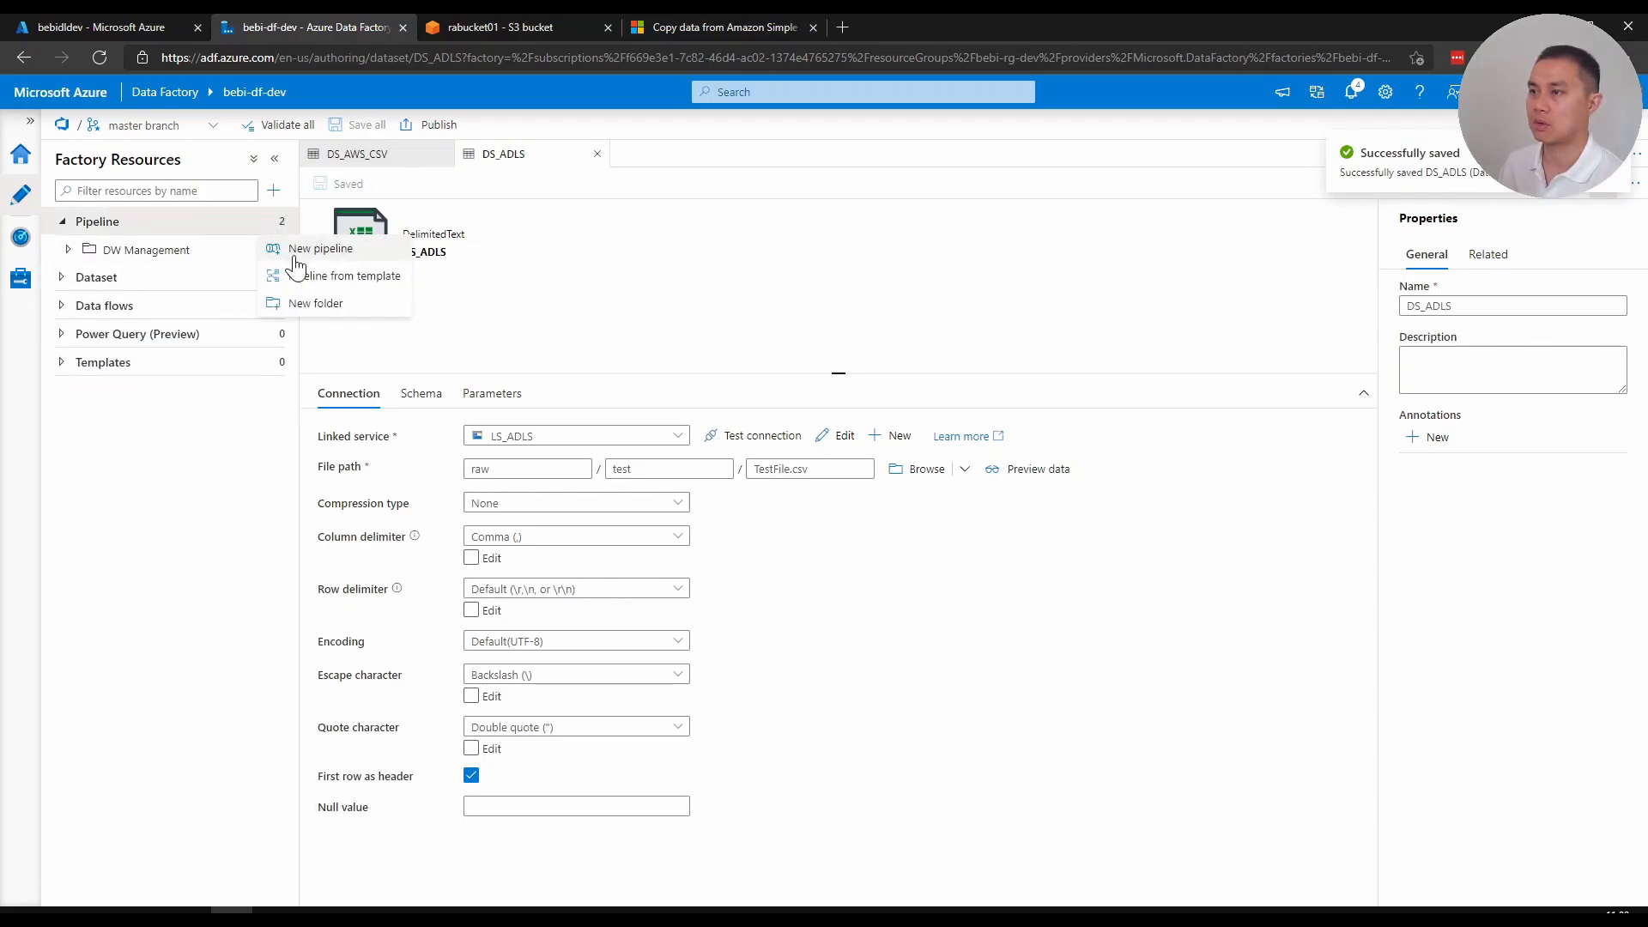
Create pipeline1 with a Copy data activity: source DS_AWS_CSV, sink DS_ADLS
{"action": "left_click", "coordinate": [320, 248]}
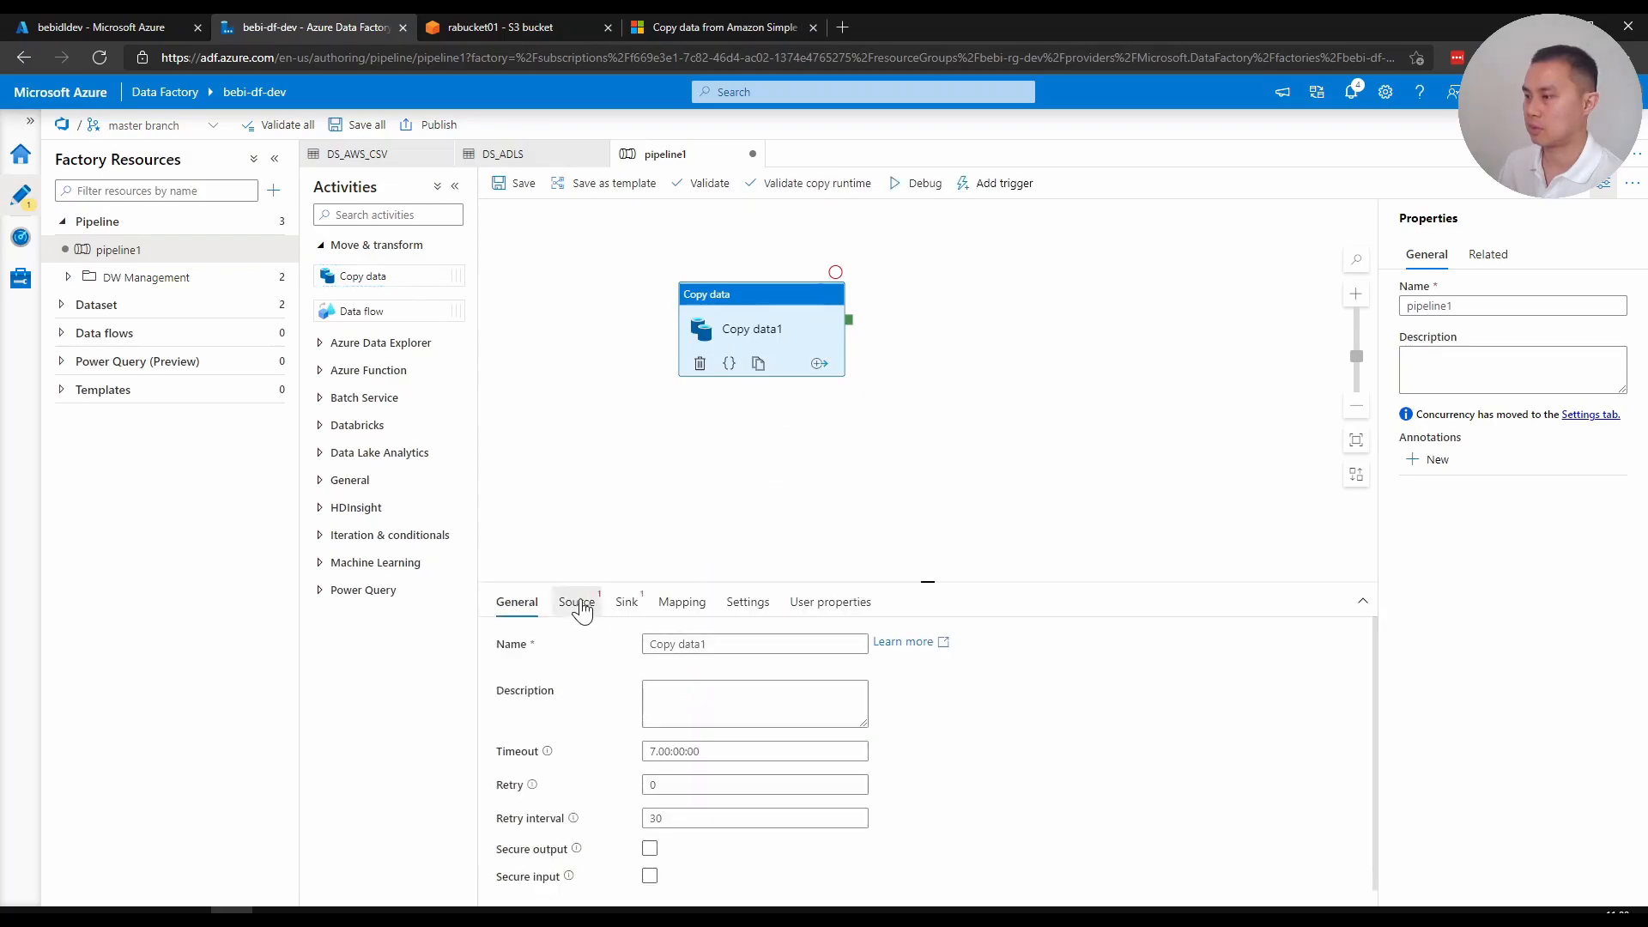
{"action": "left_click", "coordinate": [576, 601]}
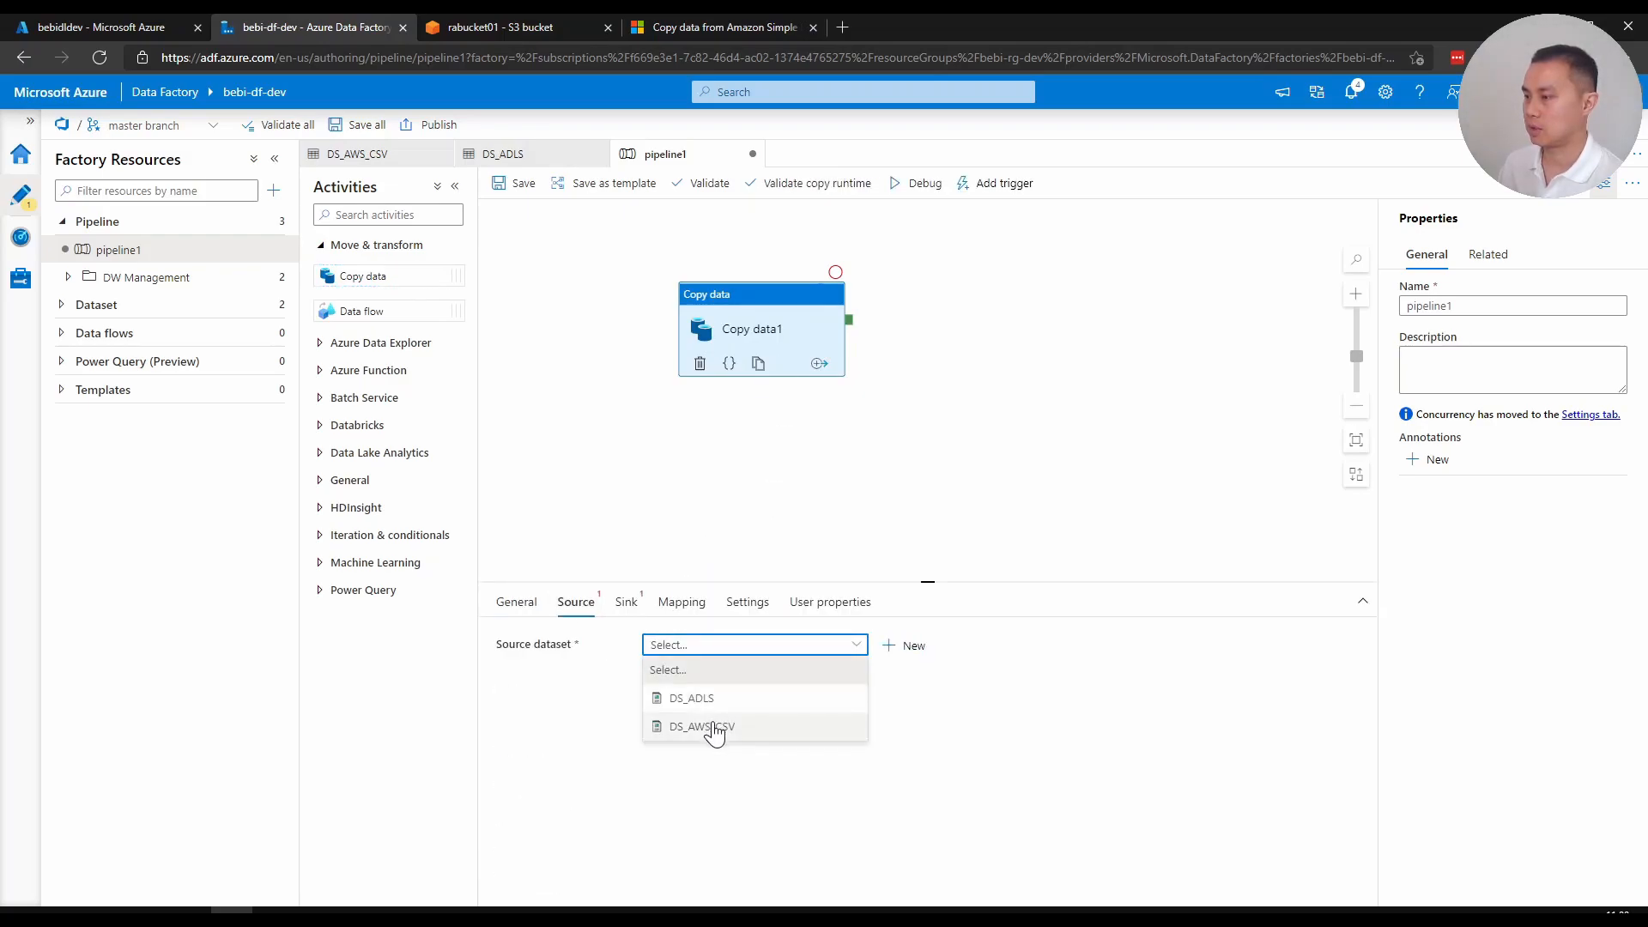
{"action": "left_click", "coordinate": [701, 726]}
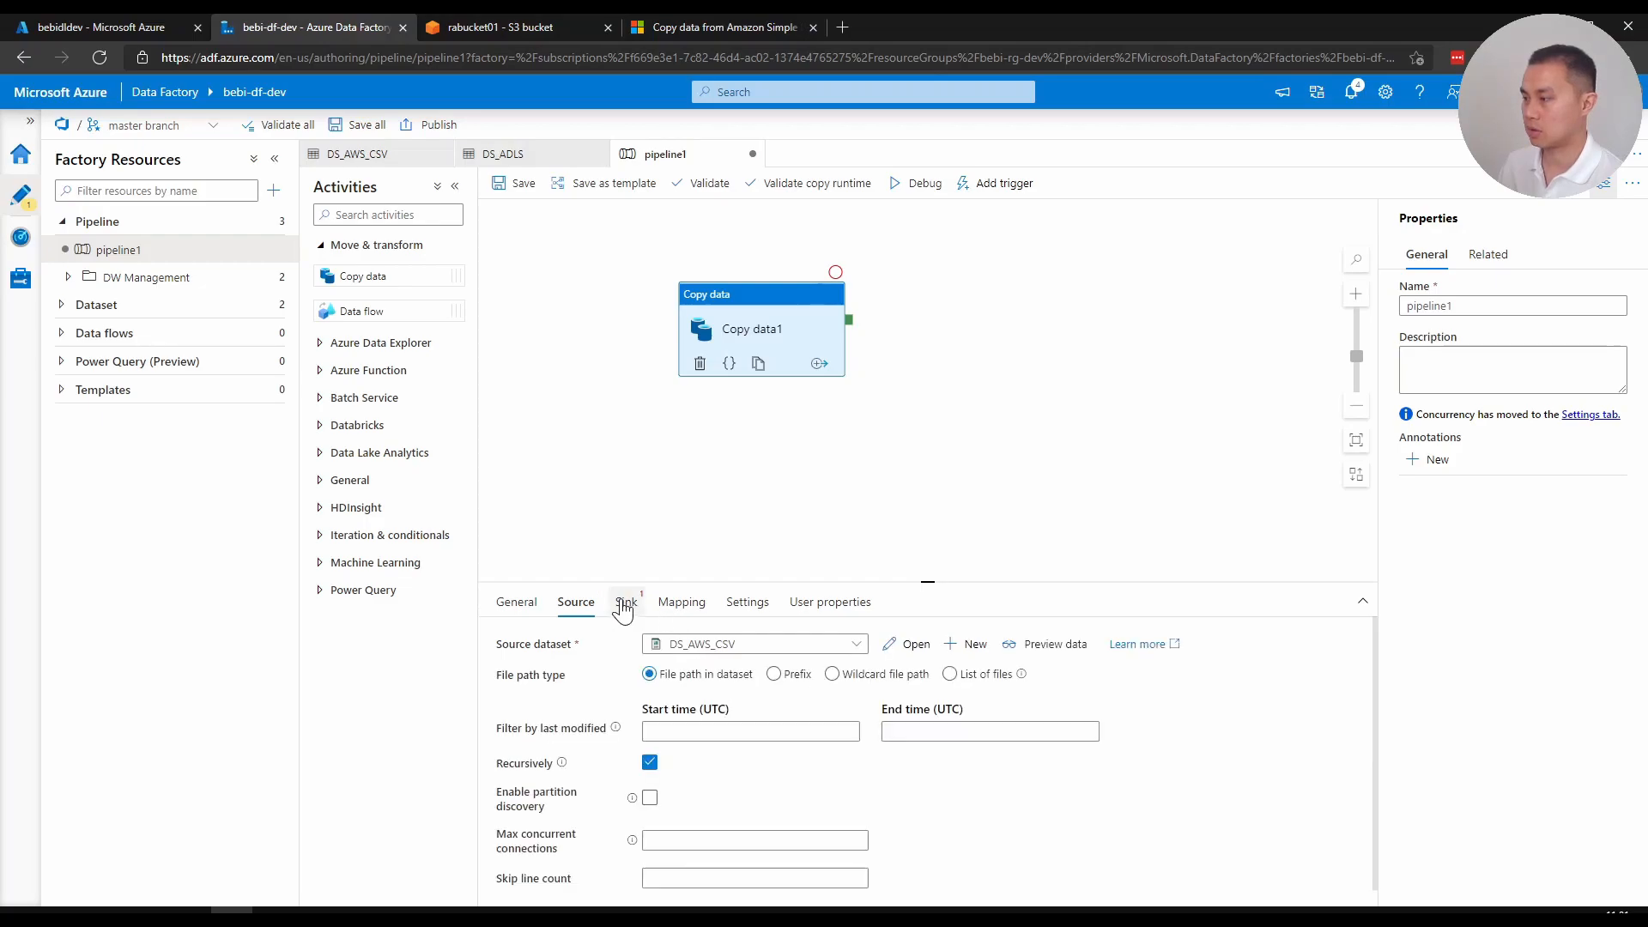
{"action": "left_click", "coordinate": [625, 601]}
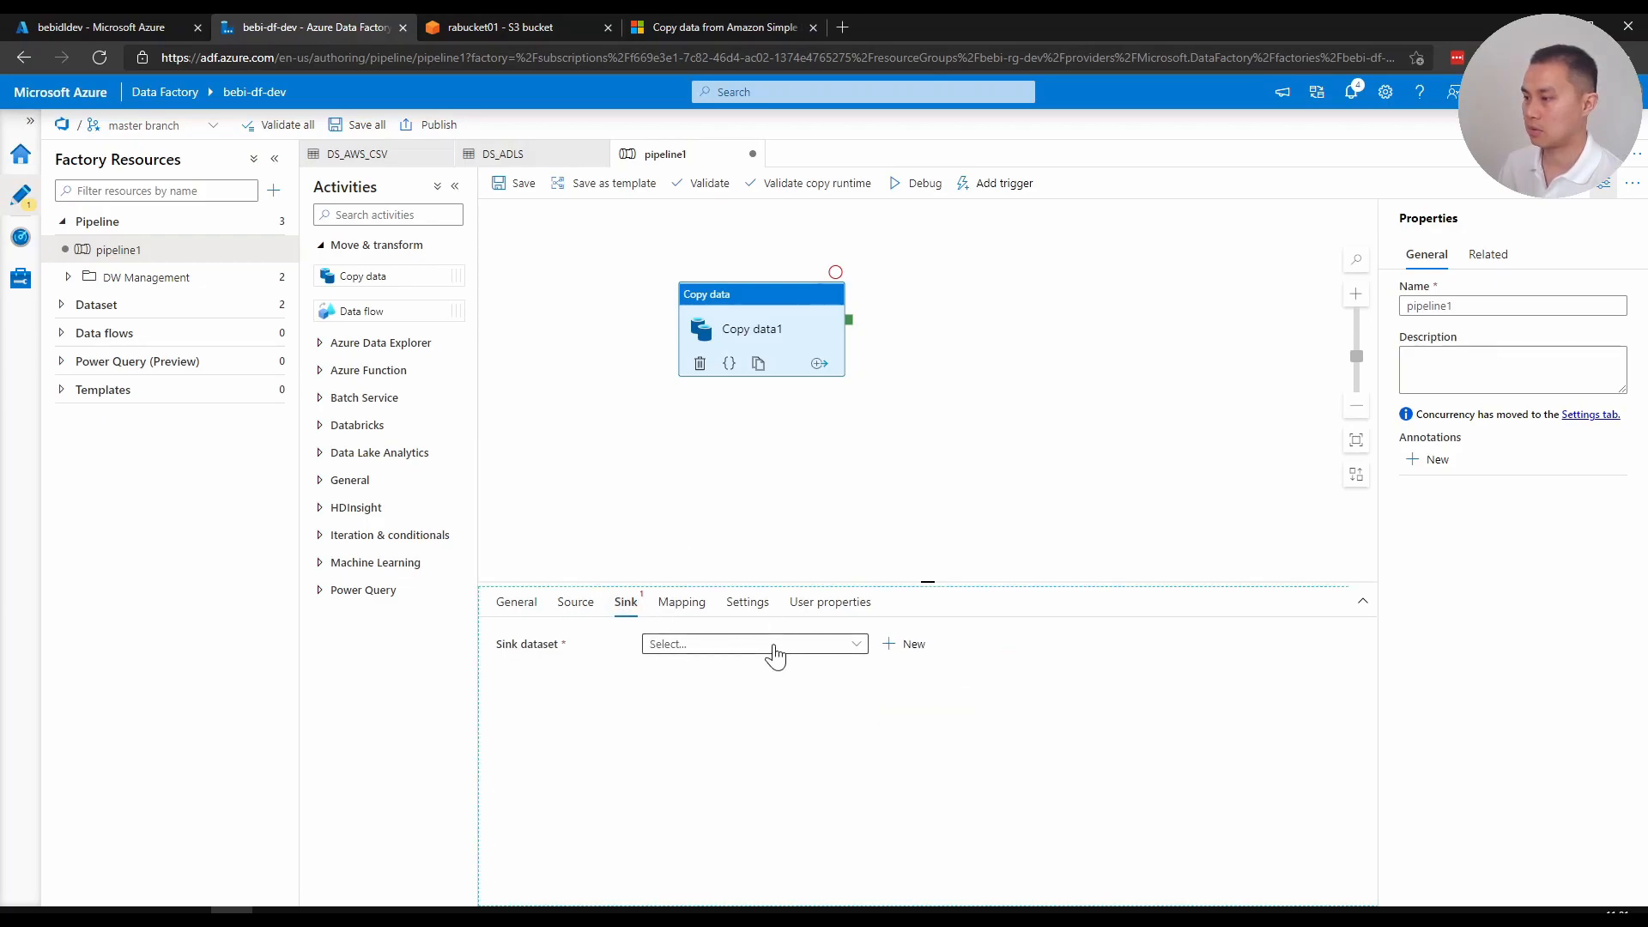
{"action": "left_click", "coordinate": [753, 643]}
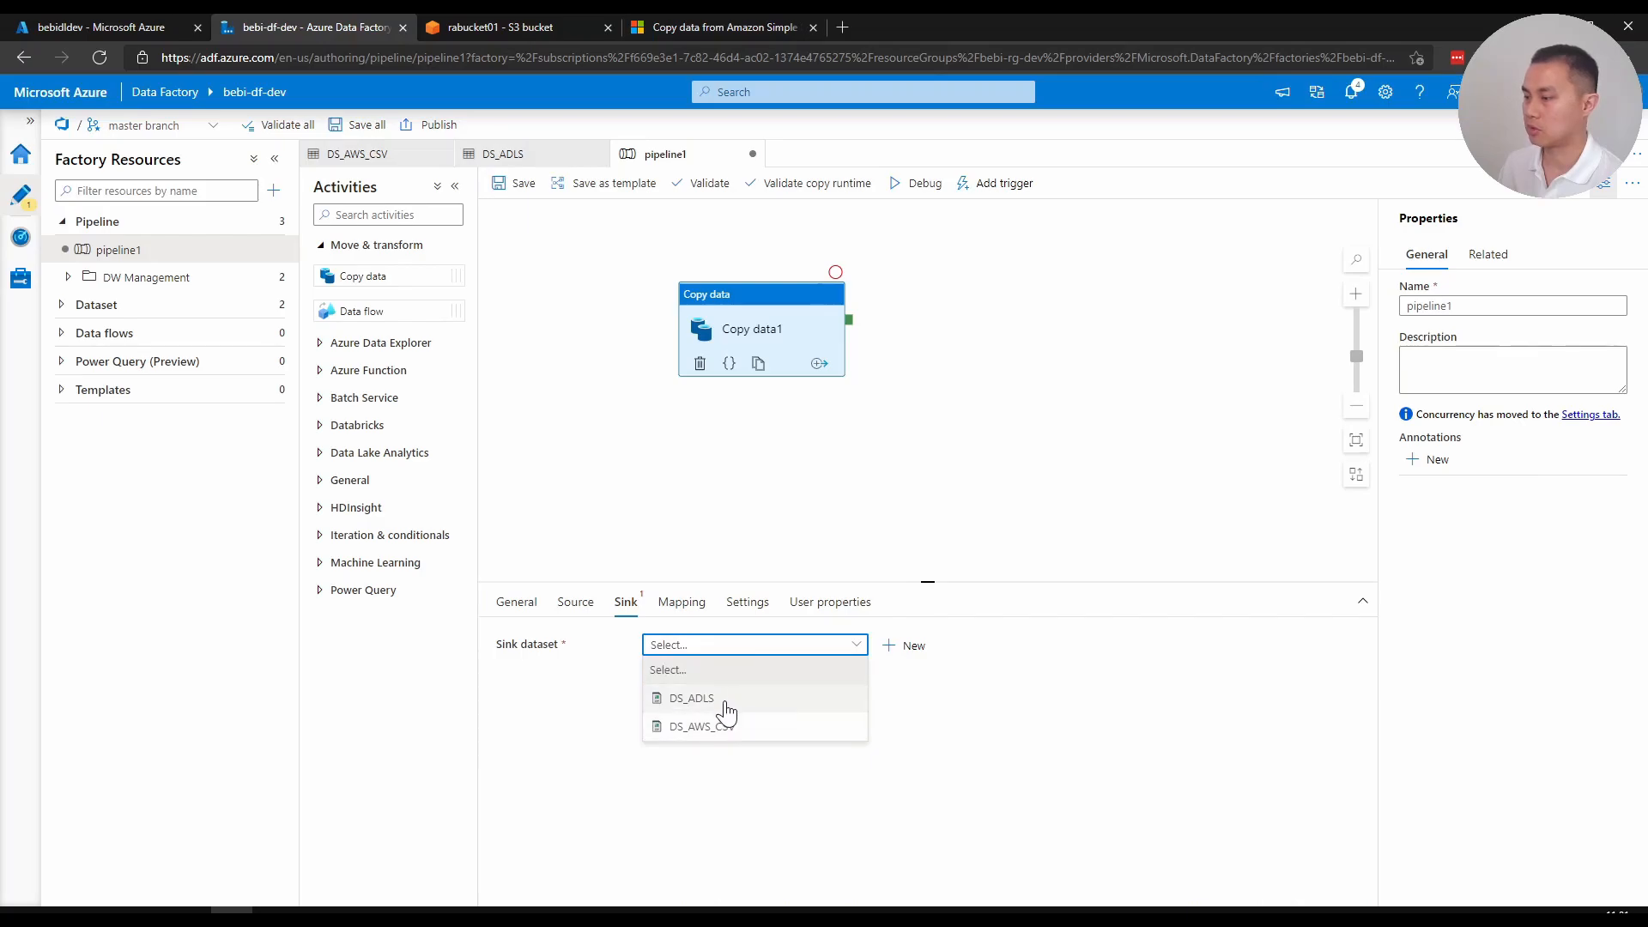
{"action": "left_click", "coordinate": [690, 698]}
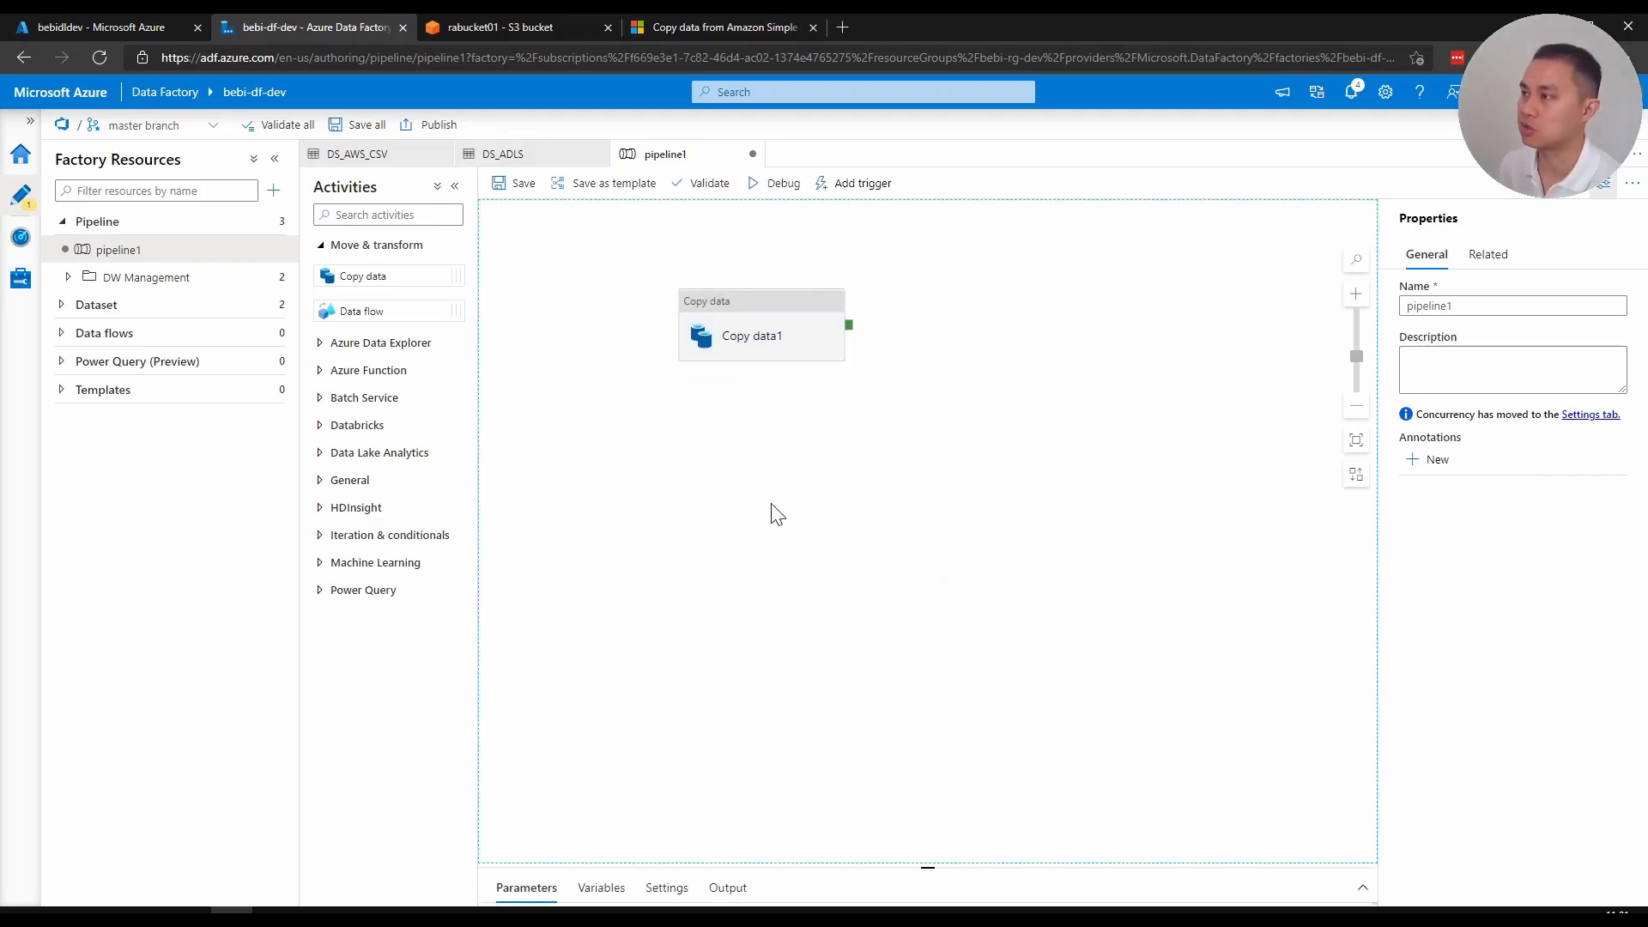
Select Copy data1, start a Debug run, and refresh the Output to show Queued
{"action": "left_click", "coordinate": [752, 335]}
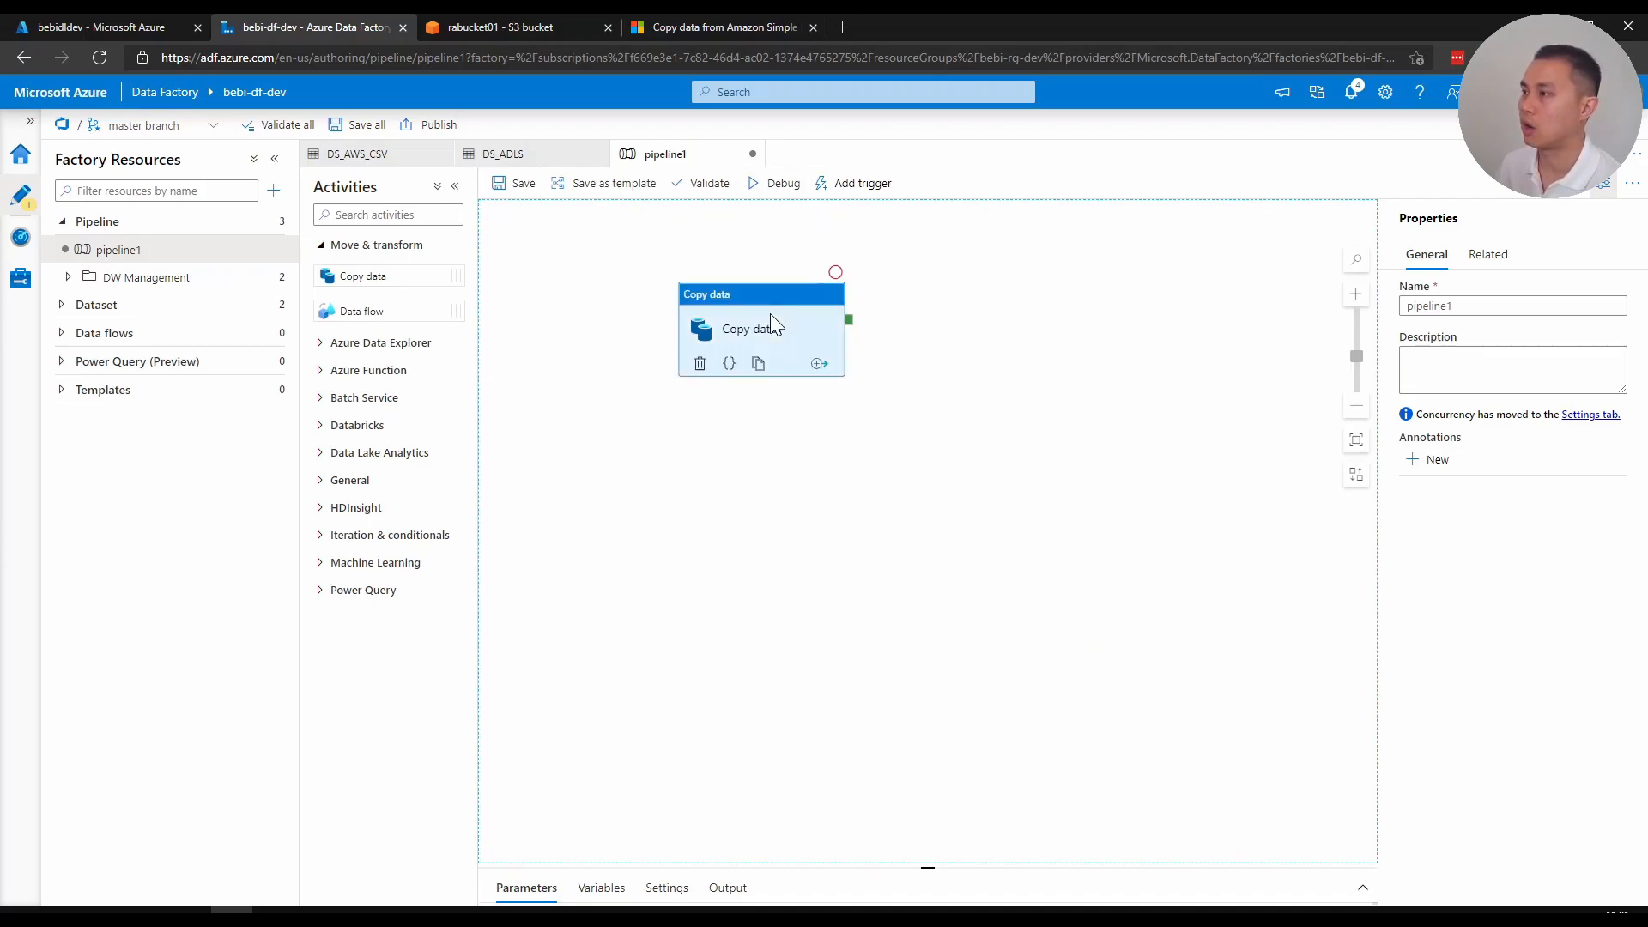
{"action": "left_click", "coordinate": [751, 328]}
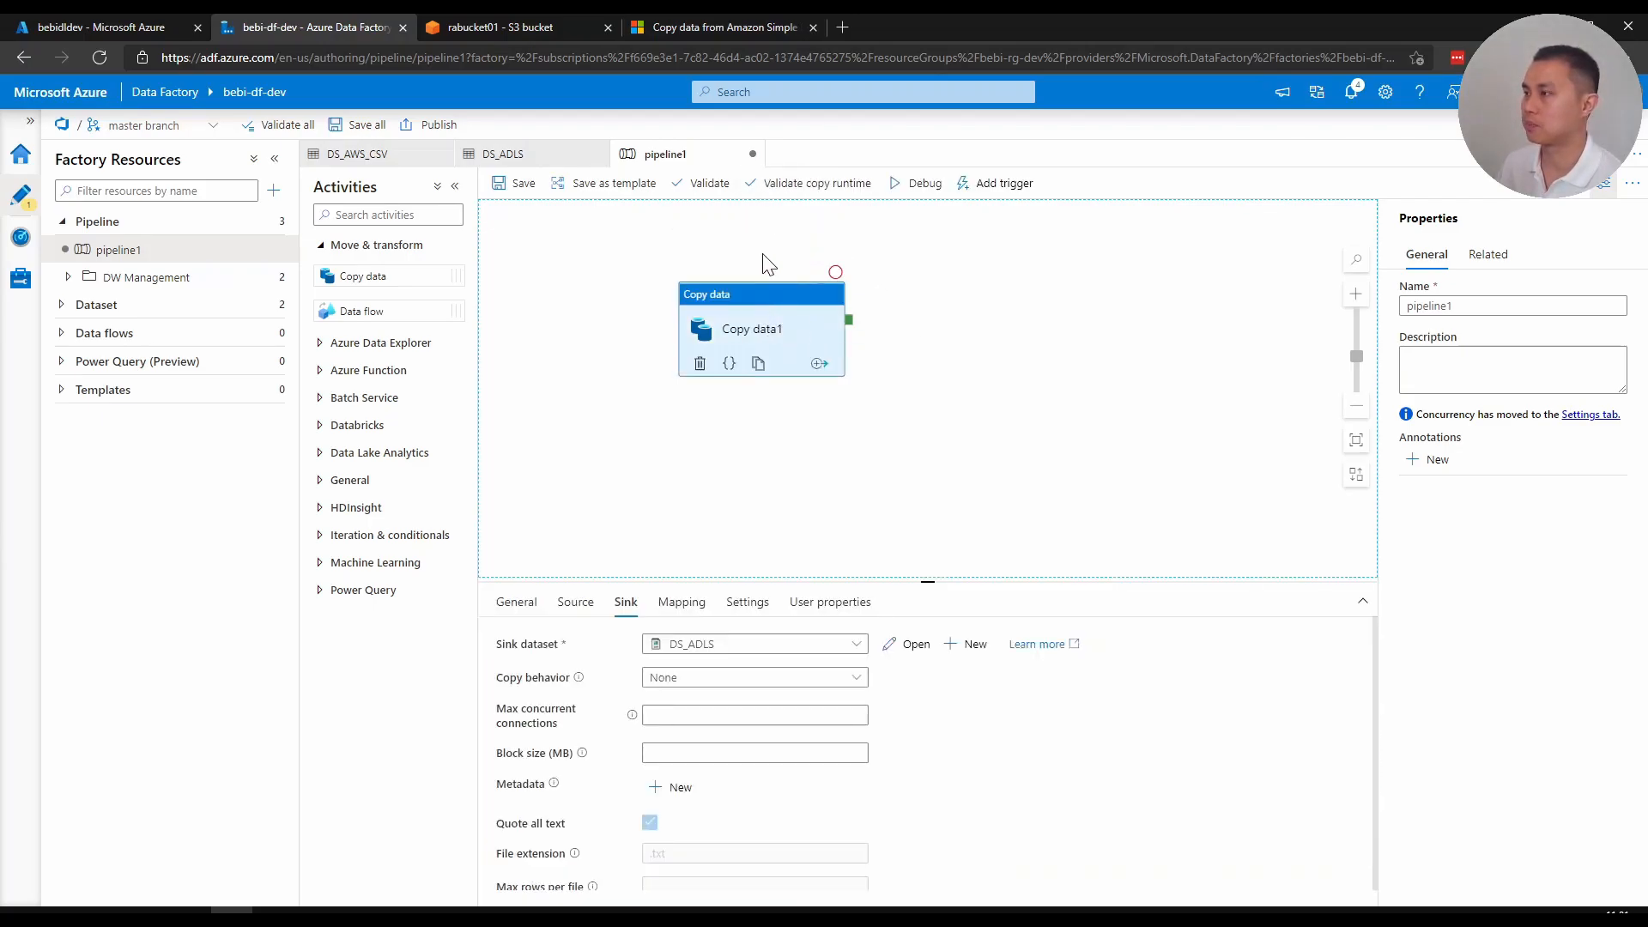
{"action": "left_click", "coordinate": [922, 183]}
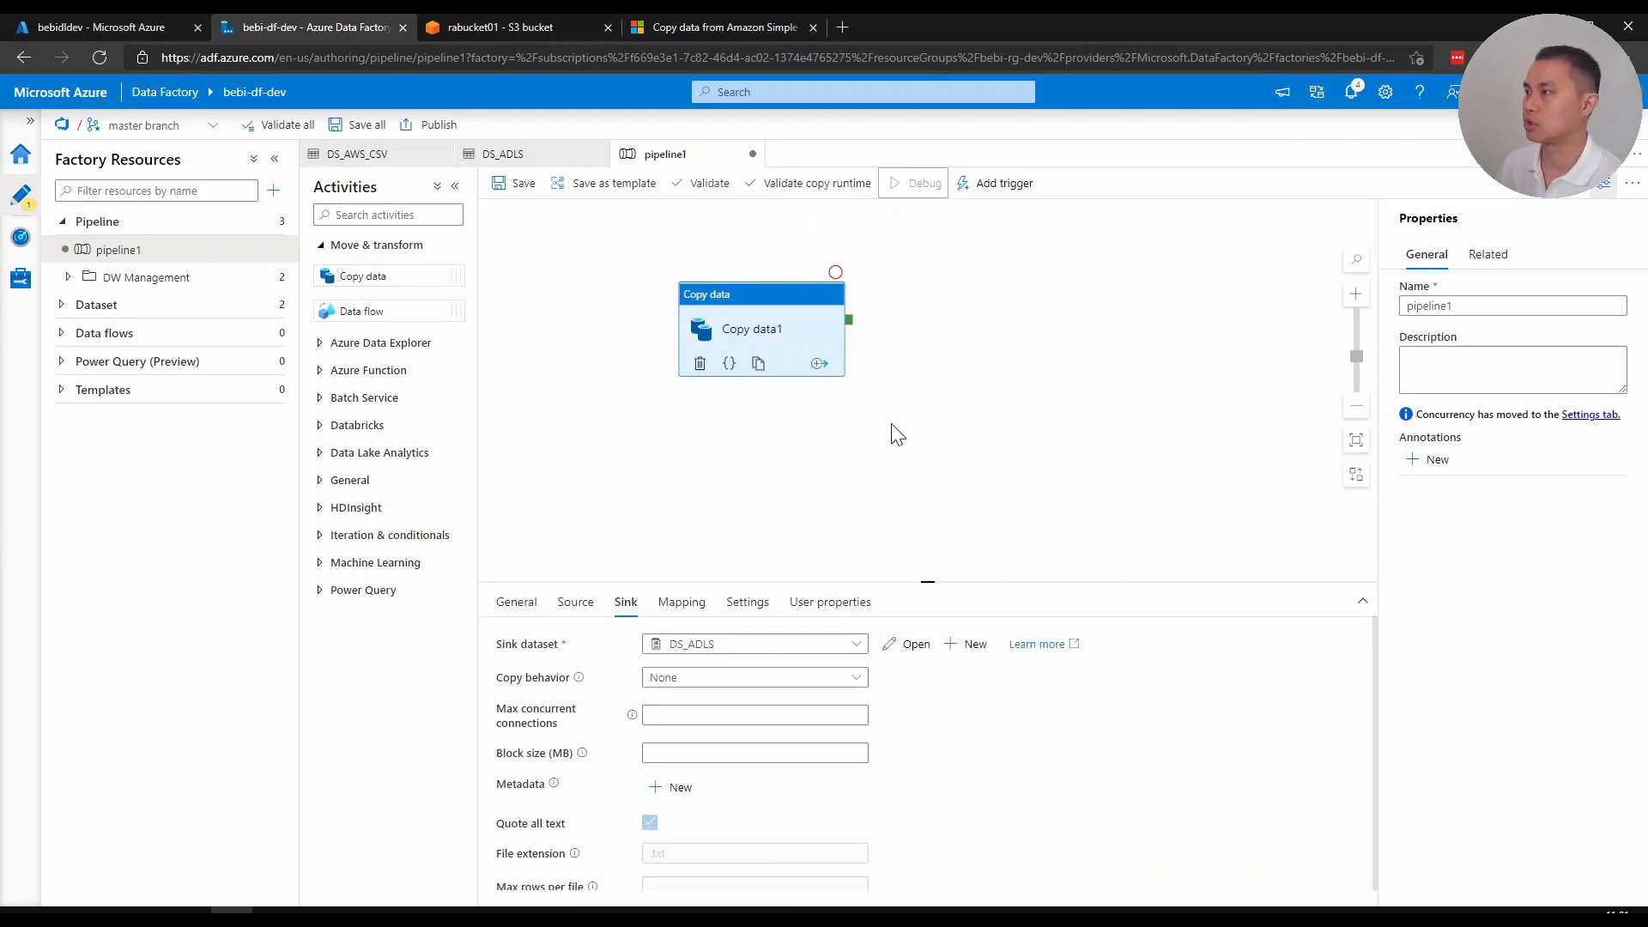
{"action": "left_click", "coordinate": [916, 182]}
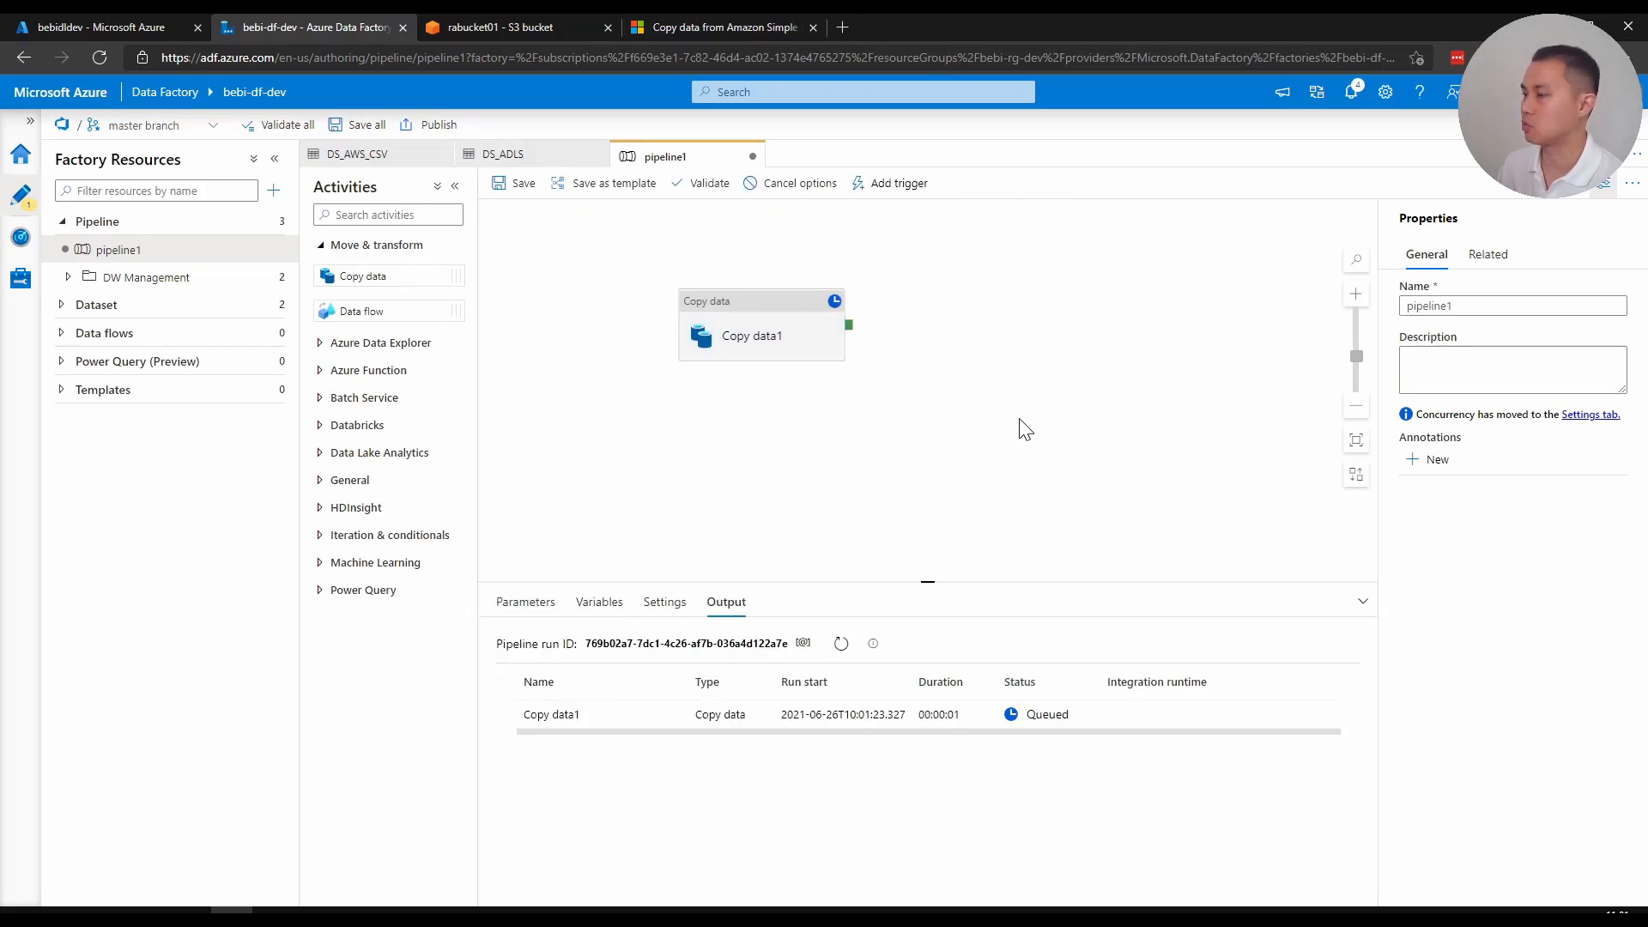
{"action": "left_click", "coordinate": [839, 643]}
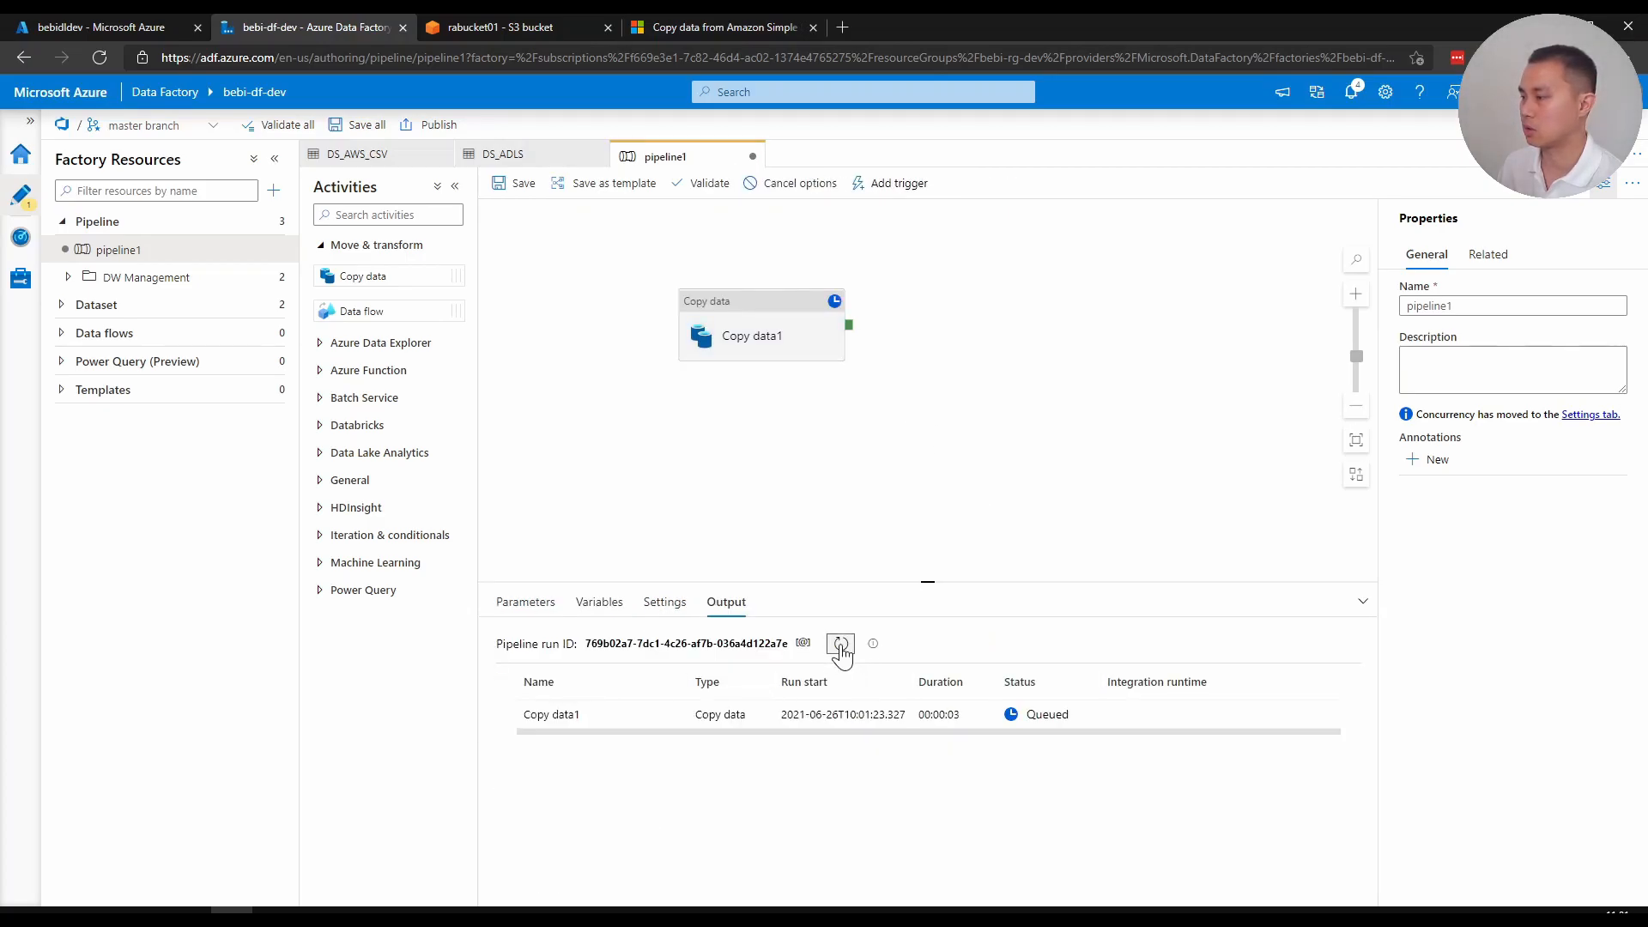